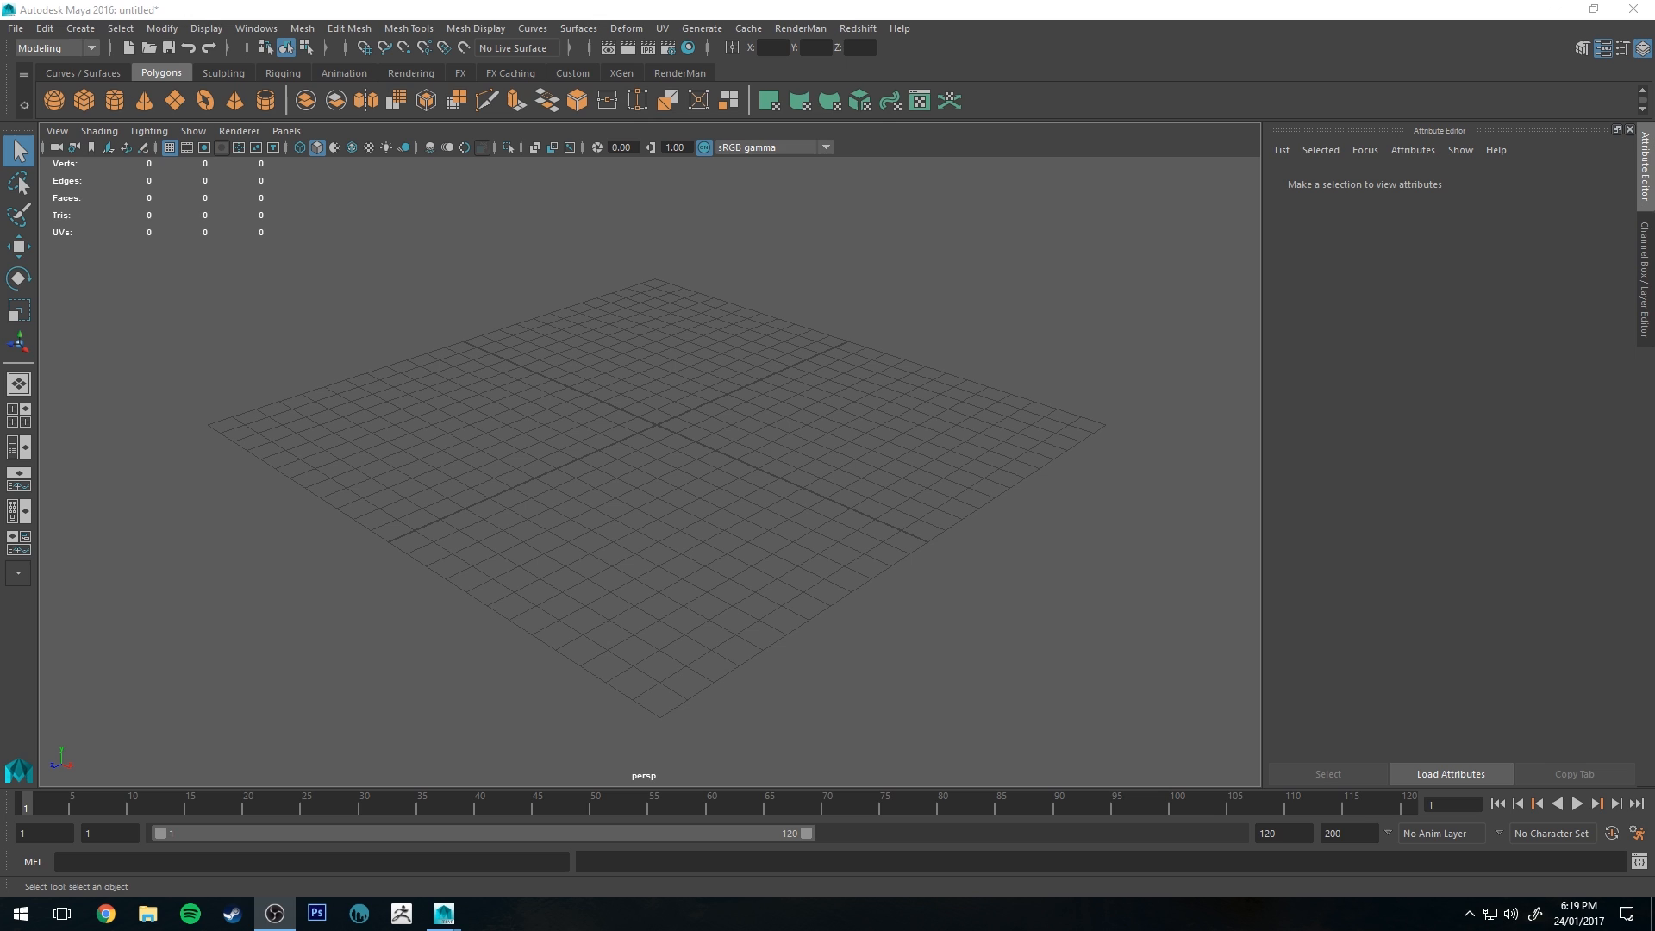
{"action": "mouse_move", "coordinate": [837, 398]}
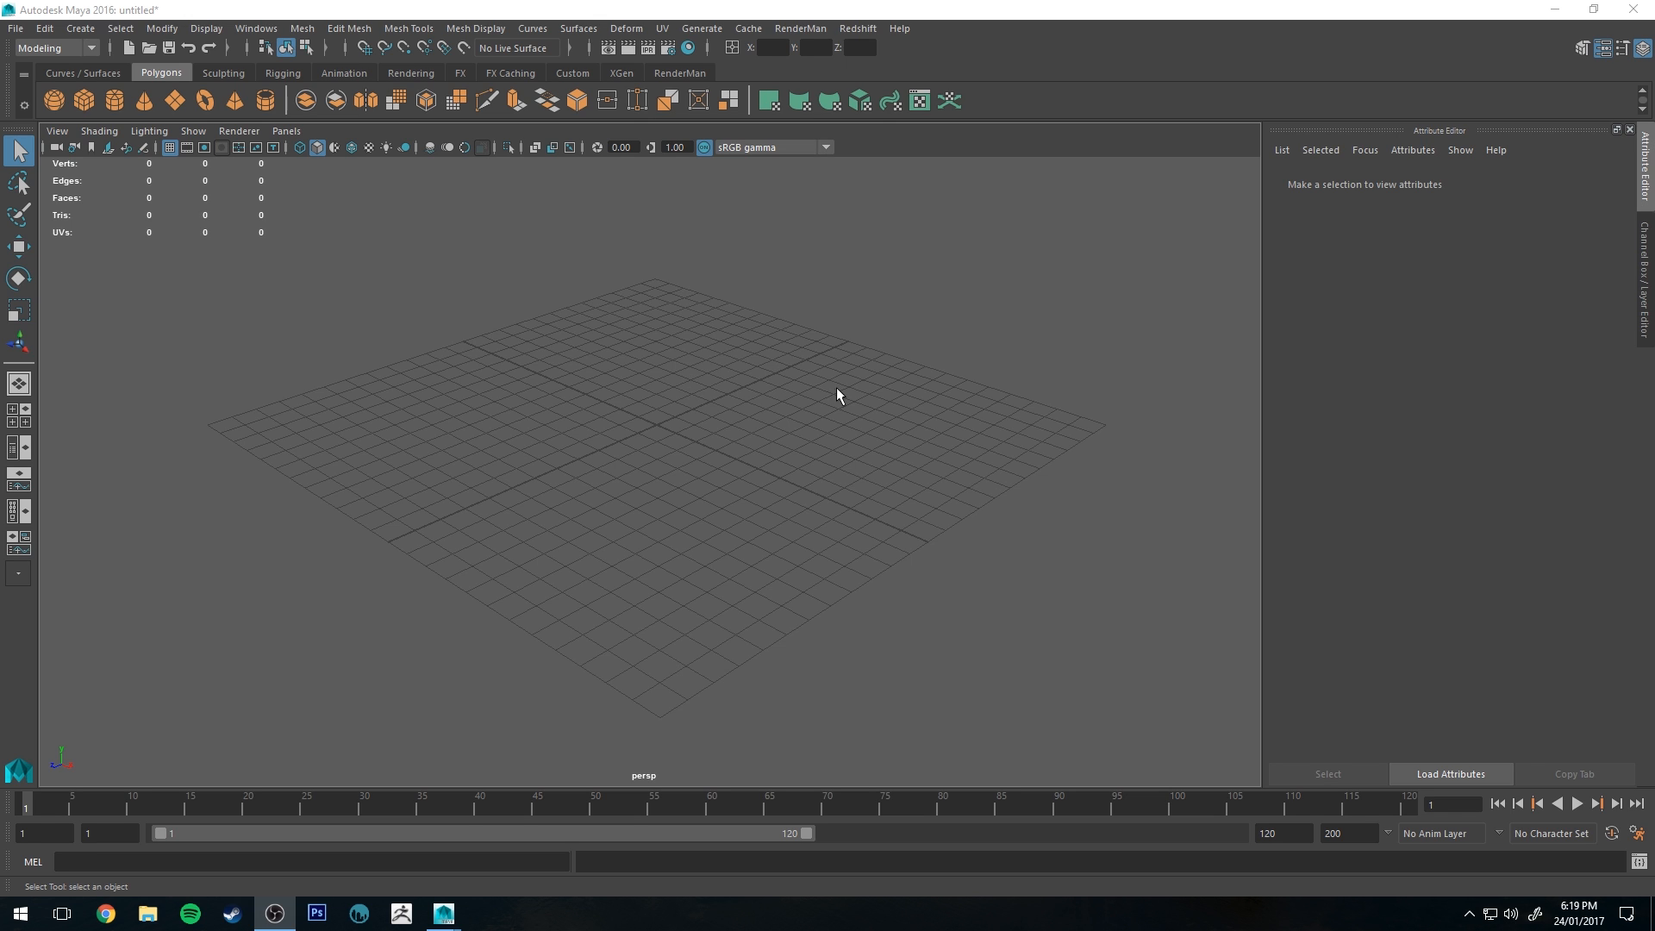
{"action": "mouse_move", "coordinate": [725, 415]}
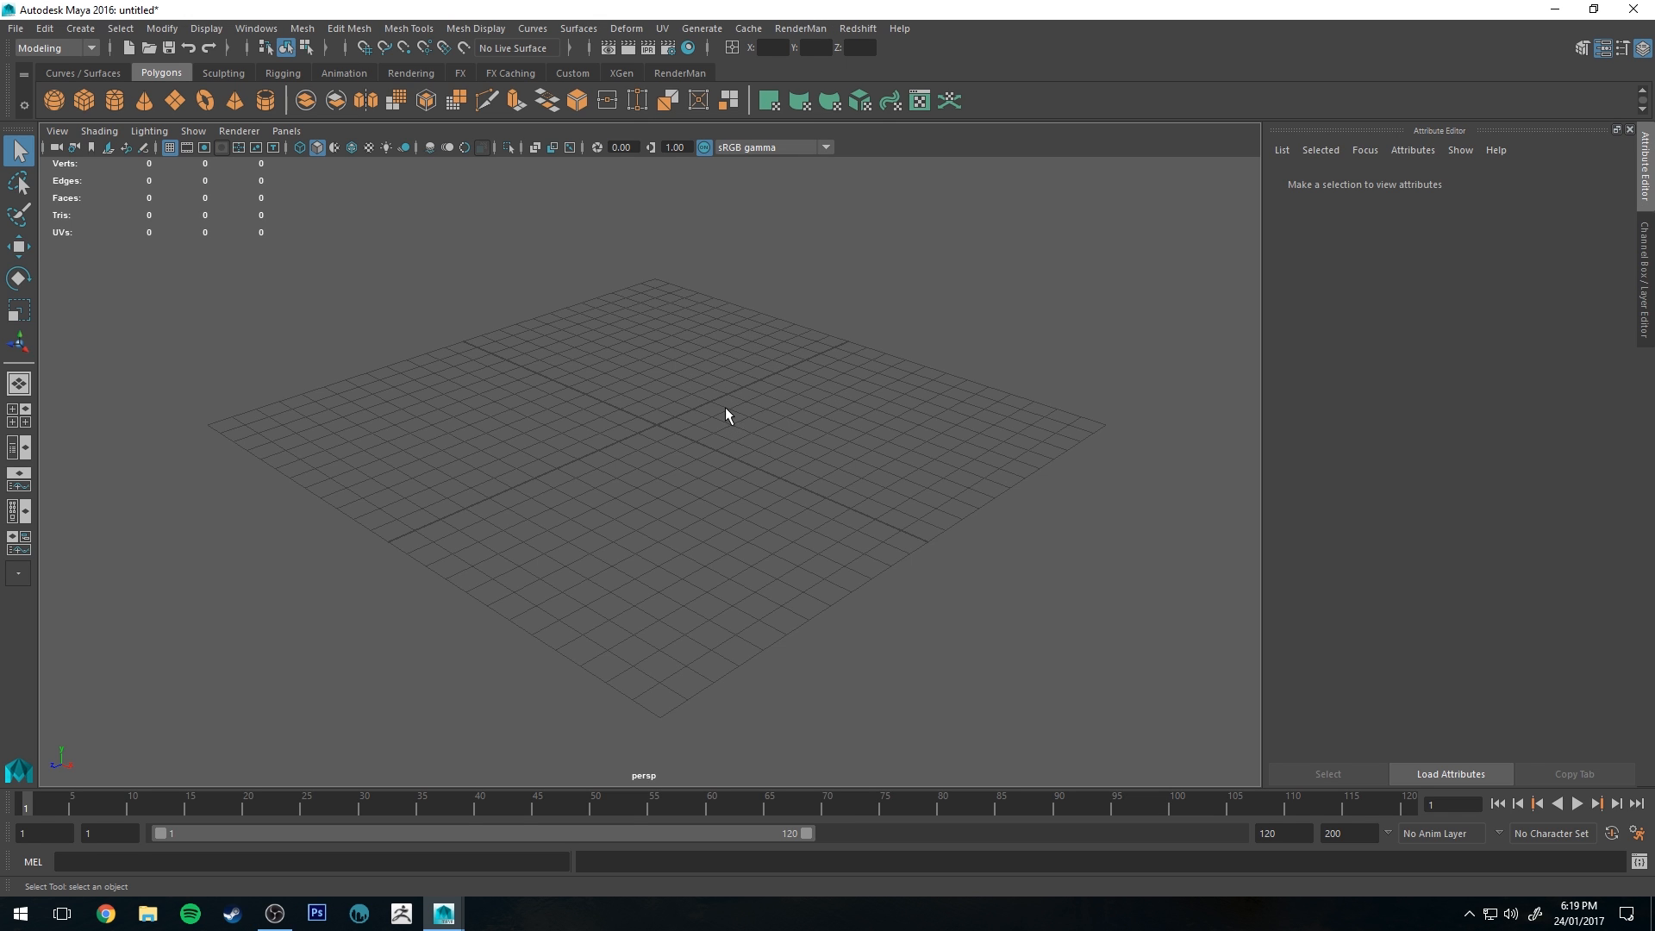
{"action": "mouse_move", "coordinate": [690, 382]}
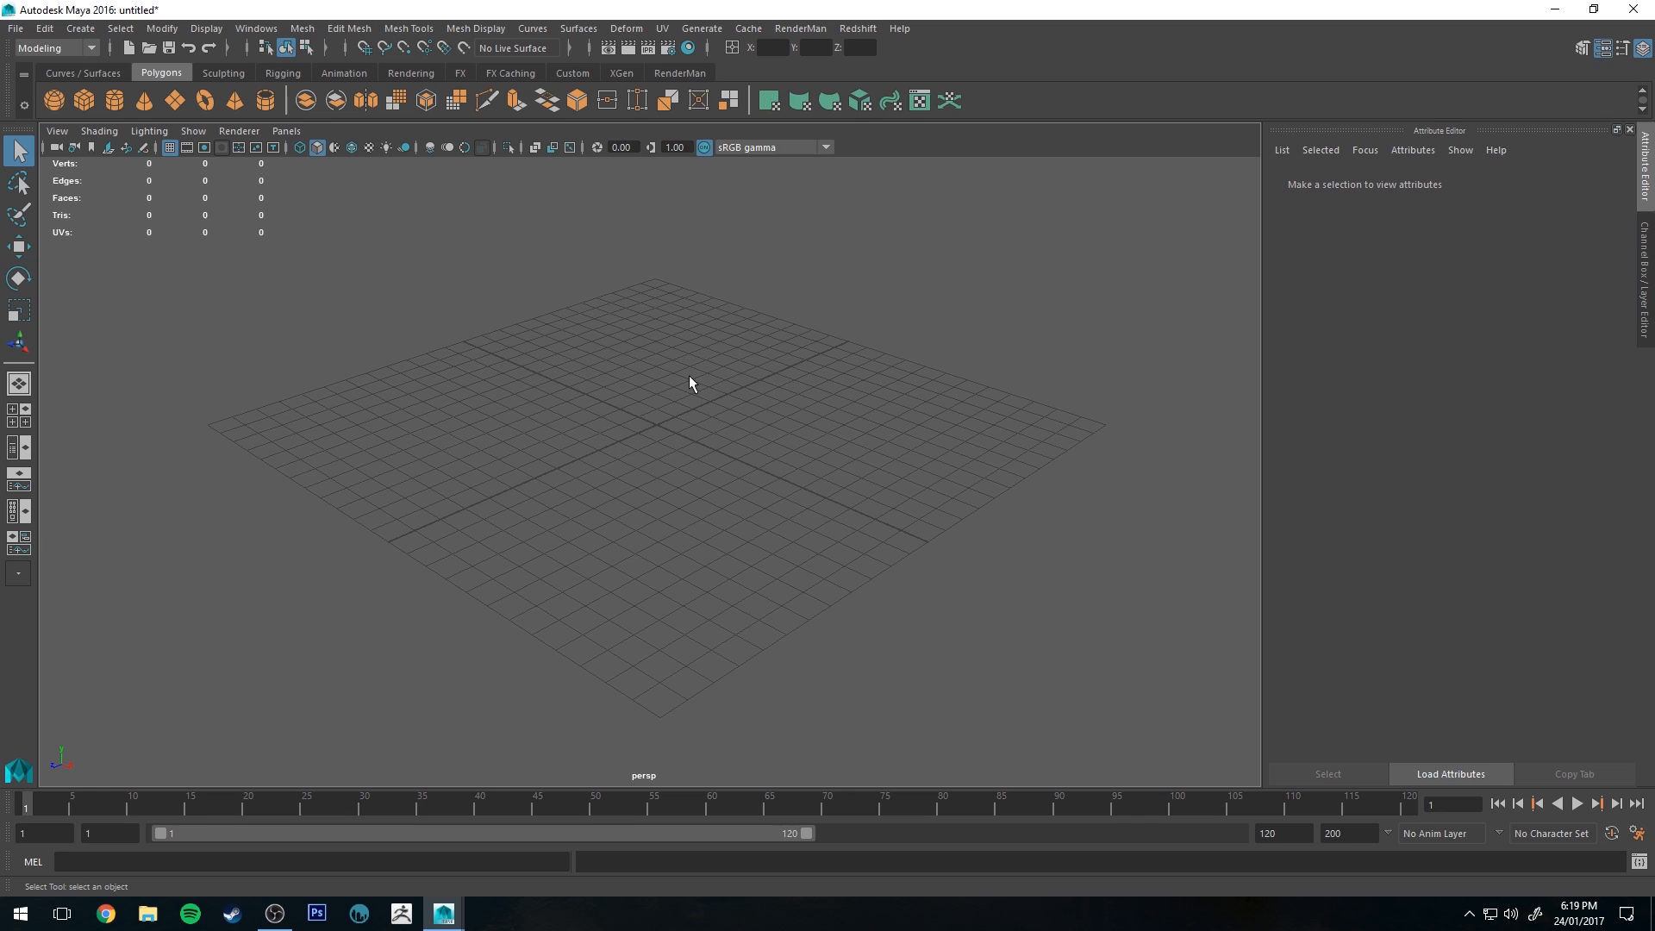
{"action": "mouse_move", "coordinate": [839, 325]}
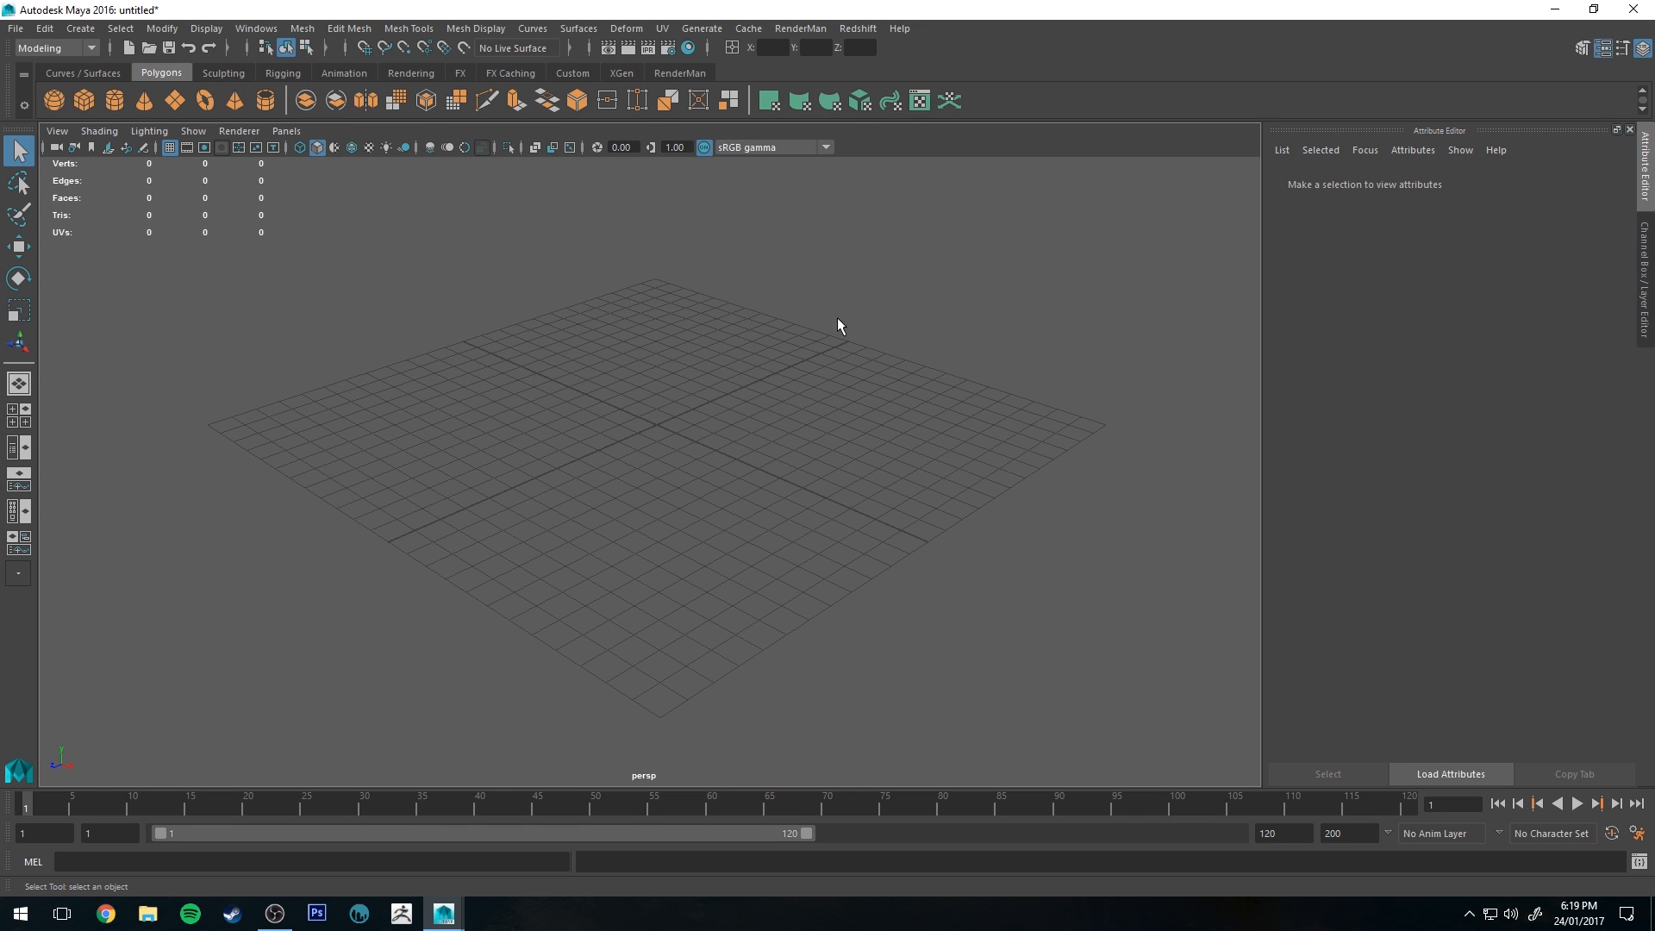
{"action": "mouse_move", "coordinate": [652, 315]}
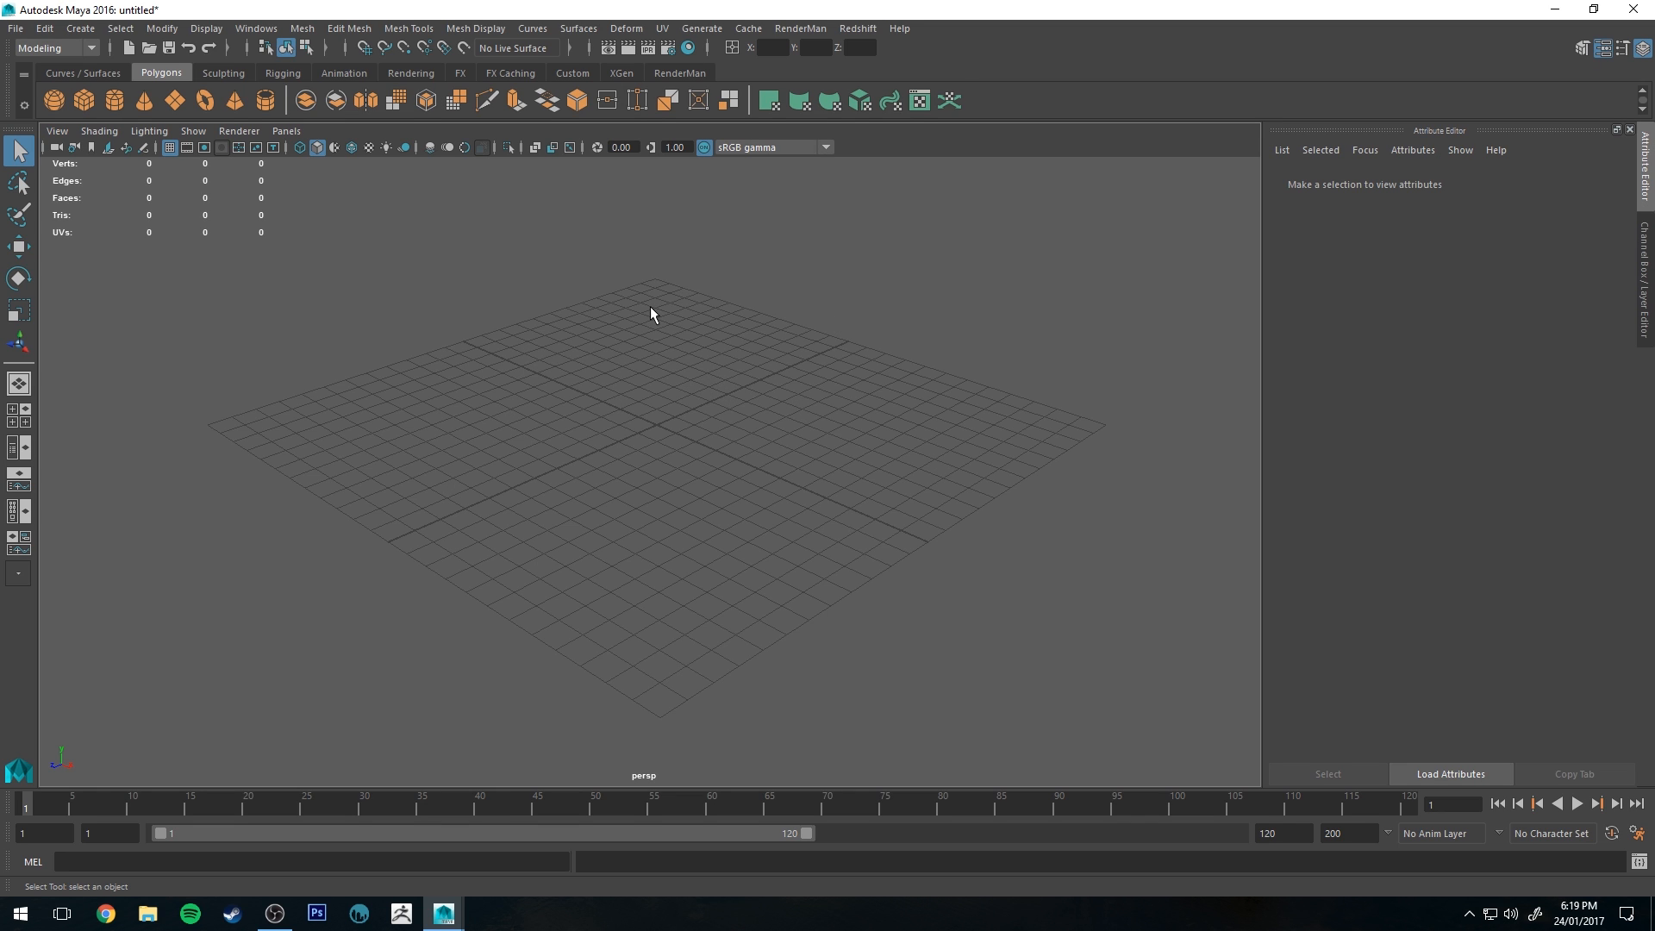
{"action": "mouse_move", "coordinate": [637, 305]}
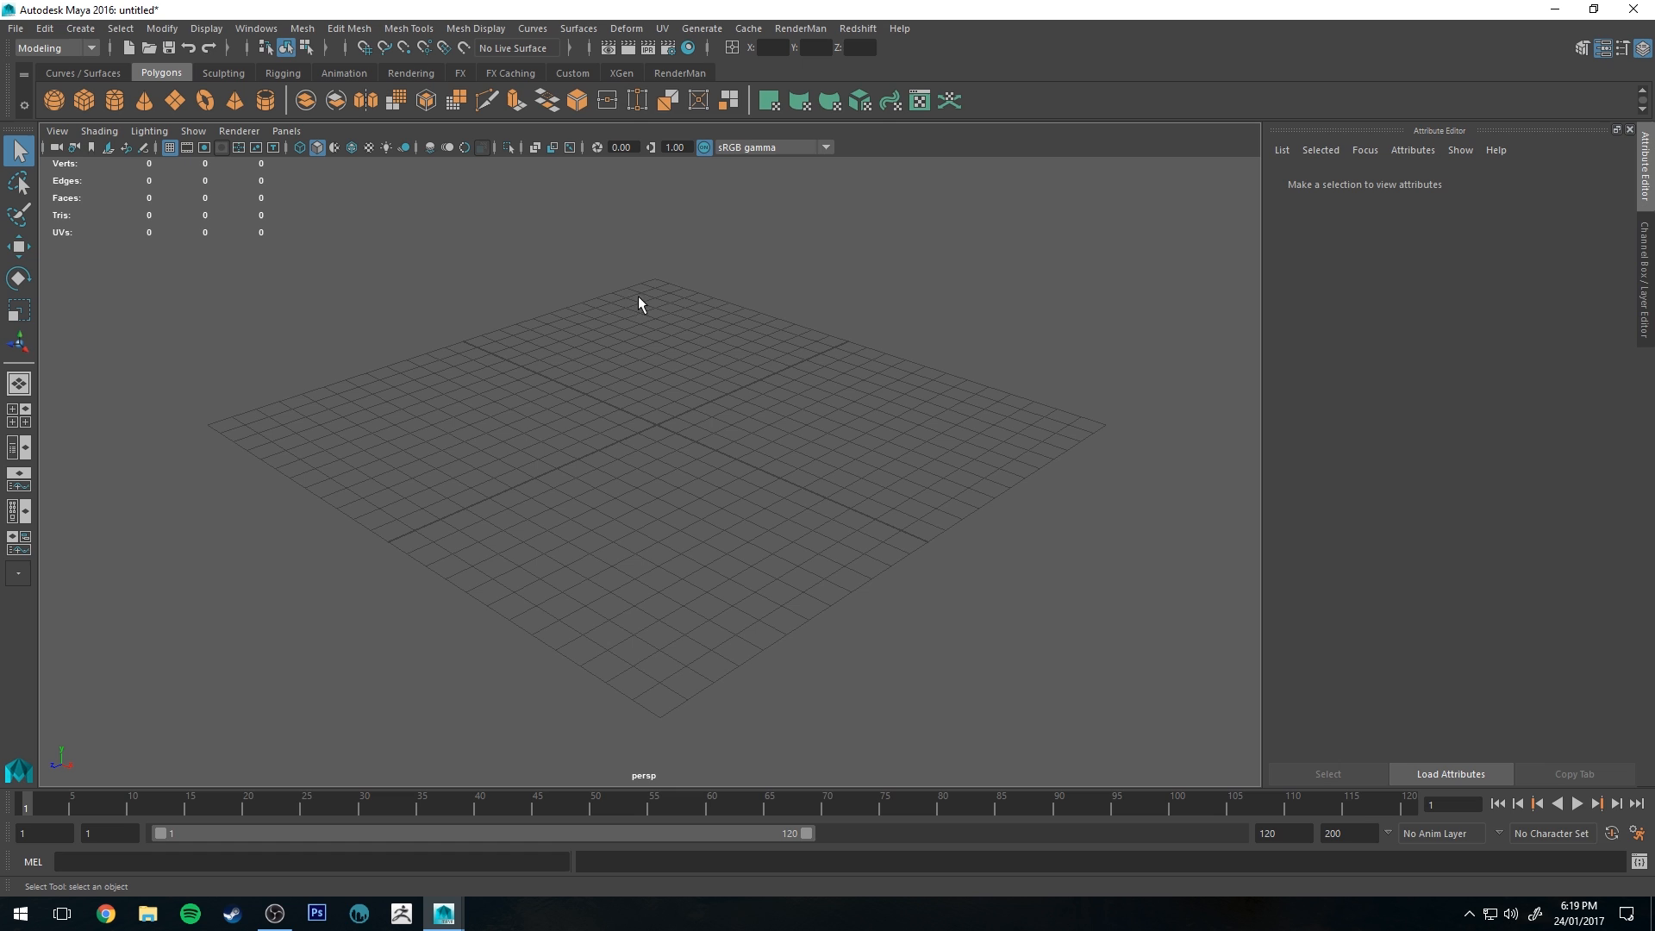
{"action": "mouse_move", "coordinate": [187, 186]}
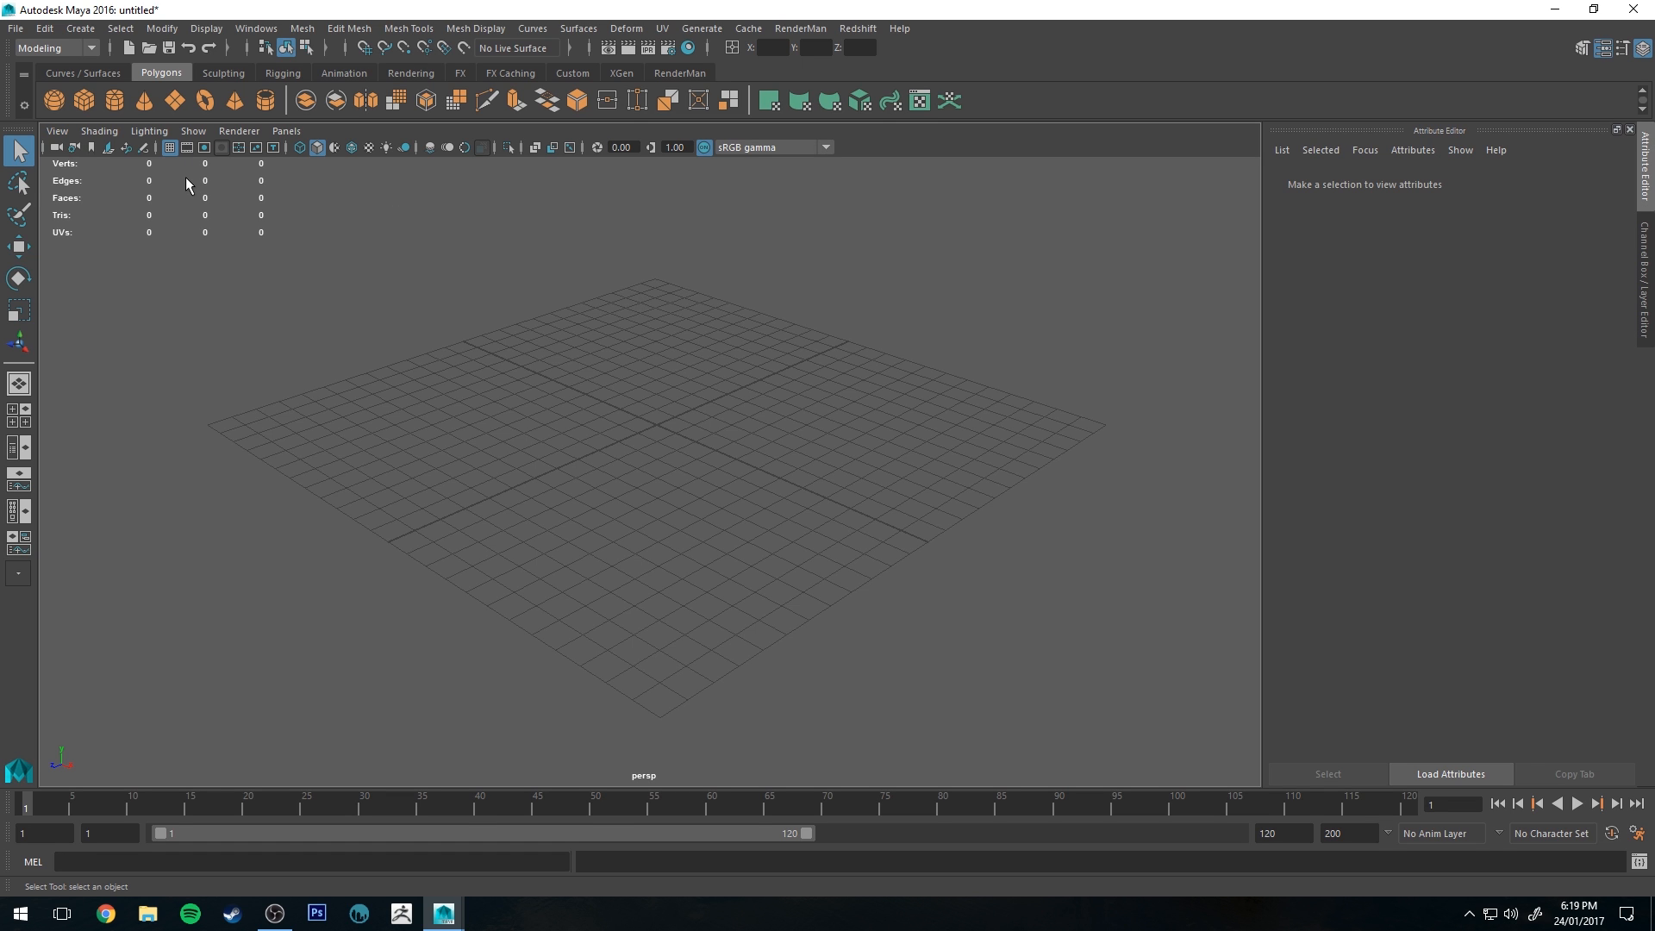
{"action": "mouse_move", "coordinate": [84, 99]}
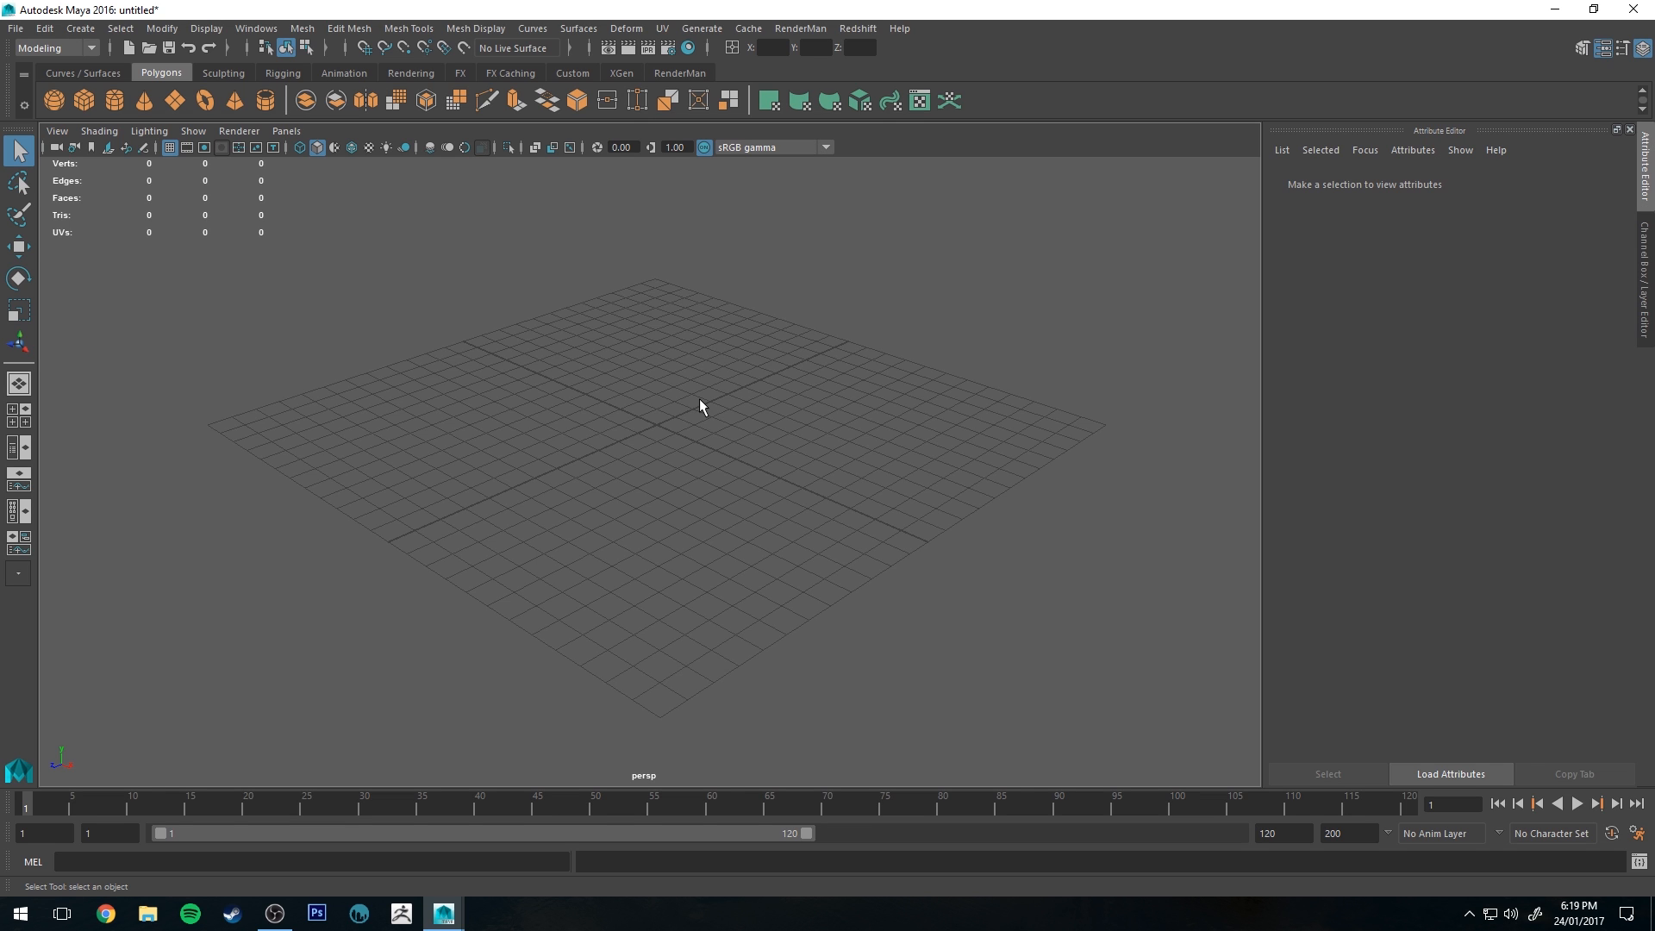
{"action": "mouse_move", "coordinate": [705, 346]}
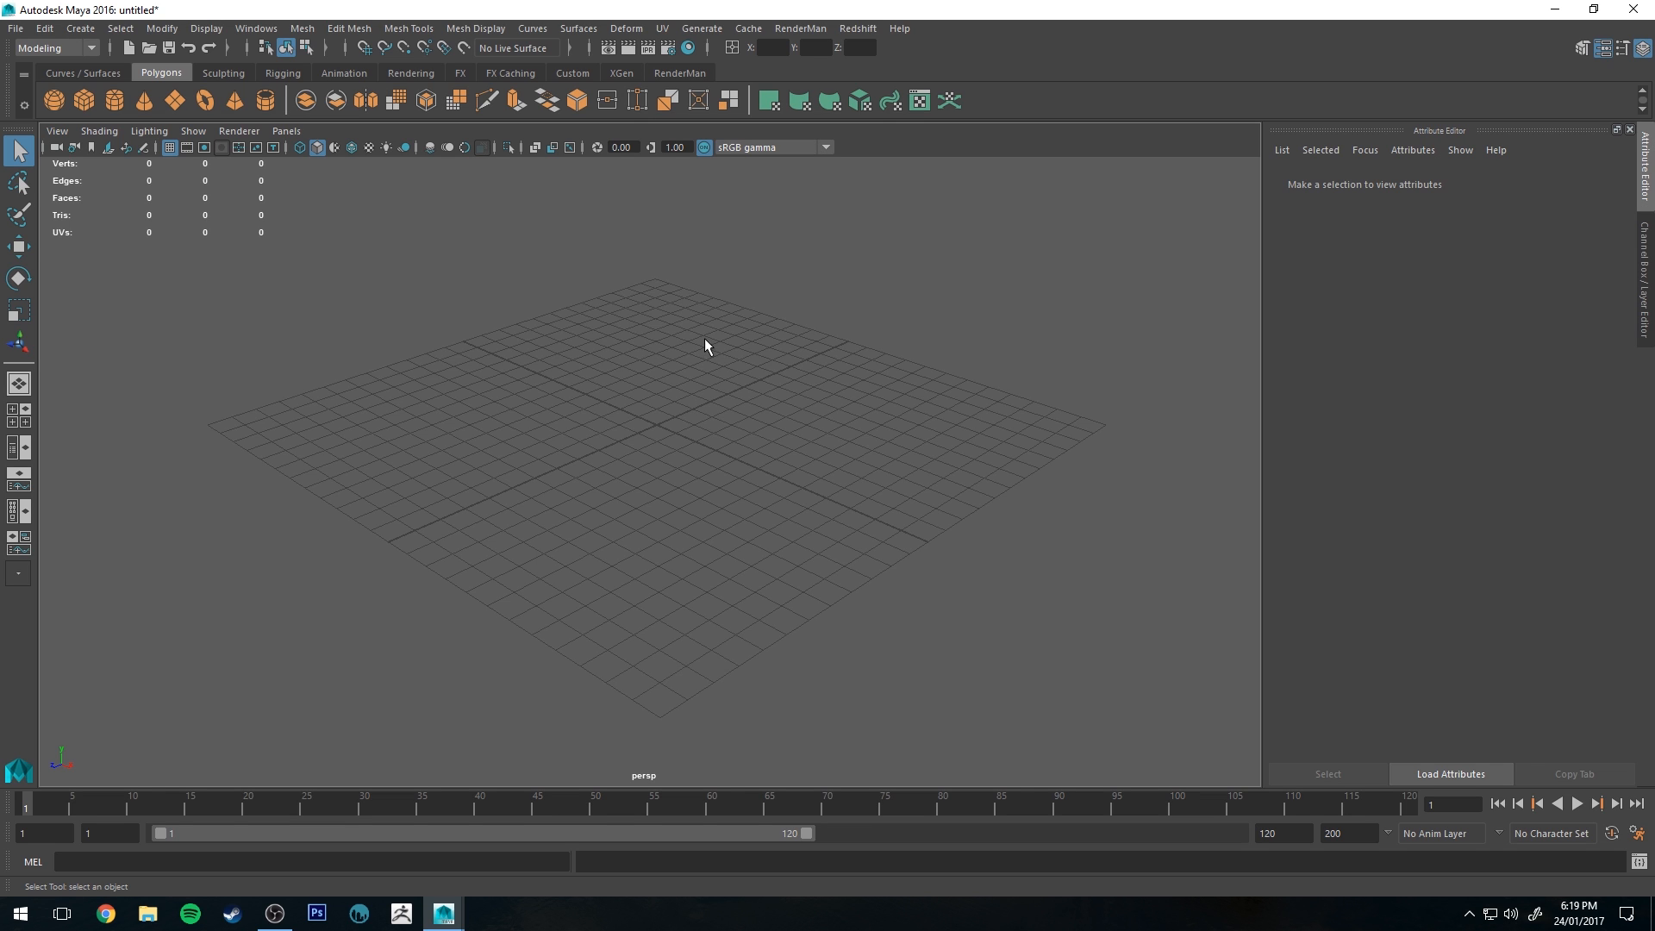
- Add a default polygon cube (pCube1) from the Polygons shelf and zoom in on it
{"action": "left_click", "coordinate": [678, 72]}
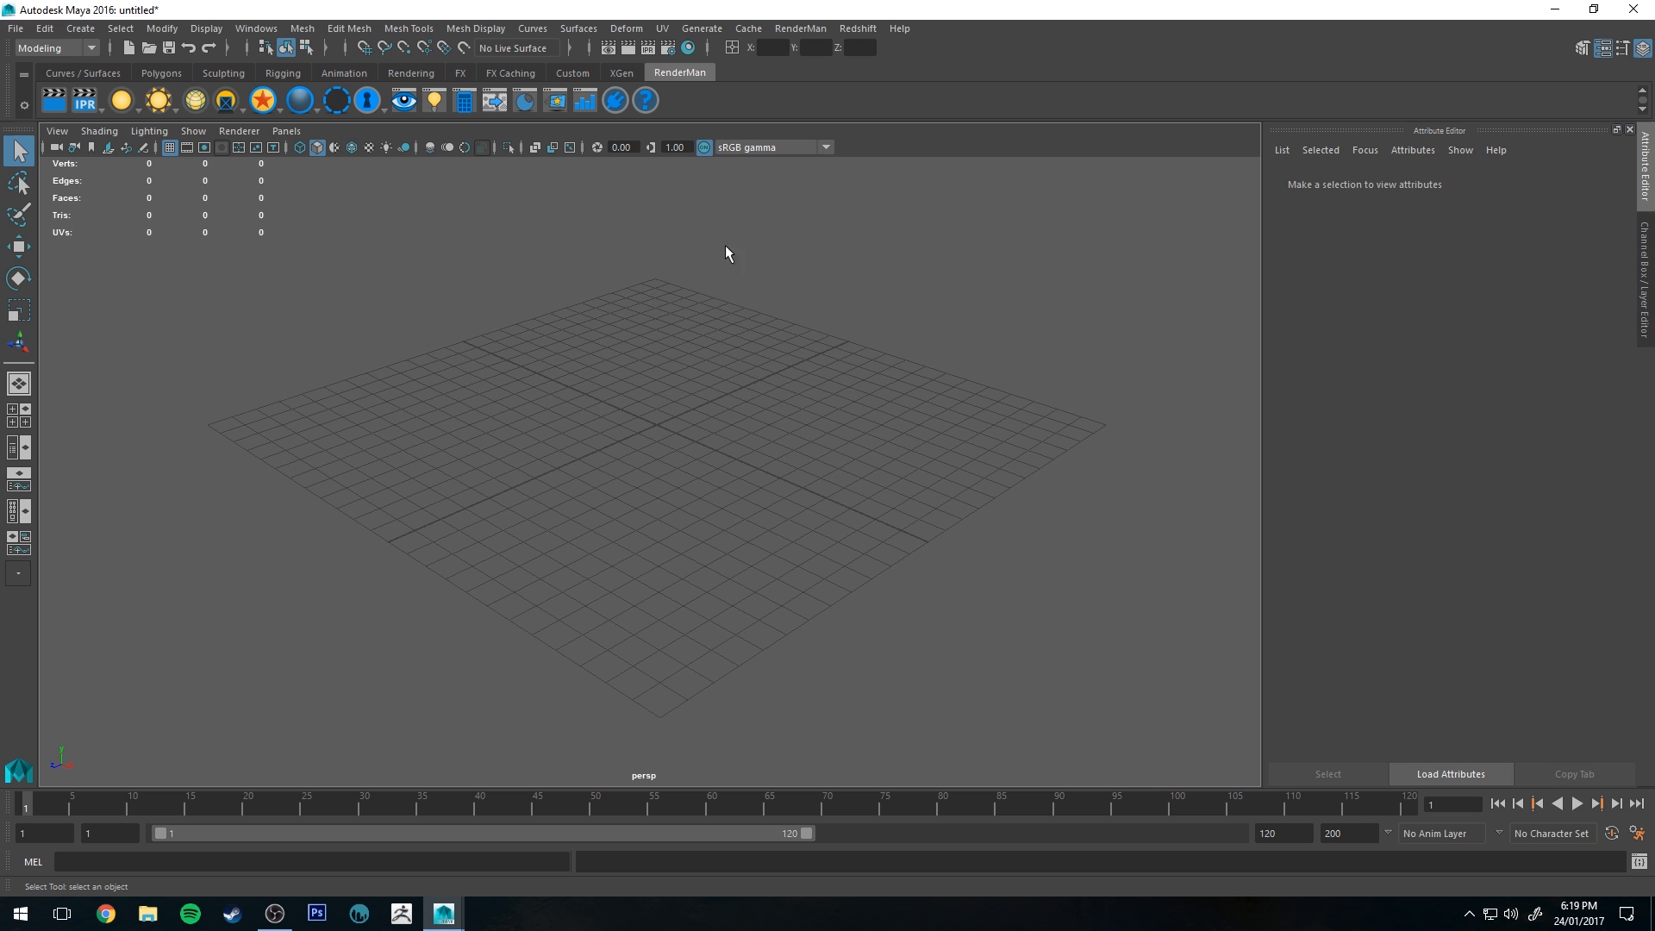
{"action": "mouse_move", "coordinate": [589, 519]}
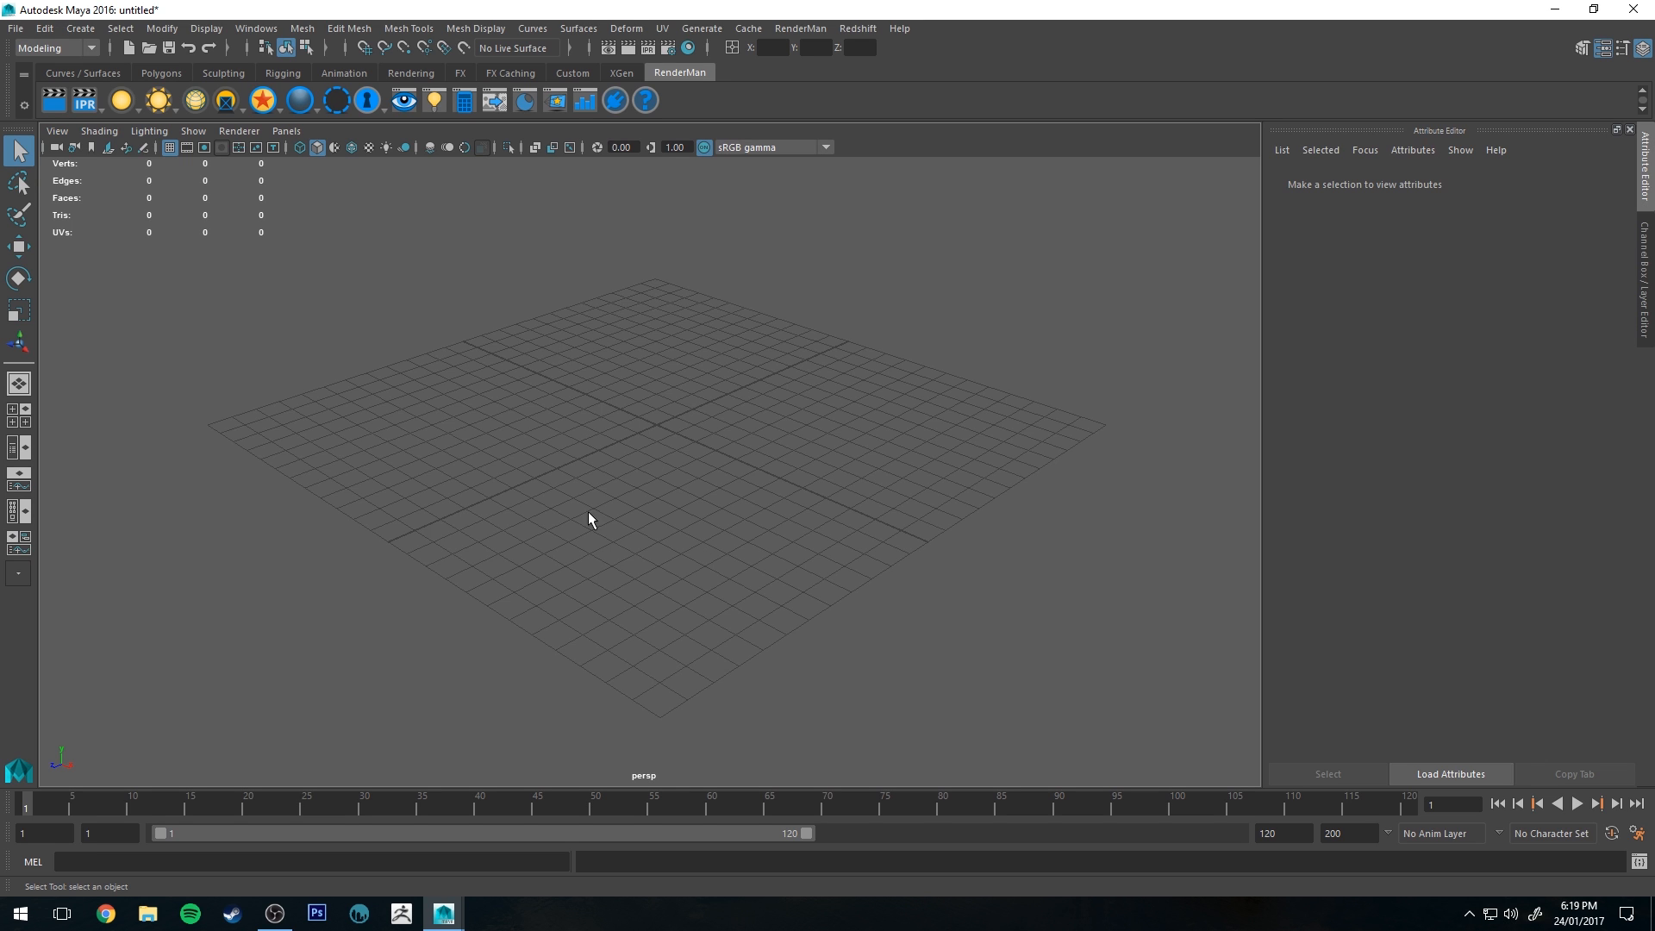
{"action": "mouse_move", "coordinate": [699, 465]}
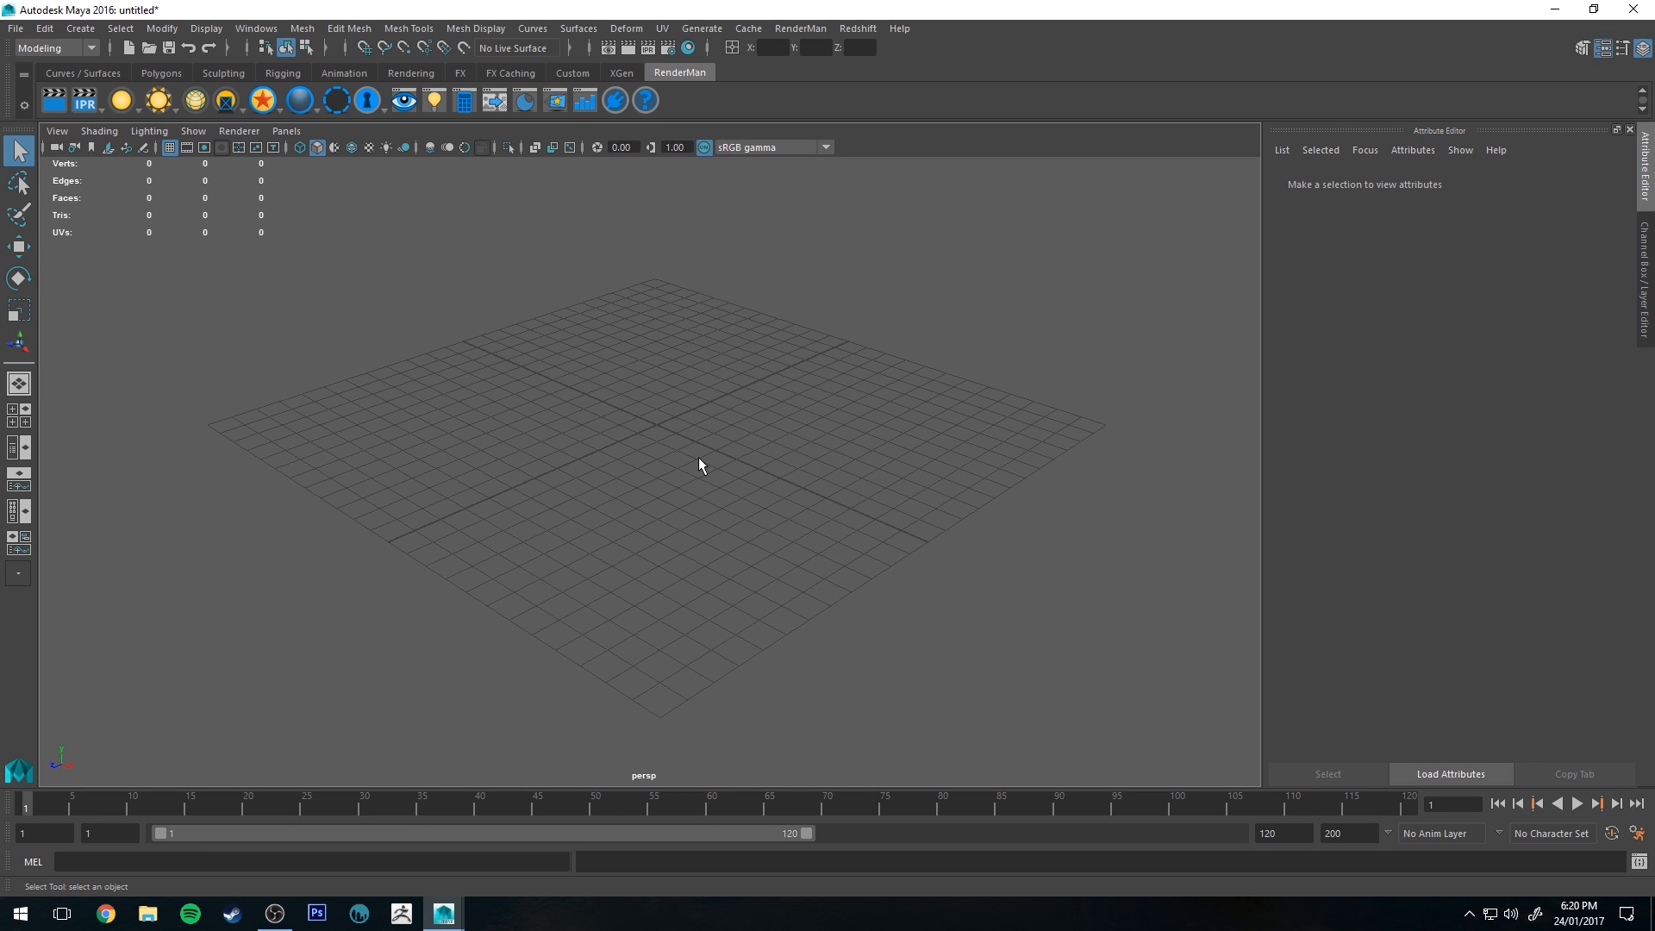
{"action": "mouse_move", "coordinate": [605, 344]}
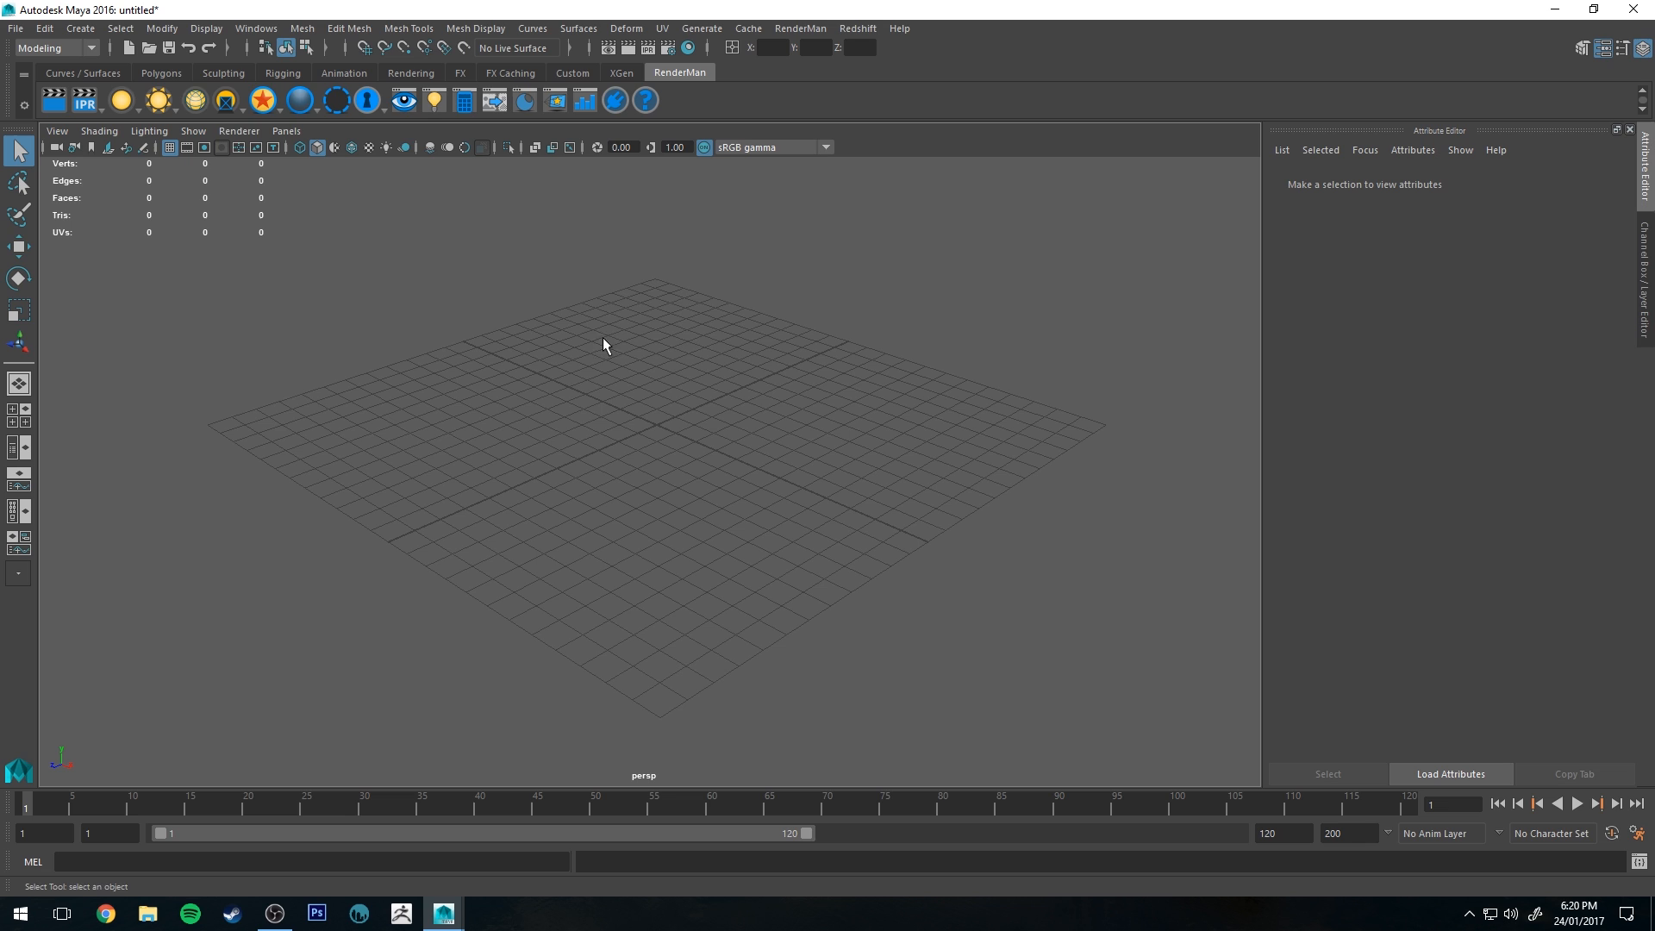
{"action": "left_click", "coordinate": [160, 72]}
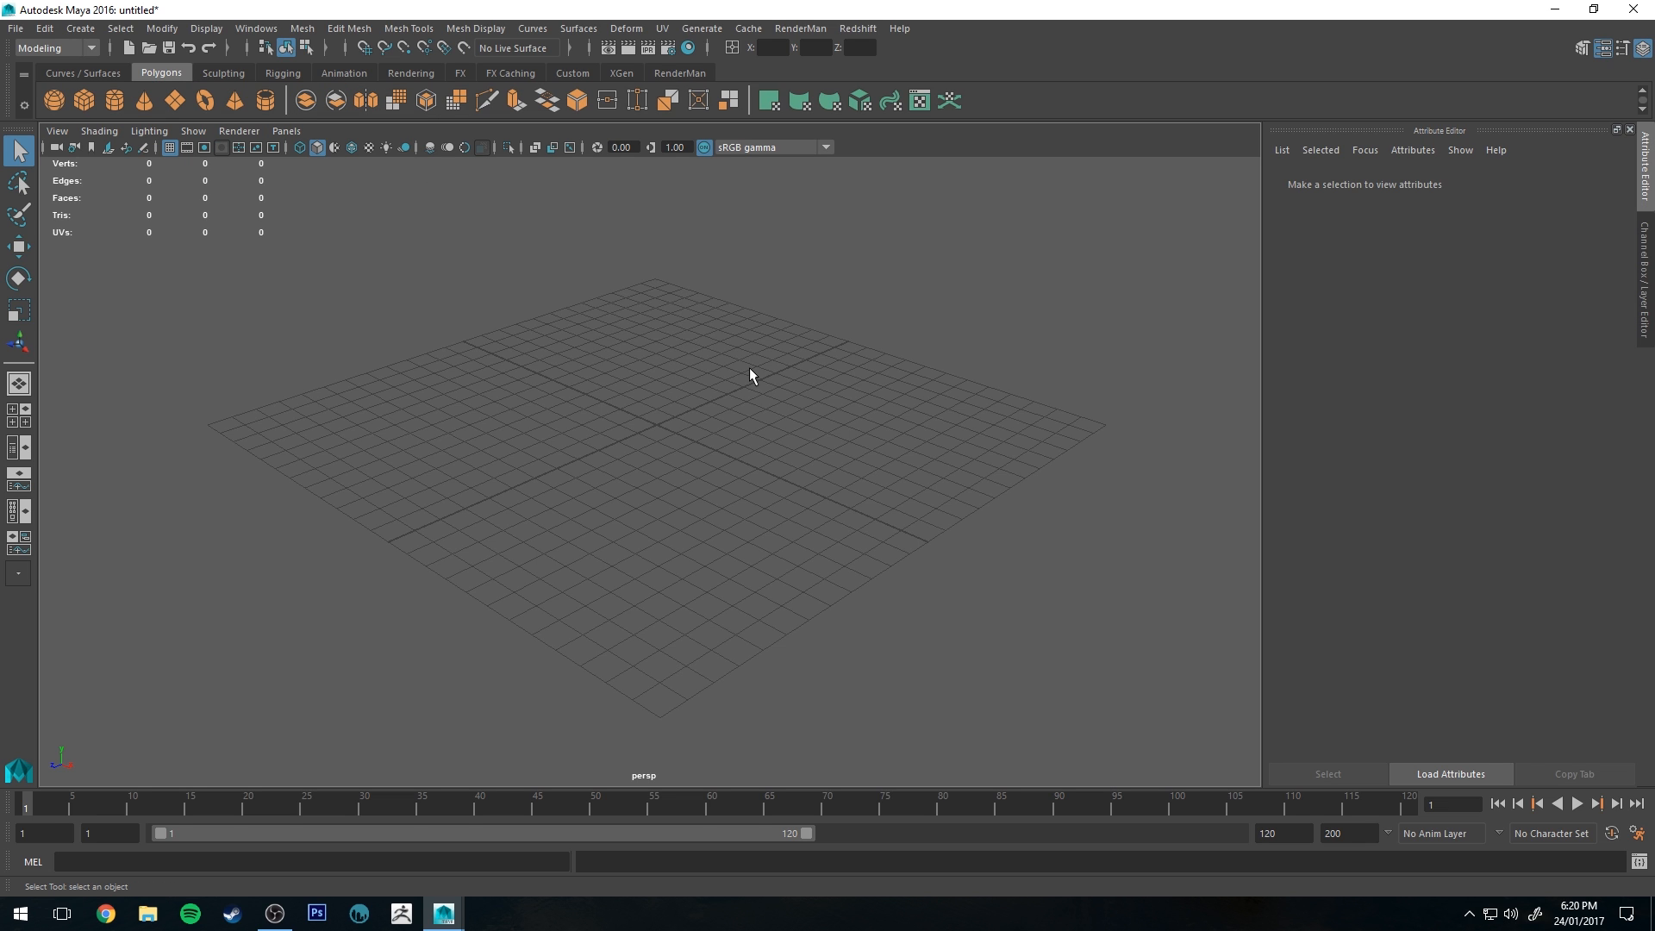
{"action": "mouse_move", "coordinate": [577, 338]}
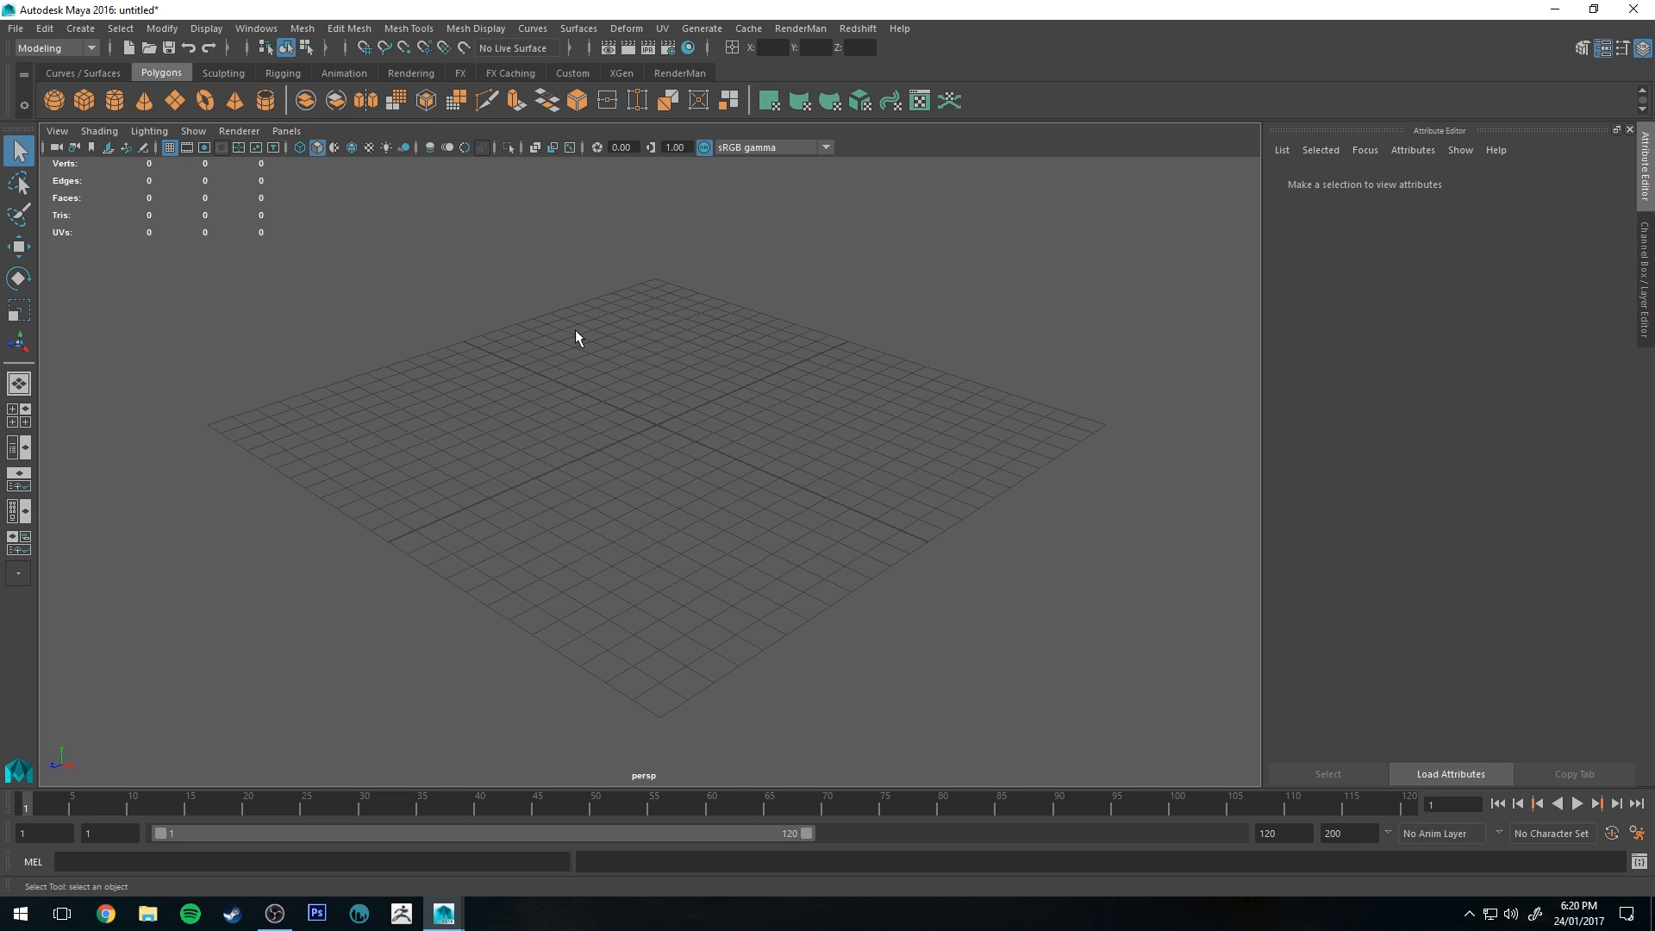
{"action": "left_click", "coordinate": [83, 99]}
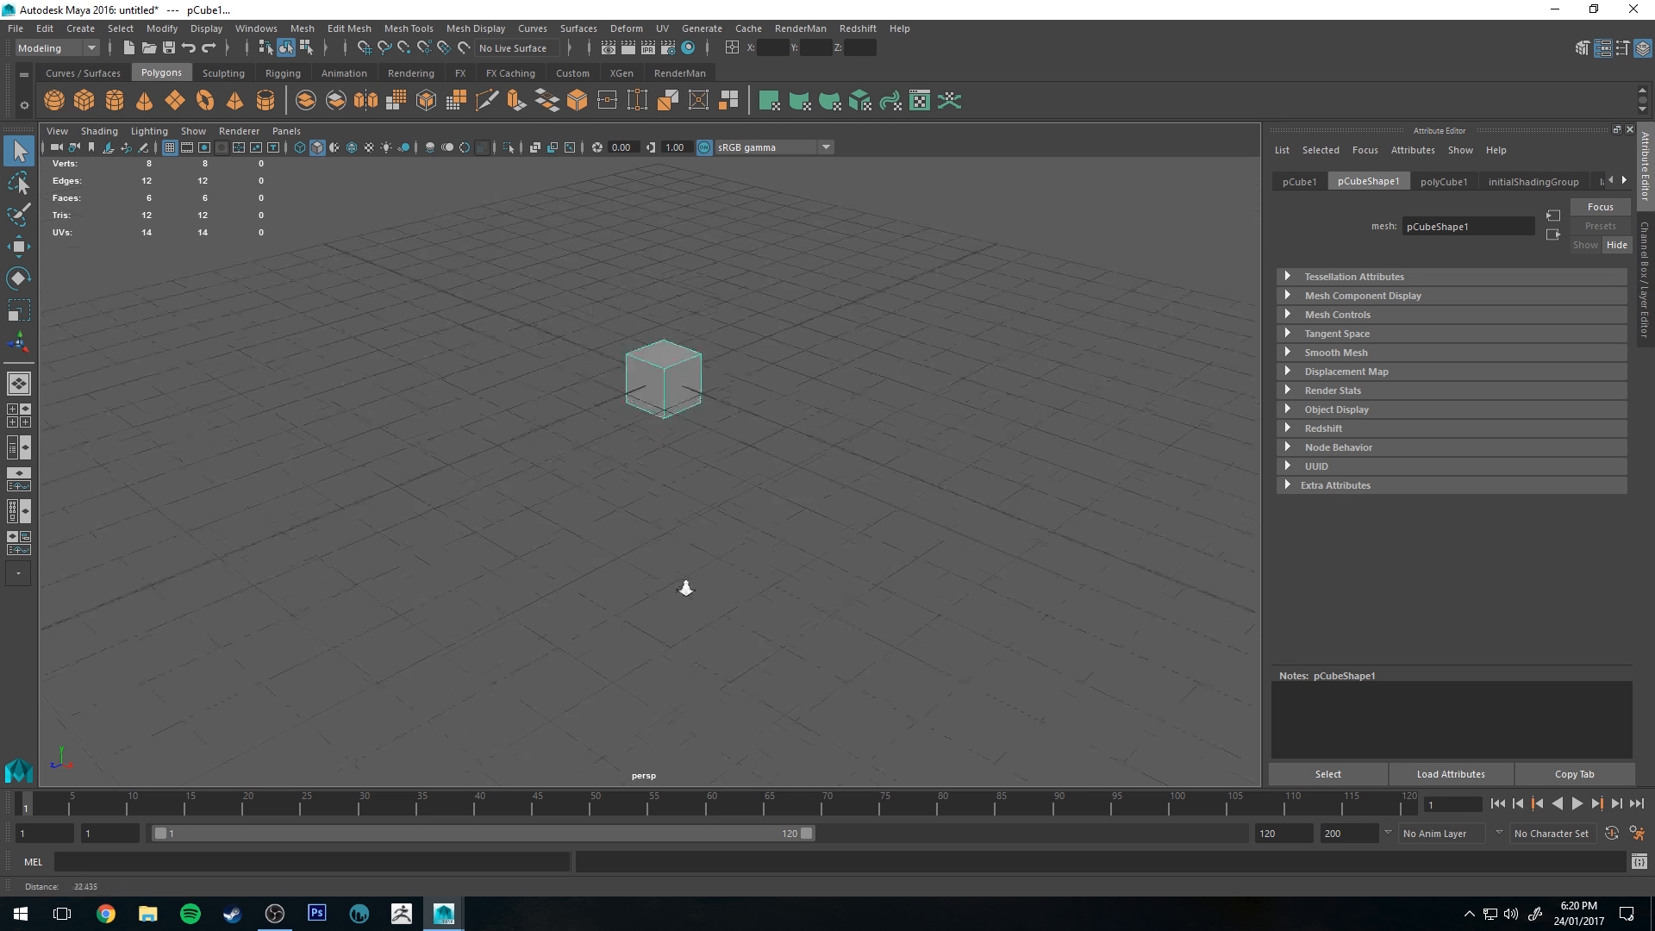
{"action": "scroll", "scroll_direction": "down", "scroll_amount": 3}
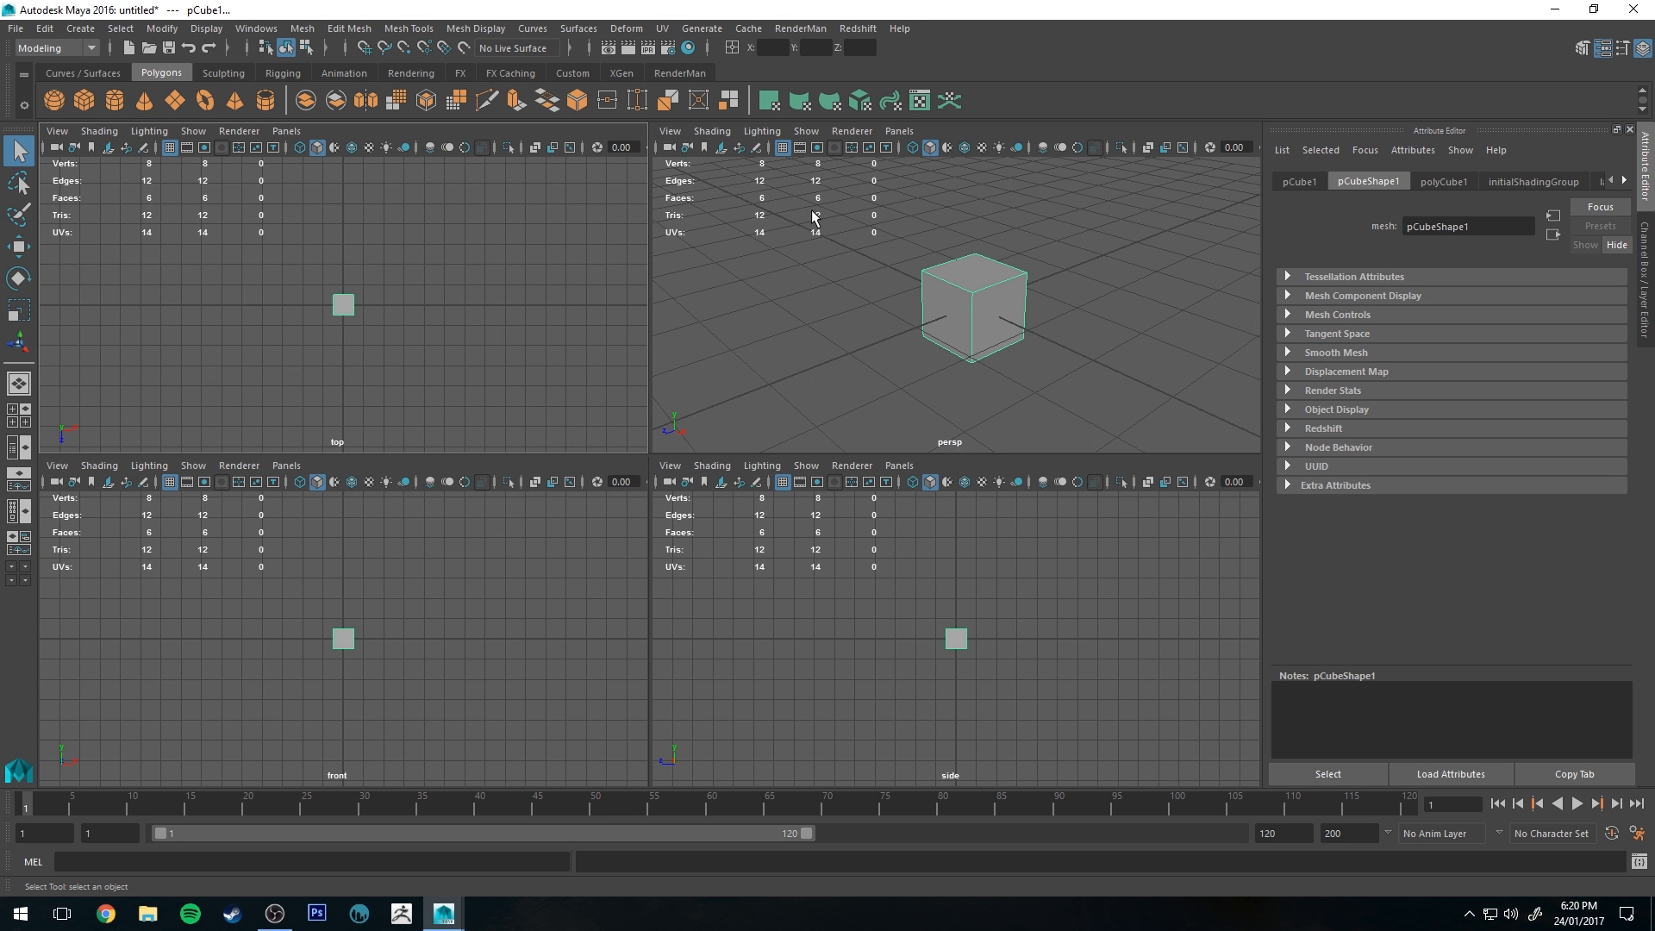
- Show the UV Editor in the top-left view panel
{"action": "left_click", "coordinate": [239, 130]}
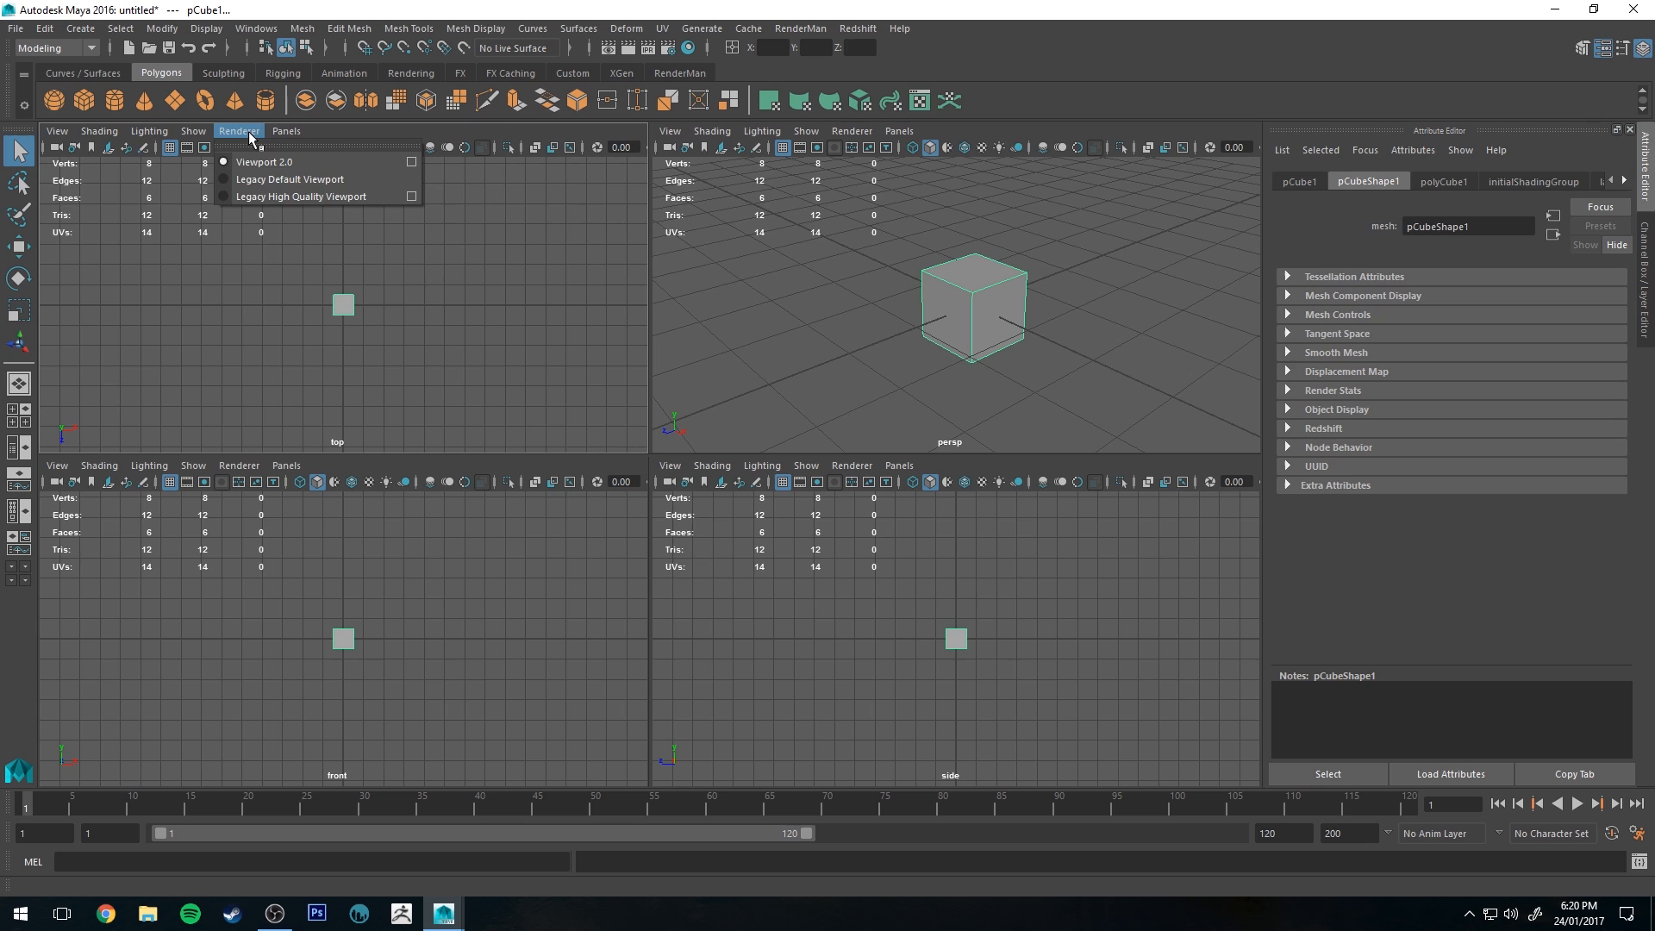
{"action": "left_click", "coordinate": [286, 130]}
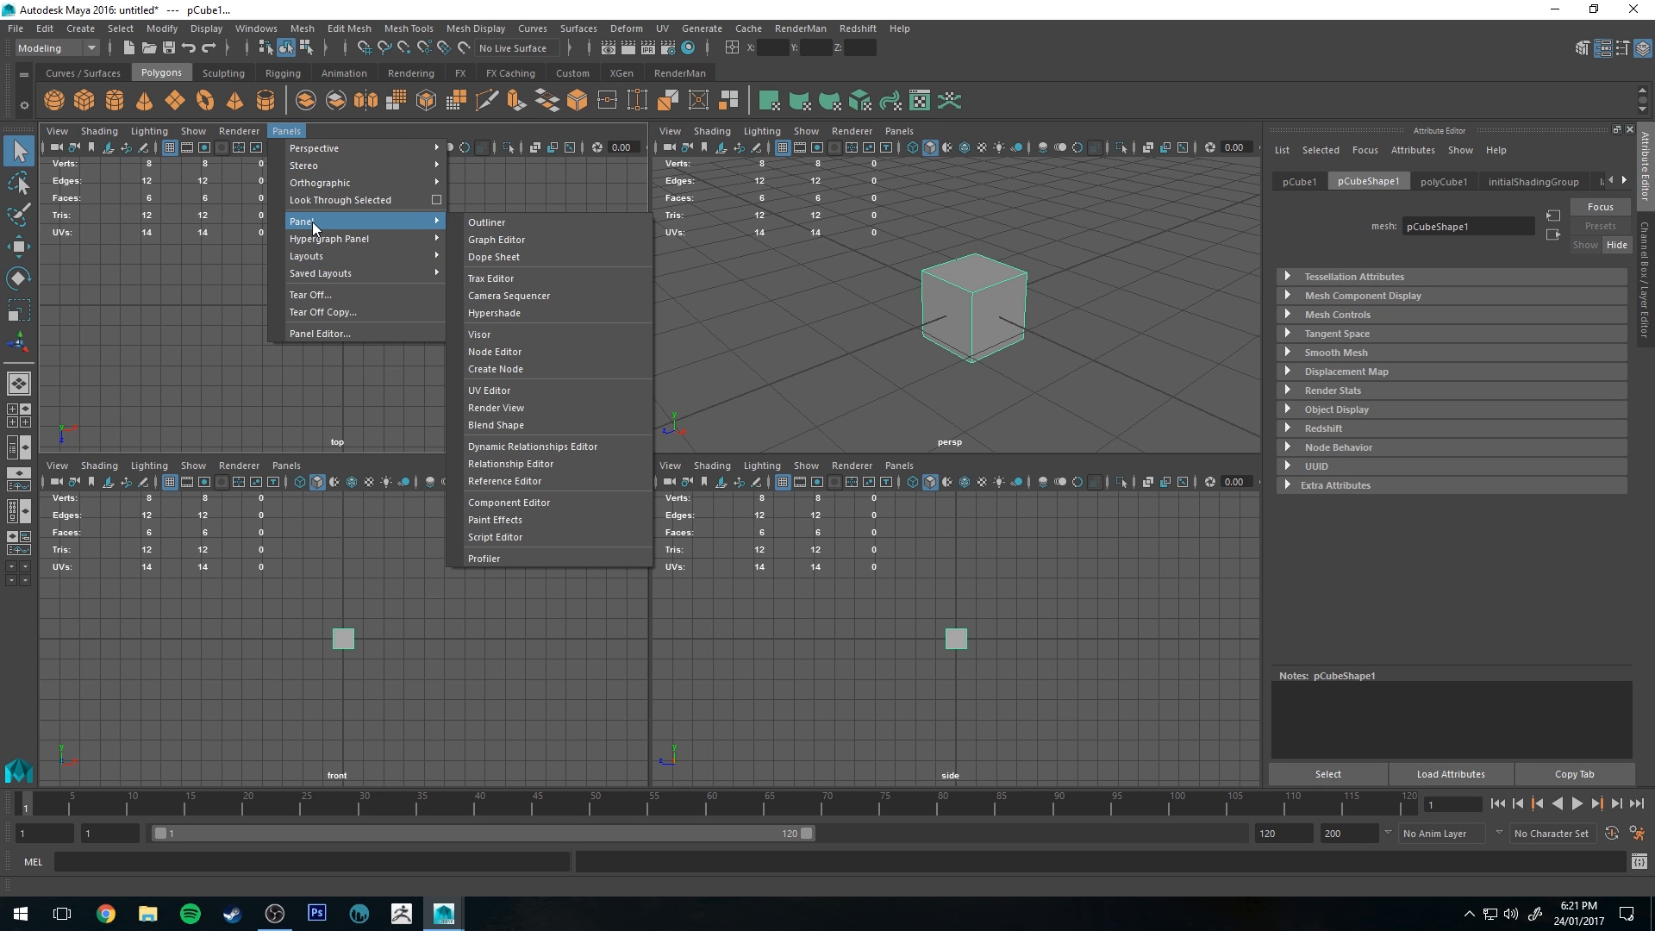
{"action": "mouse_move", "coordinate": [518, 390]}
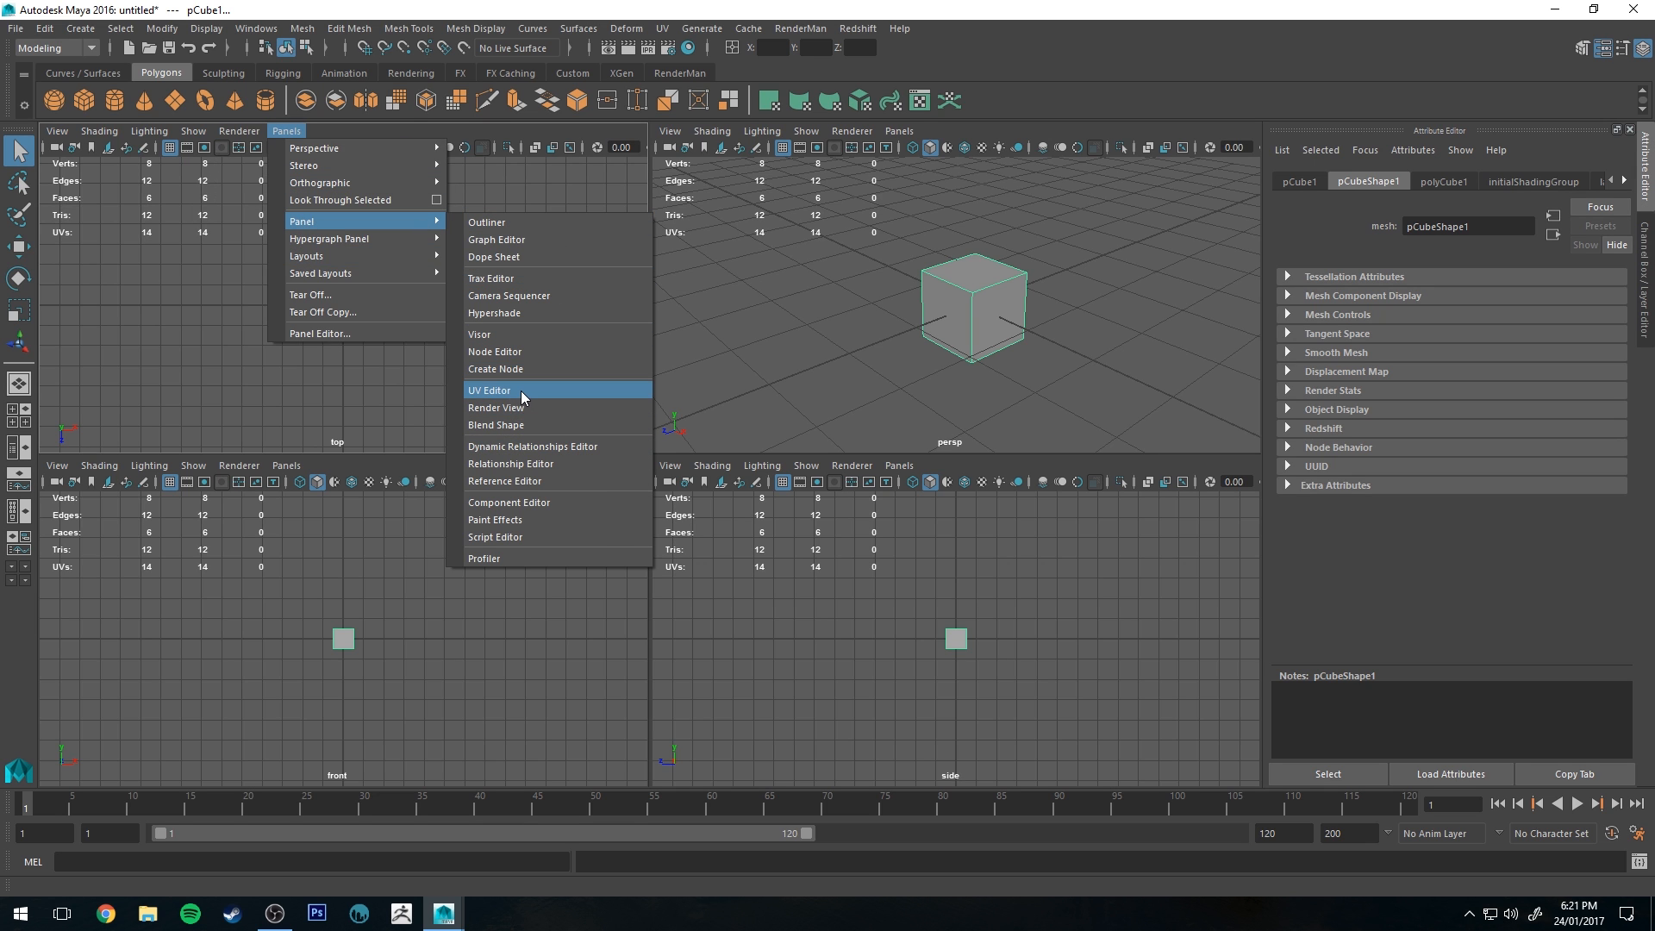
{"action": "left_click", "coordinate": [488, 390]}
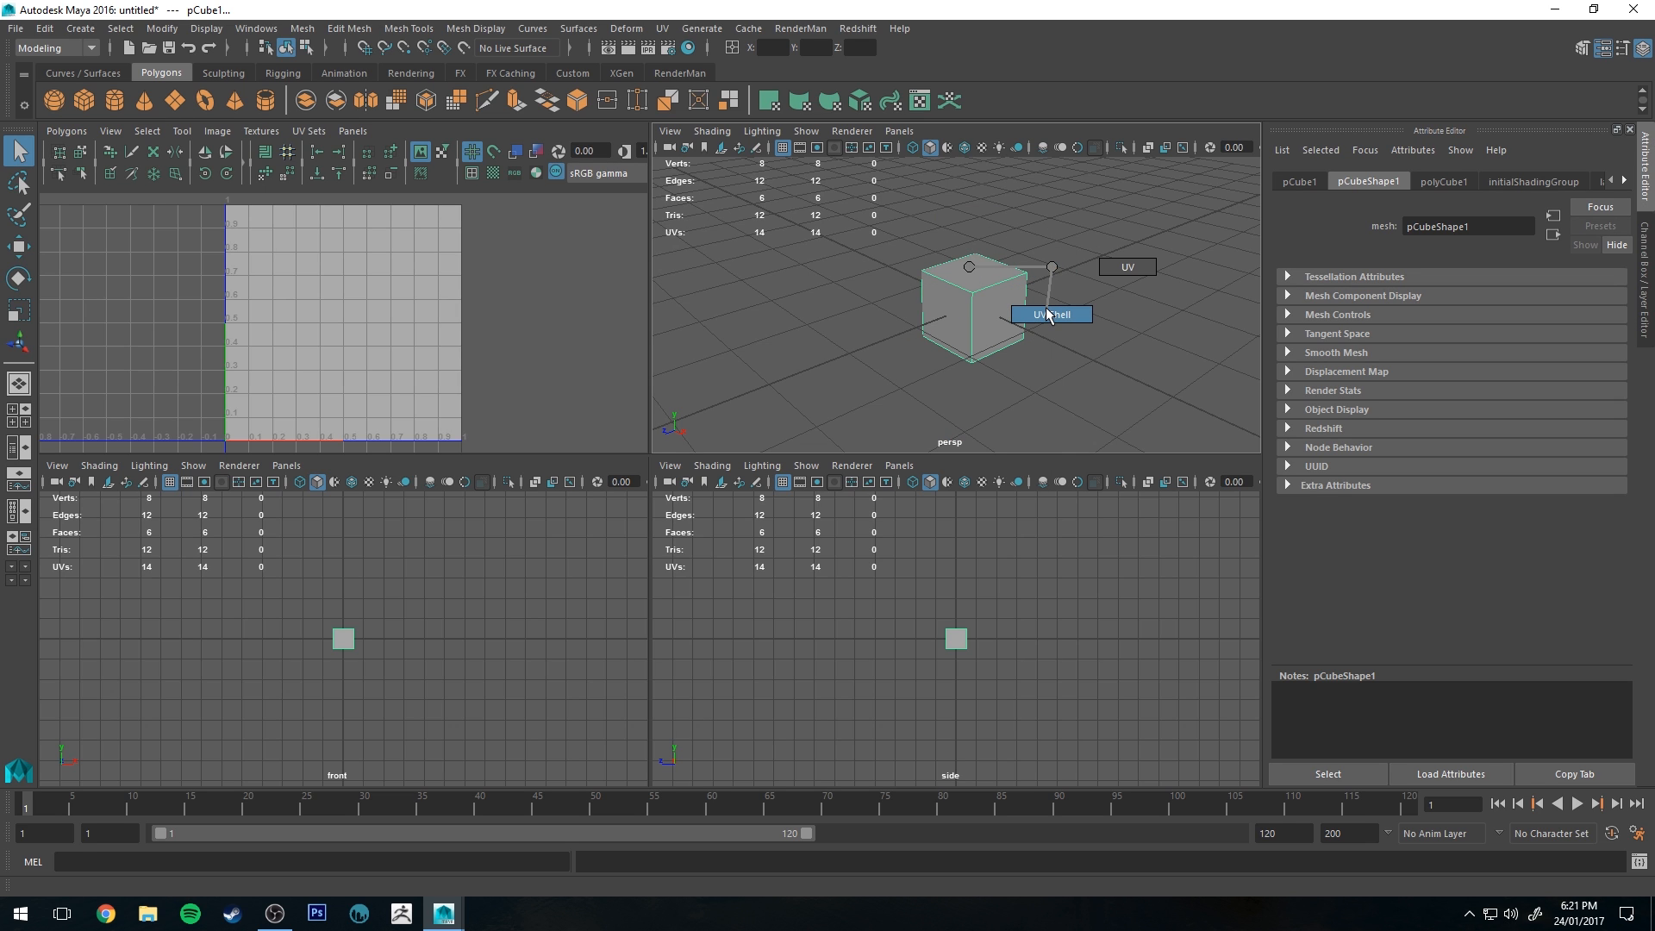
- Inspect the cube's UV shells, then reselect the whole cube object
{"action": "left_click", "coordinate": [1443, 180]}
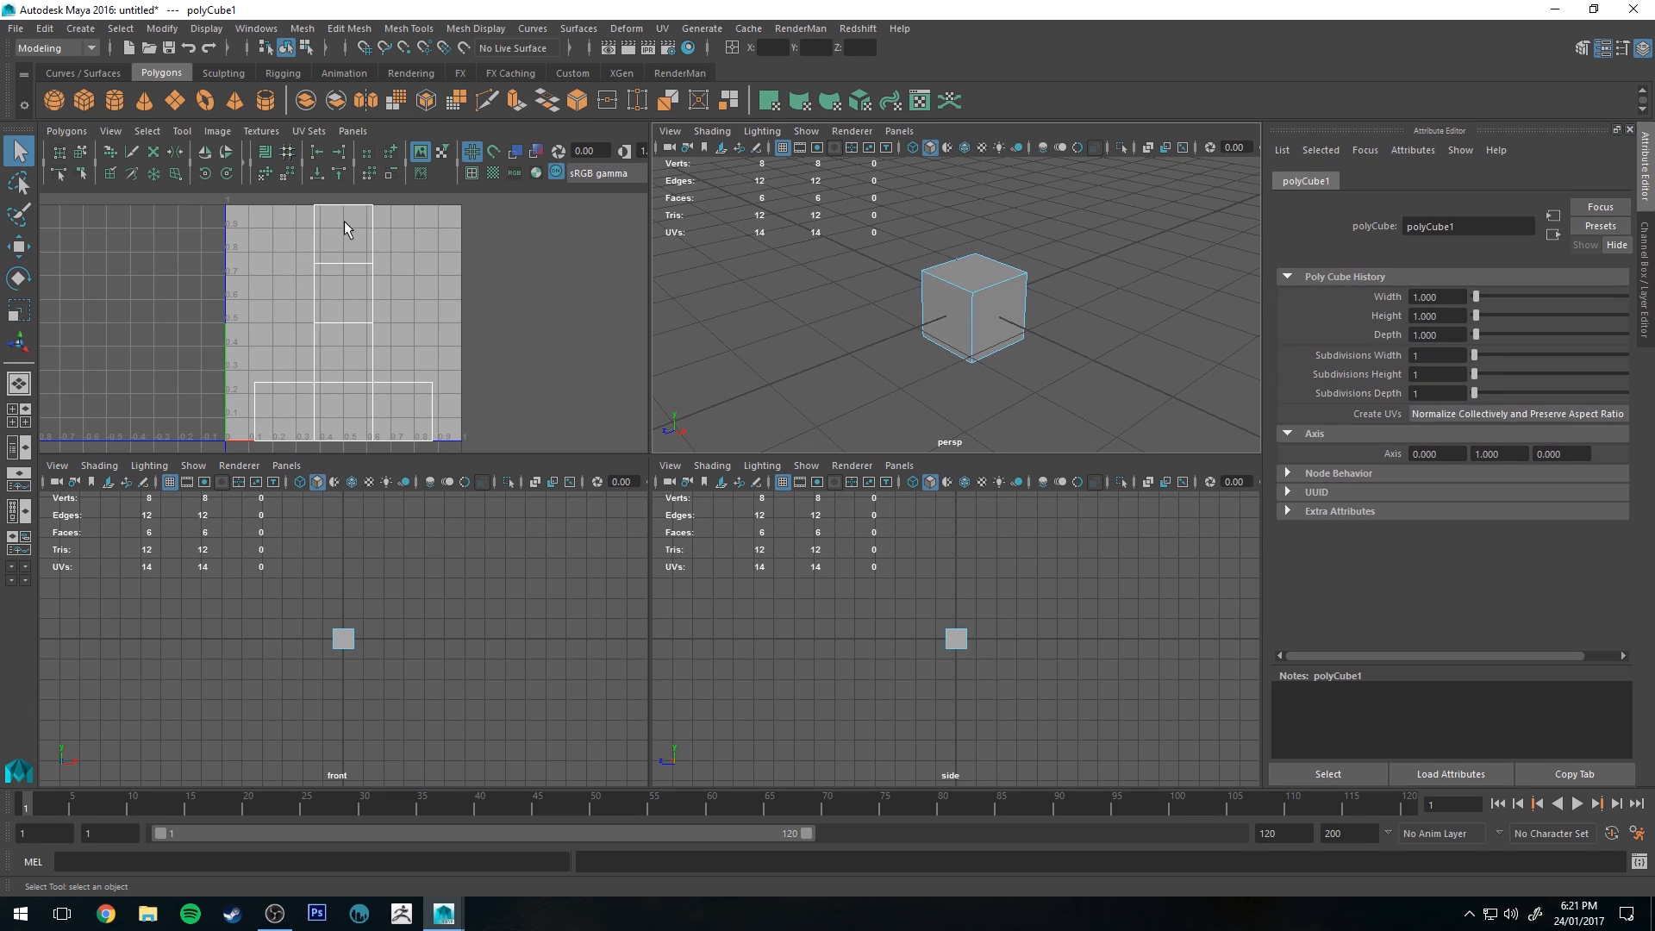
{"action": "mouse_move", "coordinate": [356, 331]}
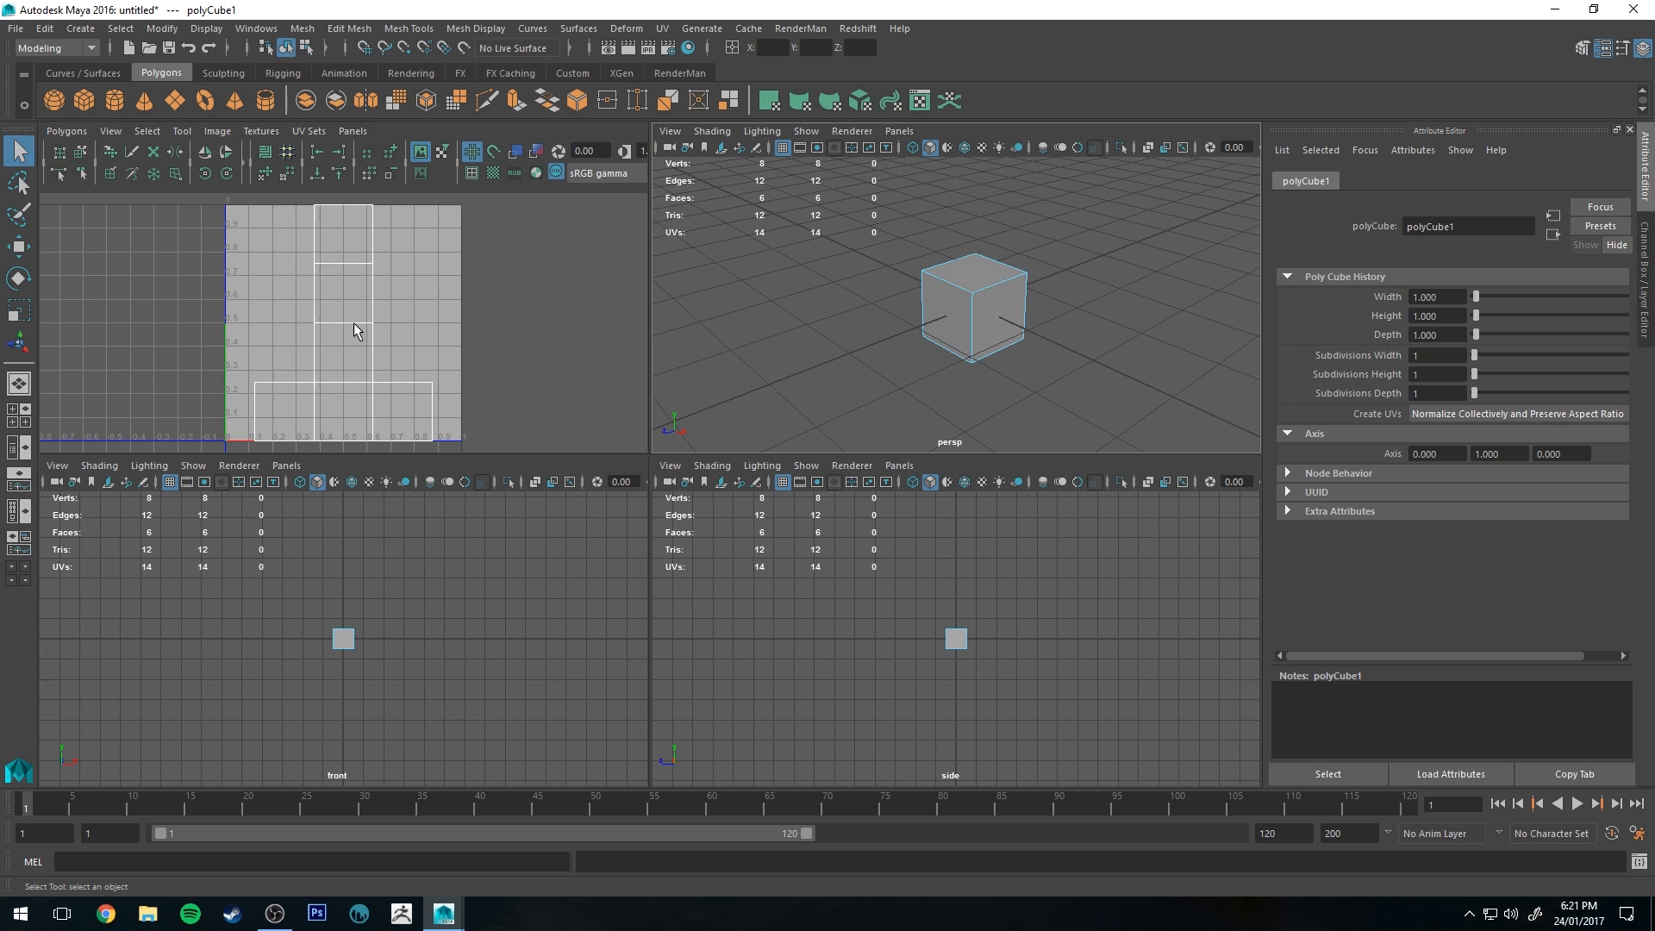
{"action": "mouse_move", "coordinate": [301, 302]}
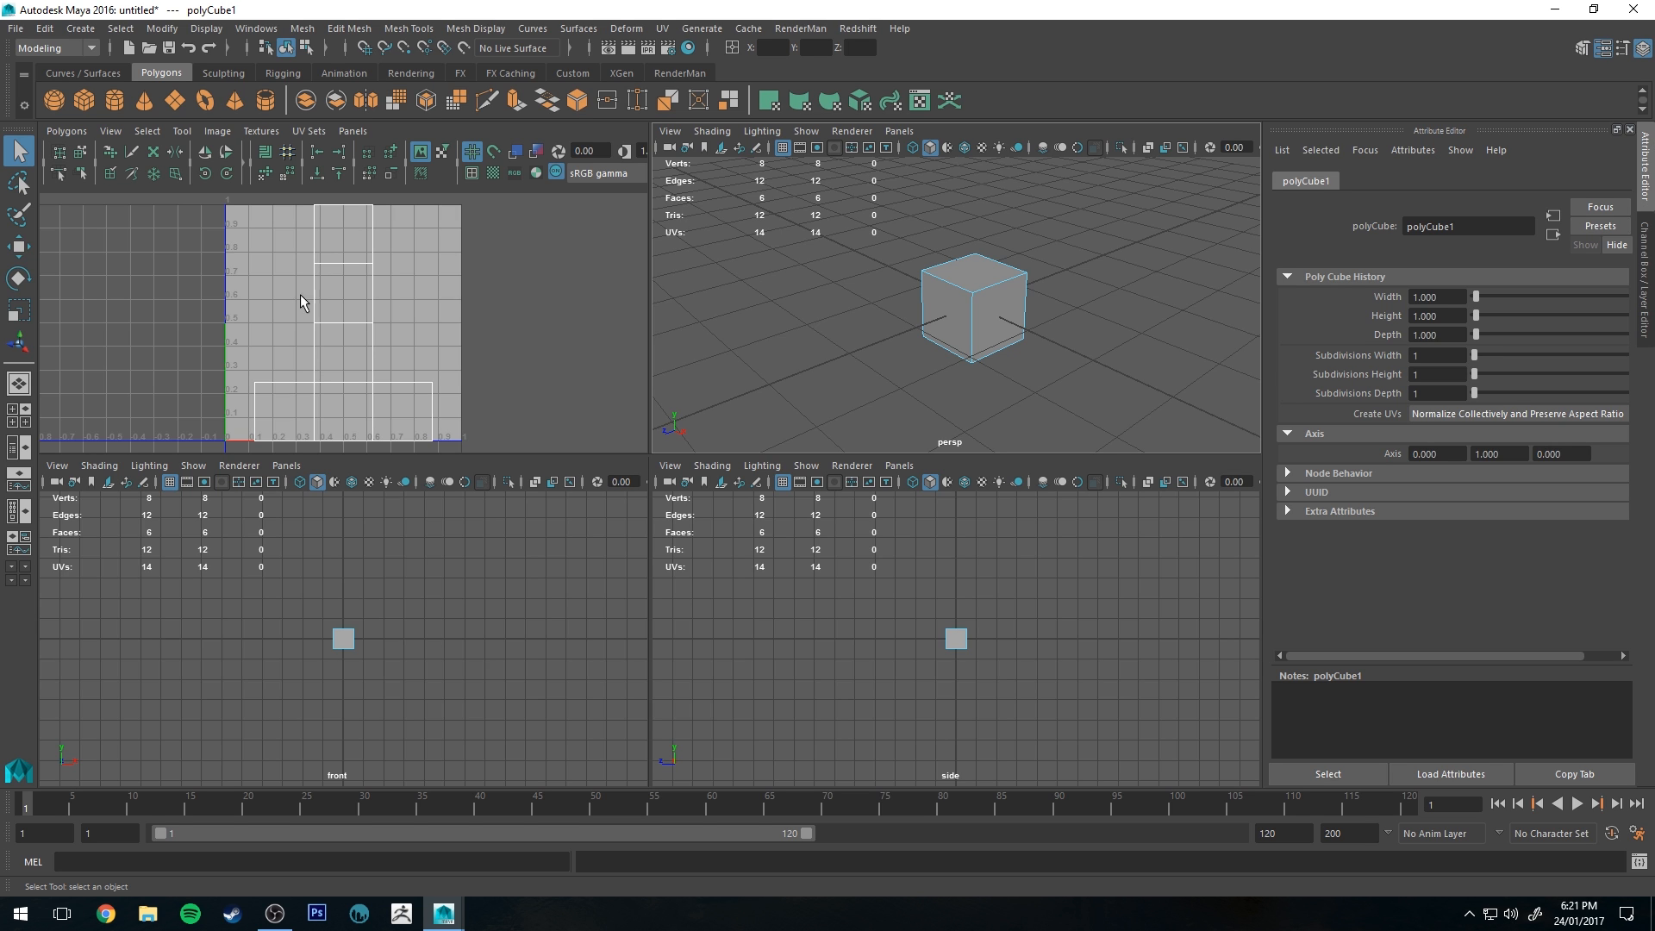
{"action": "left_click", "coordinate": [971, 306]}
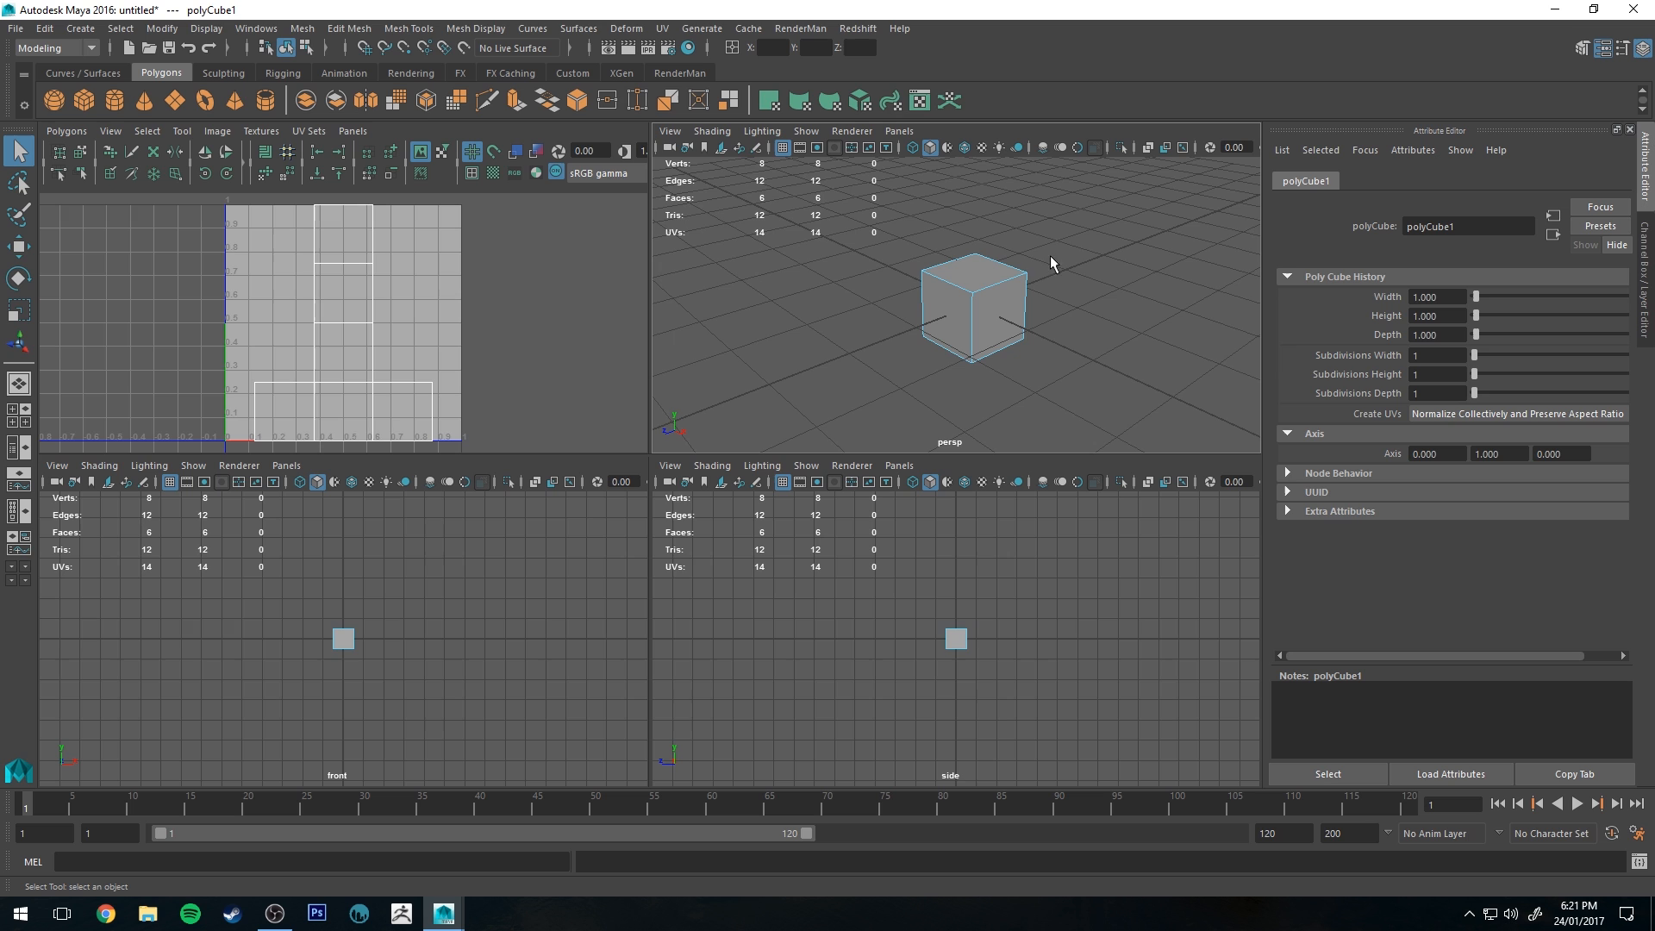
{"action": "right_click", "coordinate": [971, 306]}
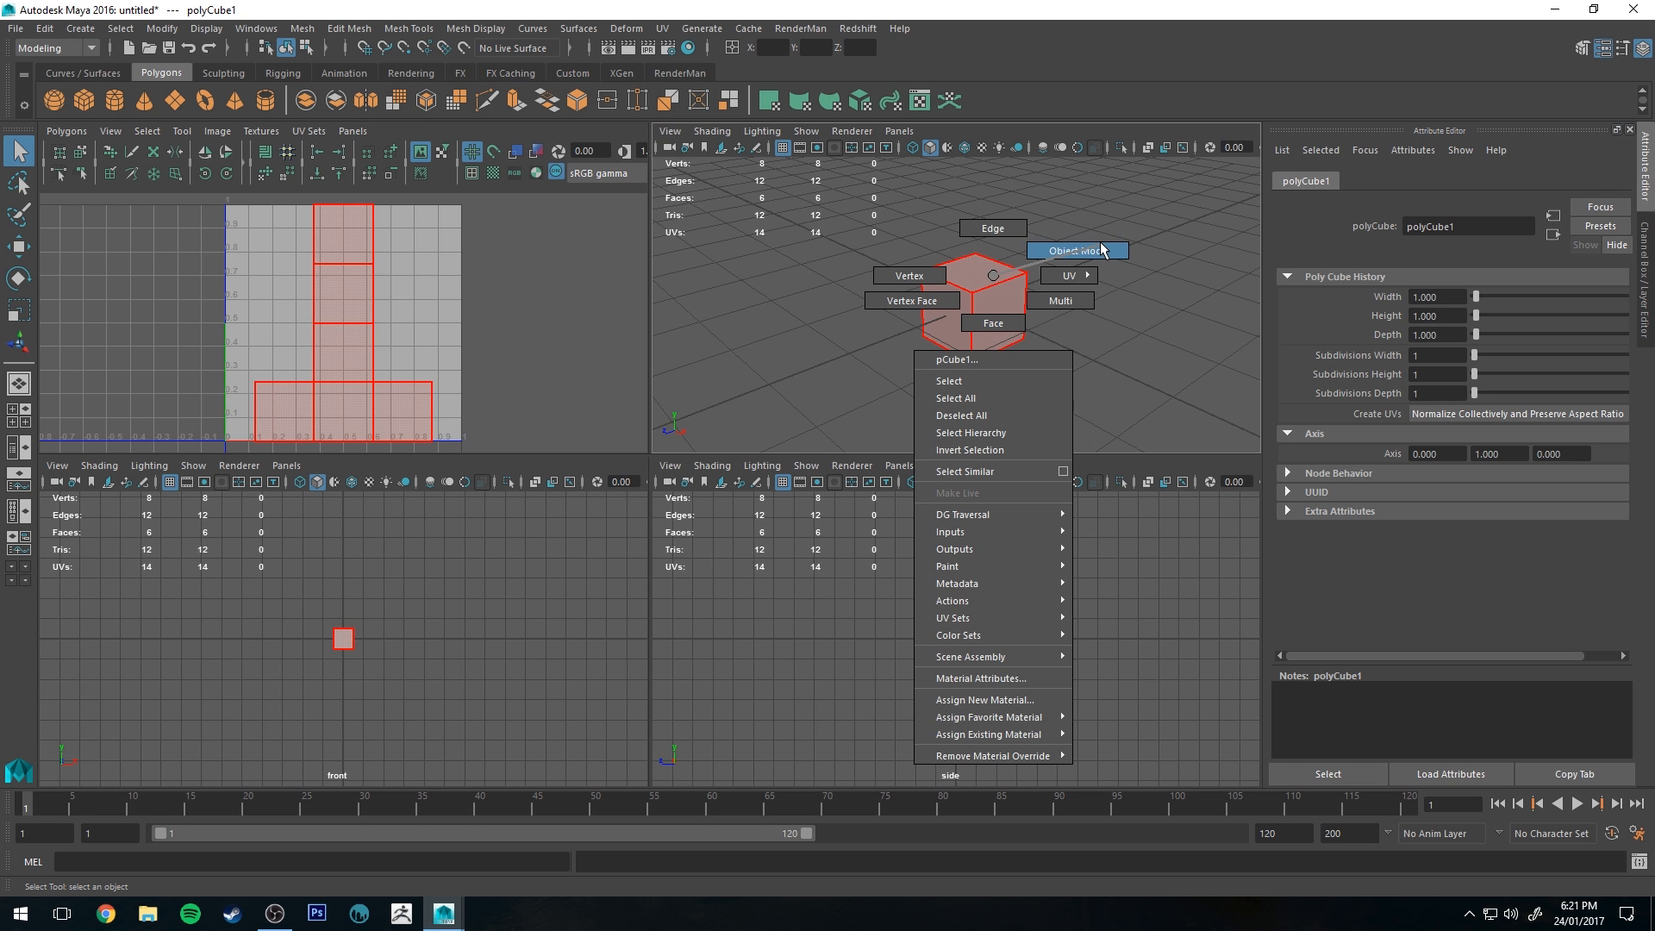
{"action": "left_click", "coordinate": [1078, 250]}
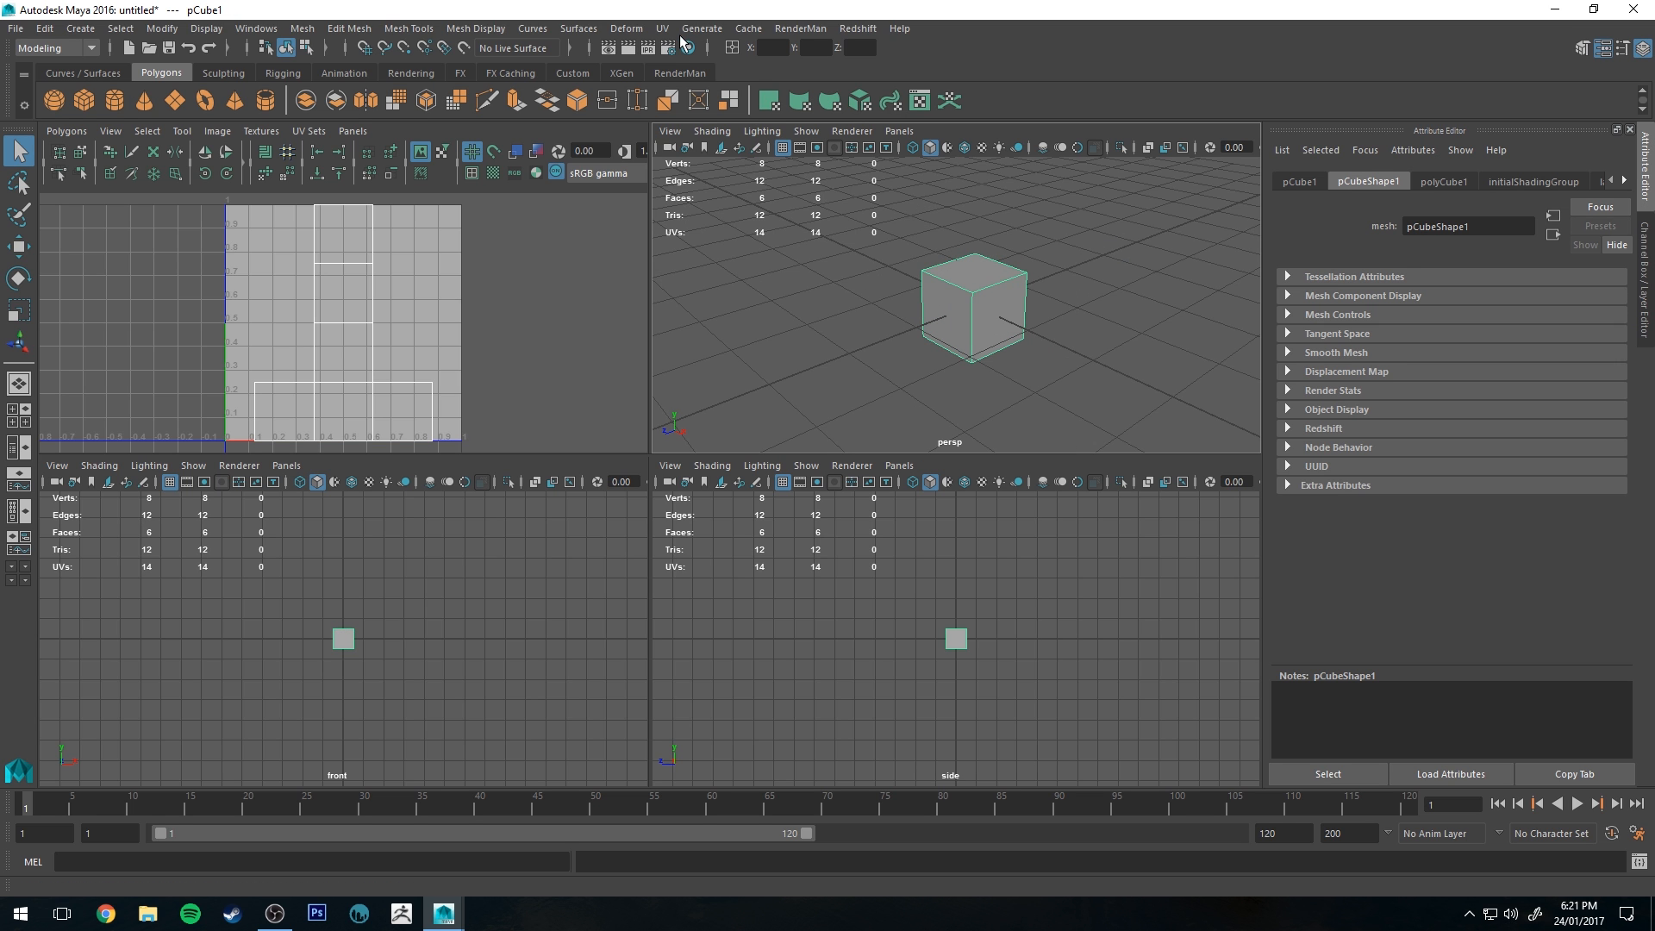
{"action": "left_click", "coordinate": [662, 28]}
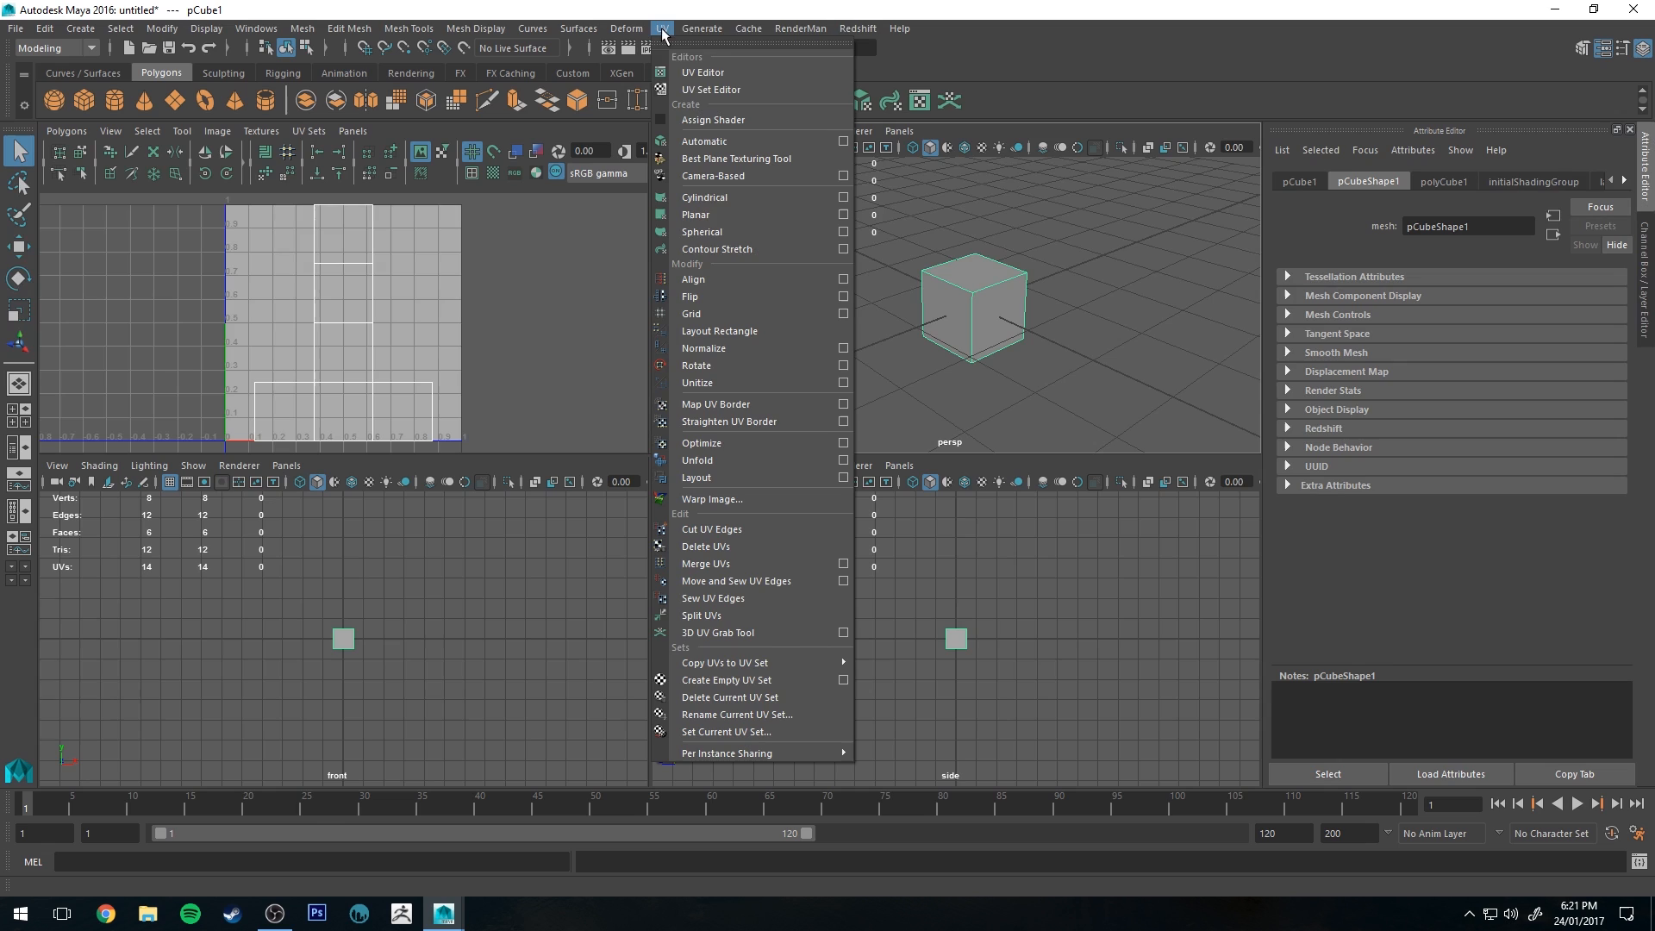
{"action": "mouse_move", "coordinate": [723, 145]}
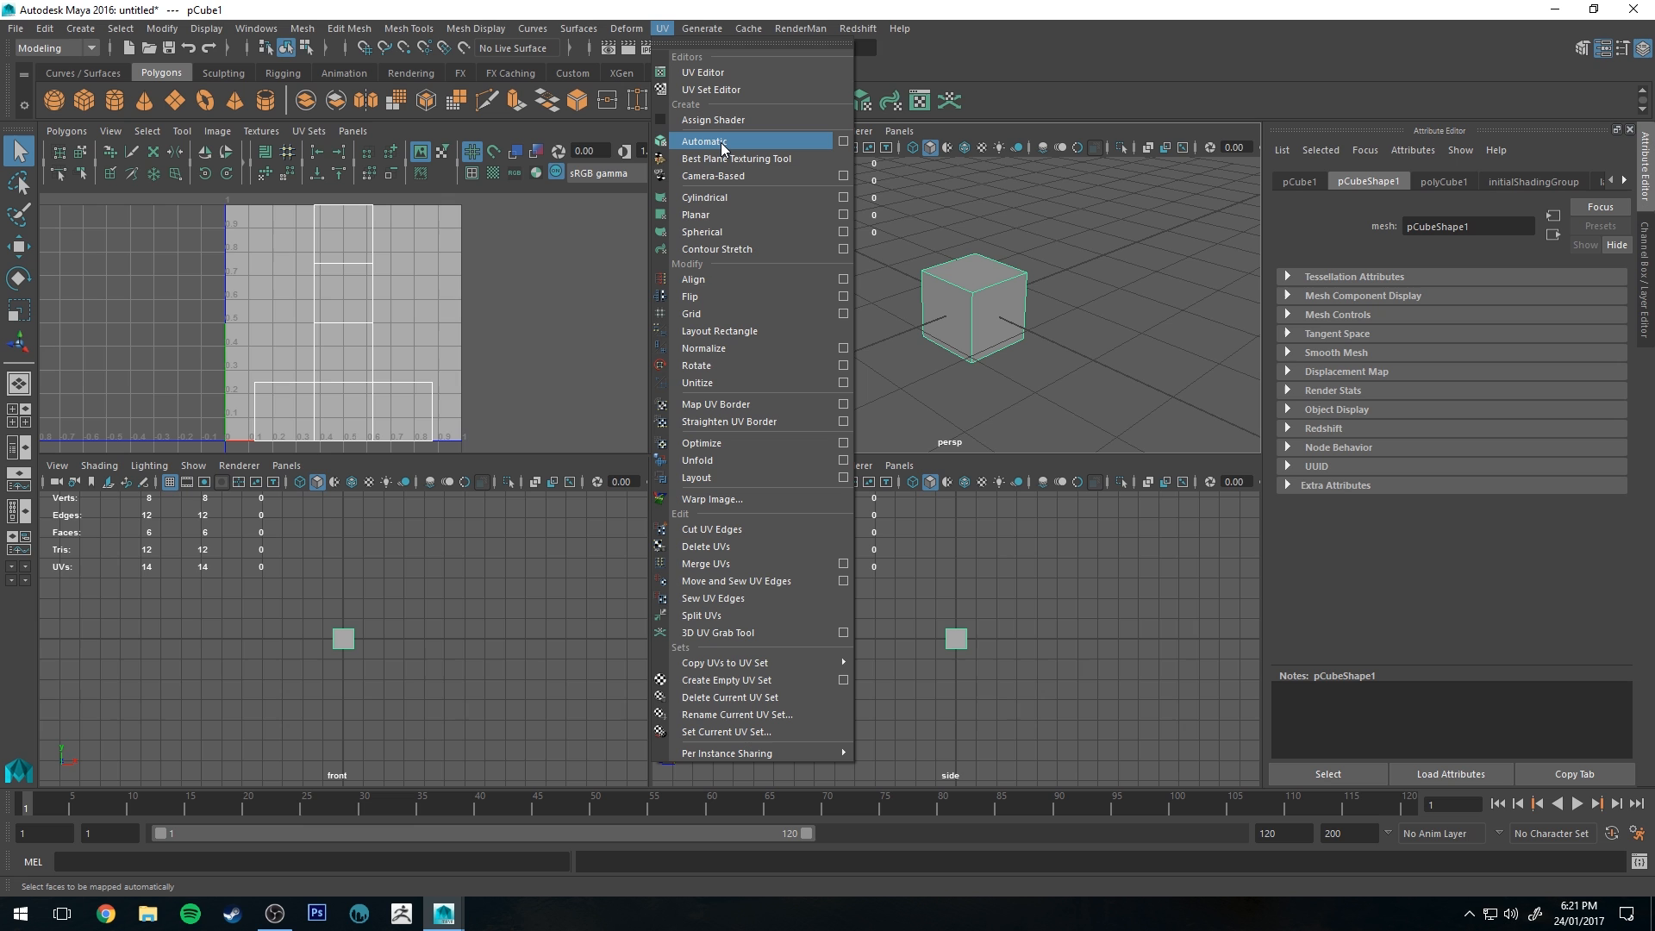
{"action": "mouse_move", "coordinate": [709, 142]}
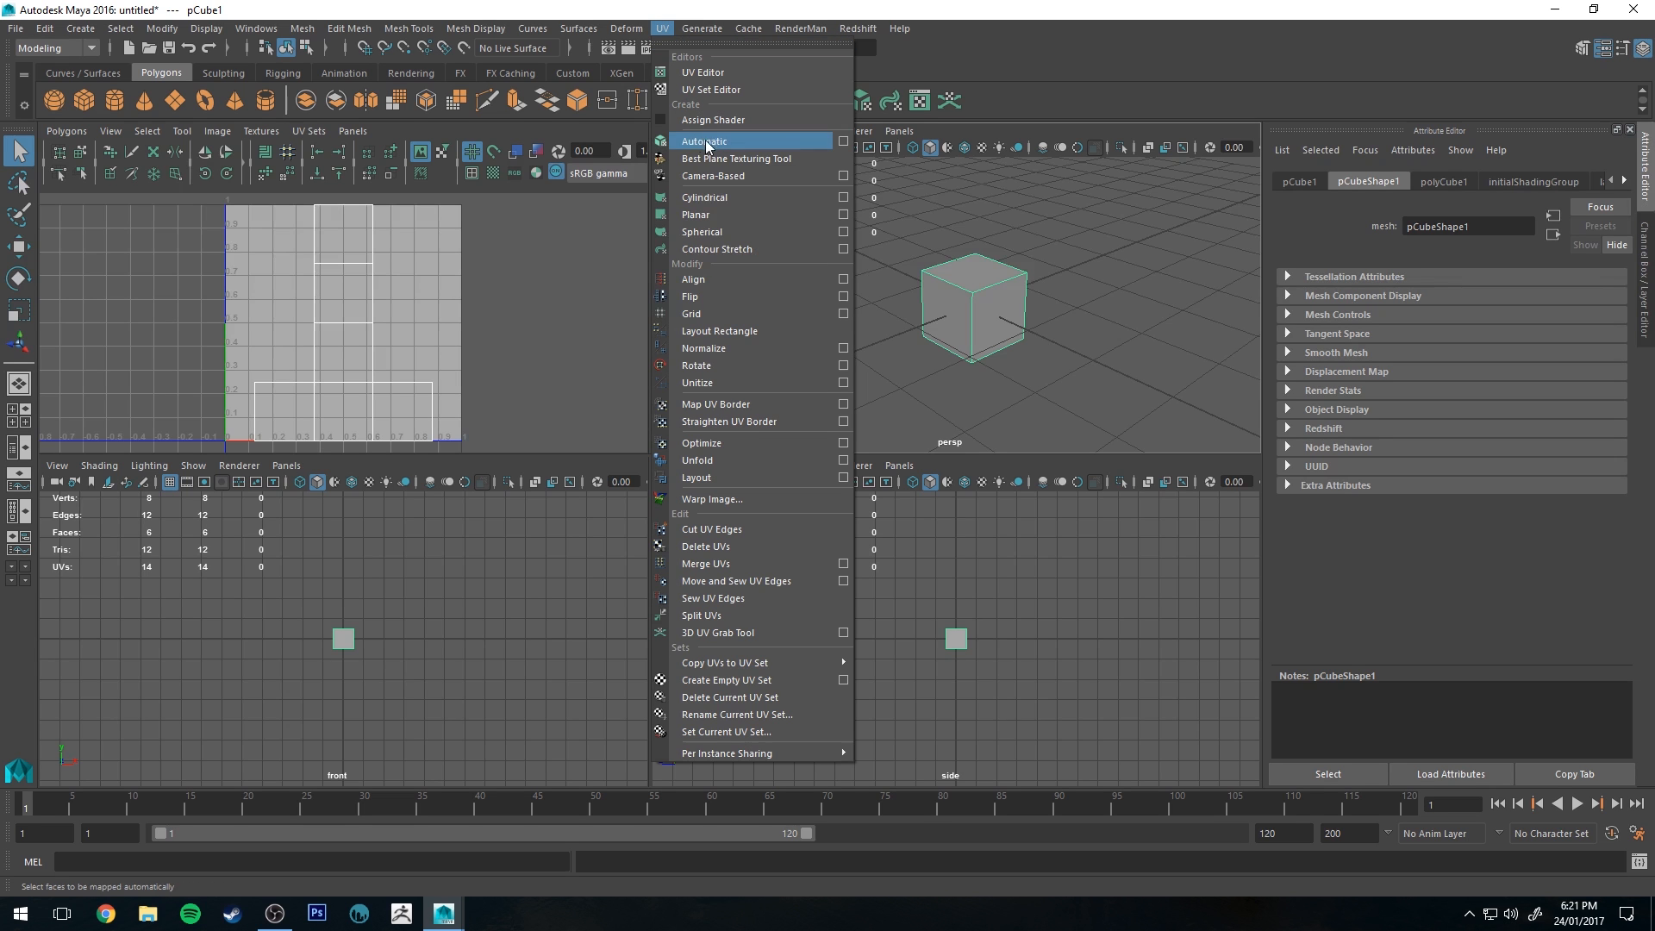
- Apply automatic UV projection, then check the side and top faces' UV squares
{"action": "left_click", "coordinate": [703, 140]}
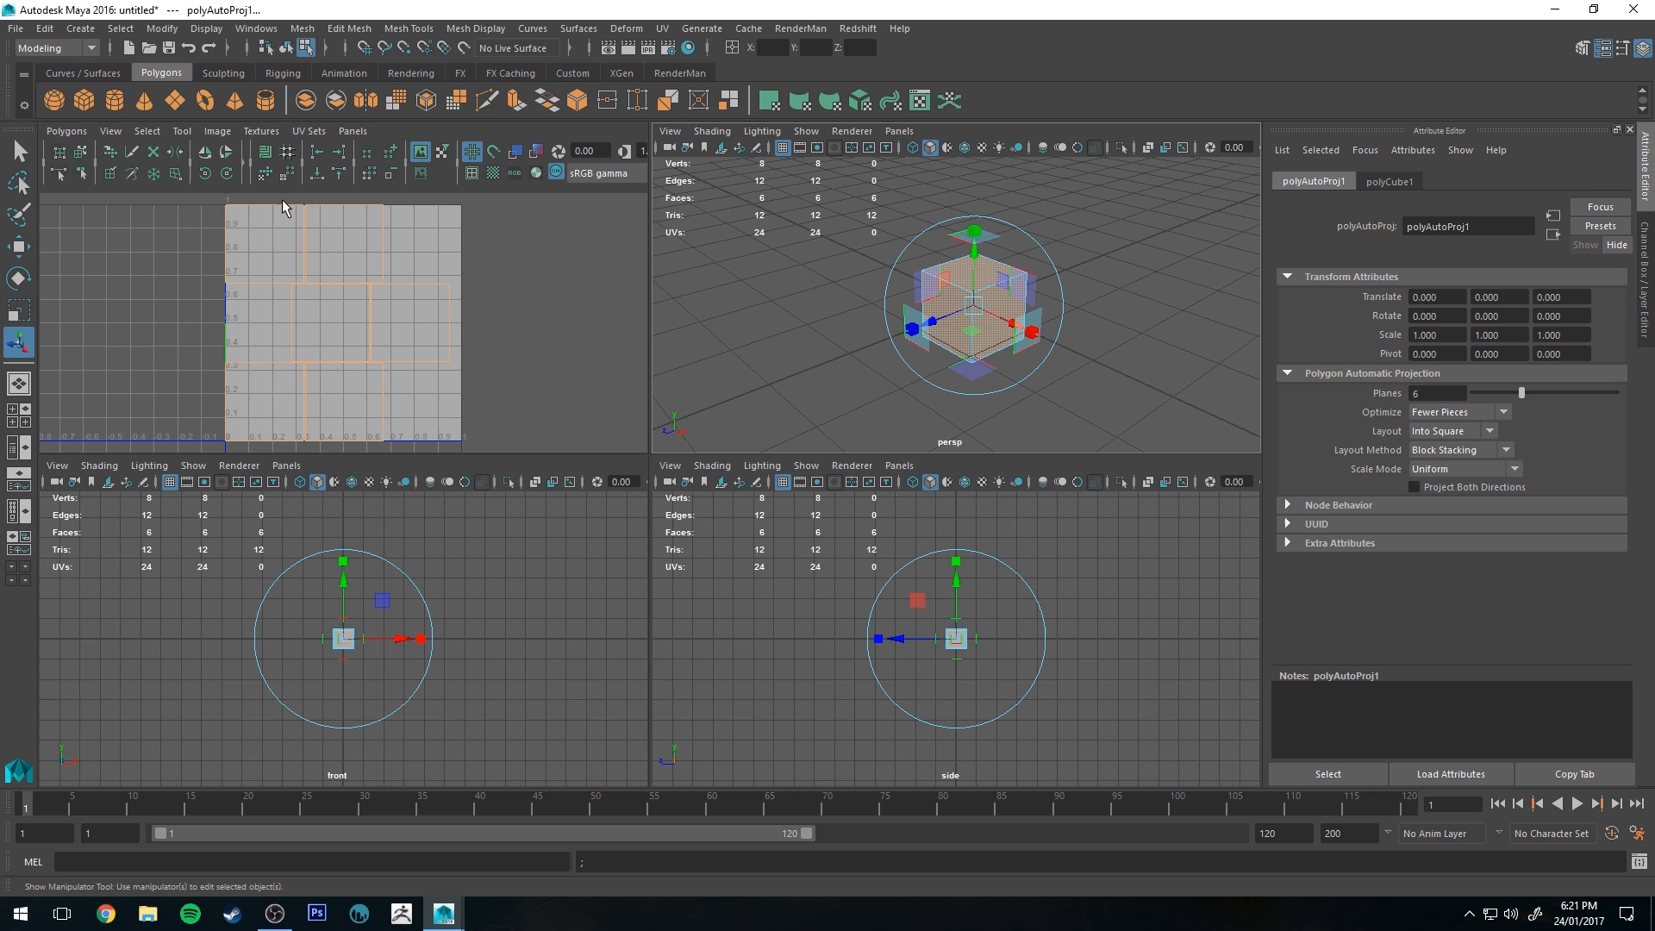
{"action": "mouse_move", "coordinate": [301, 250]}
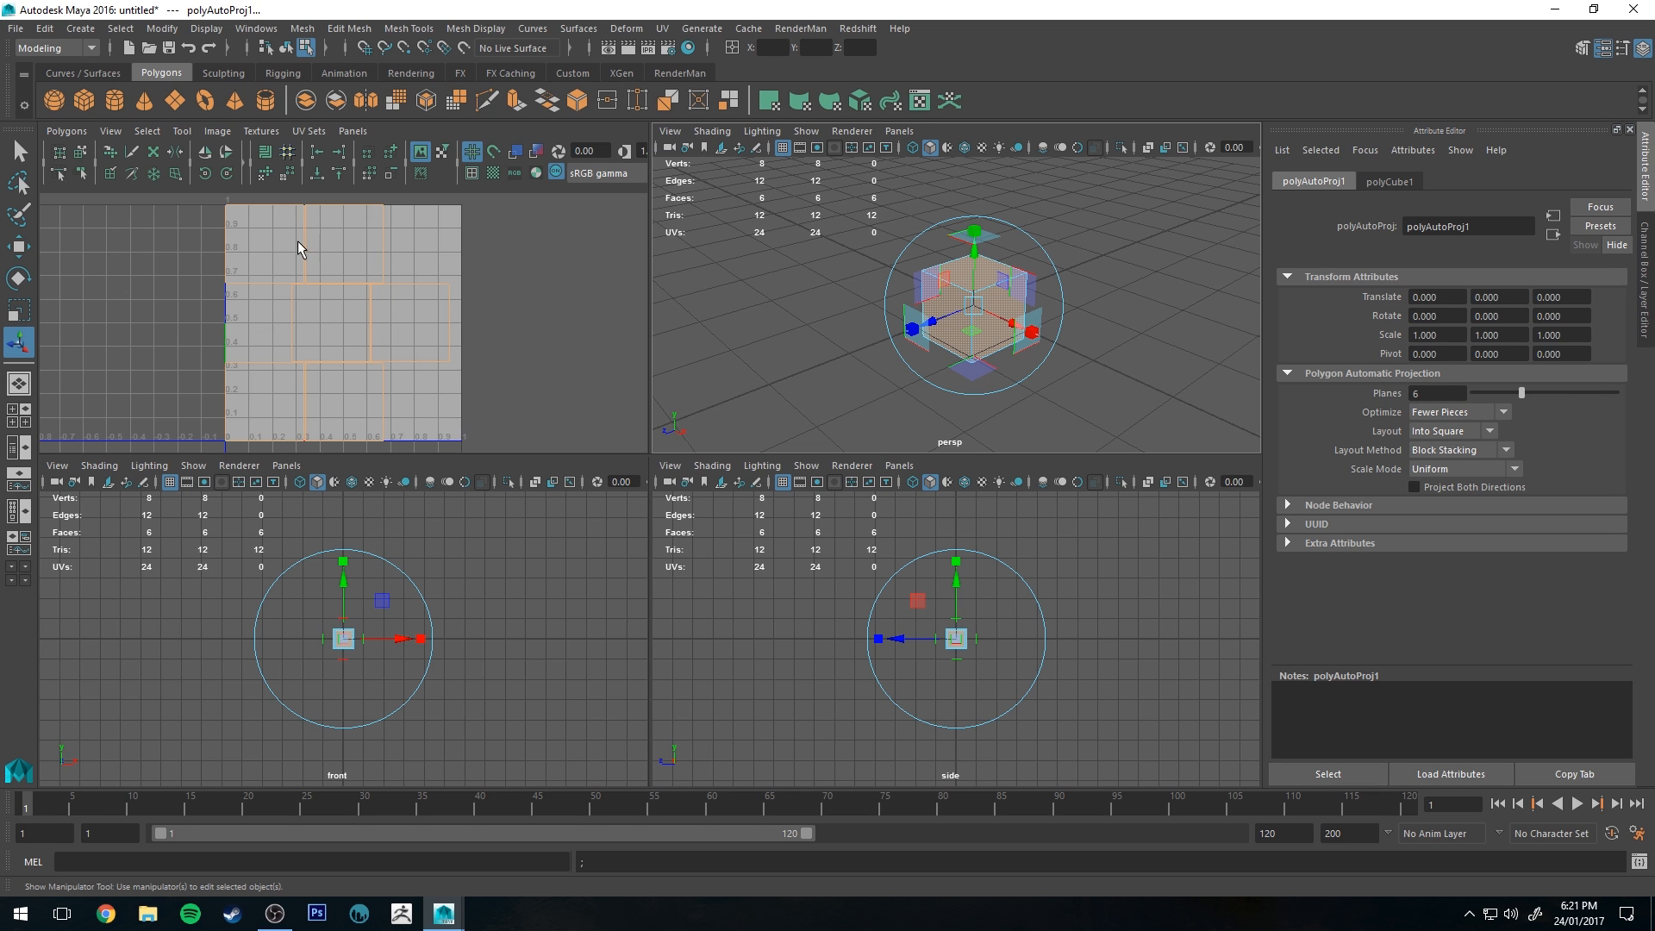
{"action": "mouse_move", "coordinate": [361, 417]}
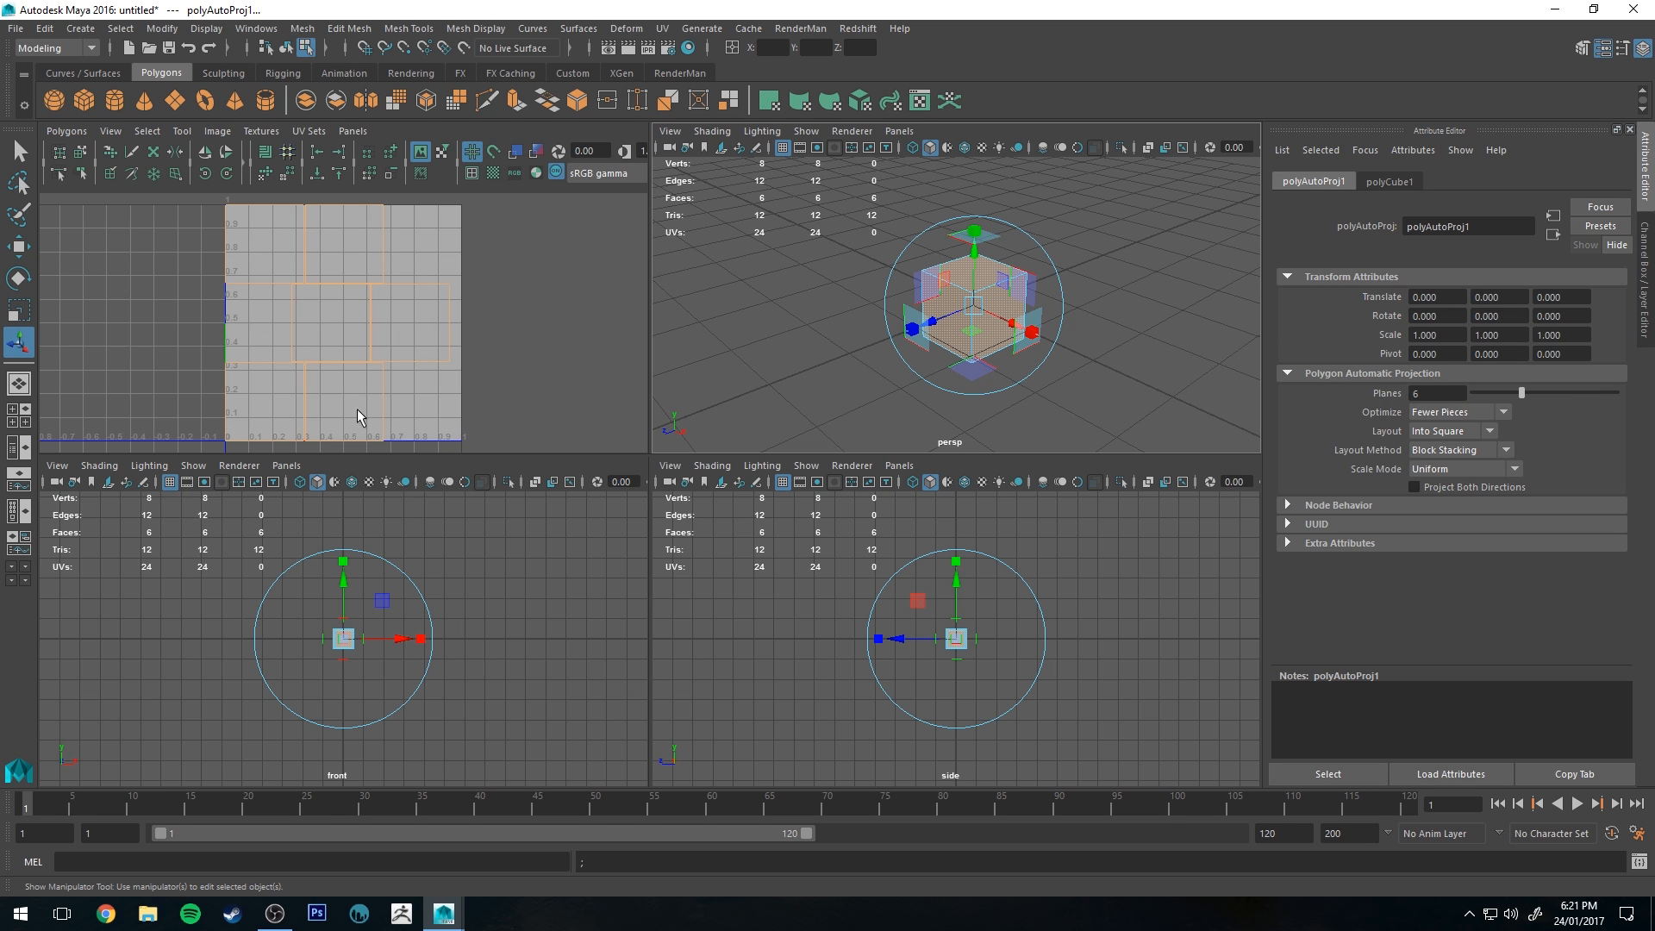
{"action": "right_click", "coordinate": [971, 306]}
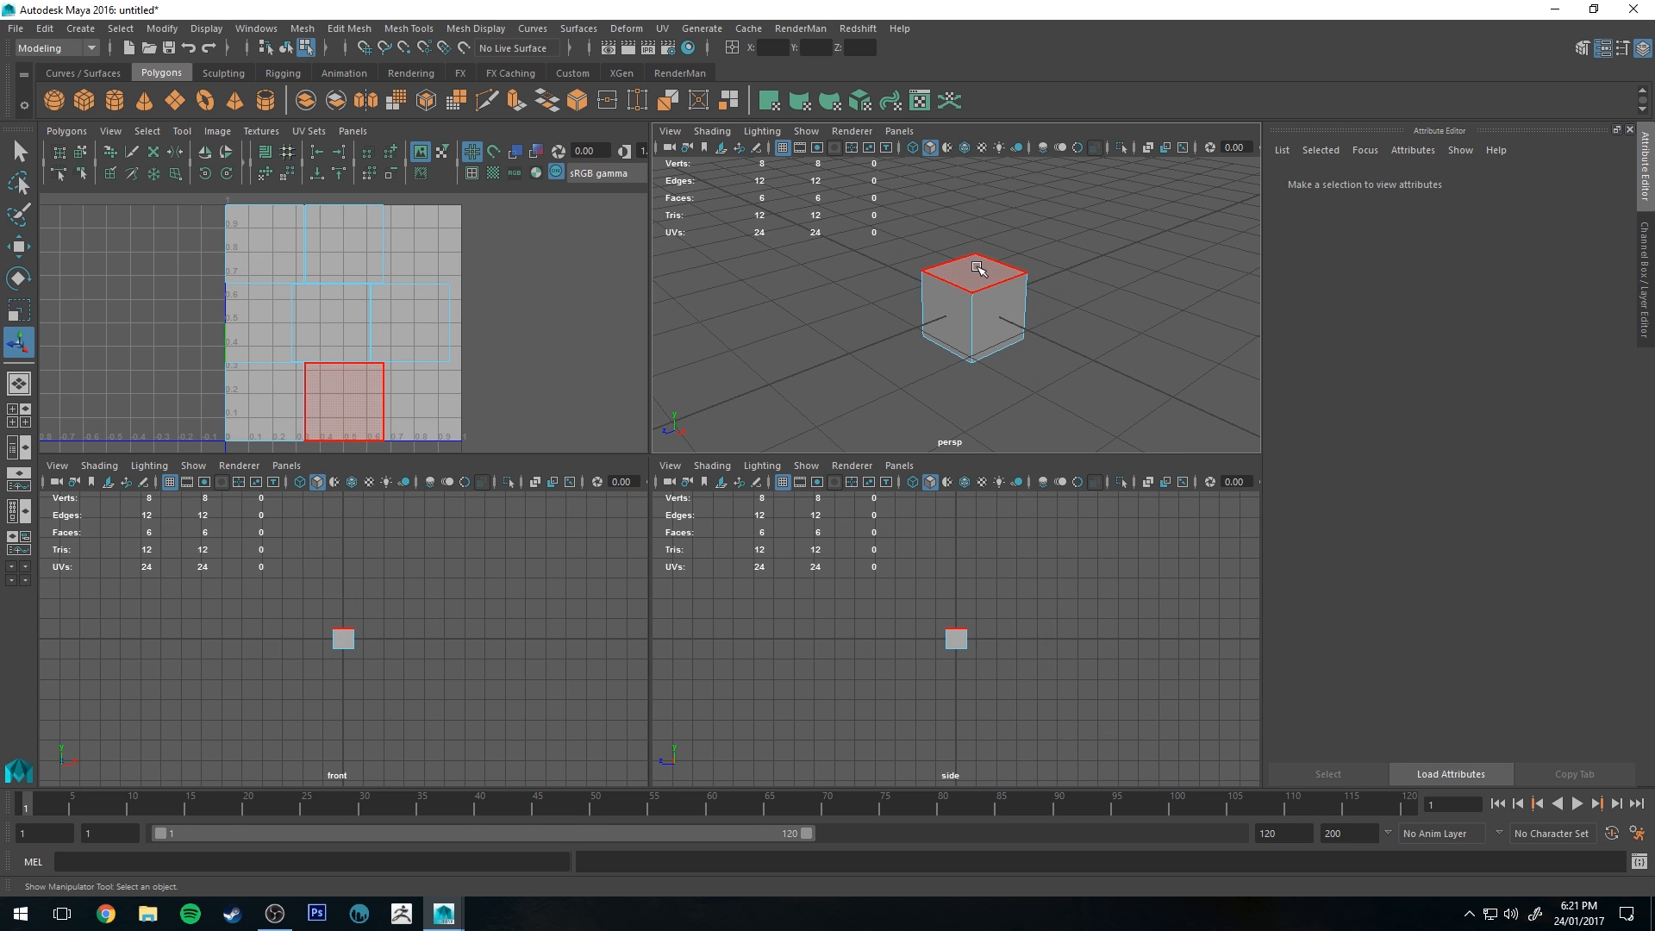
{"action": "left_click", "coordinate": [992, 306]}
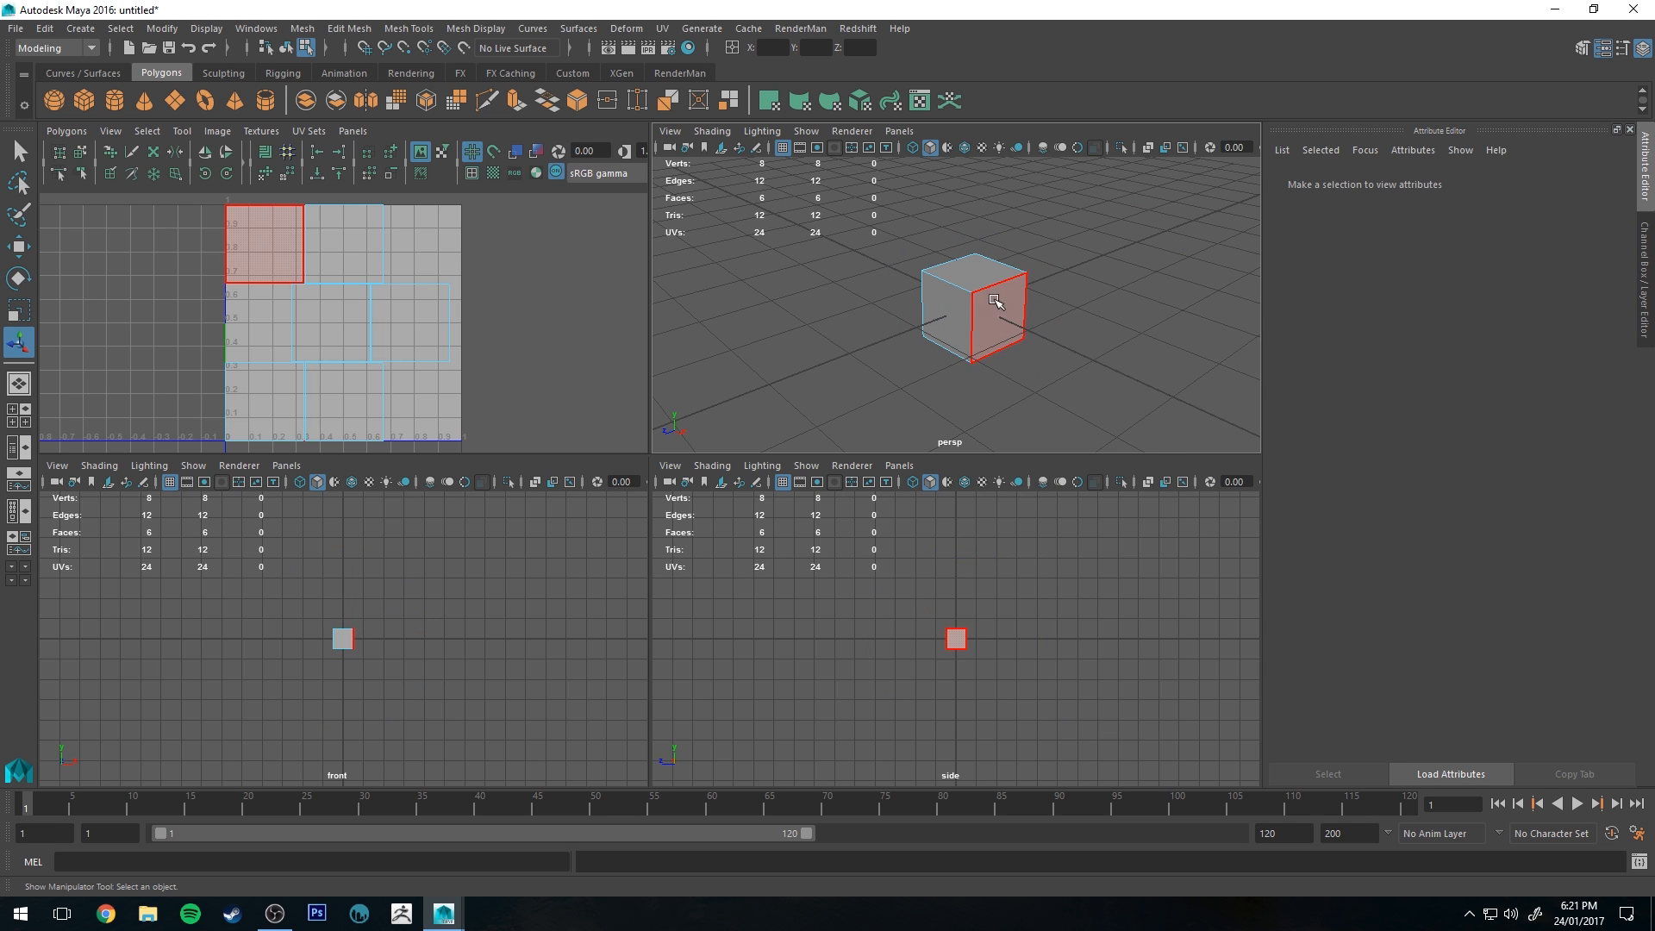
{"action": "left_click", "coordinate": [960, 277]}
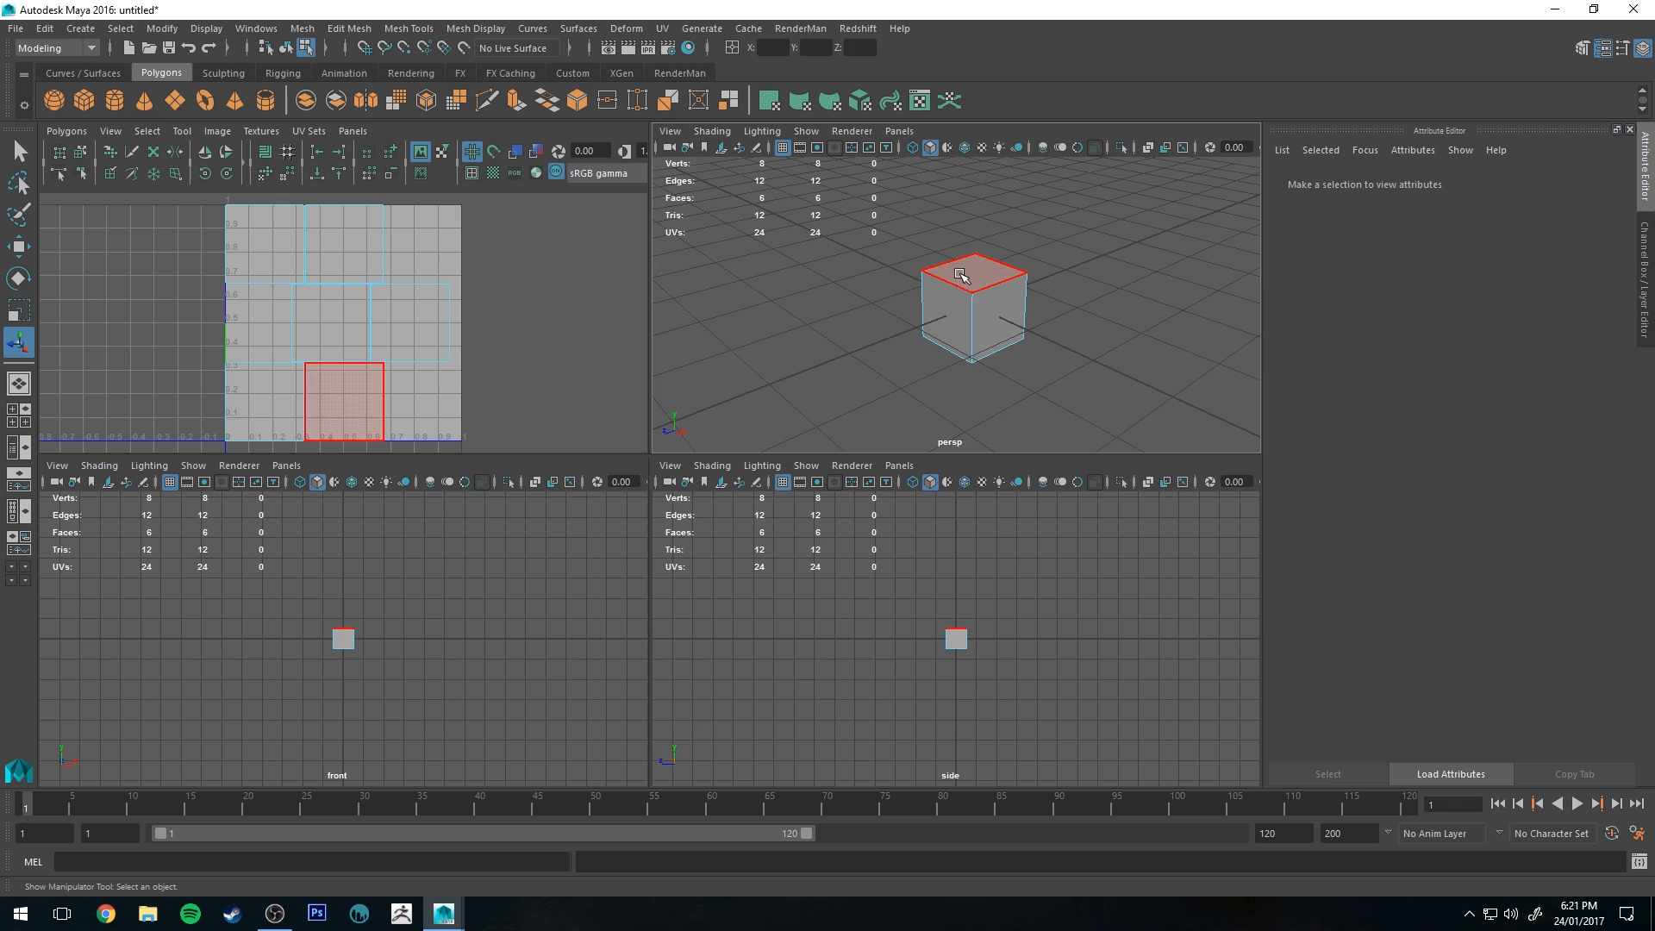
{"action": "mouse_move", "coordinate": [979, 295]}
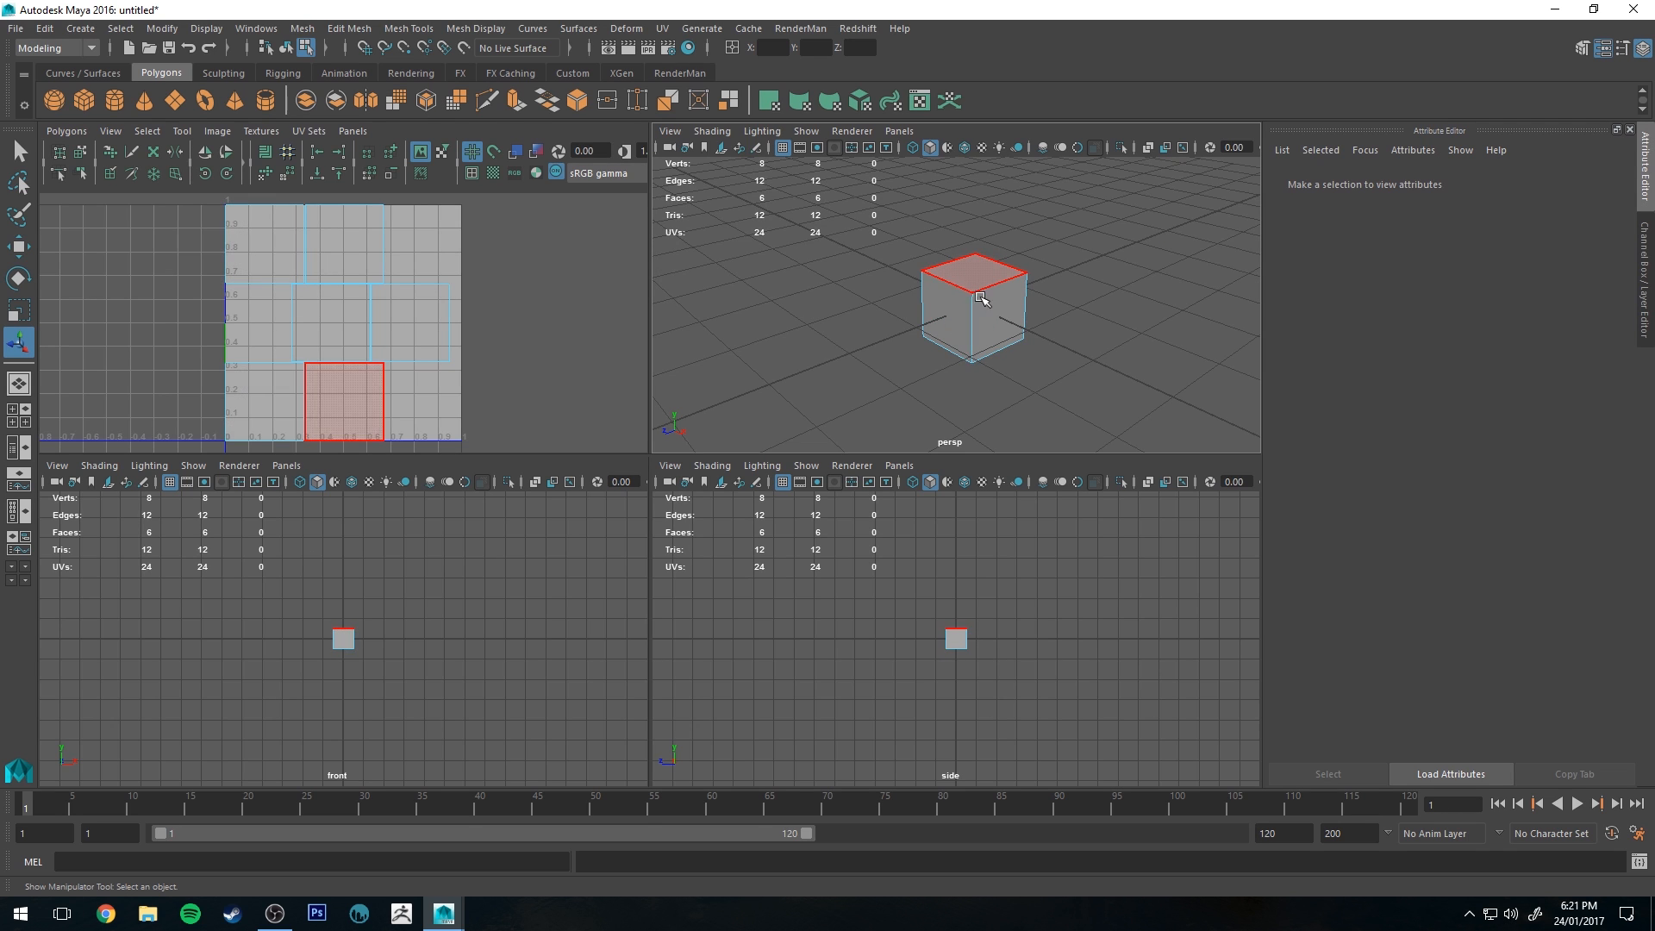
{"action": "left_click", "coordinate": [353, 246]}
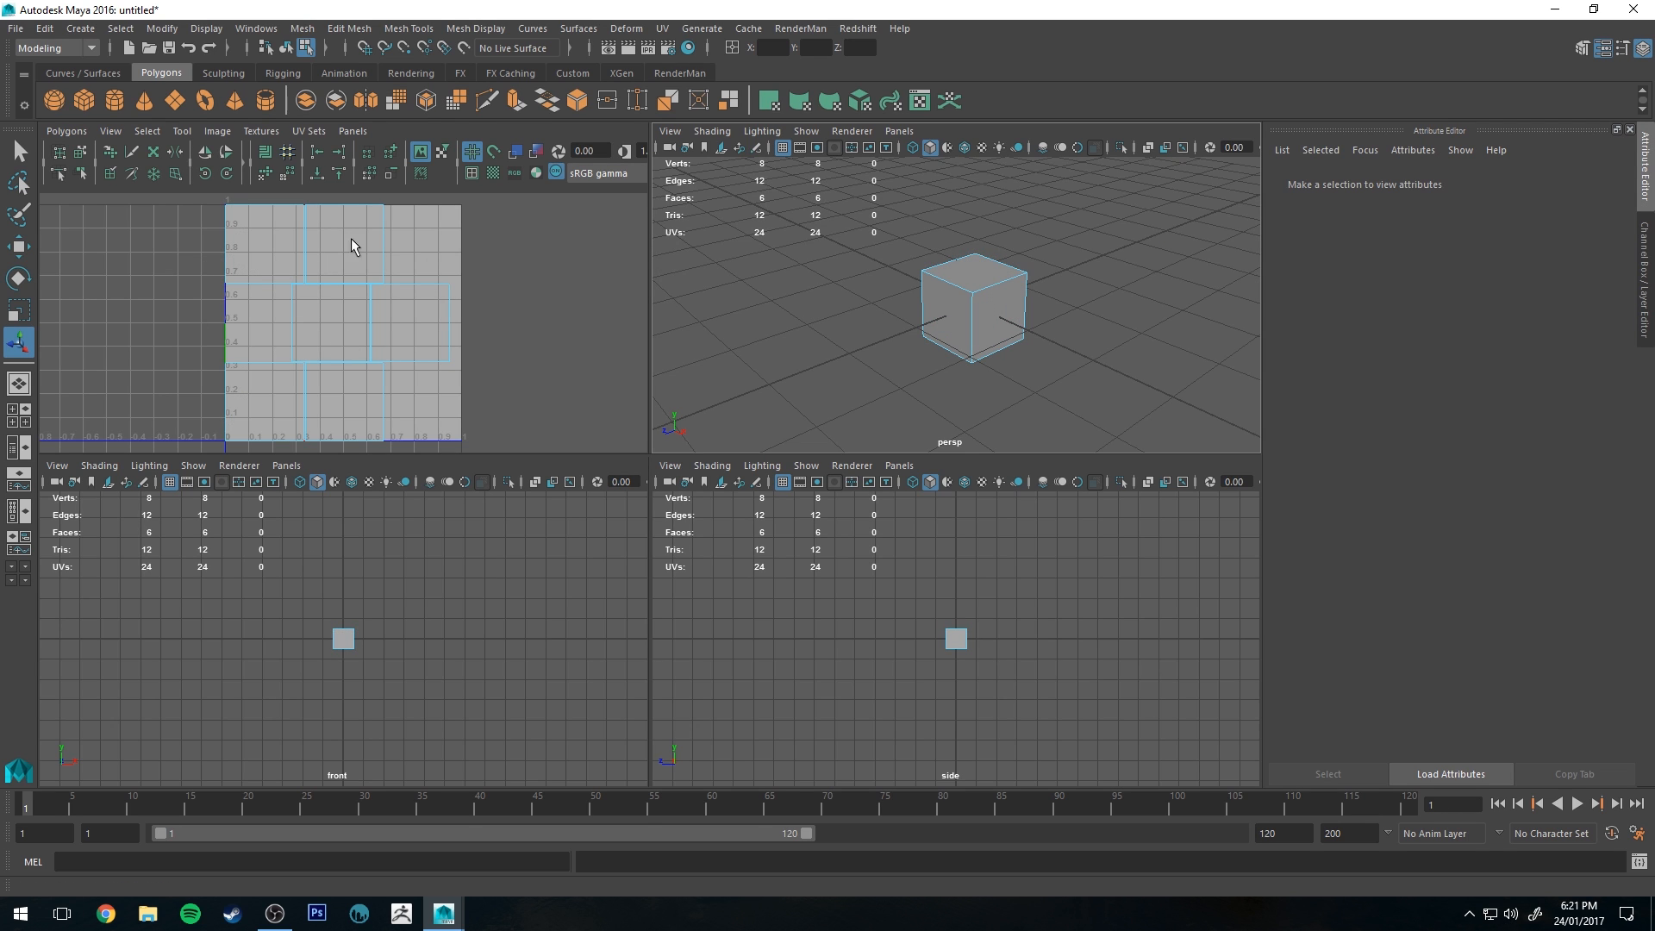
{"action": "mouse_move", "coordinate": [401, 238]}
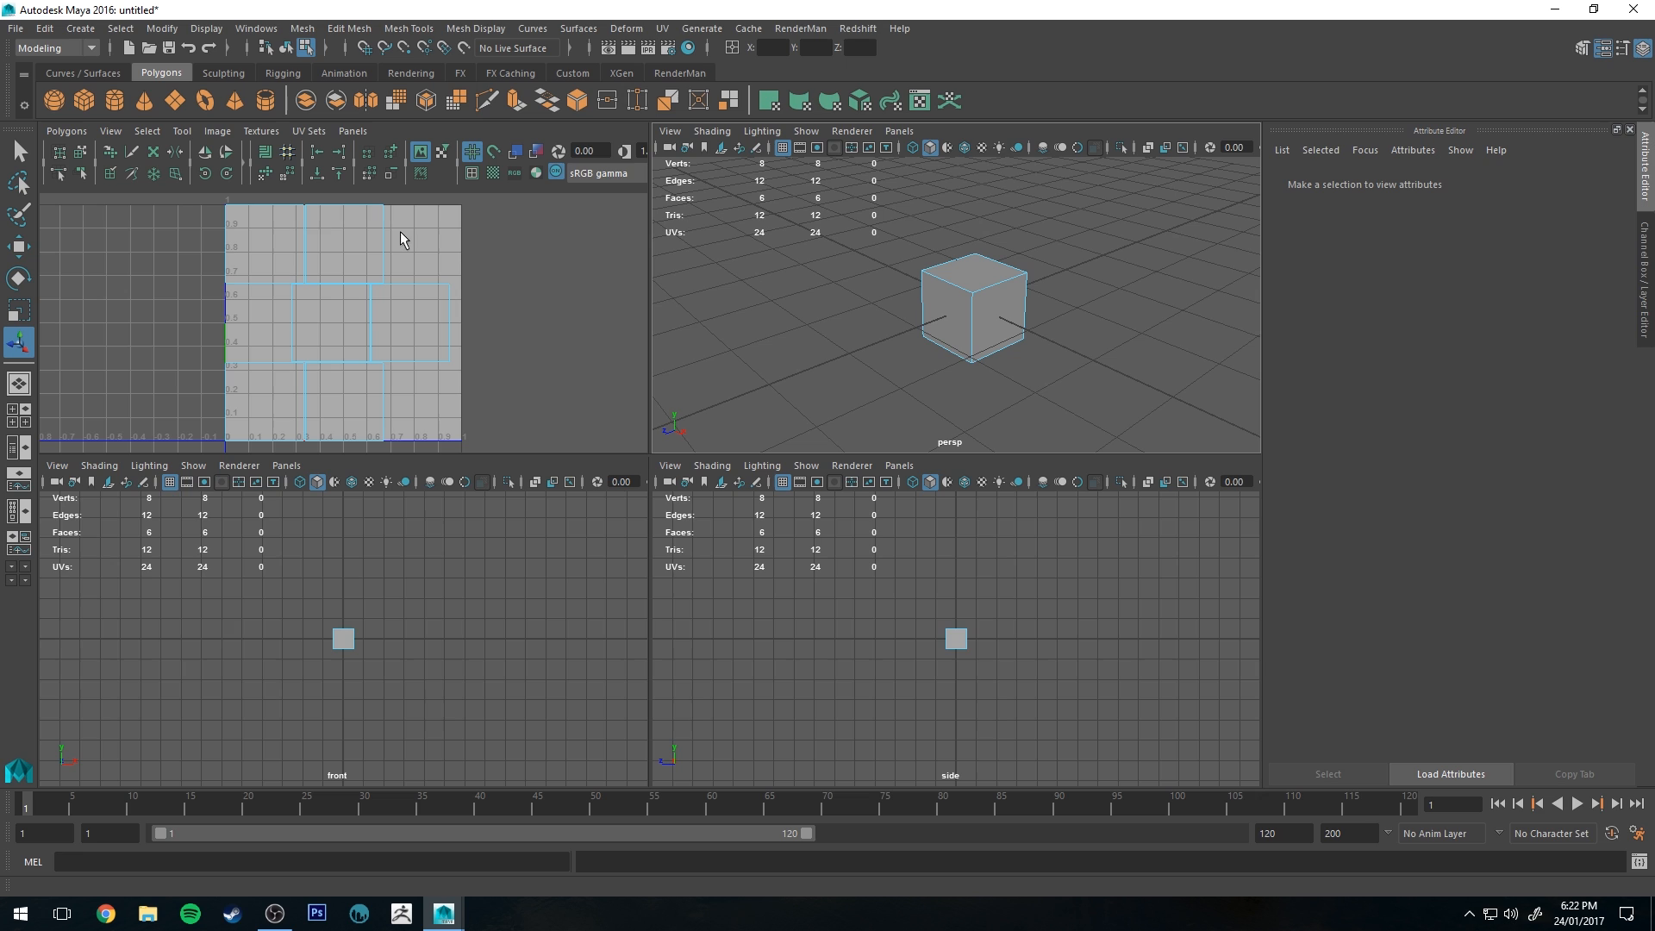
{"action": "mouse_move", "coordinate": [391, 346]}
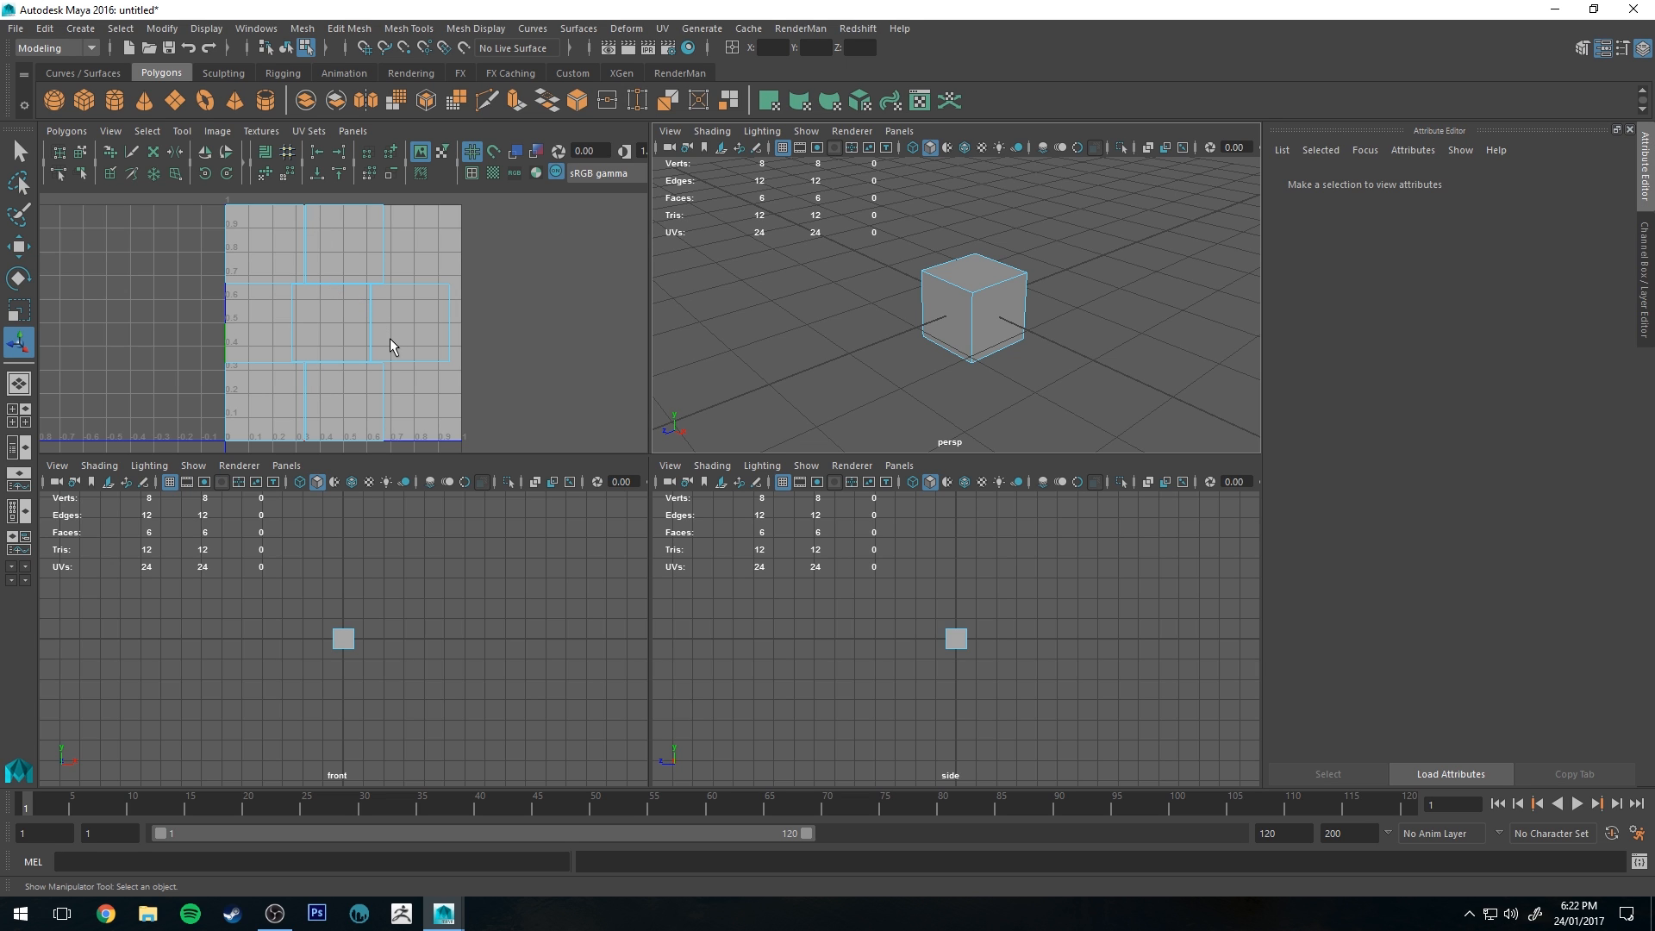
{"action": "mouse_move", "coordinate": [230, 220]}
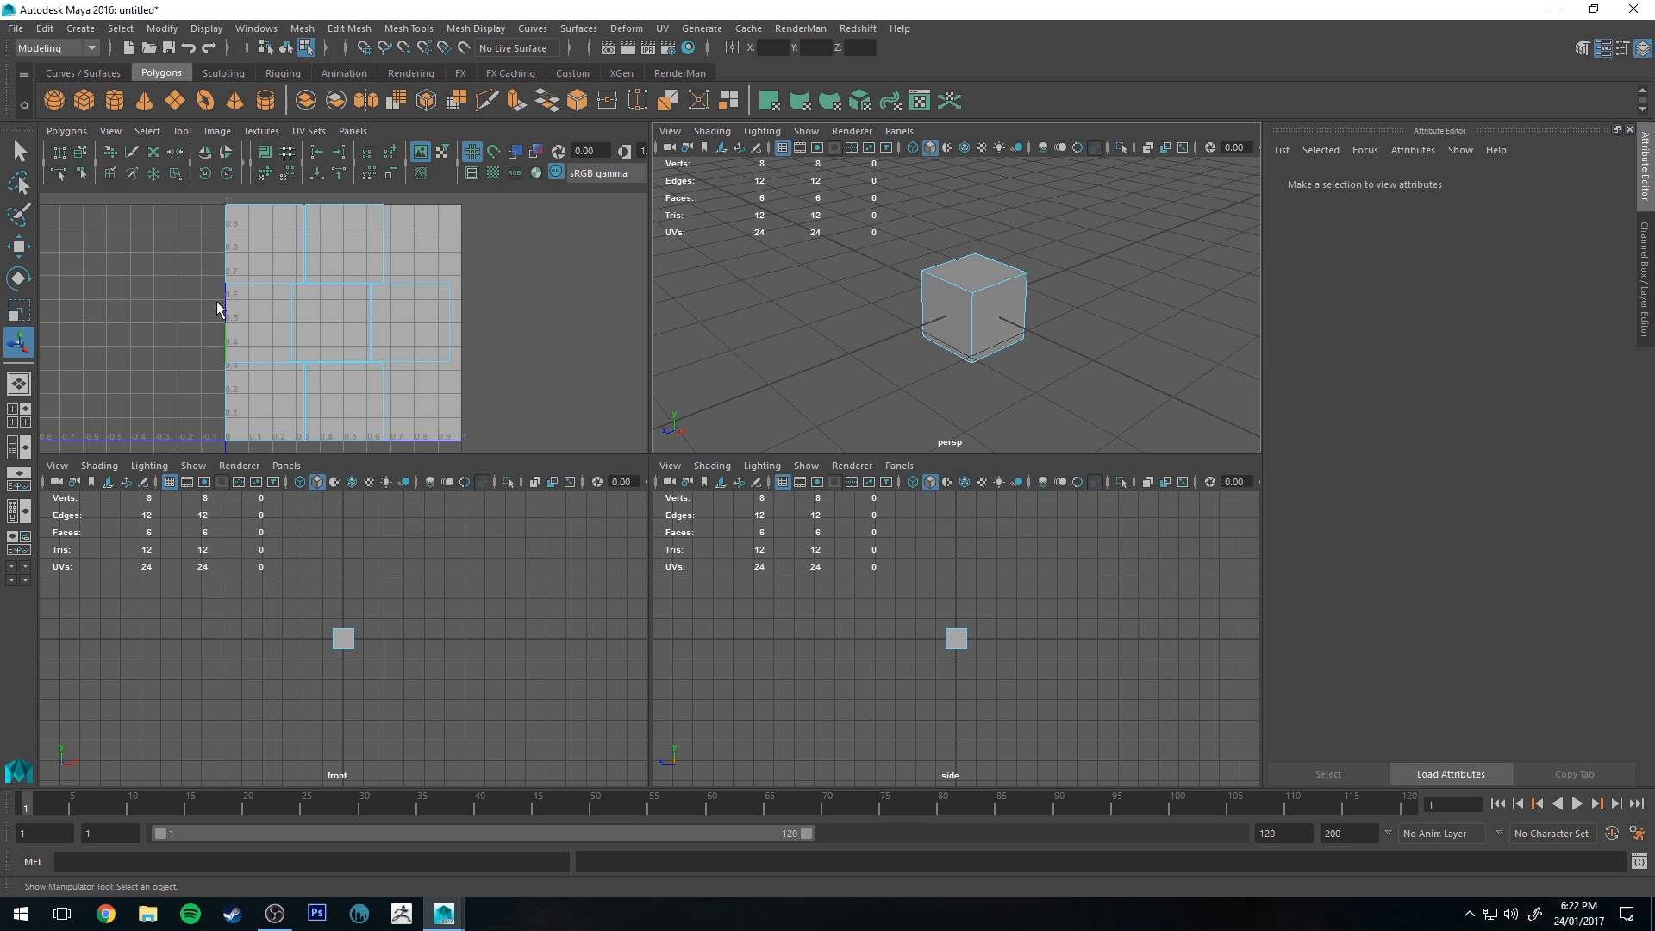
{"action": "mouse_move", "coordinate": [490, 344]}
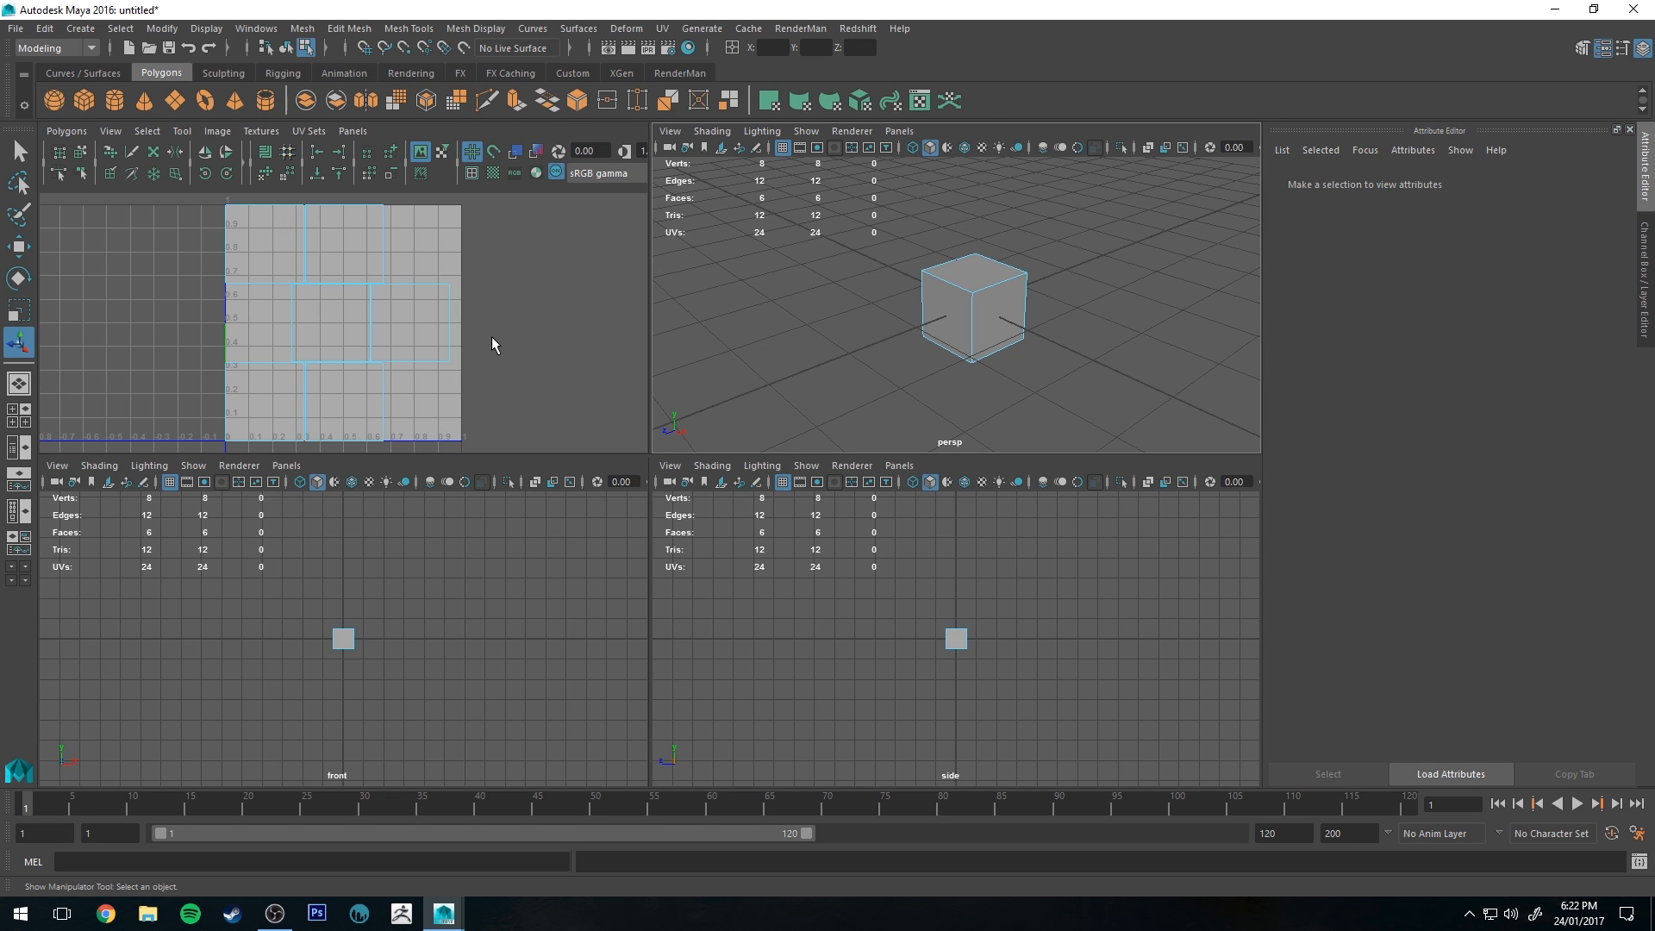
{"action": "mouse_move", "coordinate": [511, 348]}
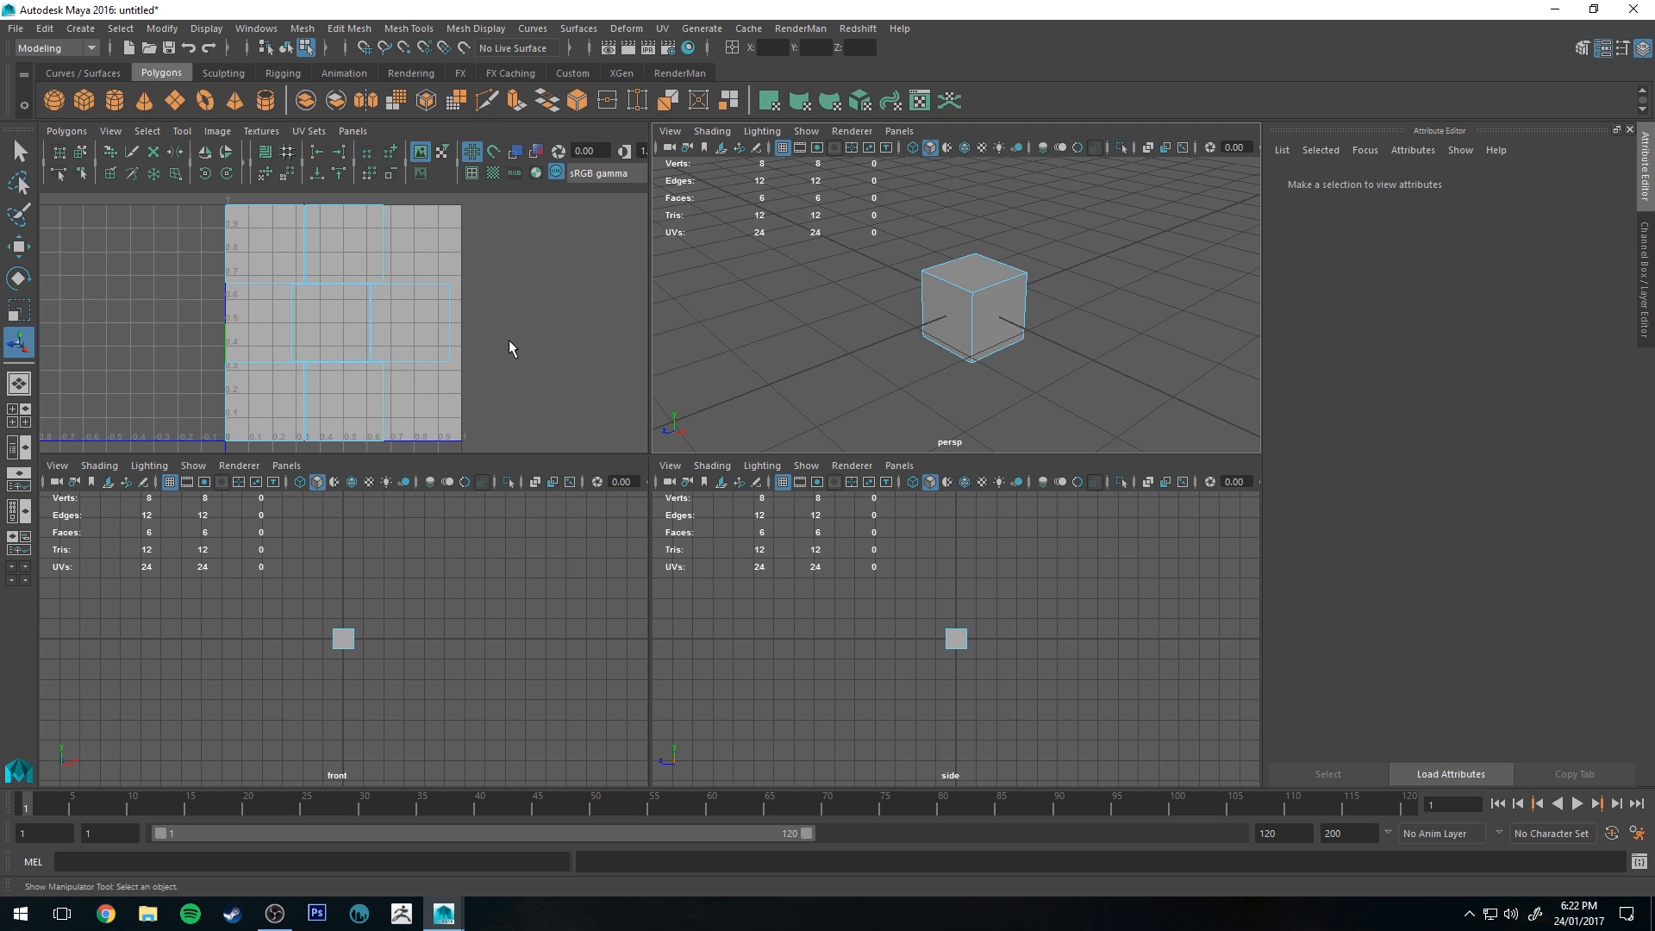
{"action": "mouse_move", "coordinate": [735, 327]}
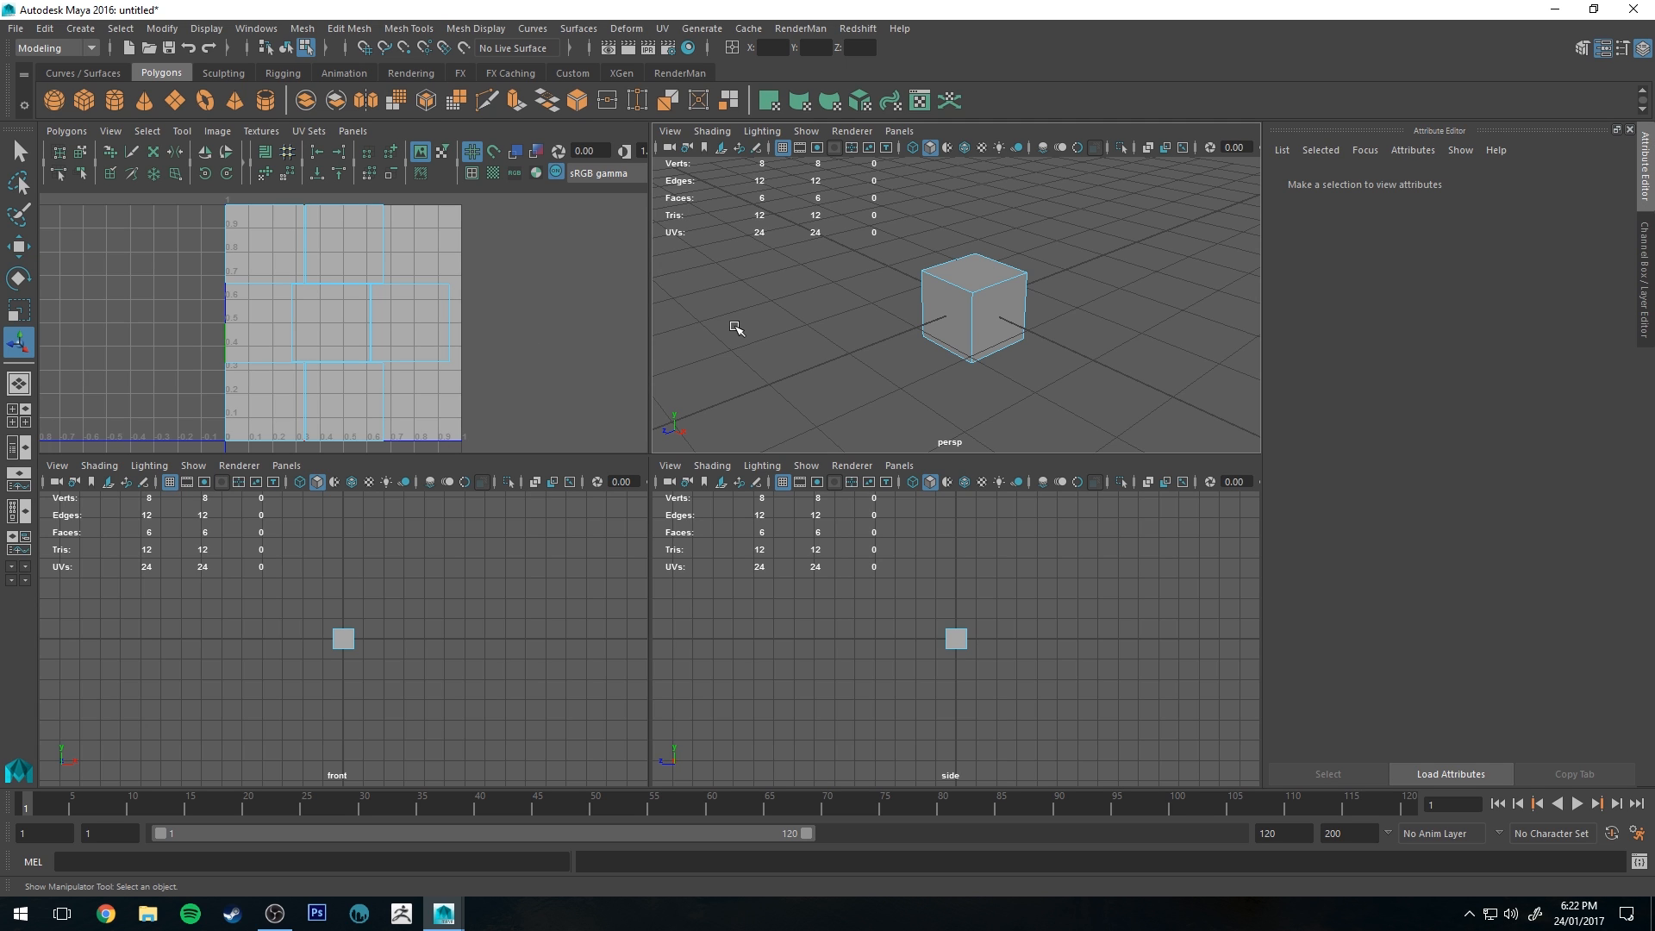
{"action": "mouse_move", "coordinate": [874, 236]}
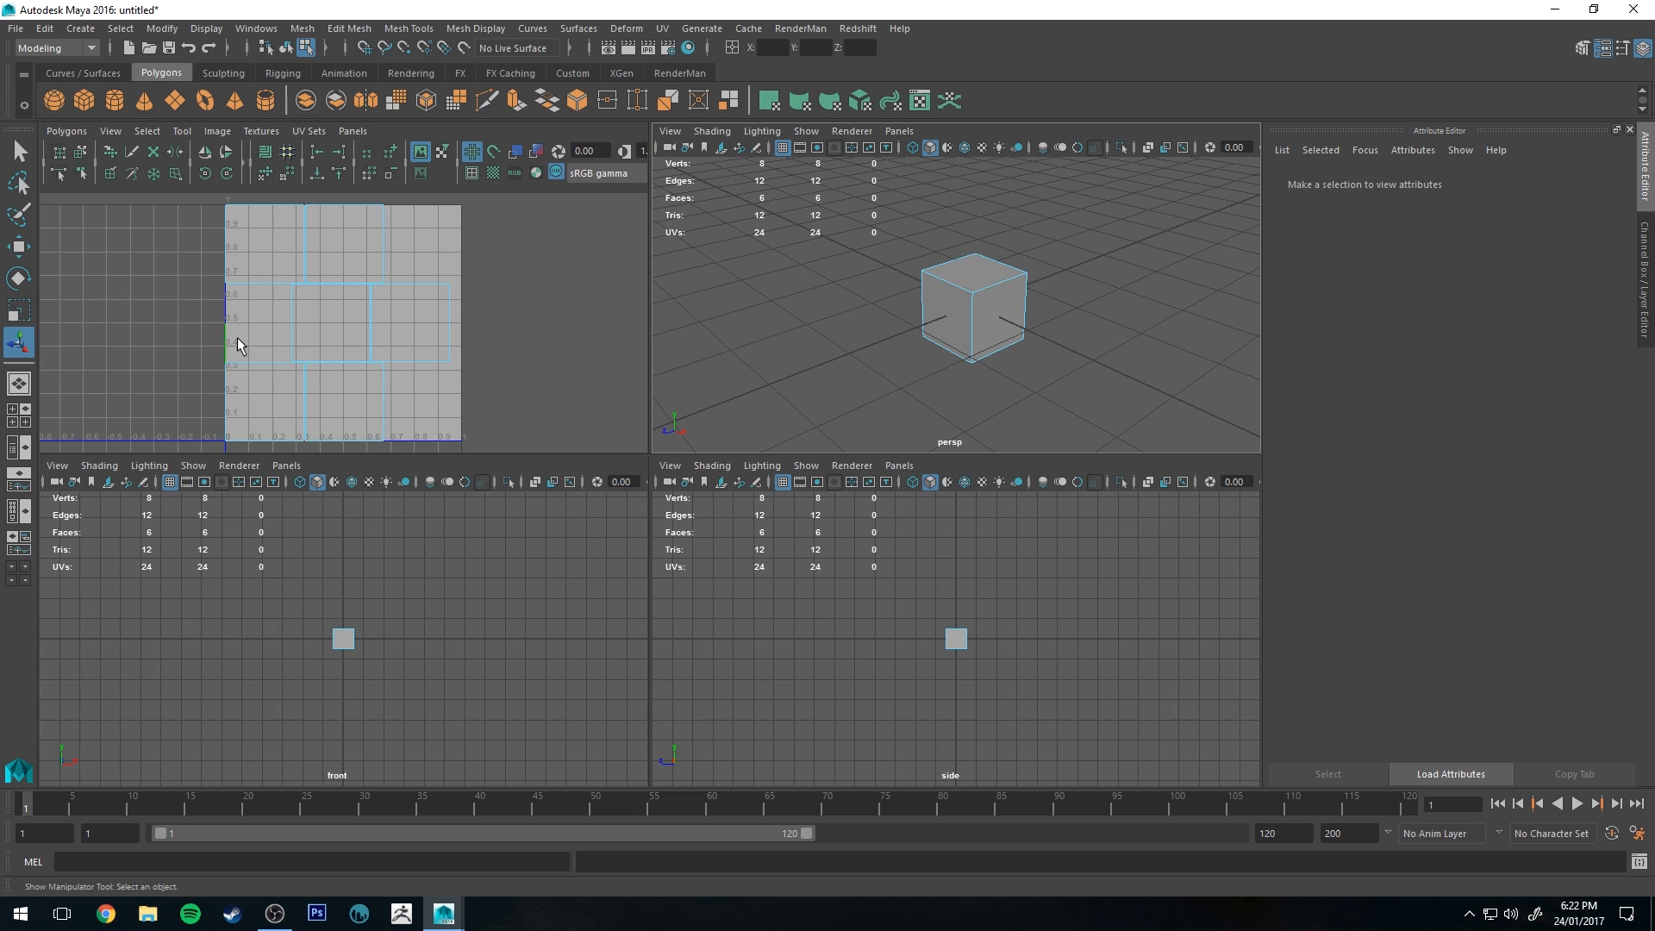
{"action": "mouse_move", "coordinate": [320, 311]}
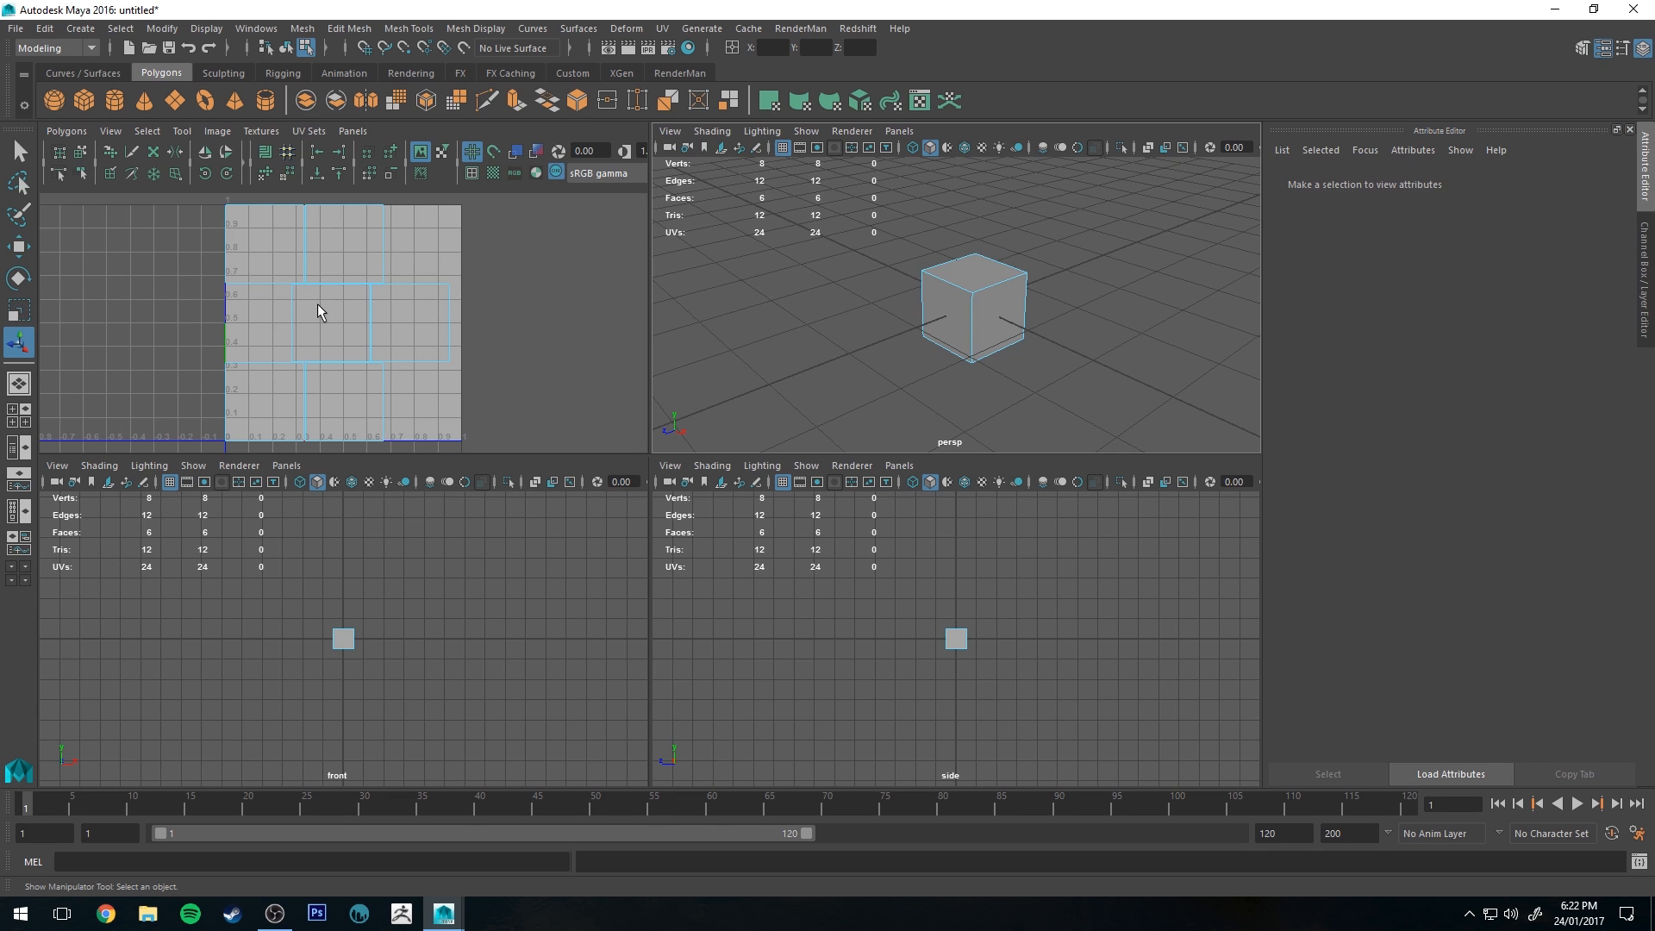
{"action": "mouse_move", "coordinate": [683, 270]}
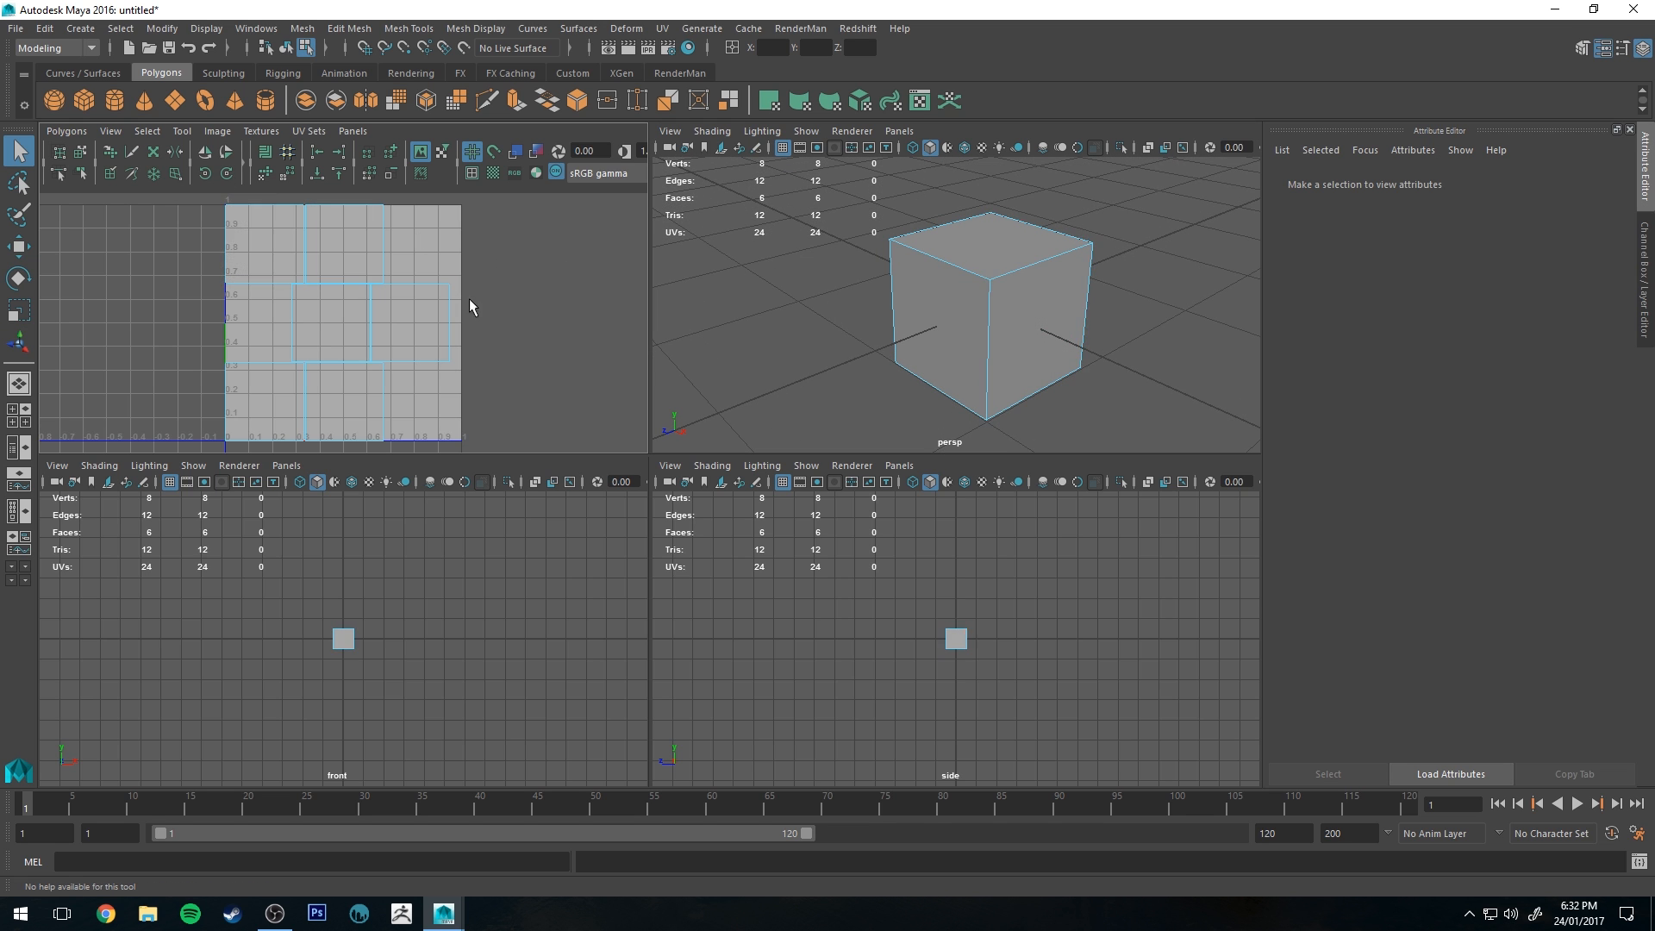
- Choose Polygons > UV Snapshot in the UV Editor
{"action": "left_click", "coordinate": [66, 130]}
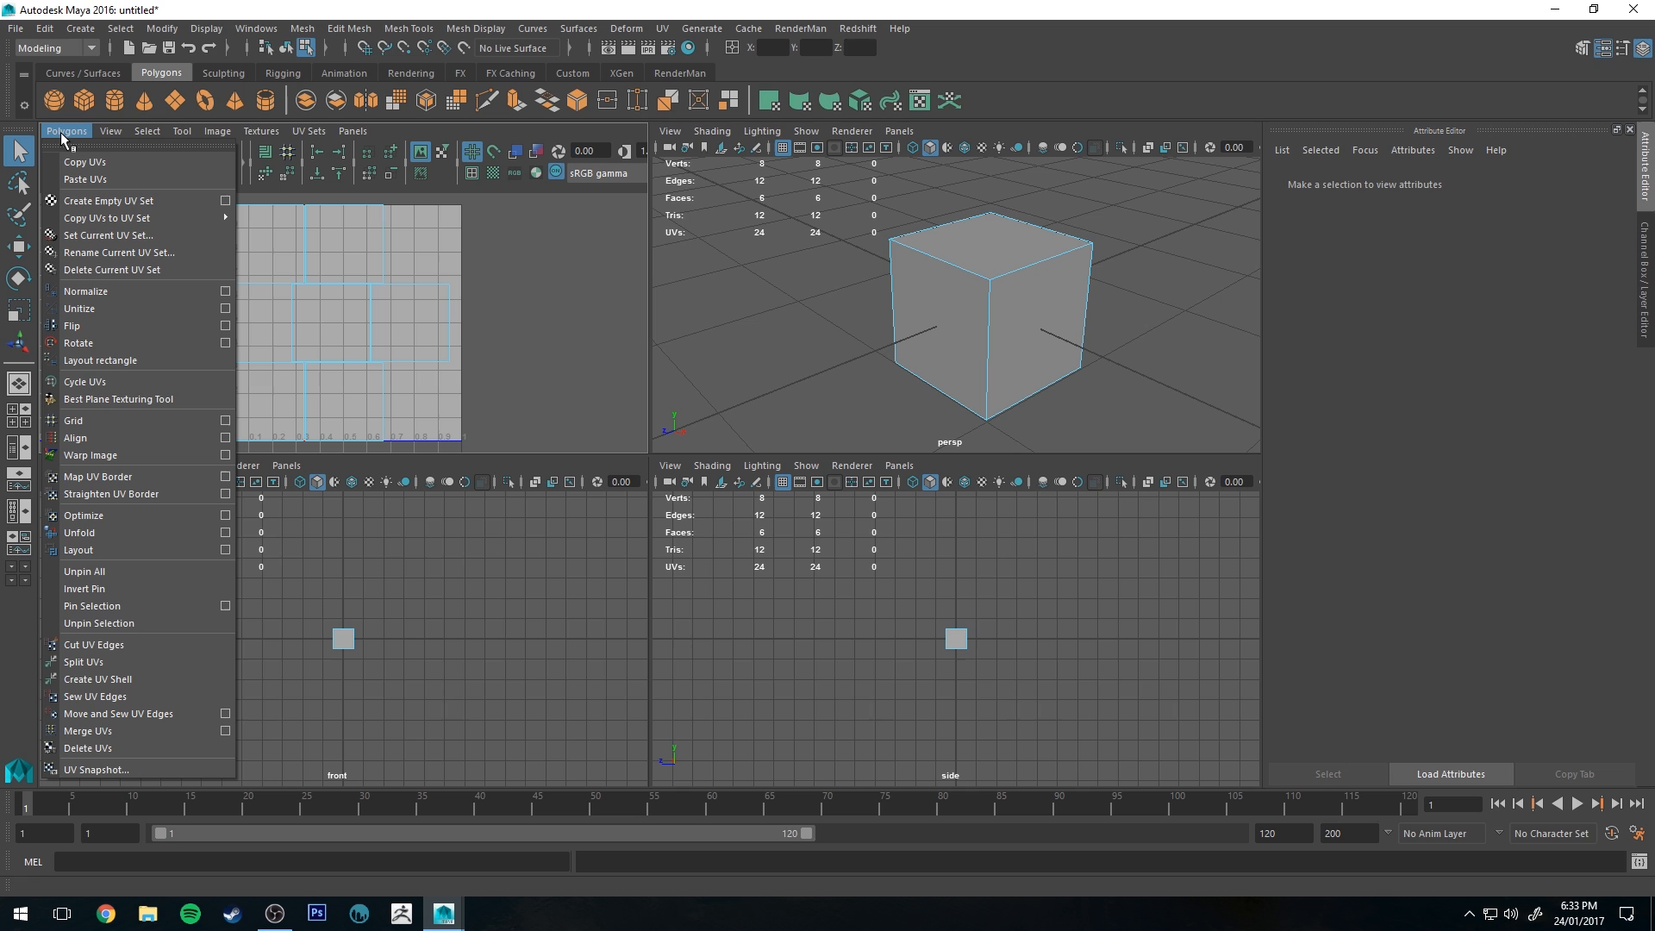
{"action": "mouse_move", "coordinate": [118, 770]}
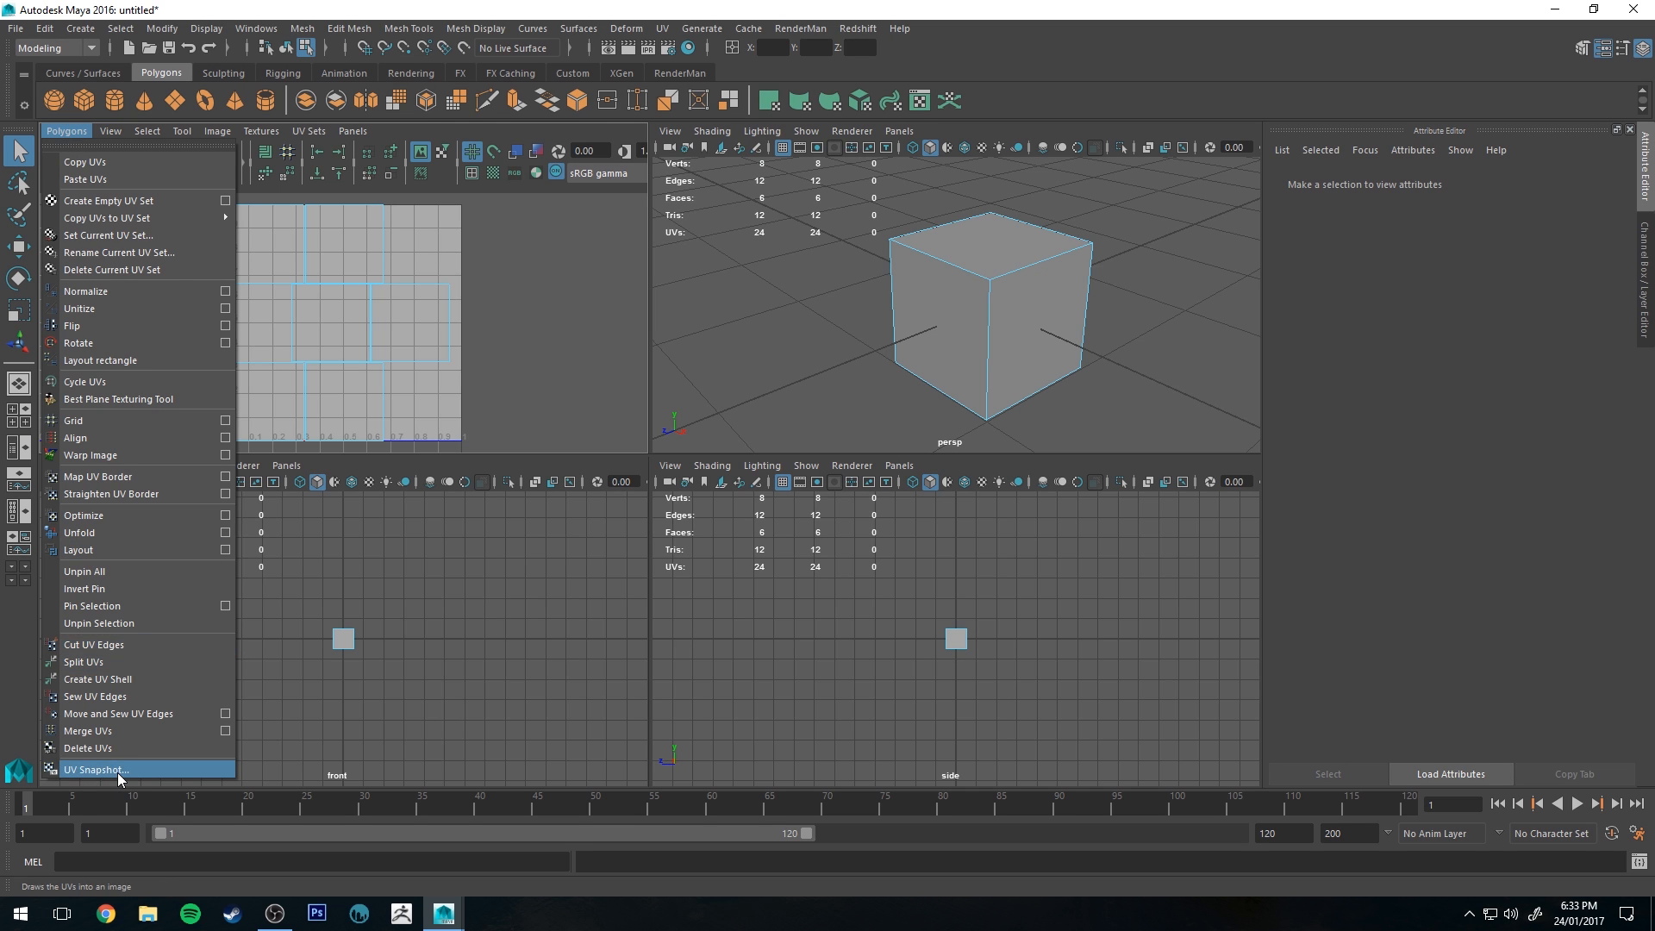
{"action": "left_click", "coordinate": [94, 770]}
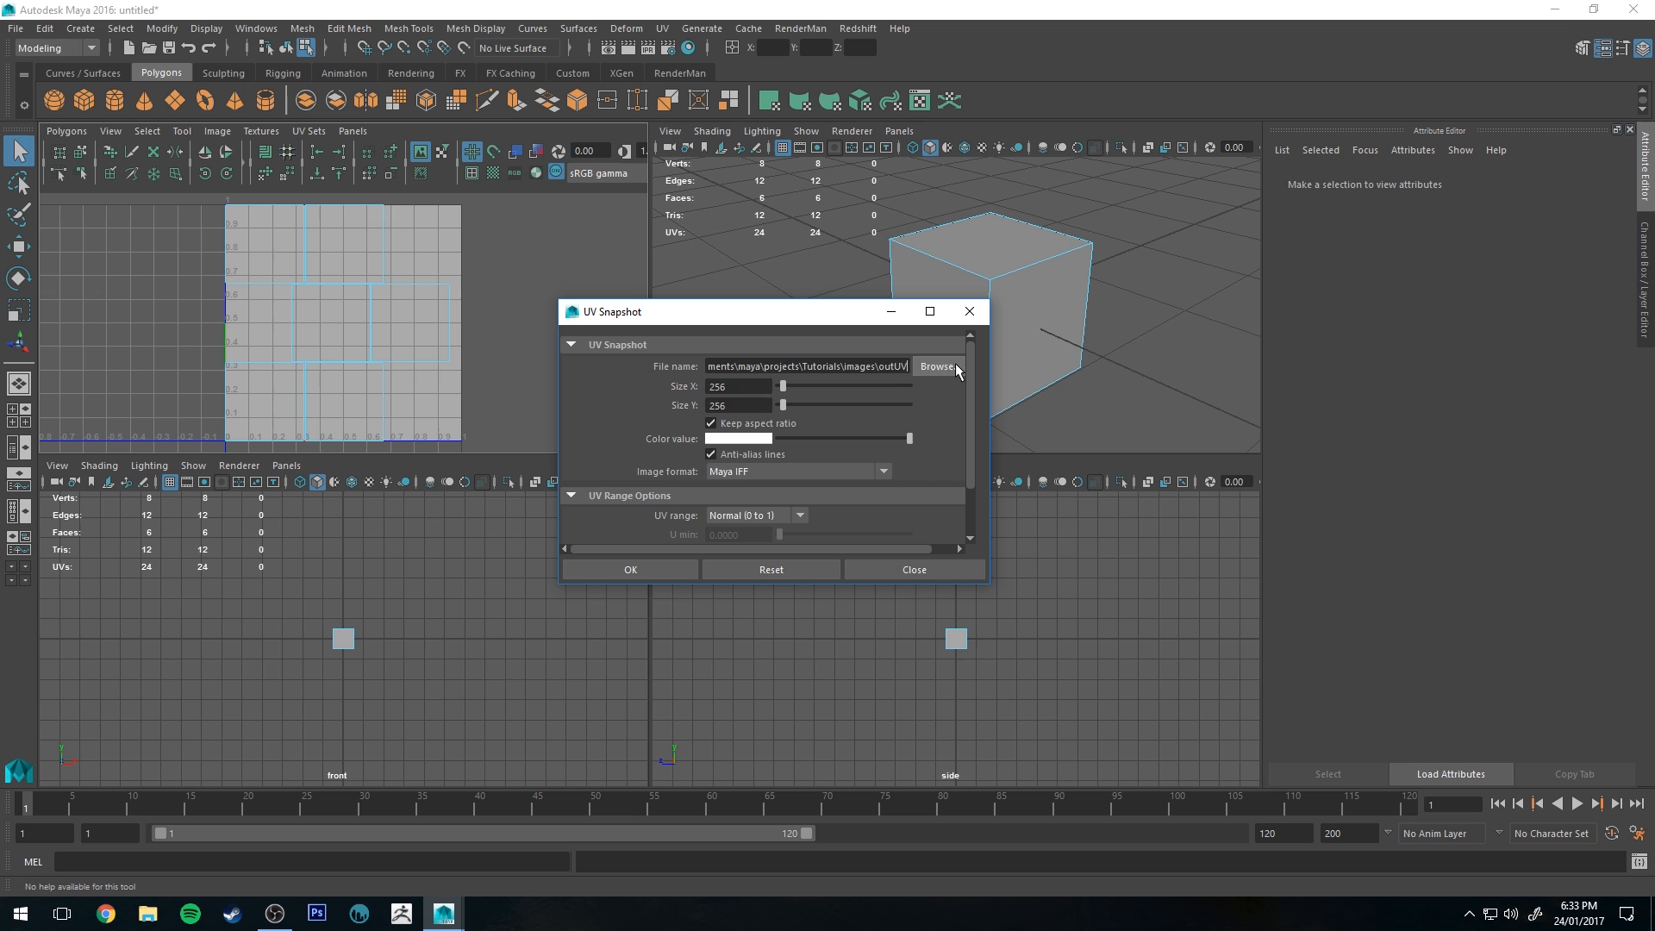
- Set the UV Snapshot save location and image size, and switch the format to JPEG
{"action": "left_click", "coordinate": [935, 367]}
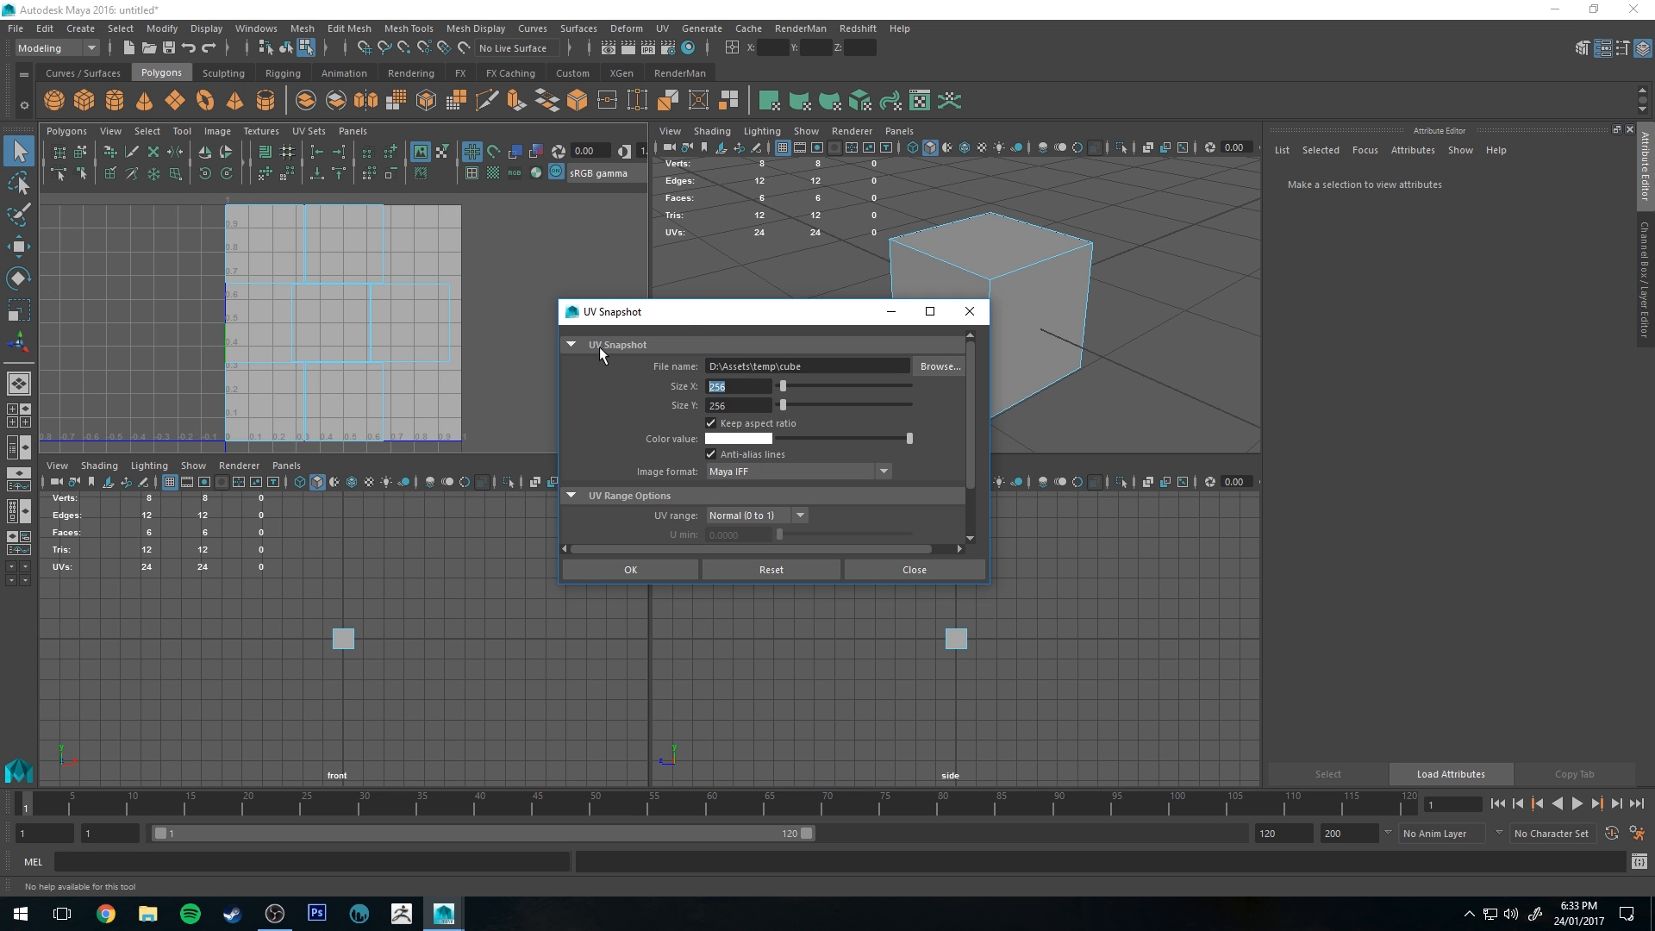
{"action": "mouse_move", "coordinate": [732, 362]}
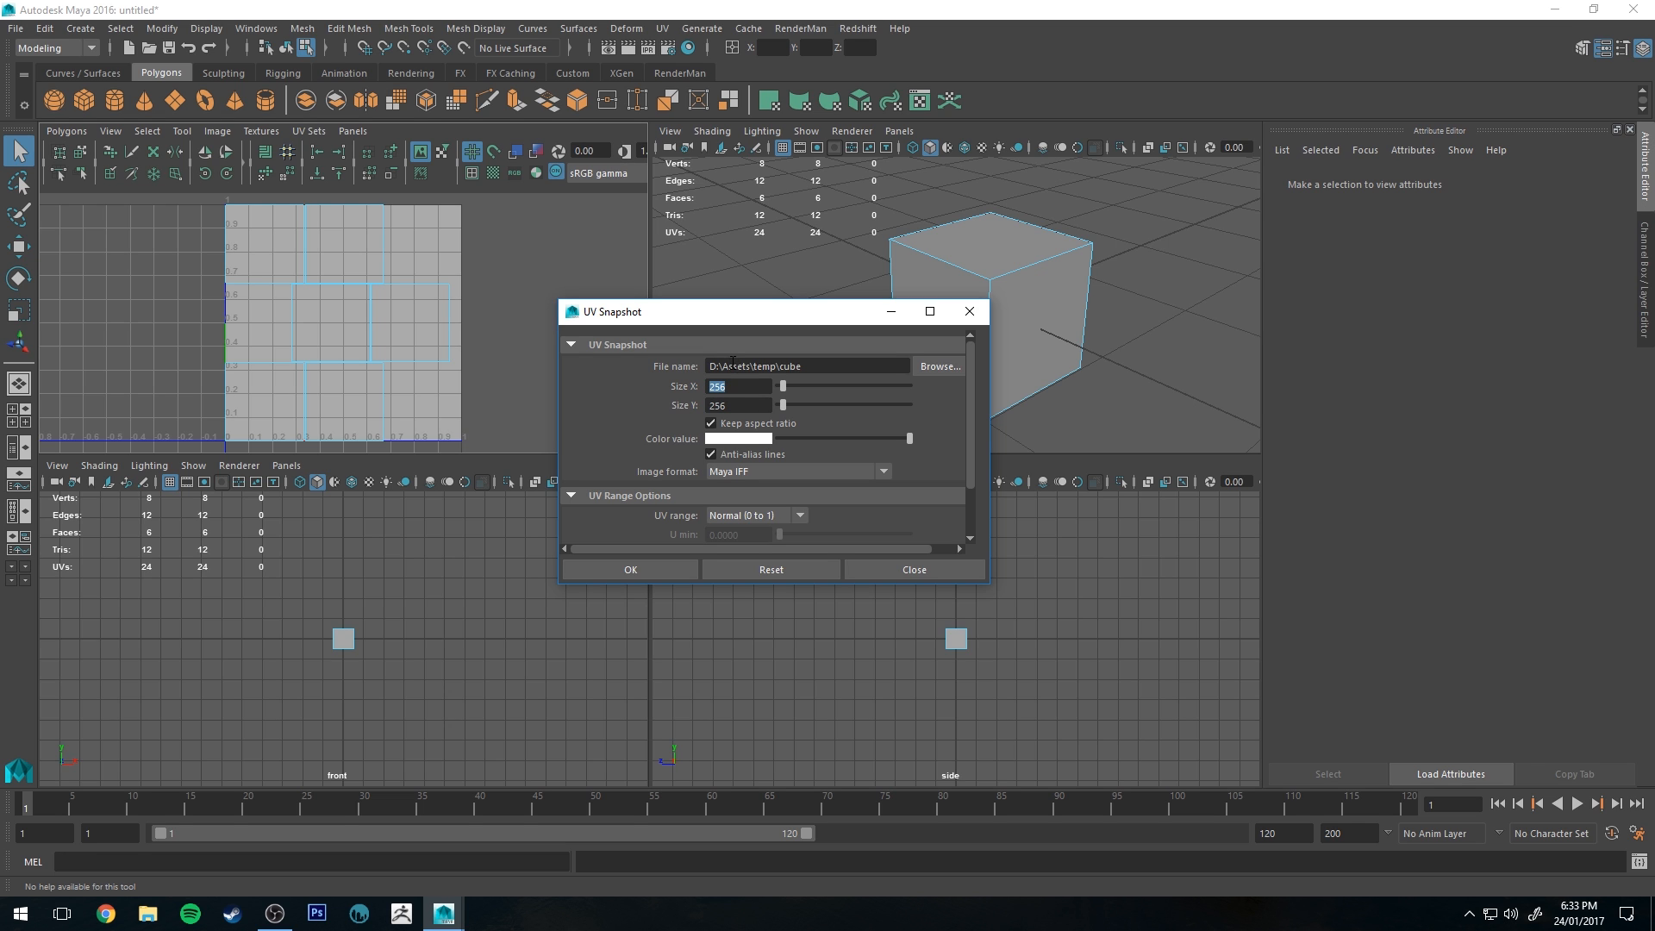
{"action": "type", "text": "1024"}
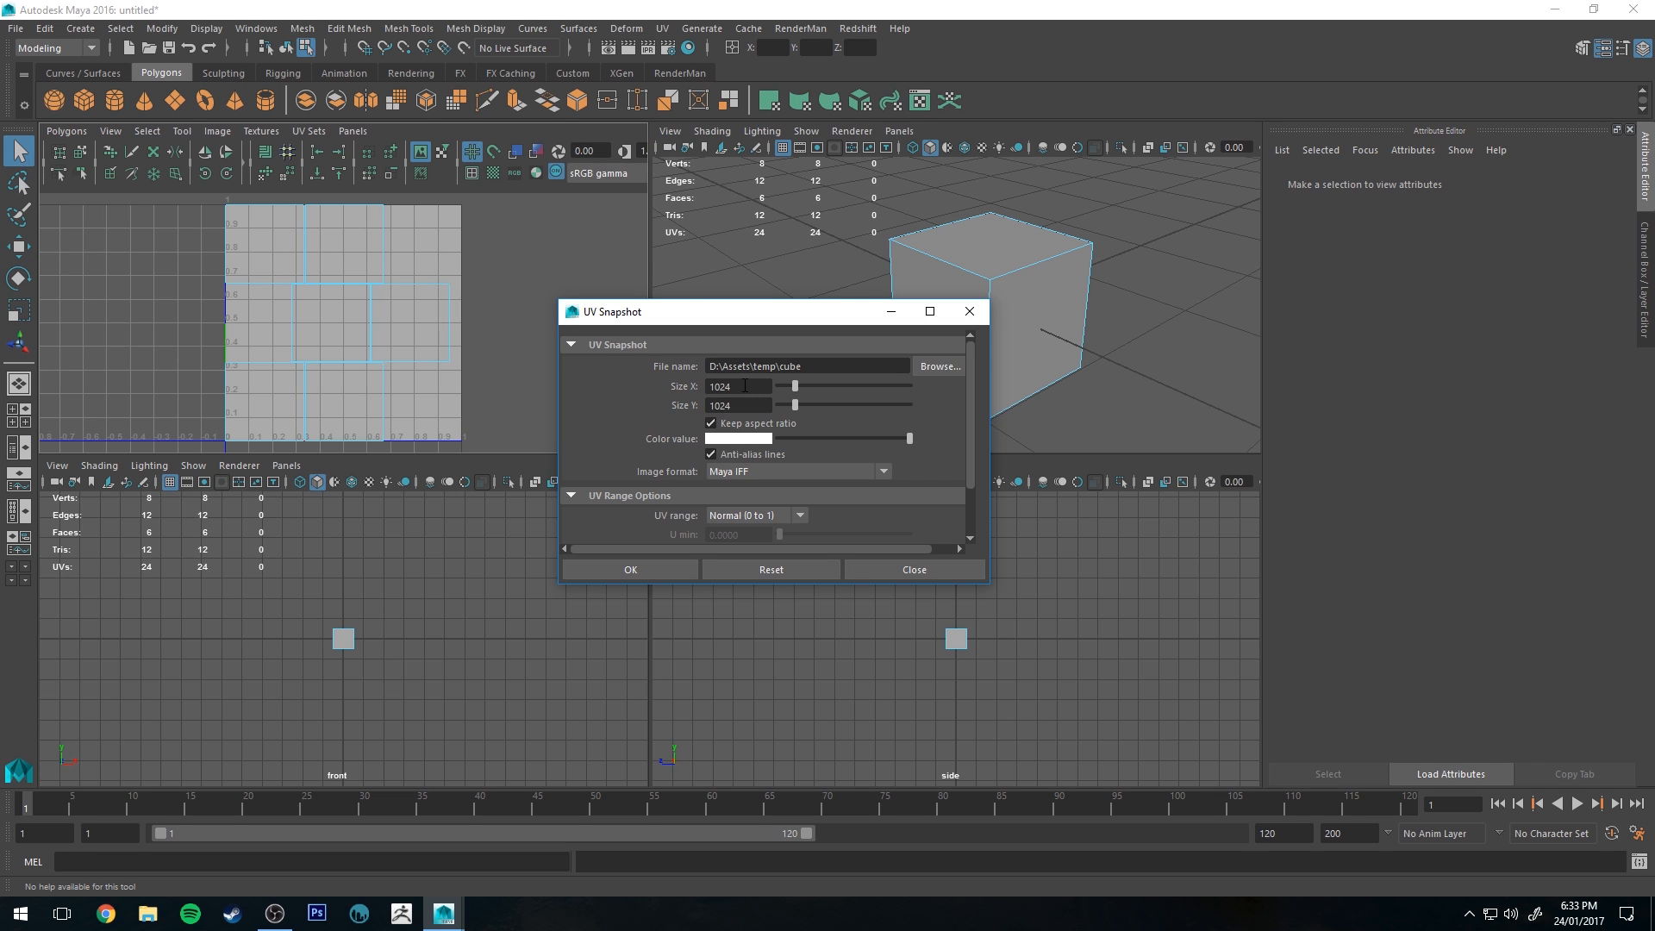
{"action": "mouse_move", "coordinate": [657, 424]}
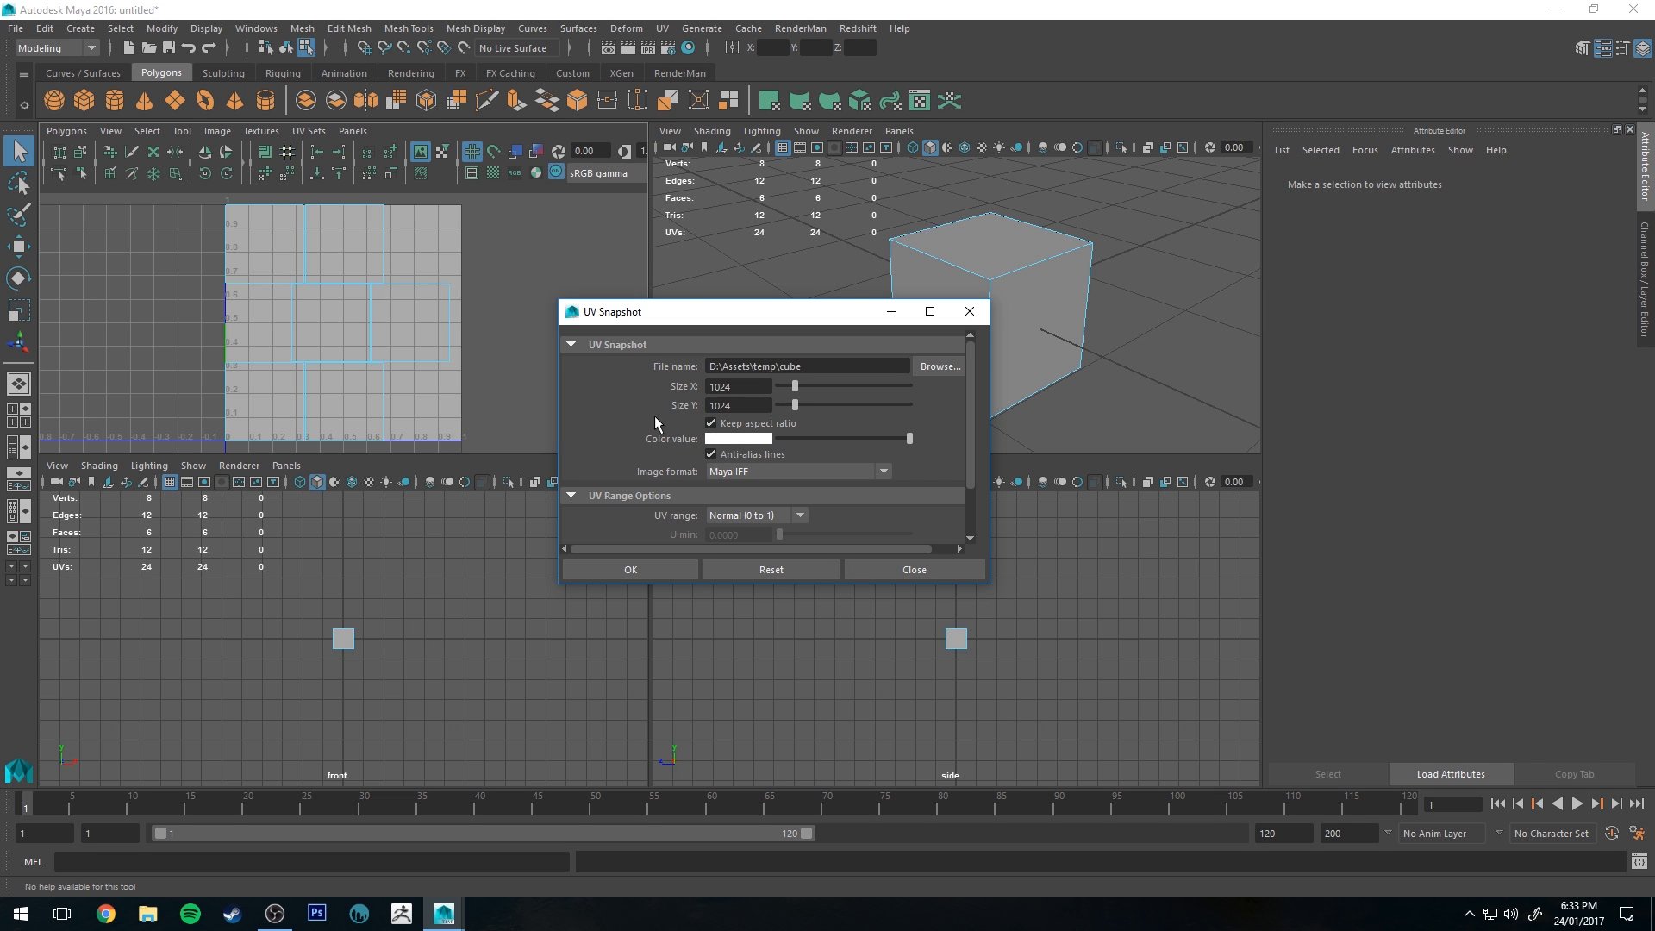
{"action": "mouse_move", "coordinate": [808, 441]}
{"action": "type", "text": "2048"}
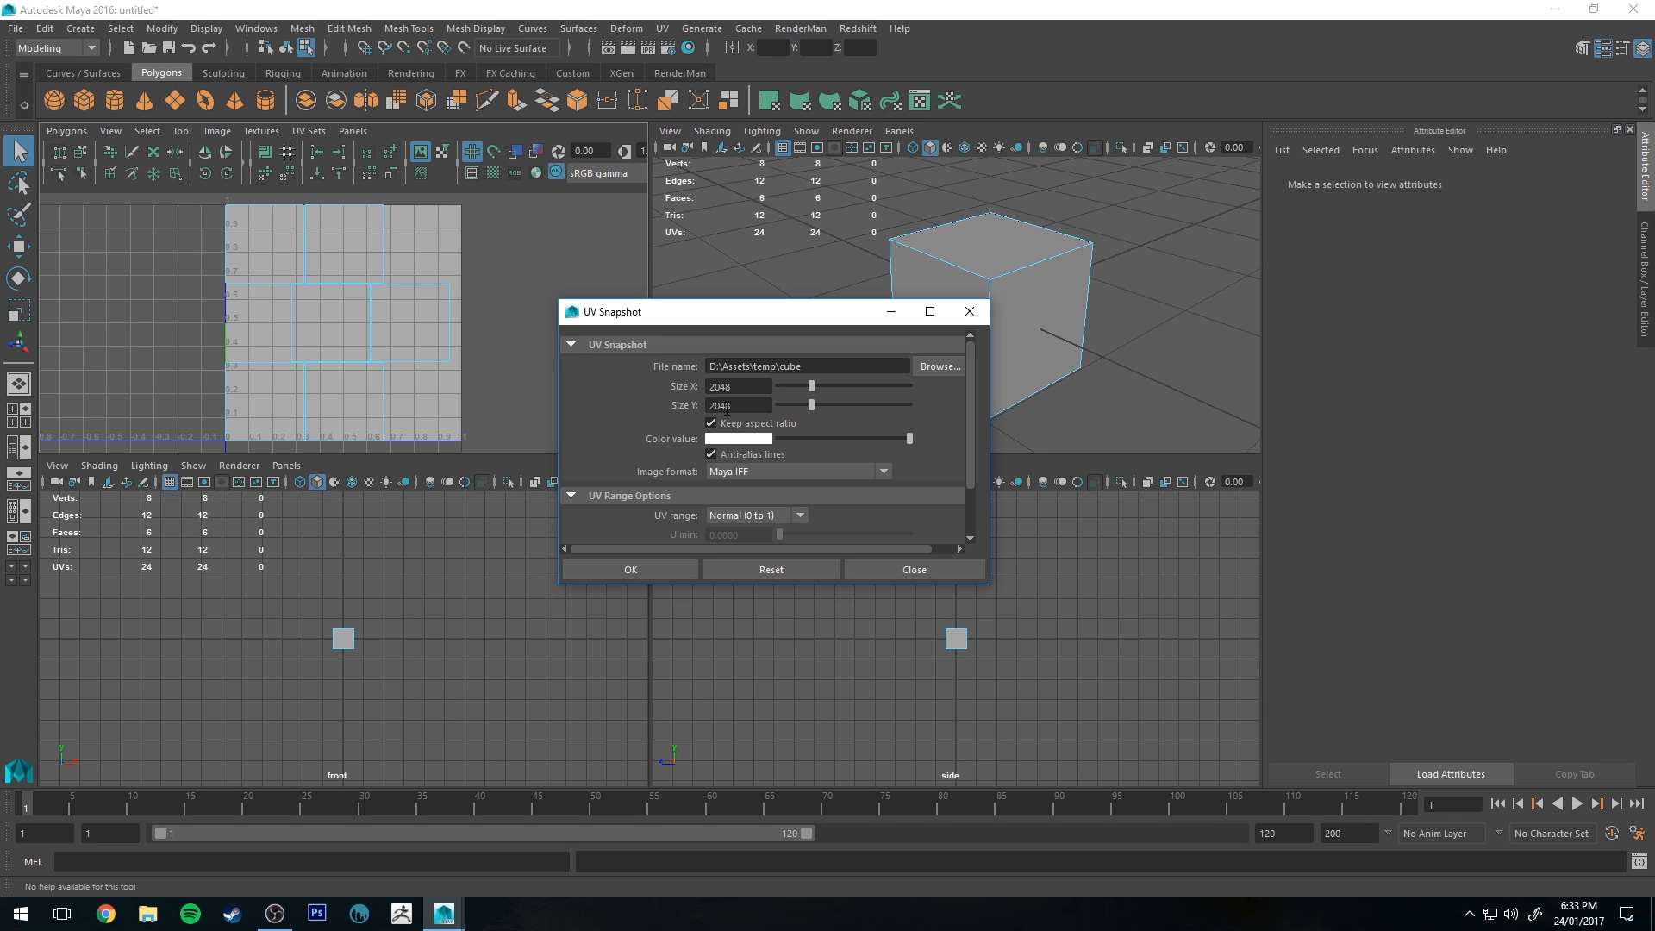
{"action": "left_click", "coordinate": [739, 405]}
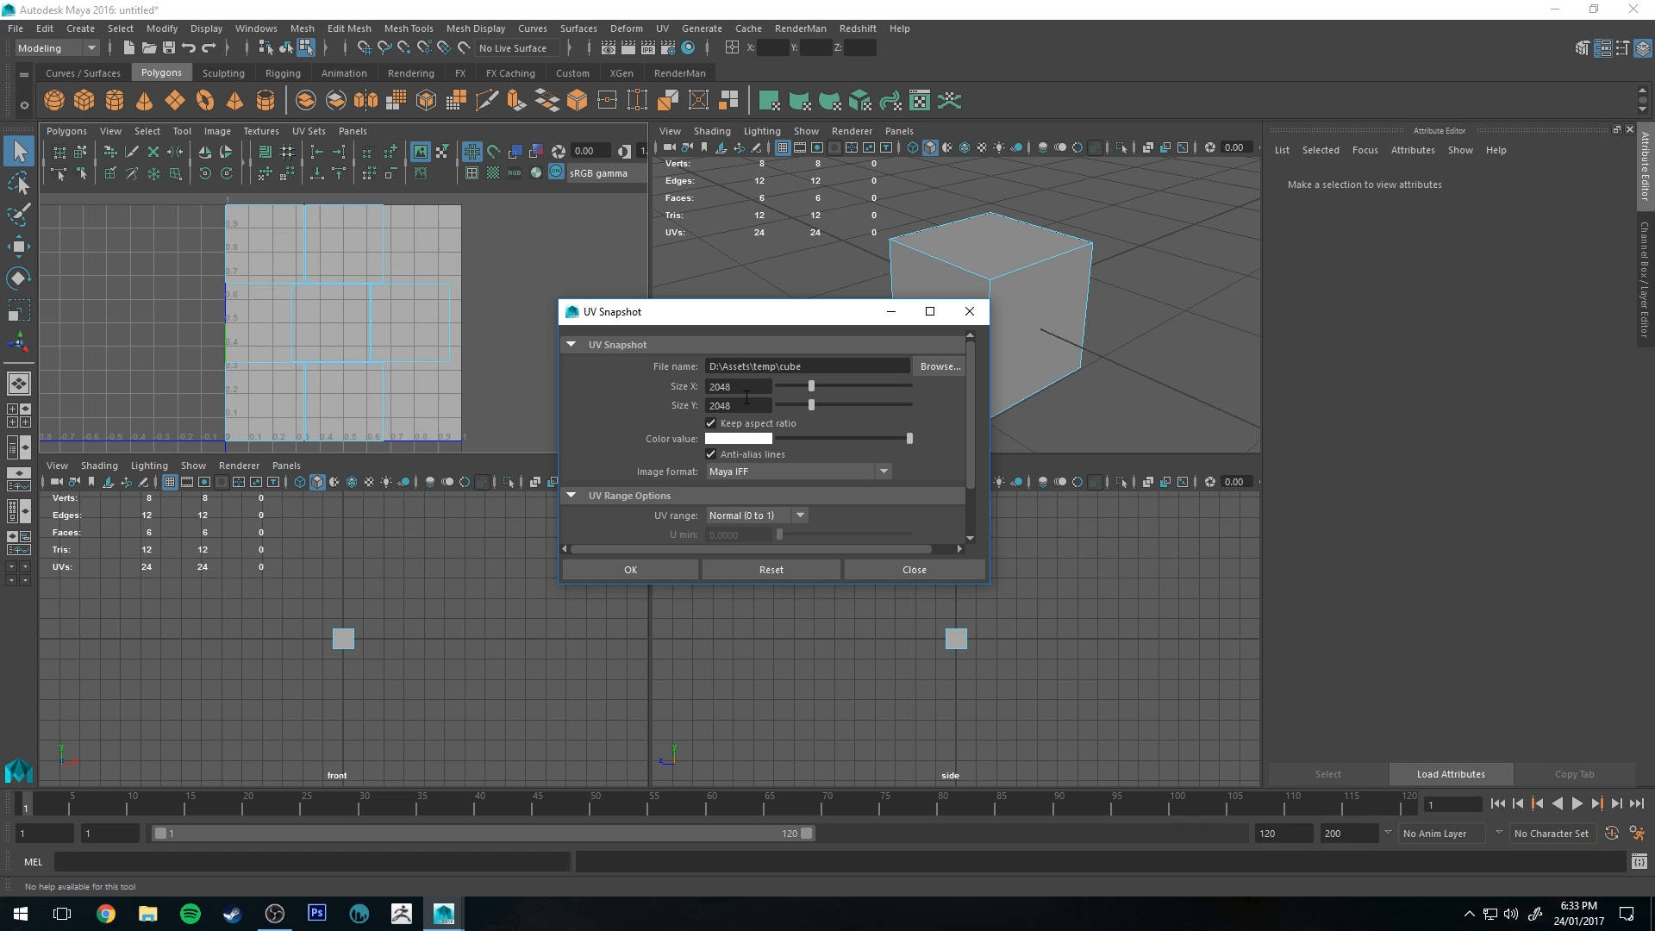
{"action": "mouse_move", "coordinate": [665, 405]}
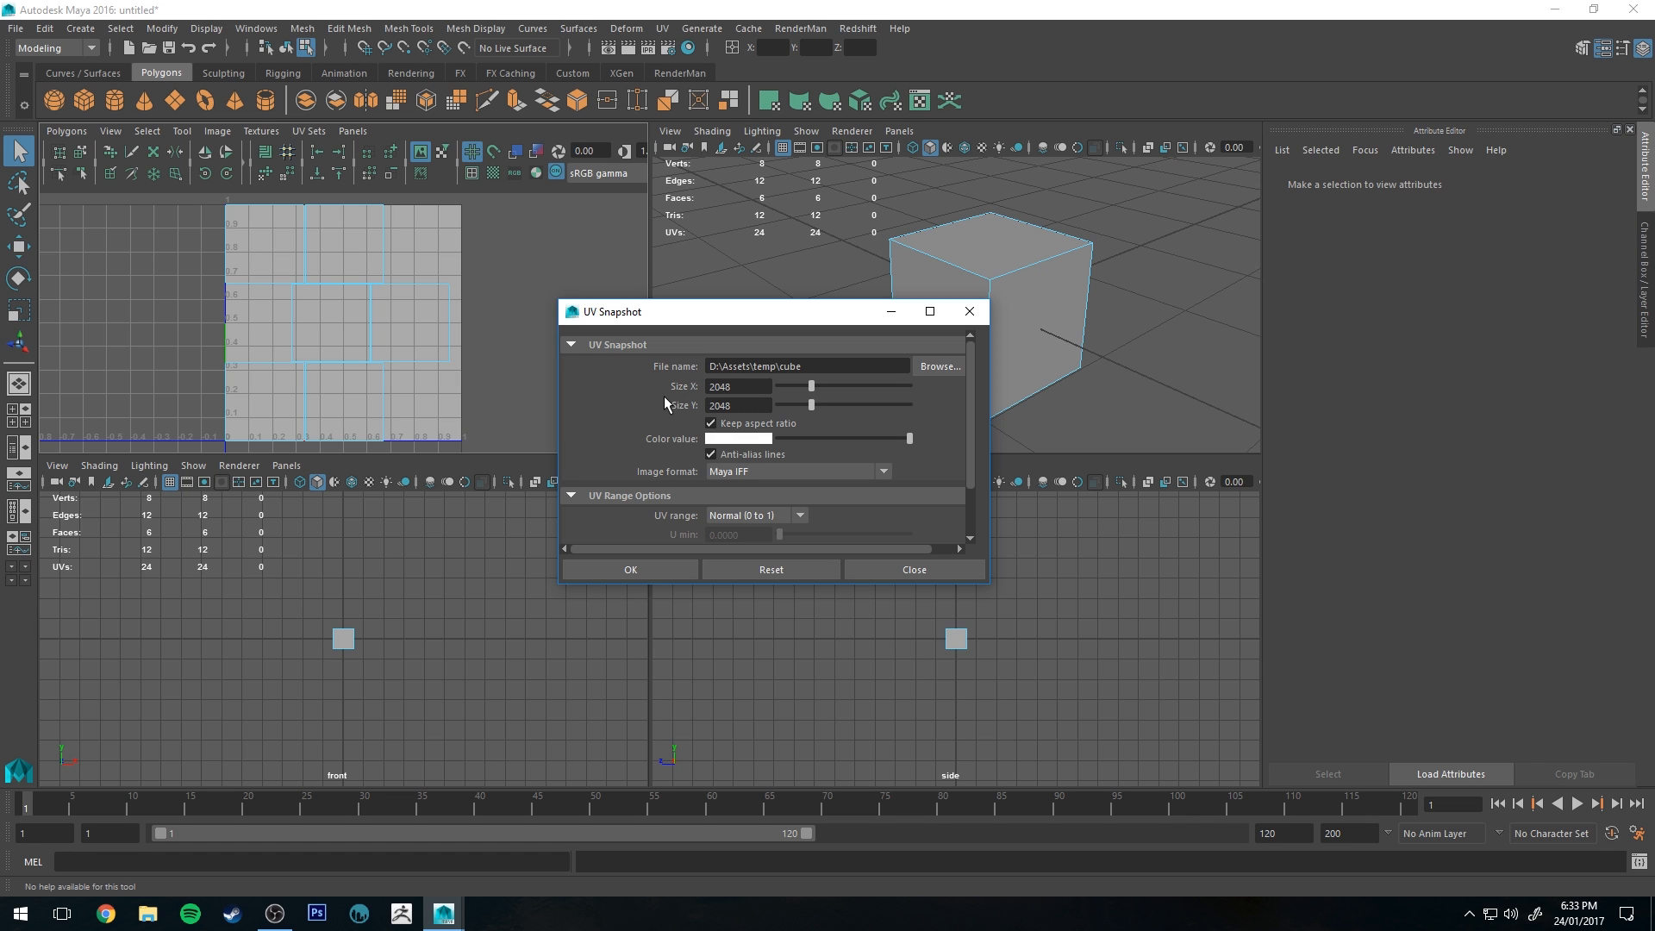
{"action": "mouse_move", "coordinate": [537, 405]}
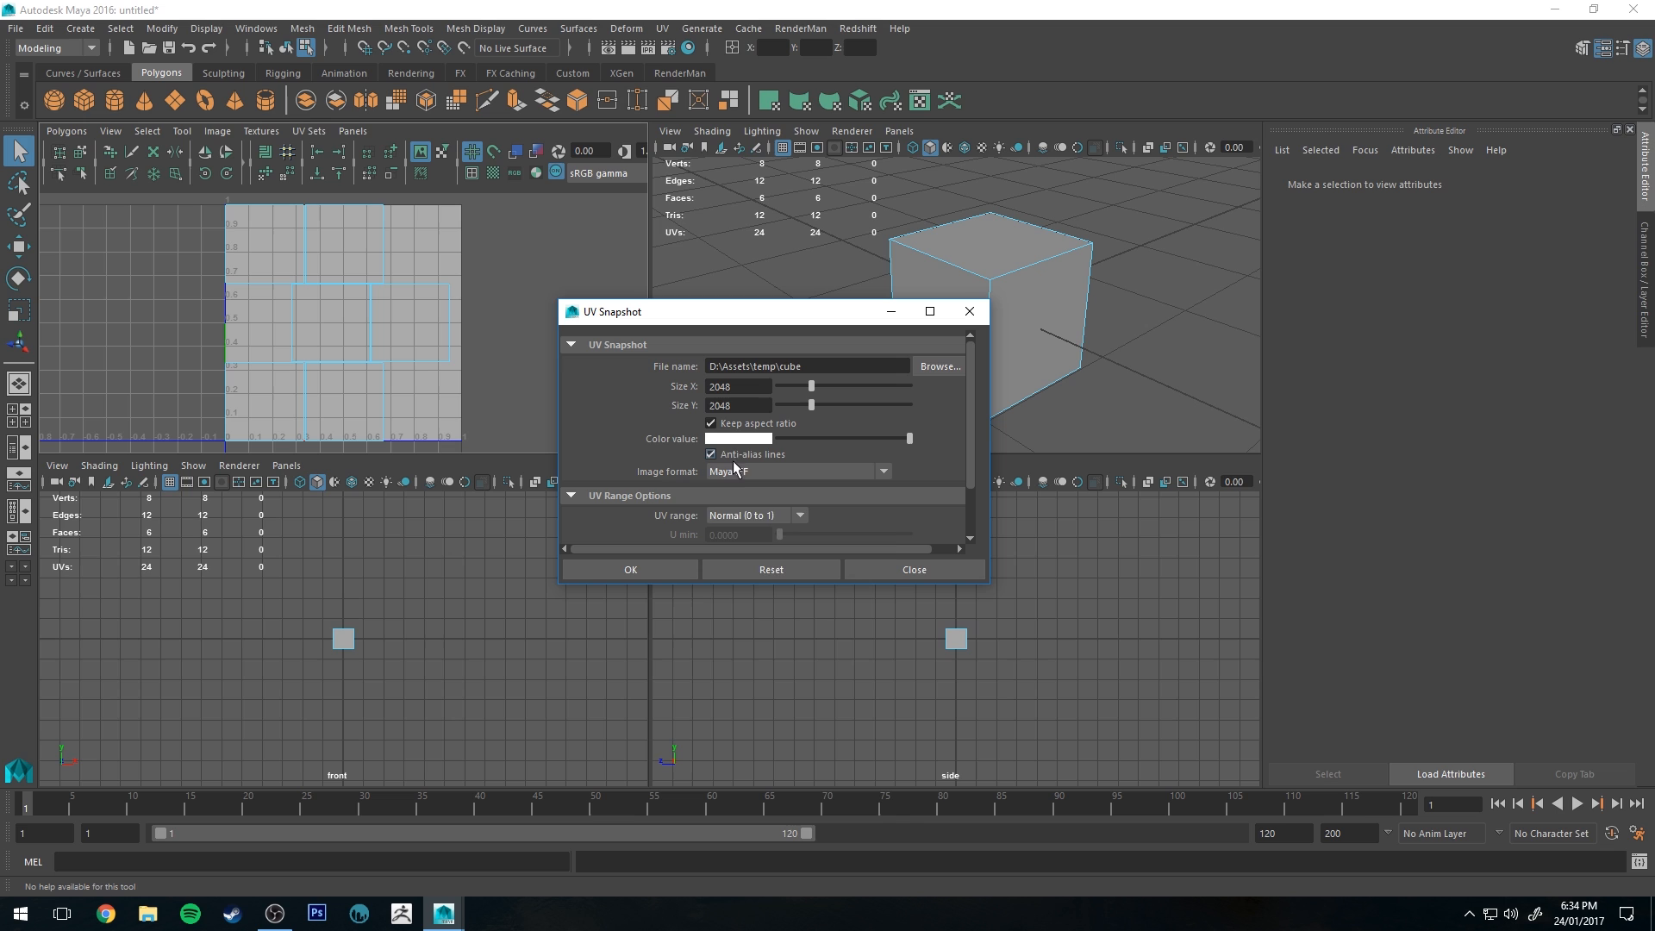
{"action": "left_click", "coordinate": [881, 471]}
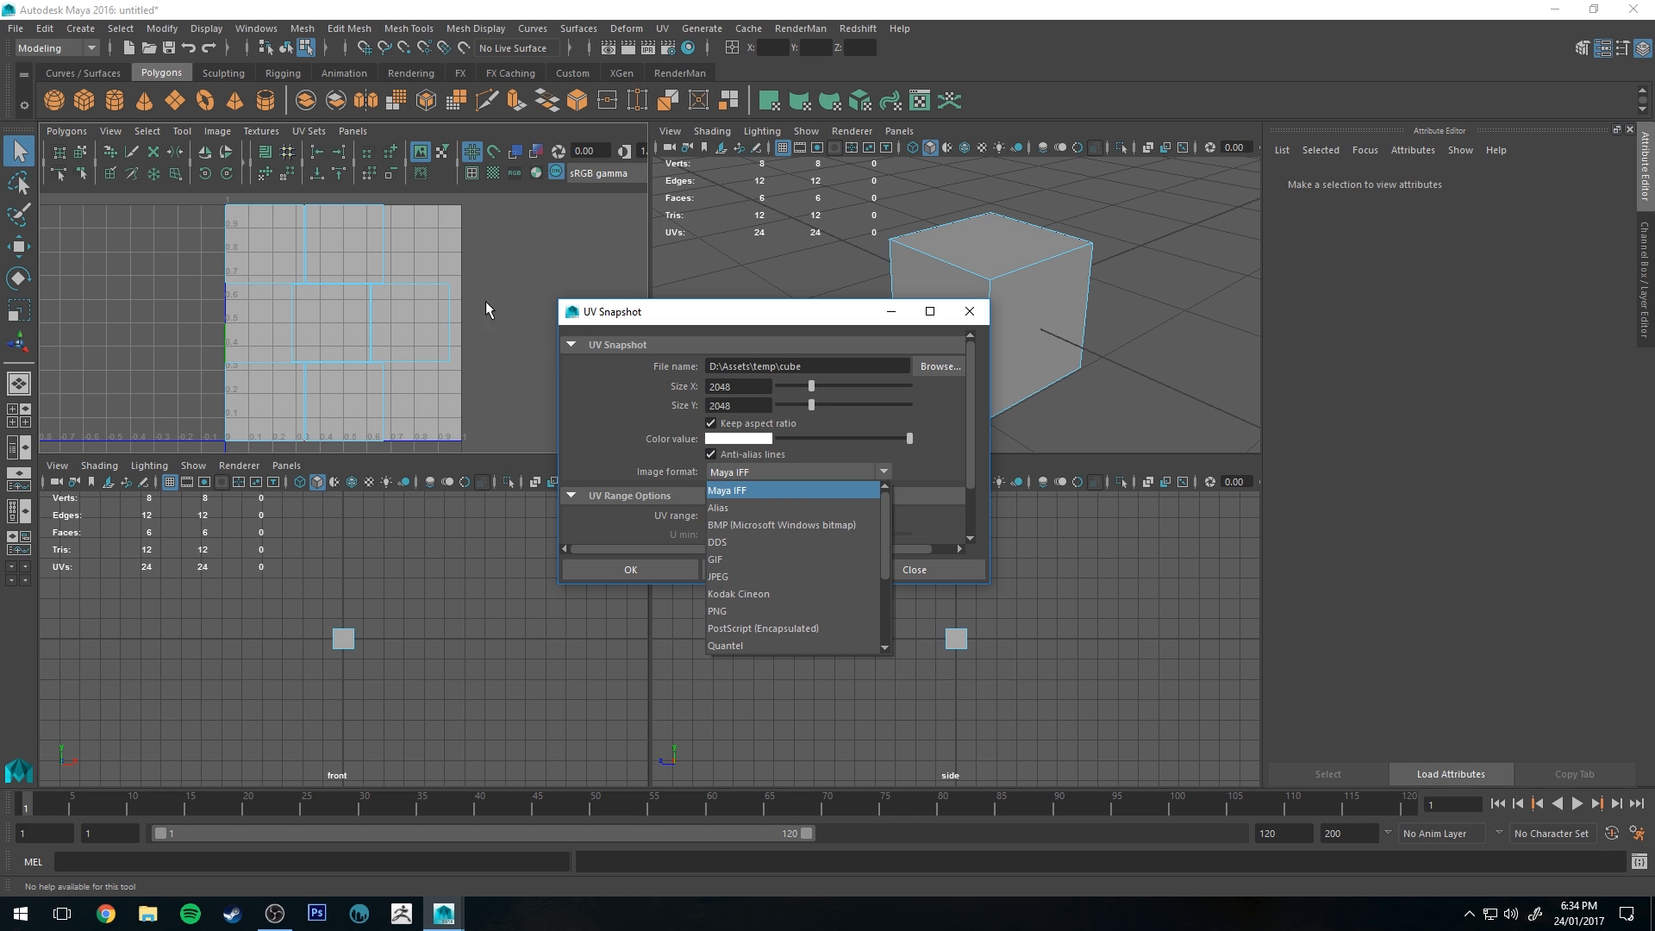
{"action": "left_click", "coordinate": [728, 490]}
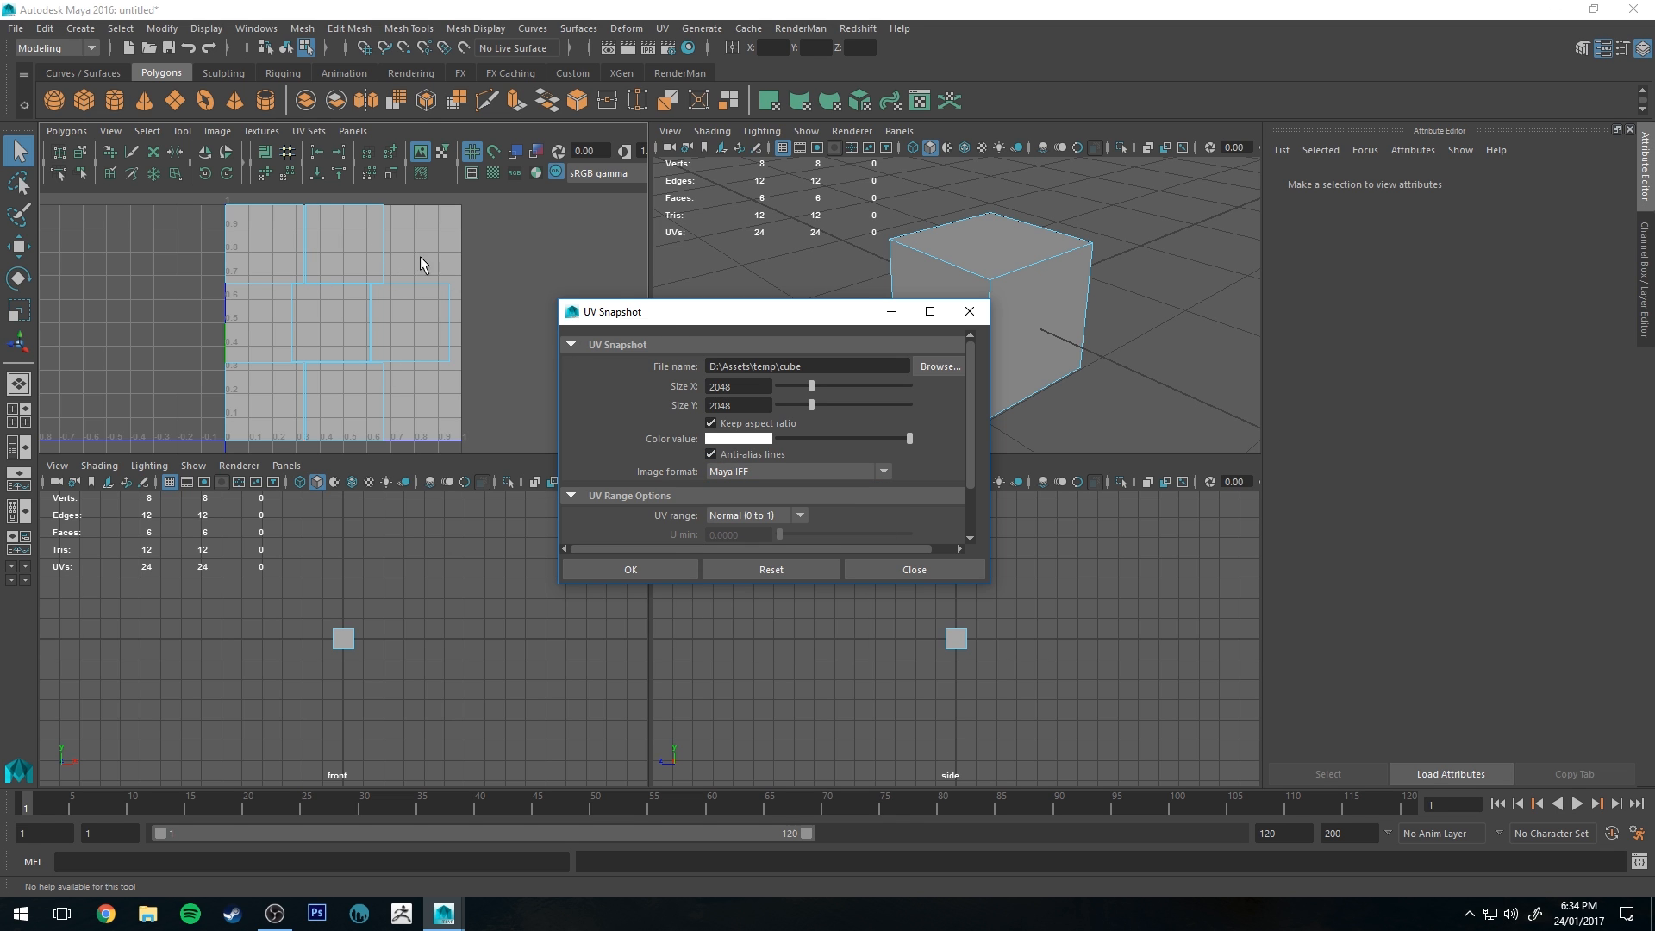
{"action": "left_click", "coordinate": [343, 244]}
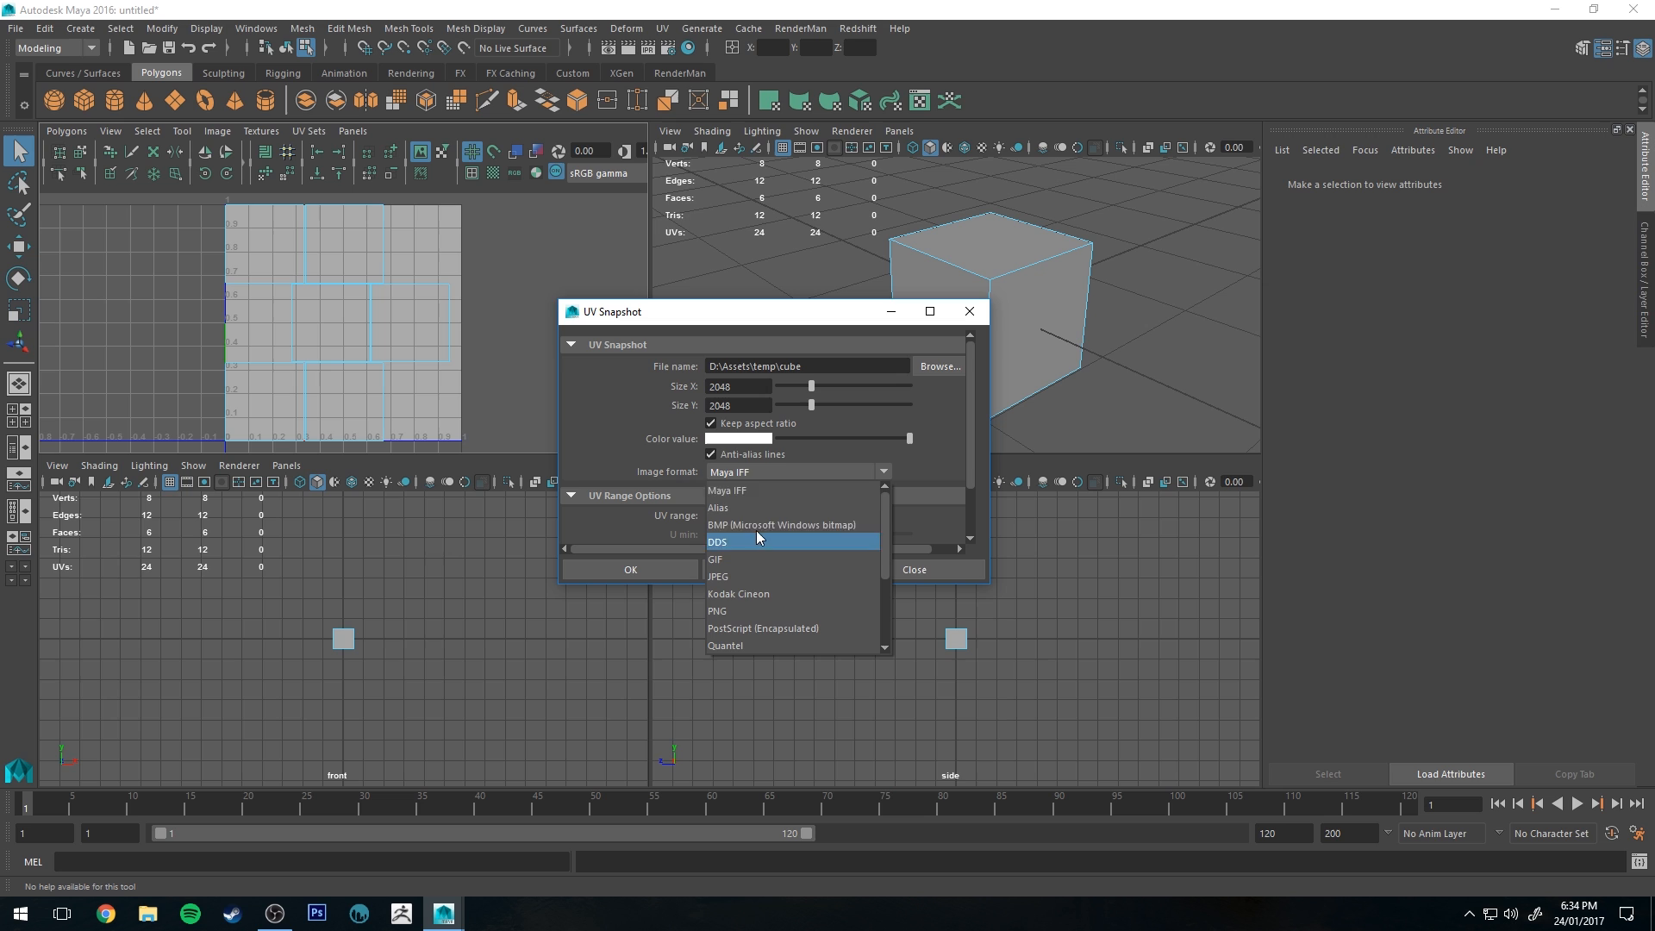
{"action": "mouse_move", "coordinate": [786, 525]}
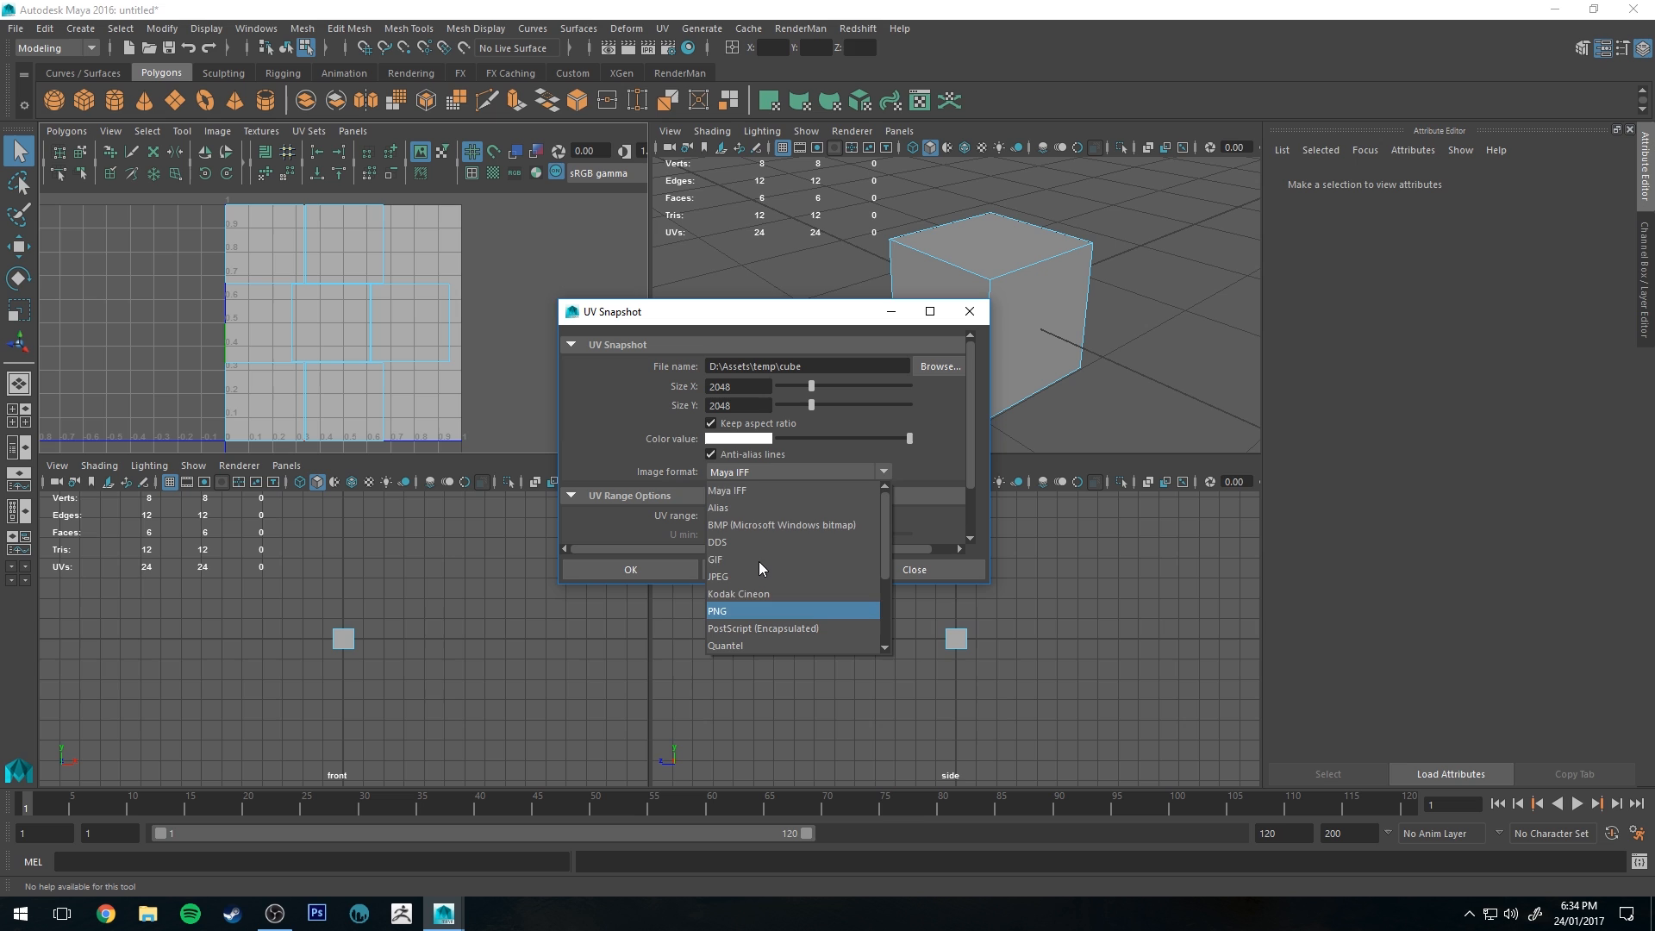
{"action": "left_click", "coordinate": [718, 576]}
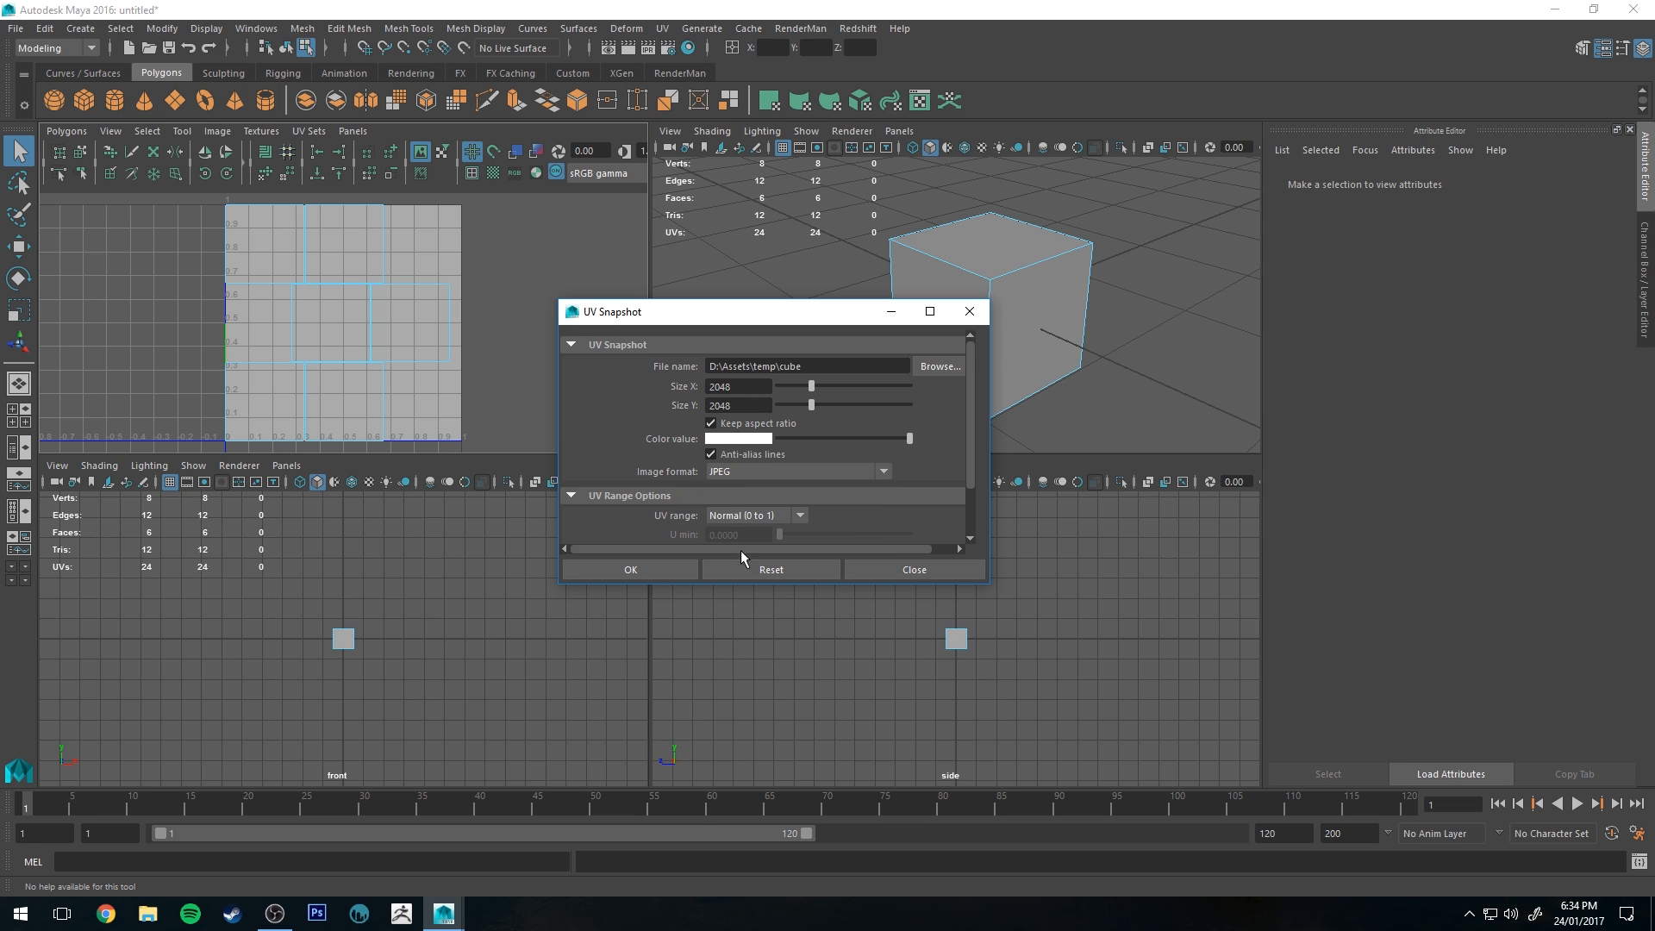
{"action": "scroll", "scroll_direction": "down", "scroll_amount": 3}
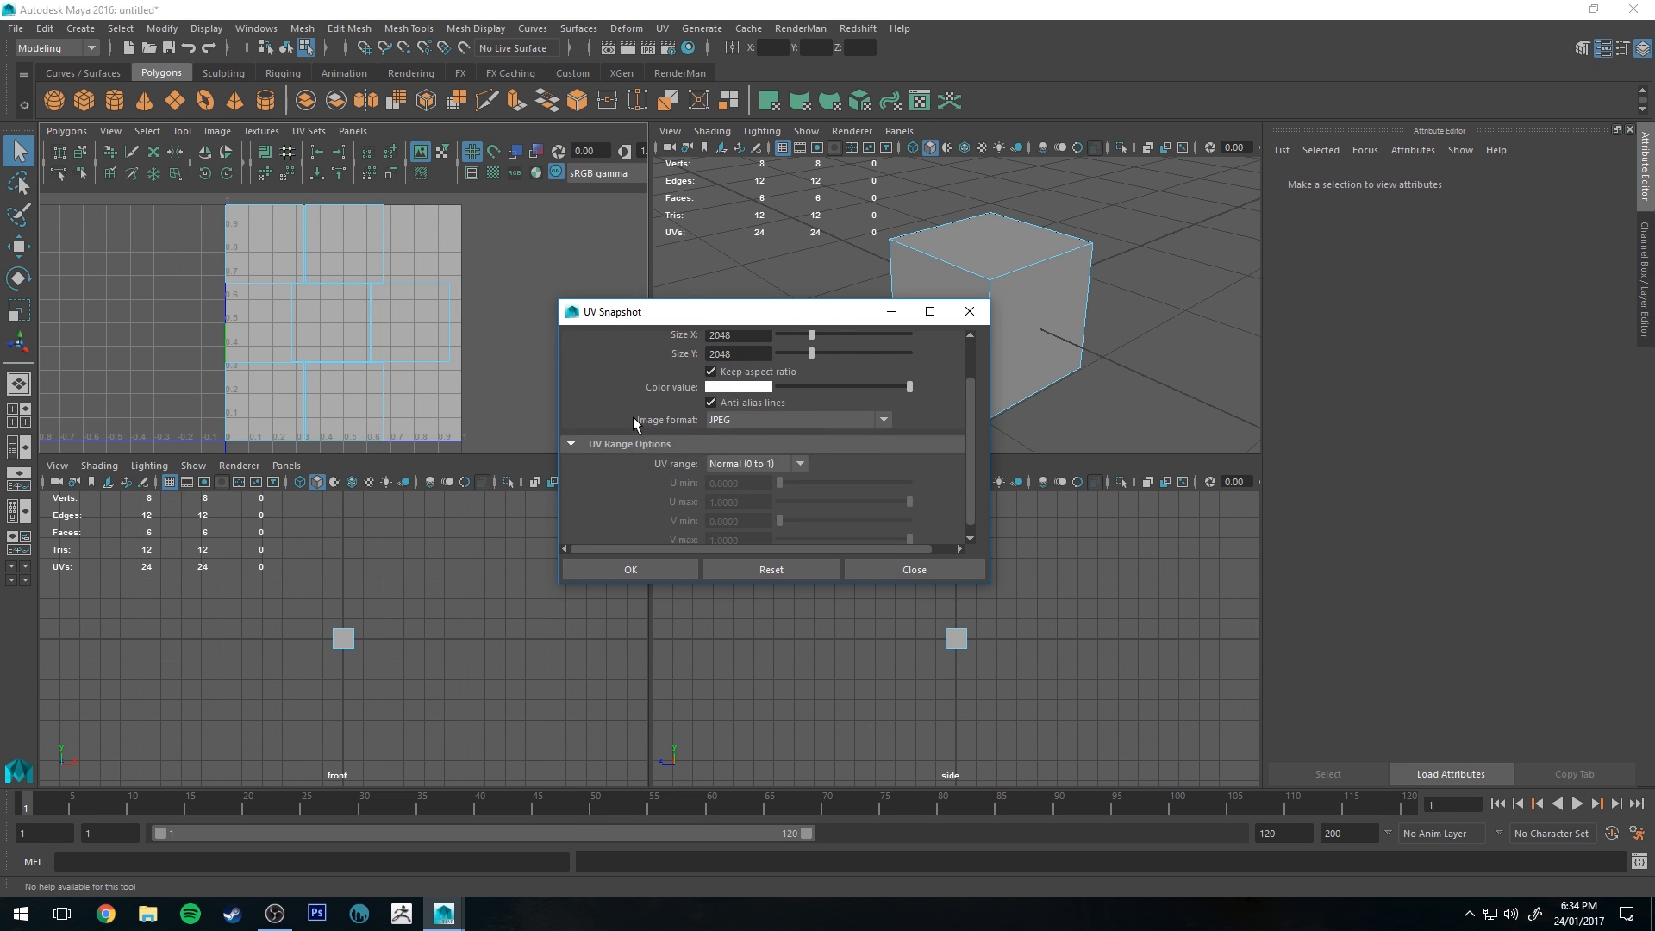
{"action": "mouse_move", "coordinate": [738, 471]}
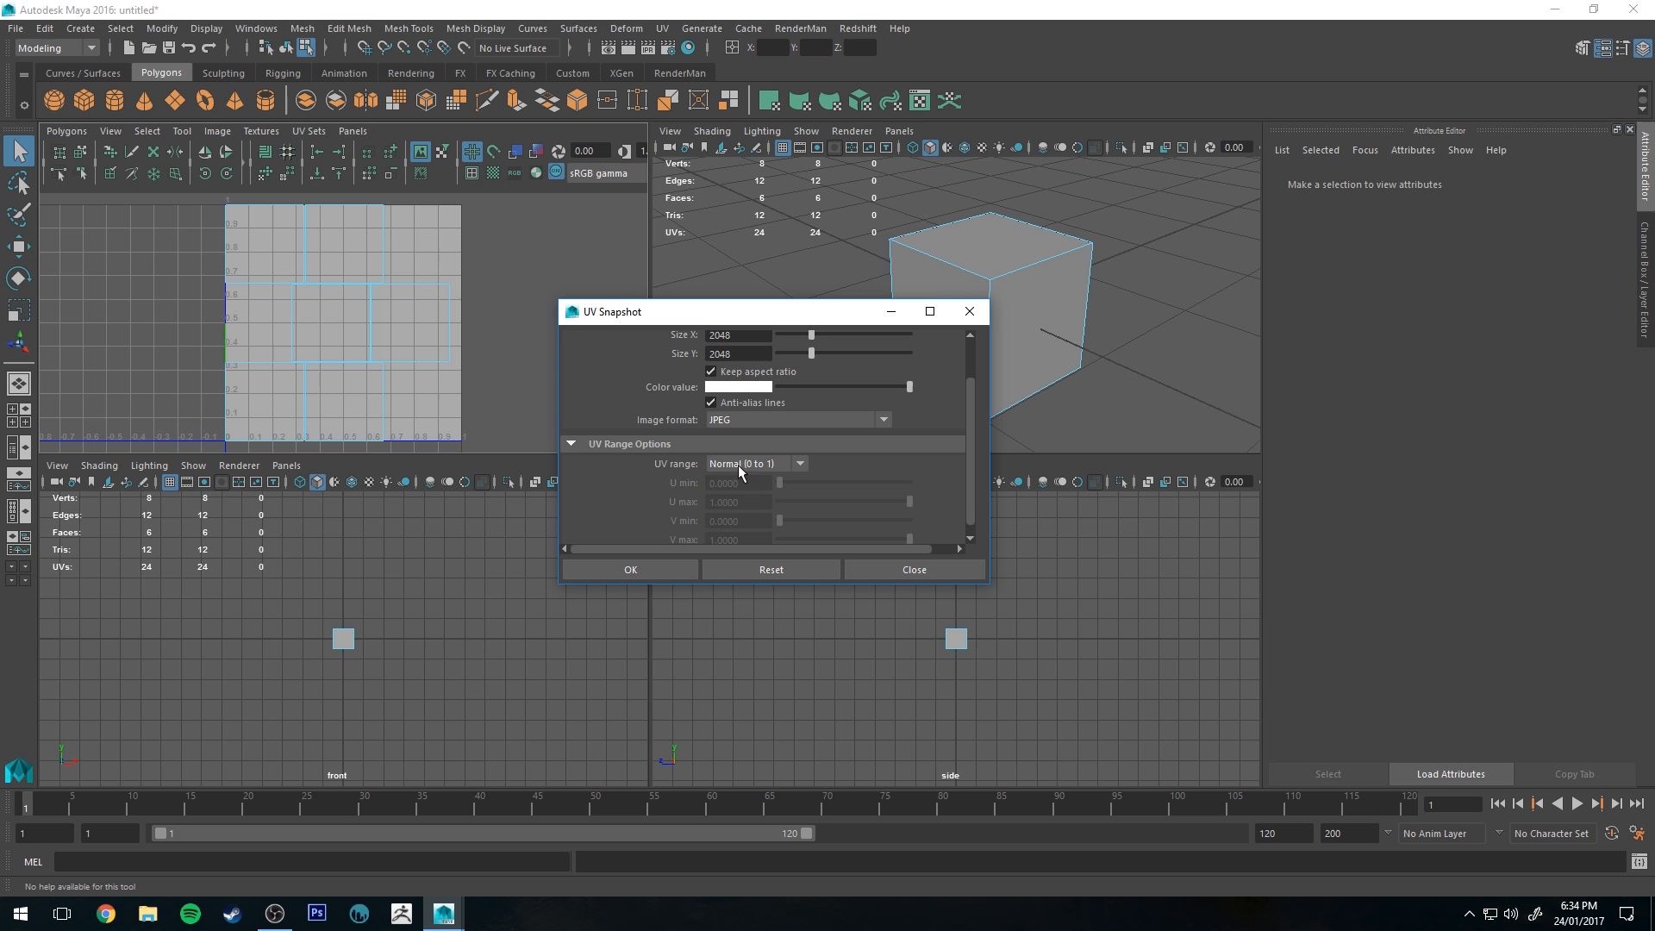
{"action": "left_click", "coordinate": [384, 322]}
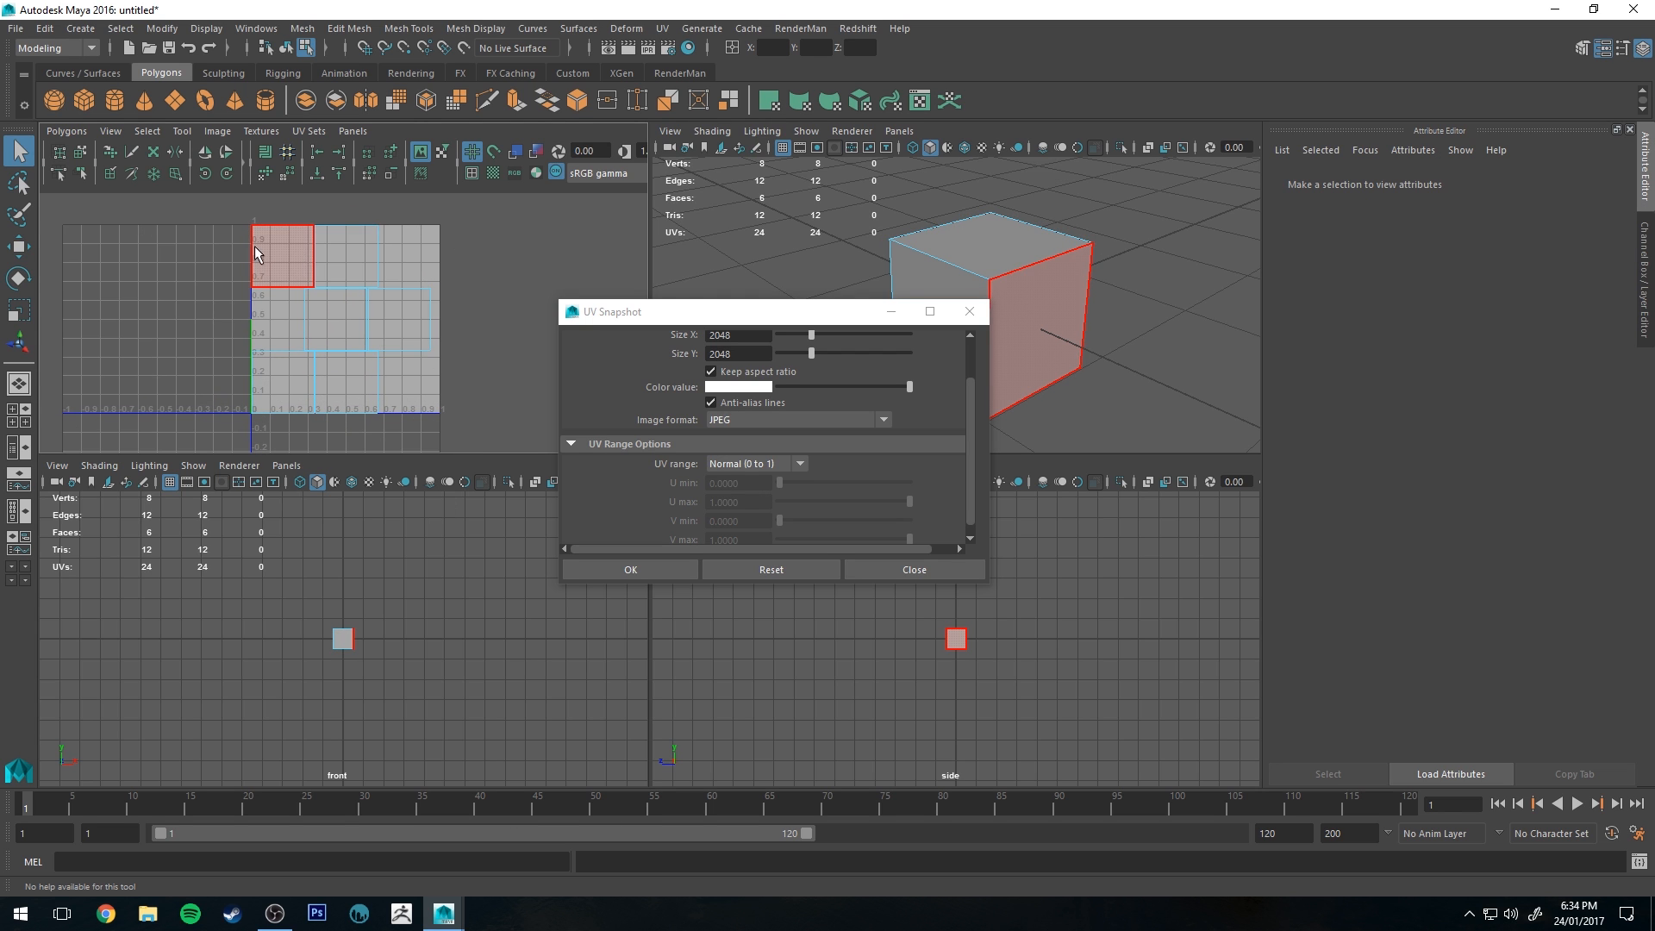
- Reselect the whole cube and bring up its selection-mode marking menu
{"action": "left_click", "coordinate": [396, 316]}
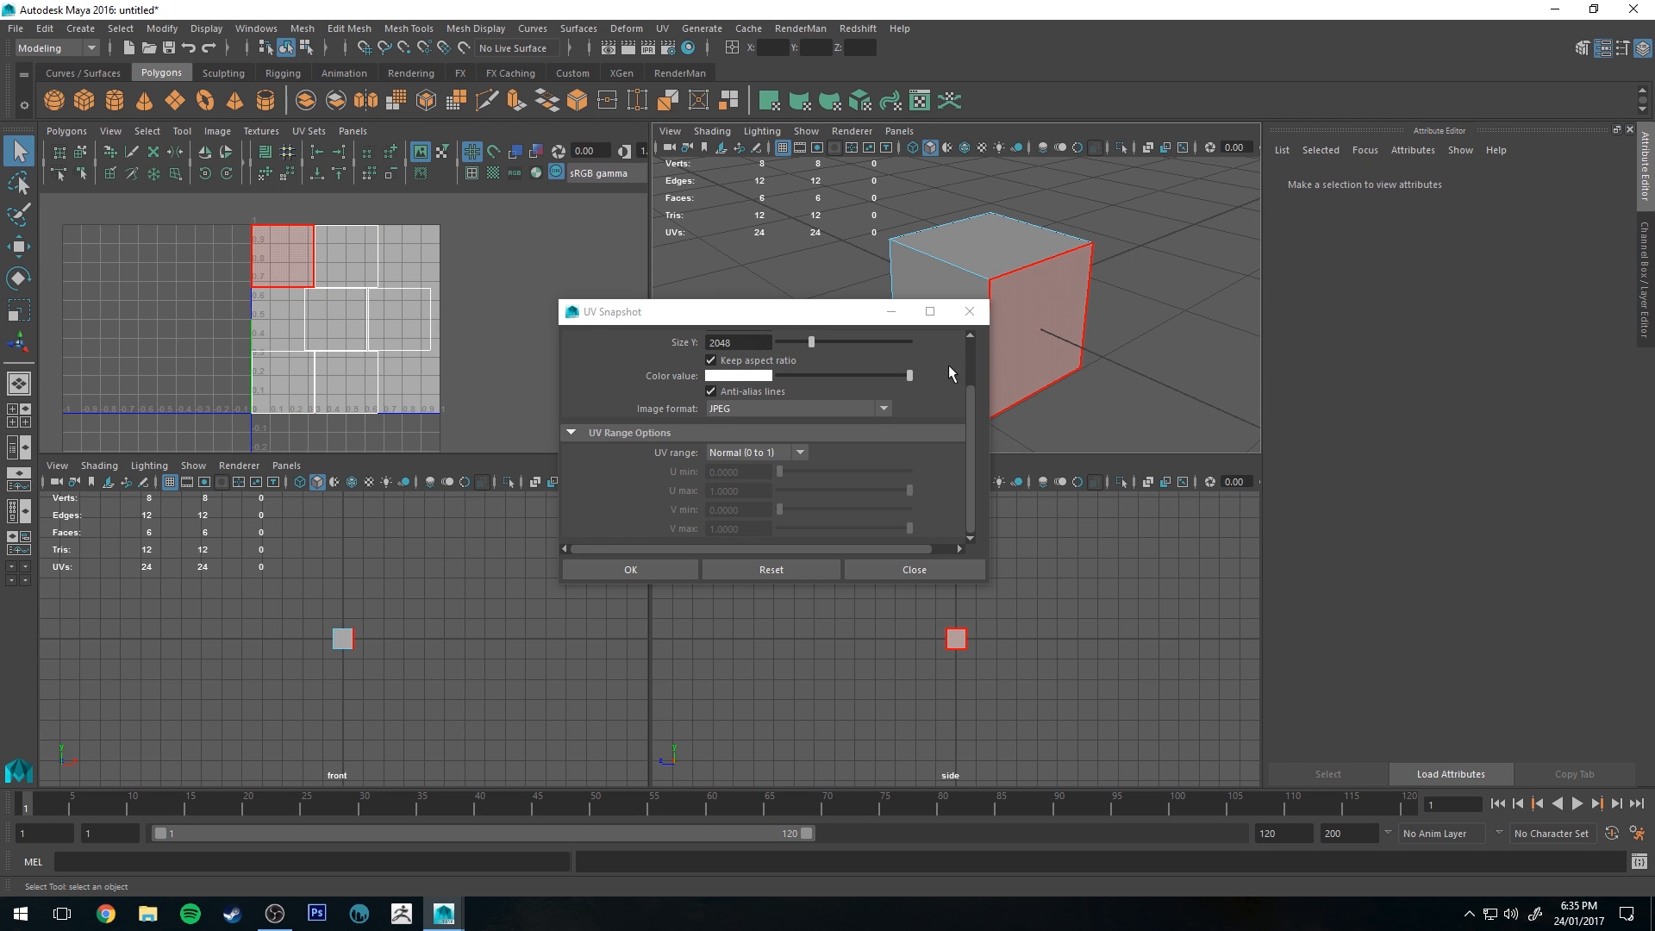
{"action": "right_click", "coordinate": [1003, 235]}
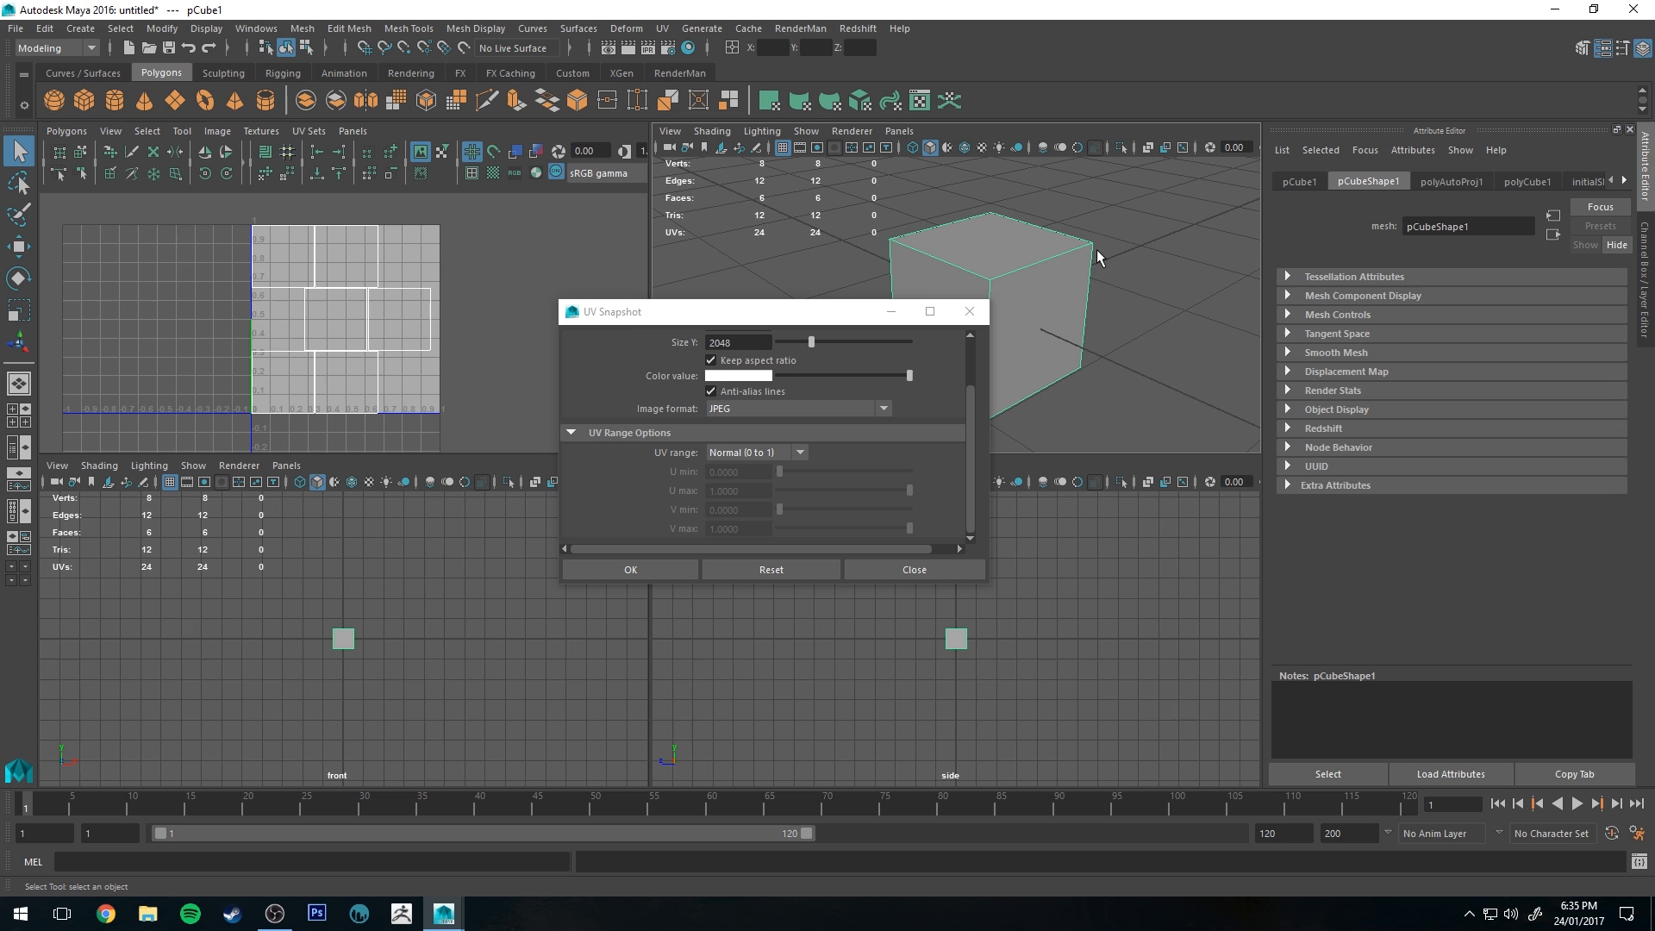
{"action": "mouse_move", "coordinate": [1055, 251]}
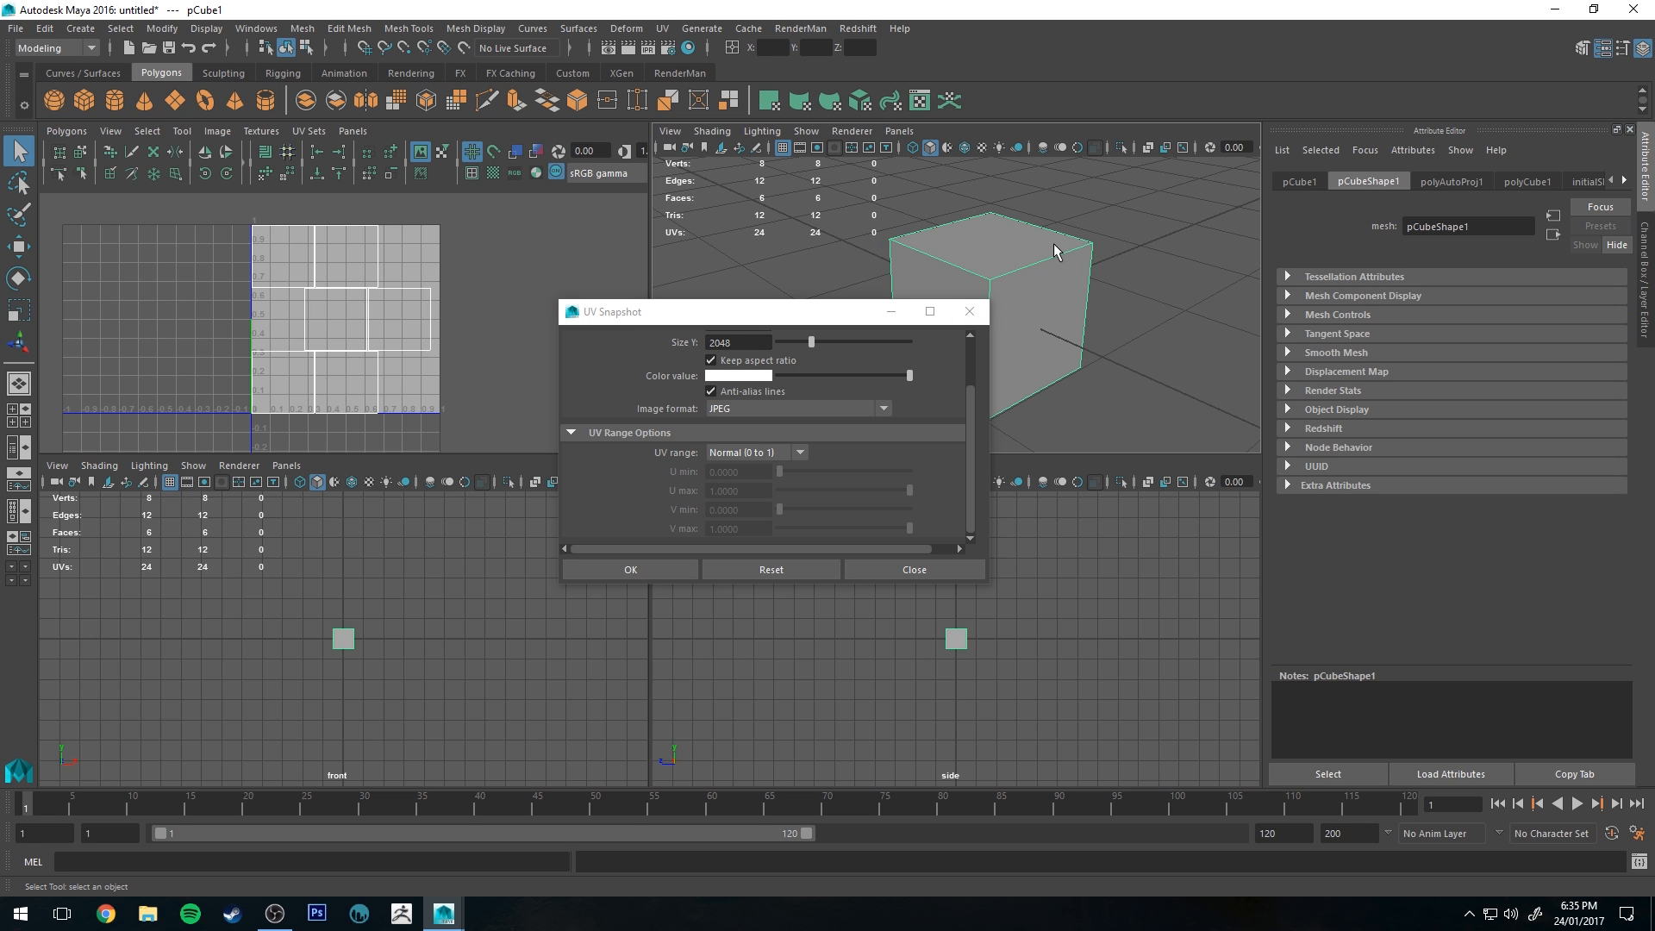
{"action": "mouse_move", "coordinate": [629, 569]}
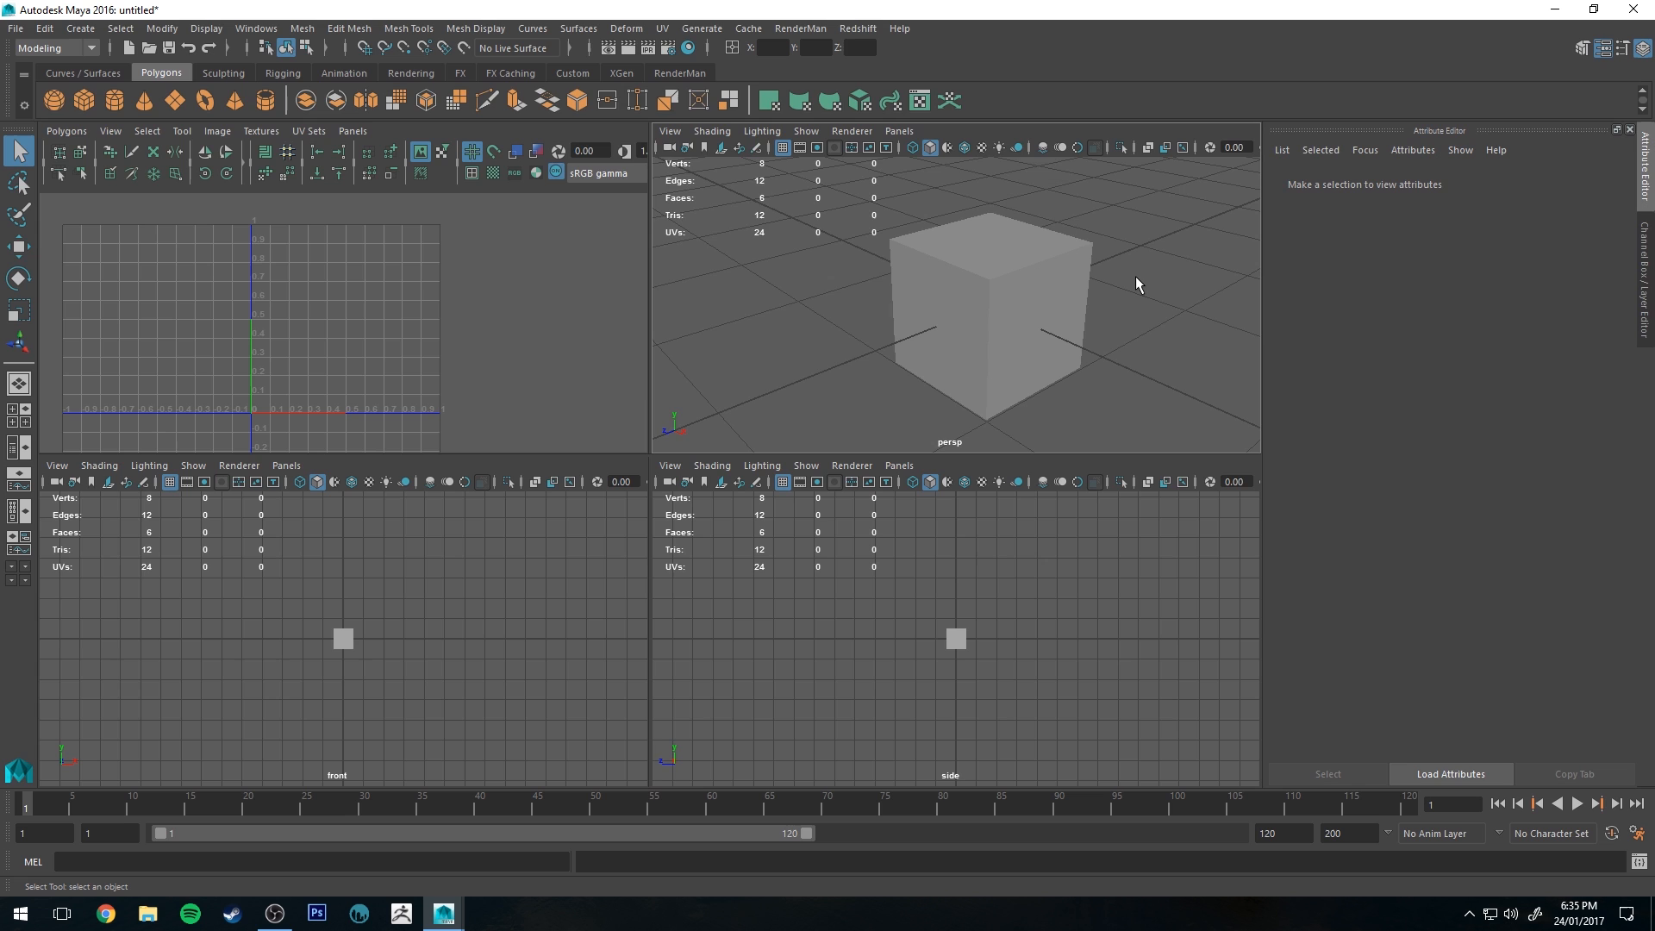
{"action": "mouse_move", "coordinate": [1127, 286]}
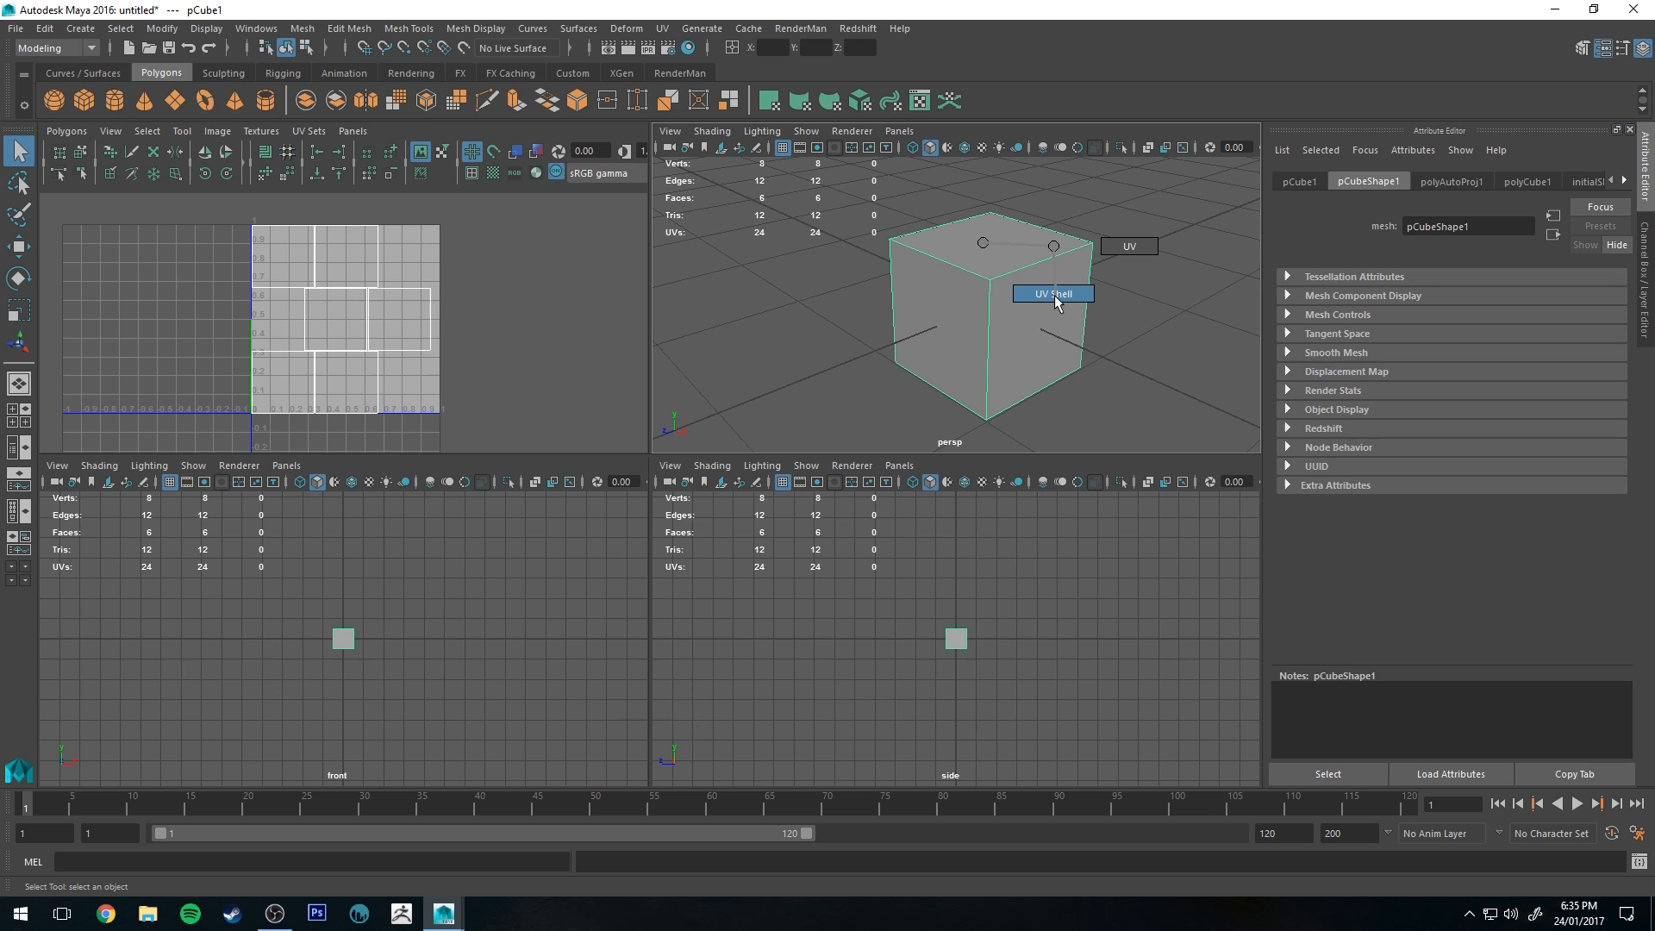
{"action": "left_click", "coordinate": [1052, 293]}
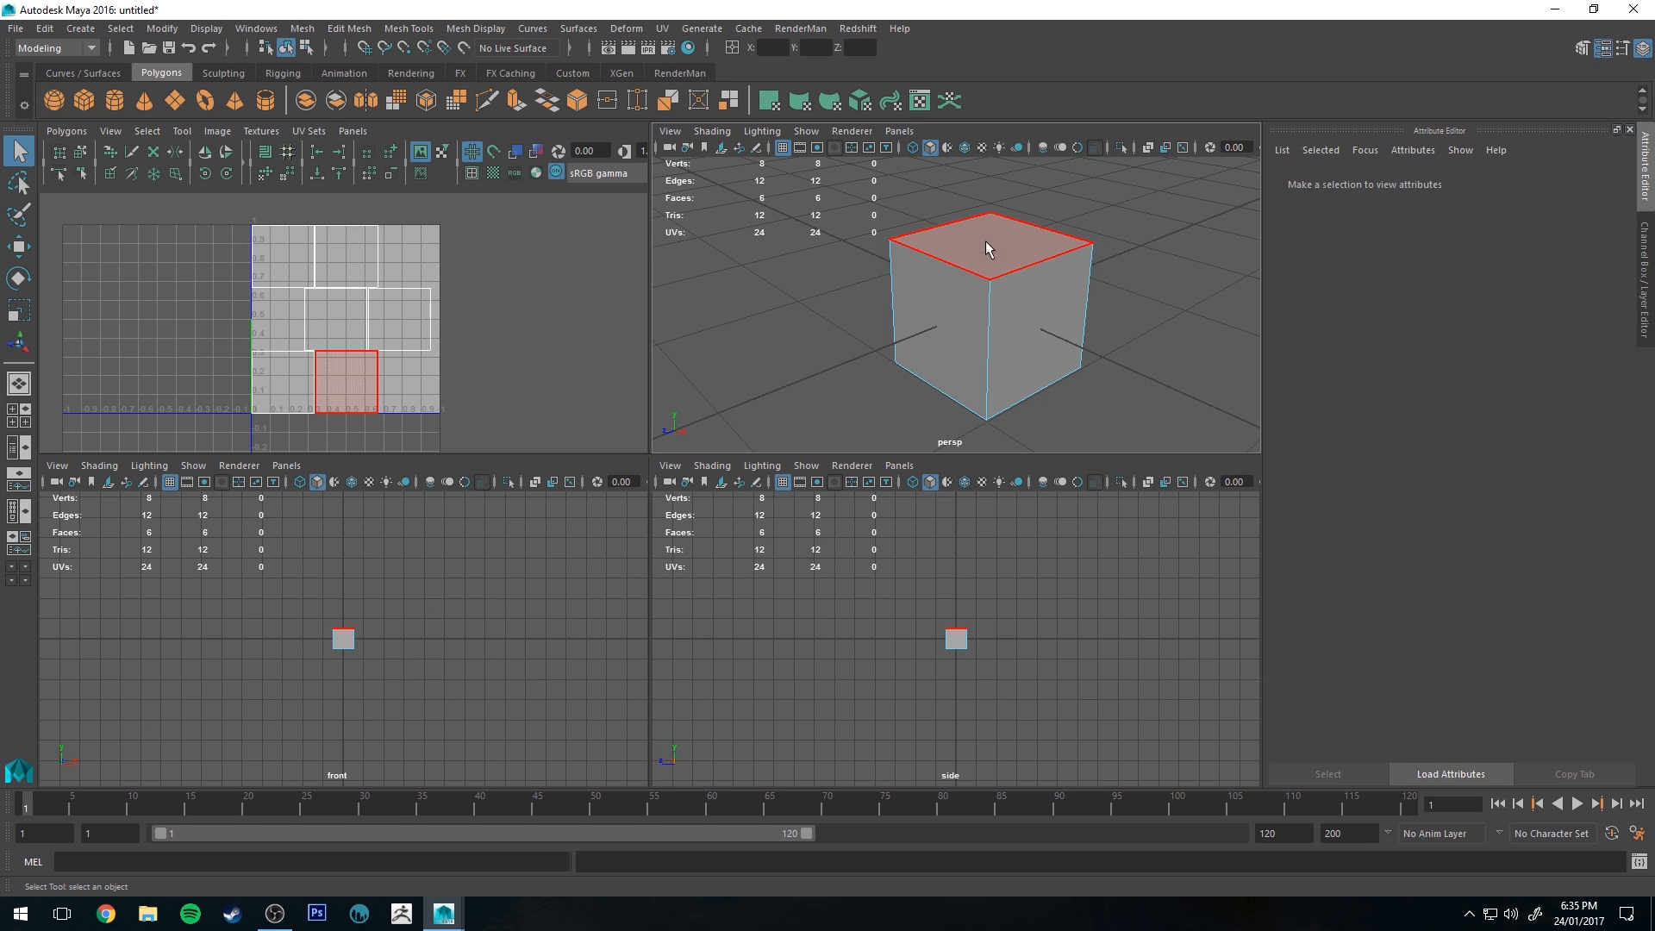
{"action": "mouse_move", "coordinate": [992, 241]}
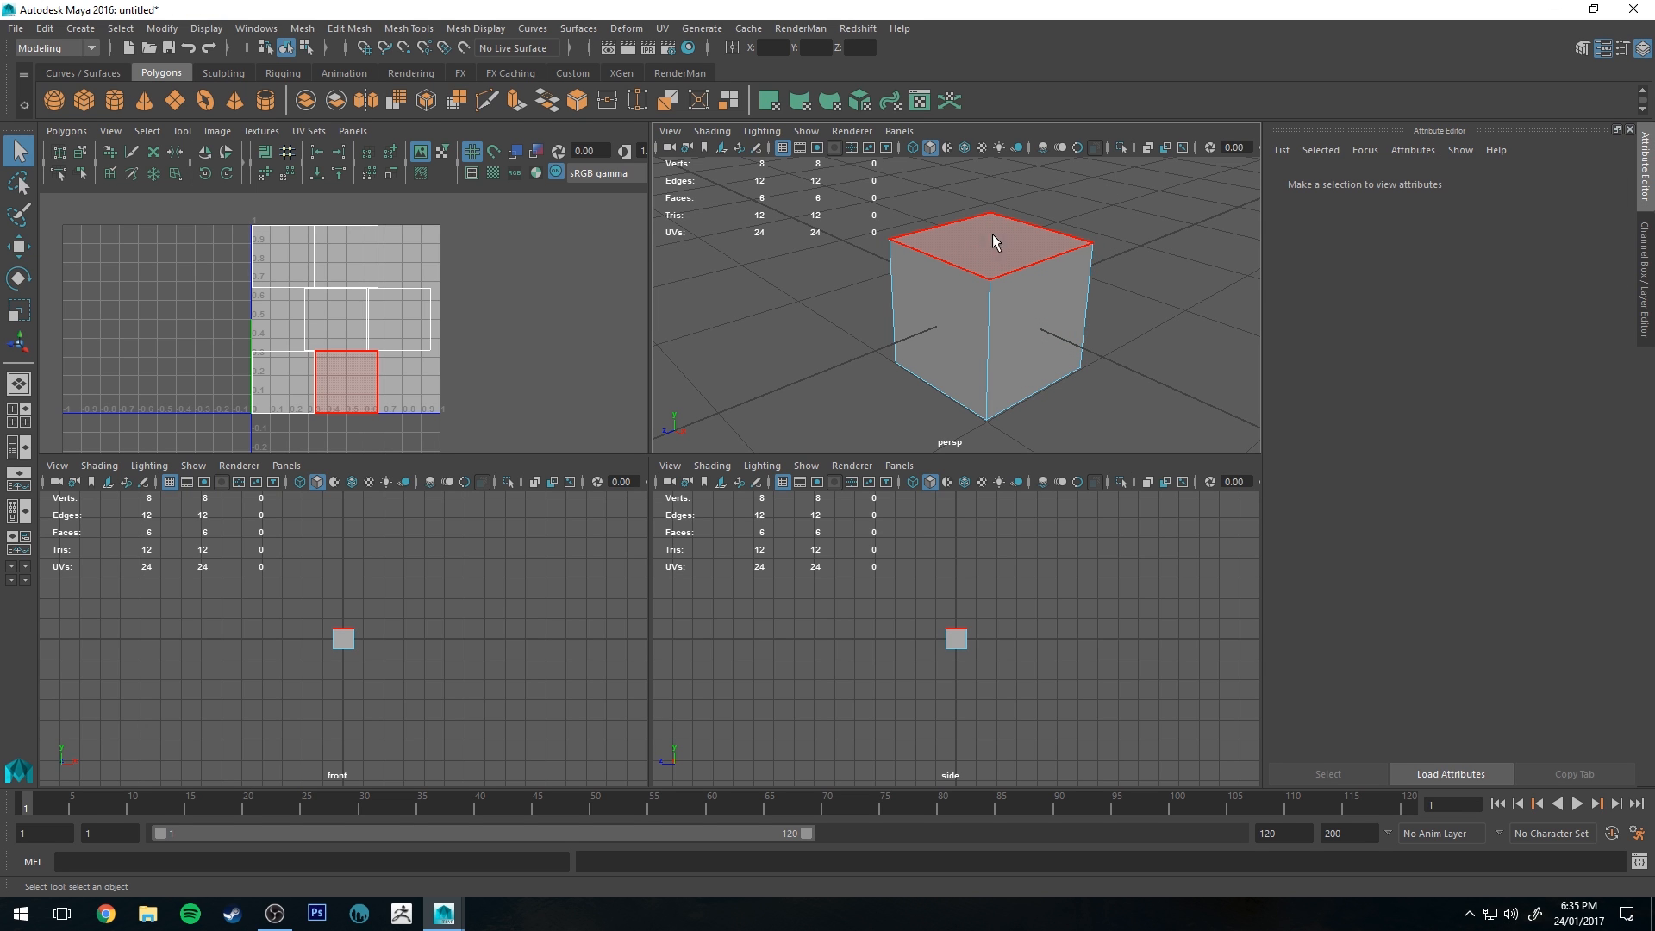
{"action": "left_click", "coordinate": [325, 381]}
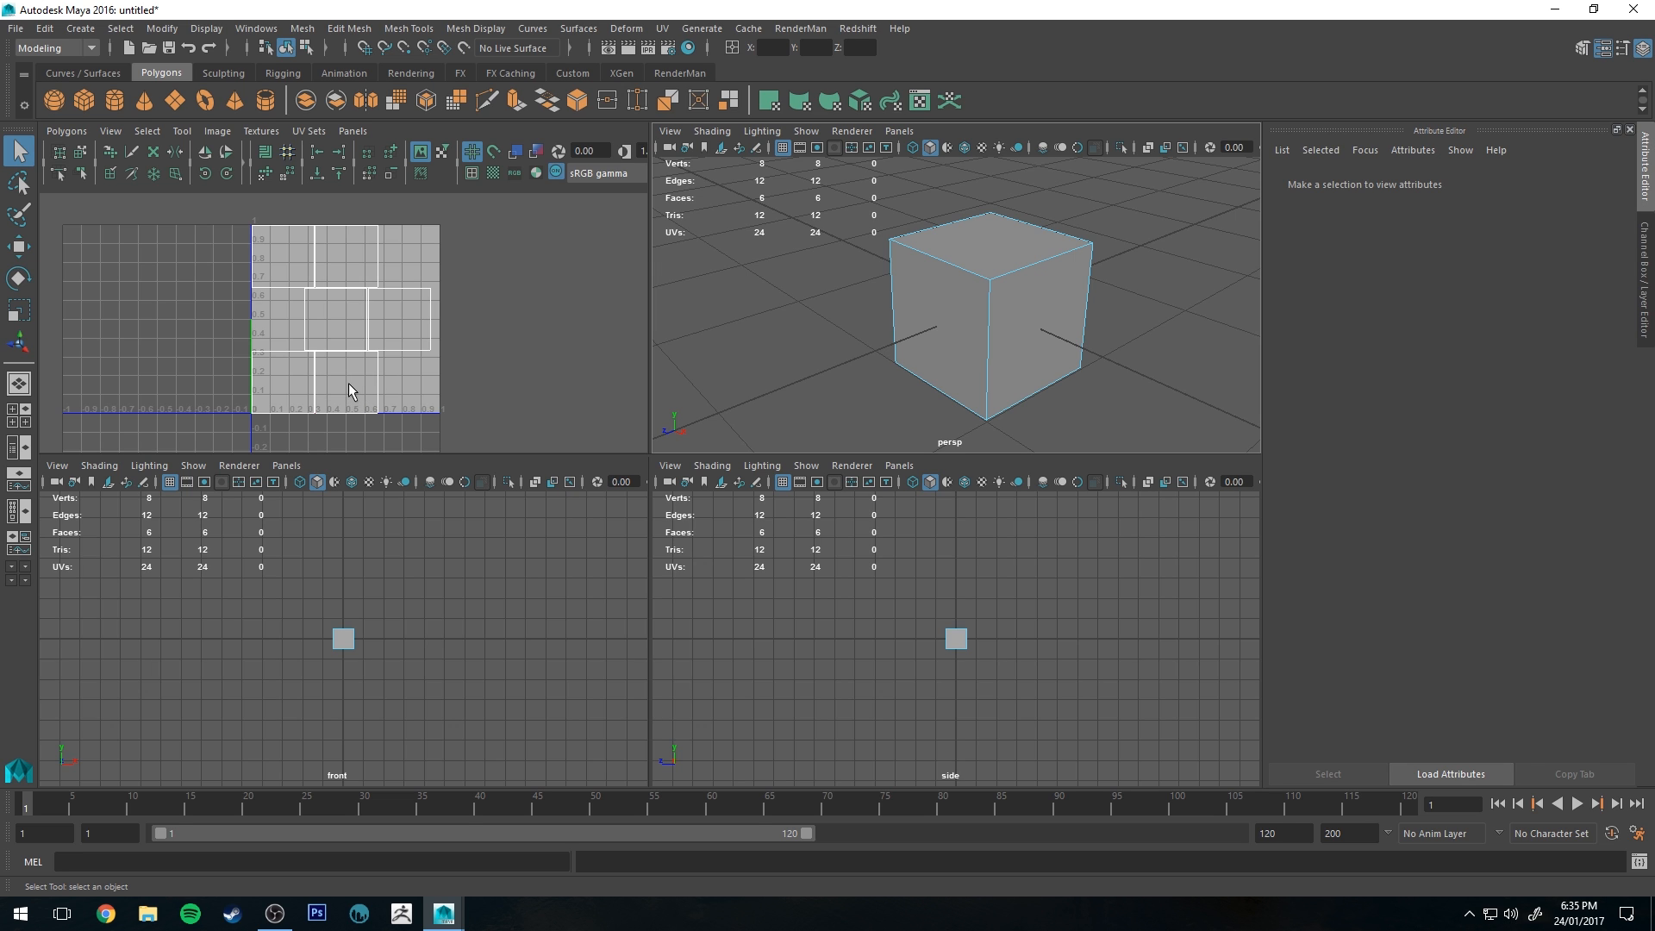
{"action": "mouse_move", "coordinate": [331, 384]}
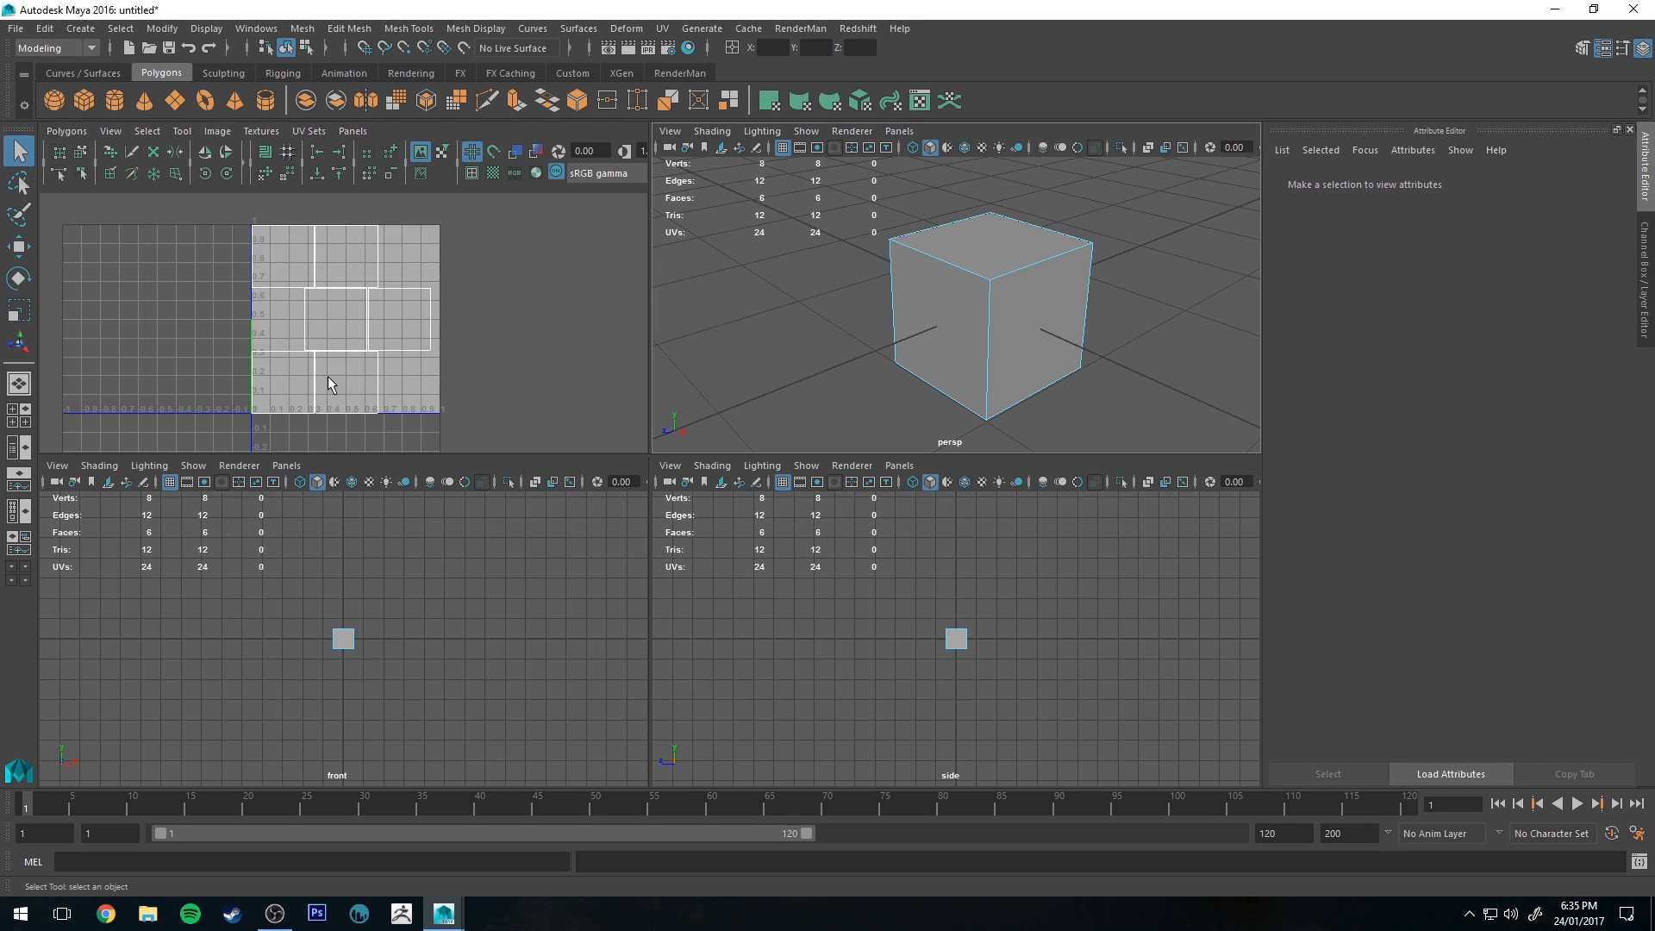
{"action": "mouse_move", "coordinate": [339, 382]}
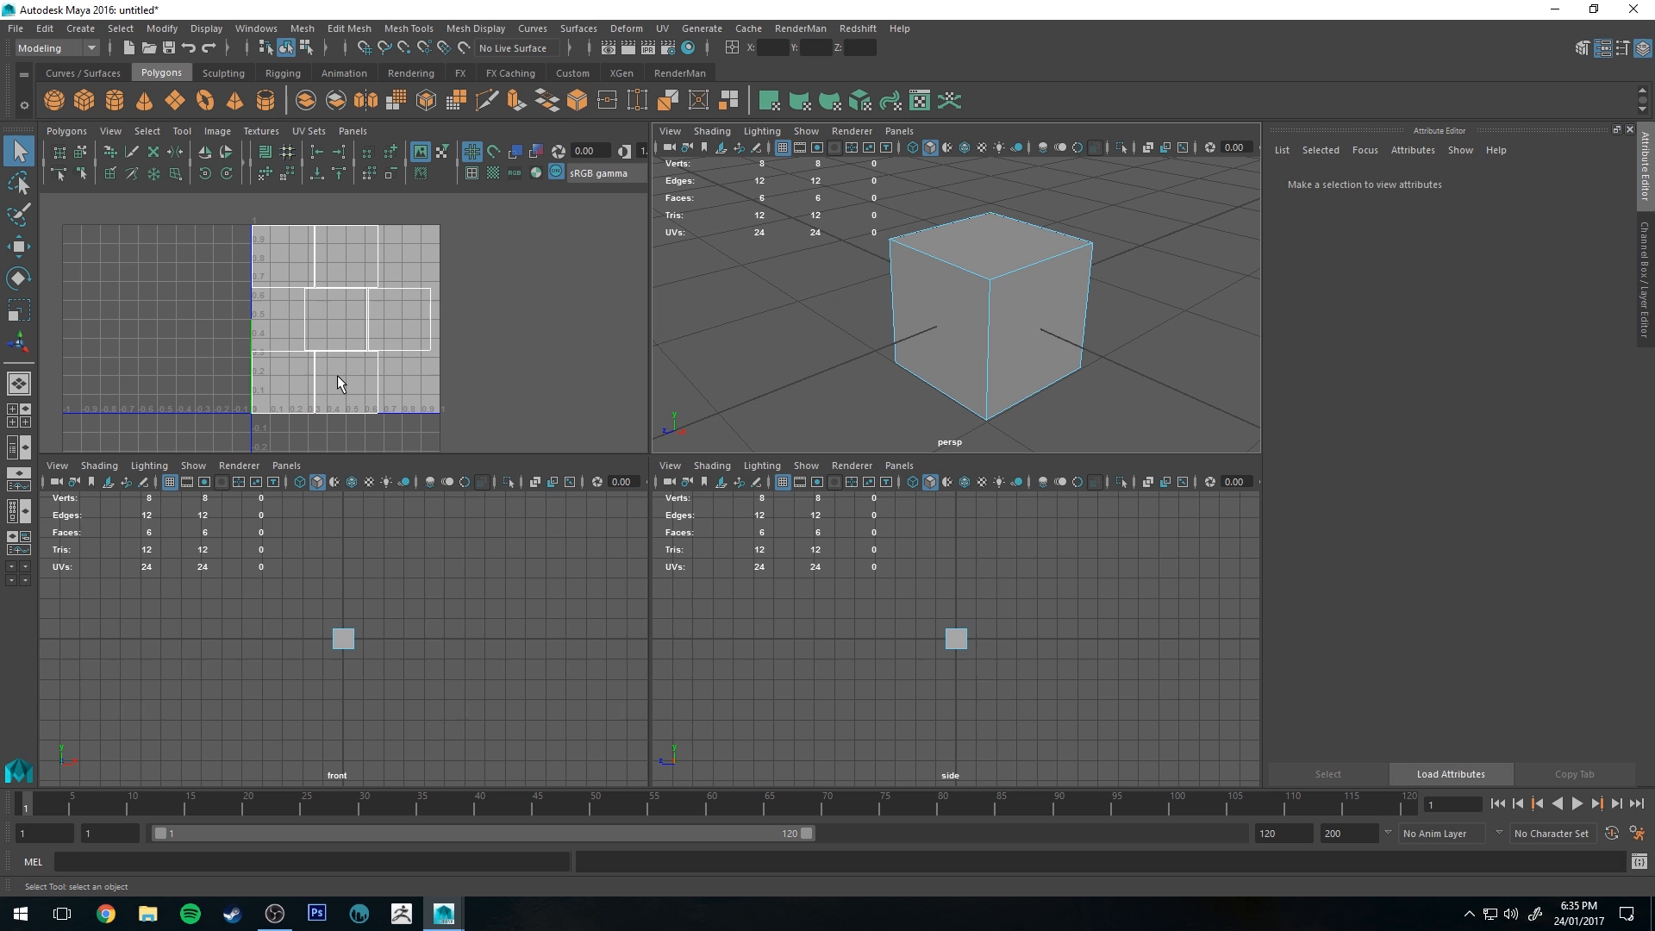
{"action": "mouse_move", "coordinate": [370, 398]}
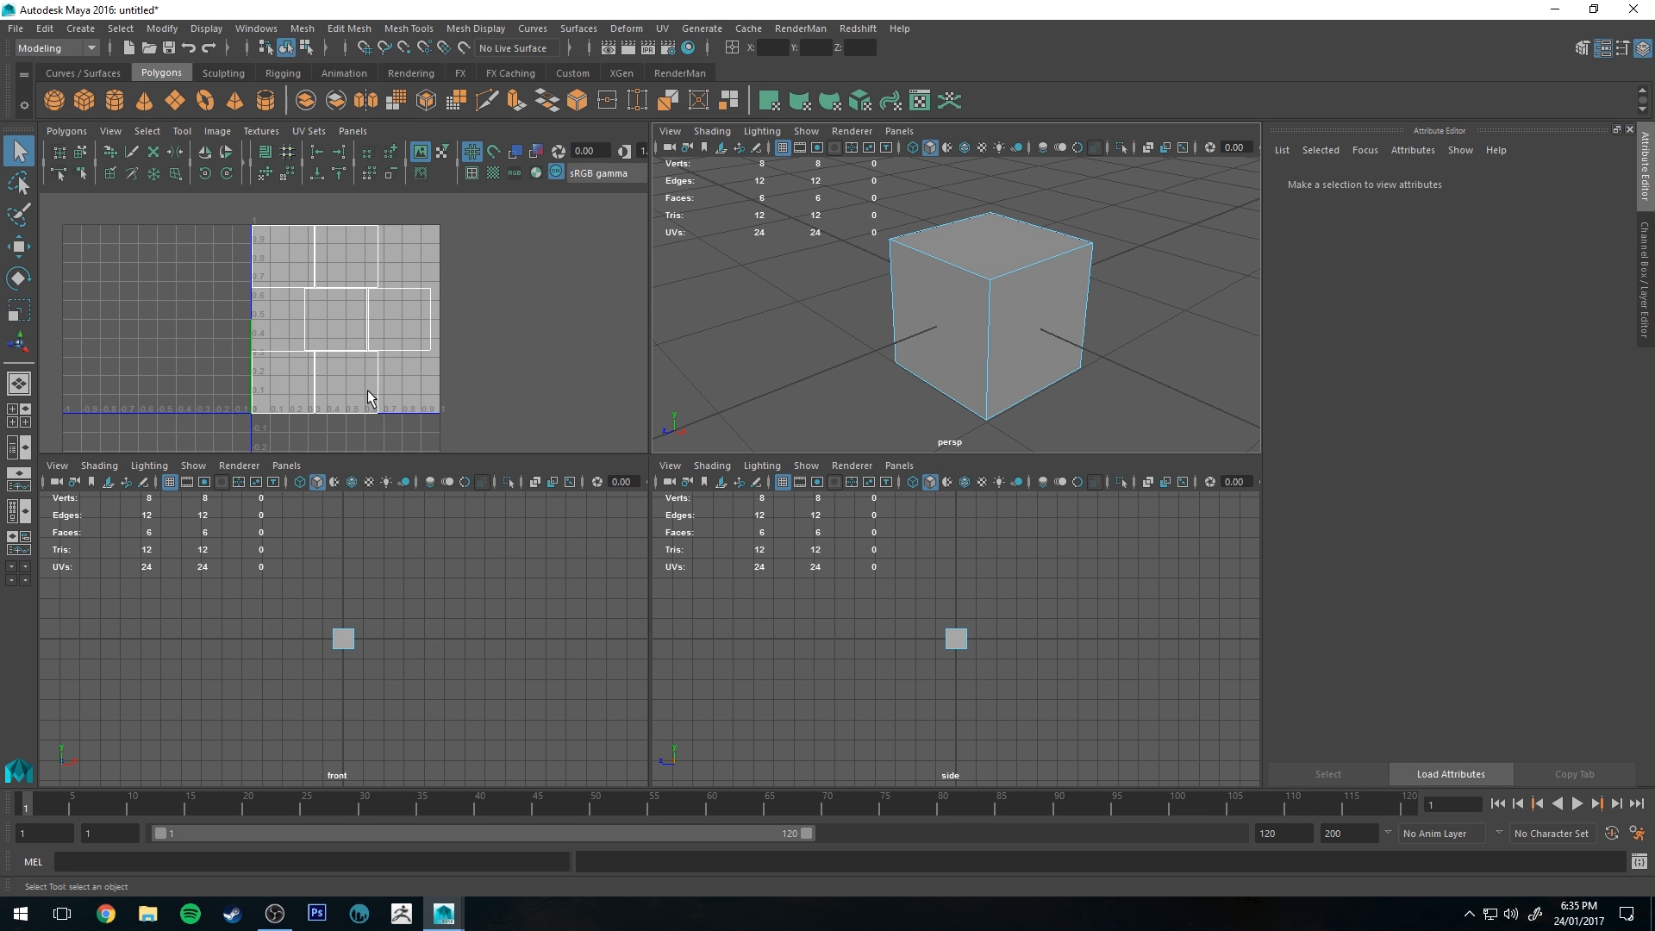
{"action": "left_click", "coordinate": [316, 912]}
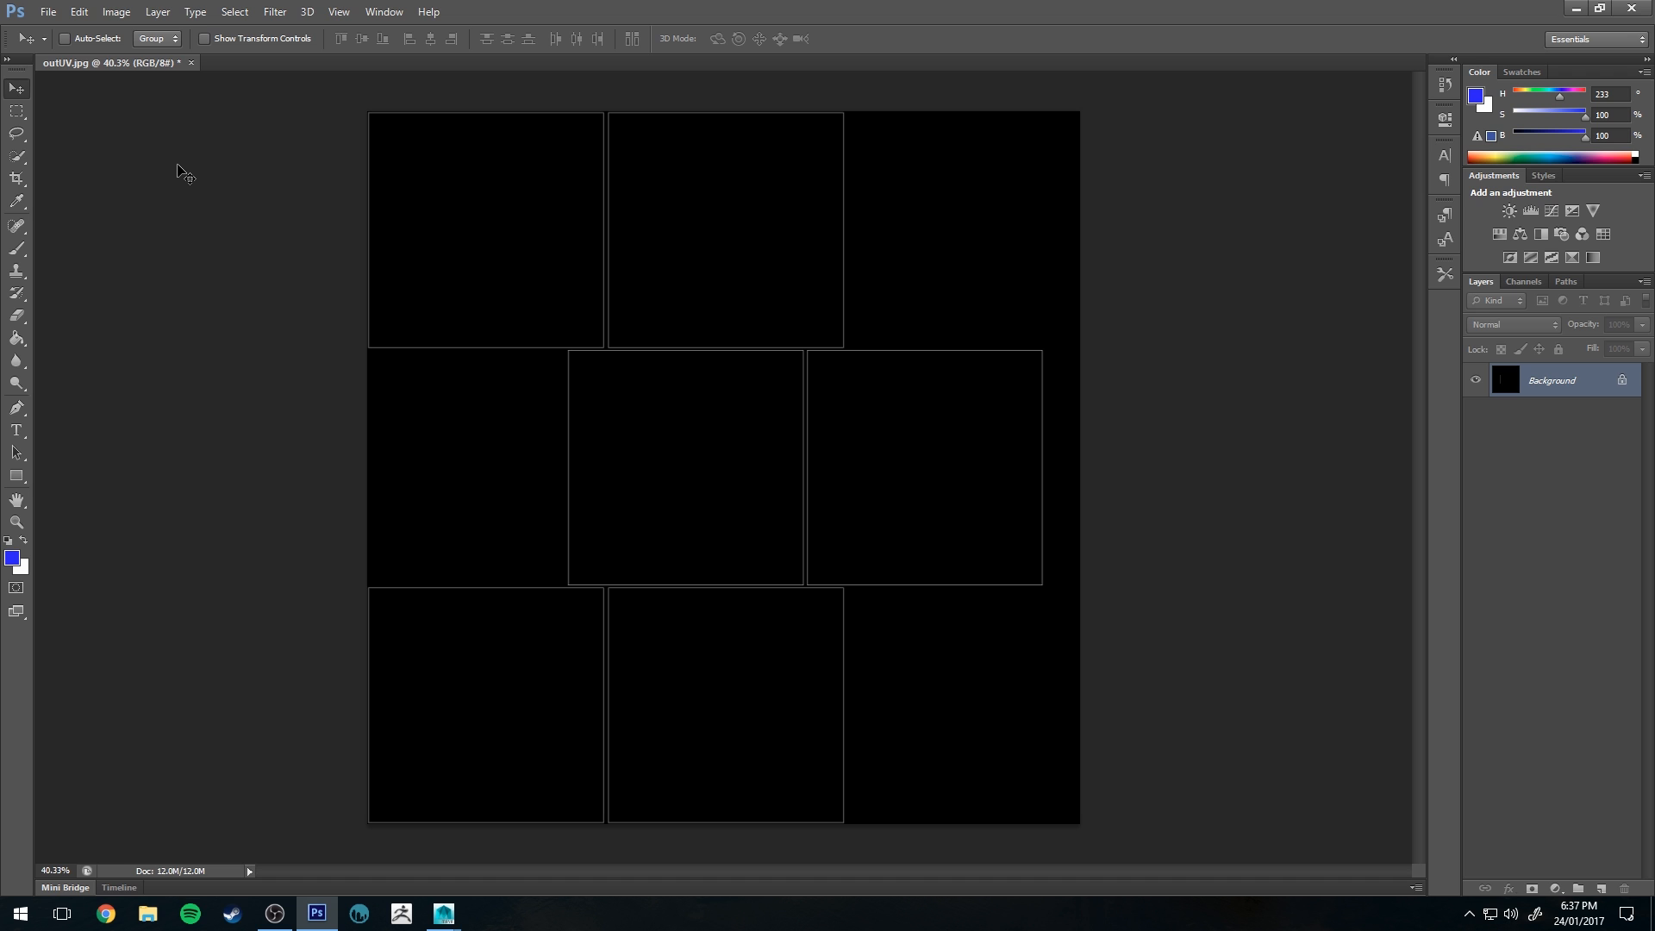
{"action": "mouse_move", "coordinate": [644, 88]}
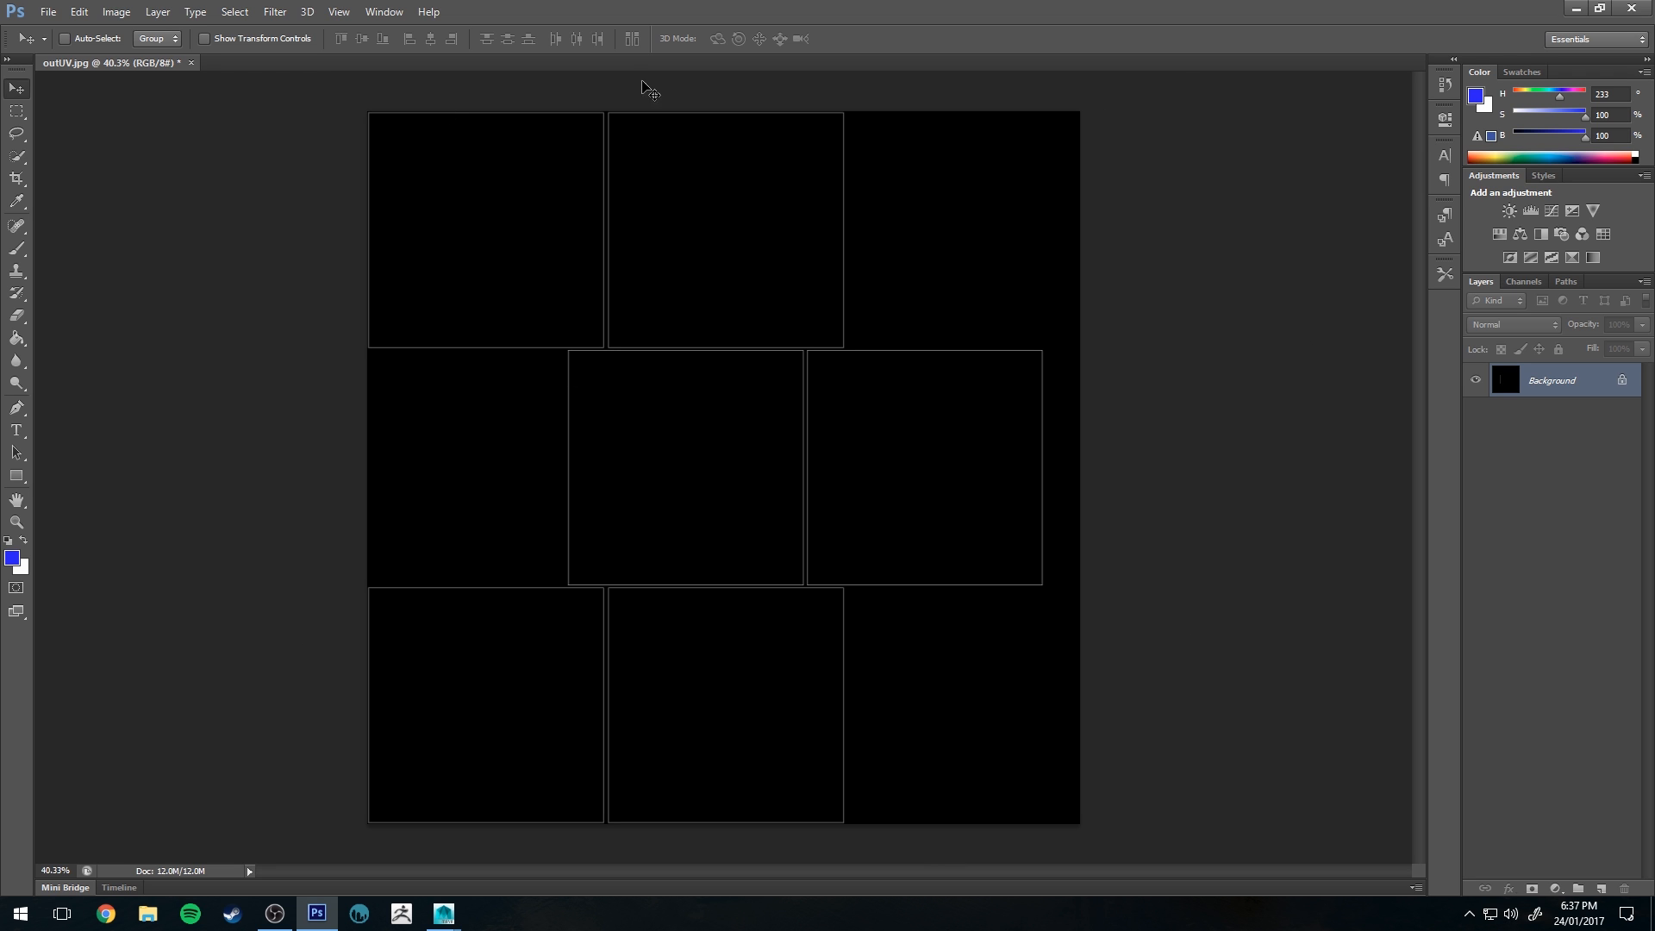
{"action": "mouse_move", "coordinate": [504, 257]}
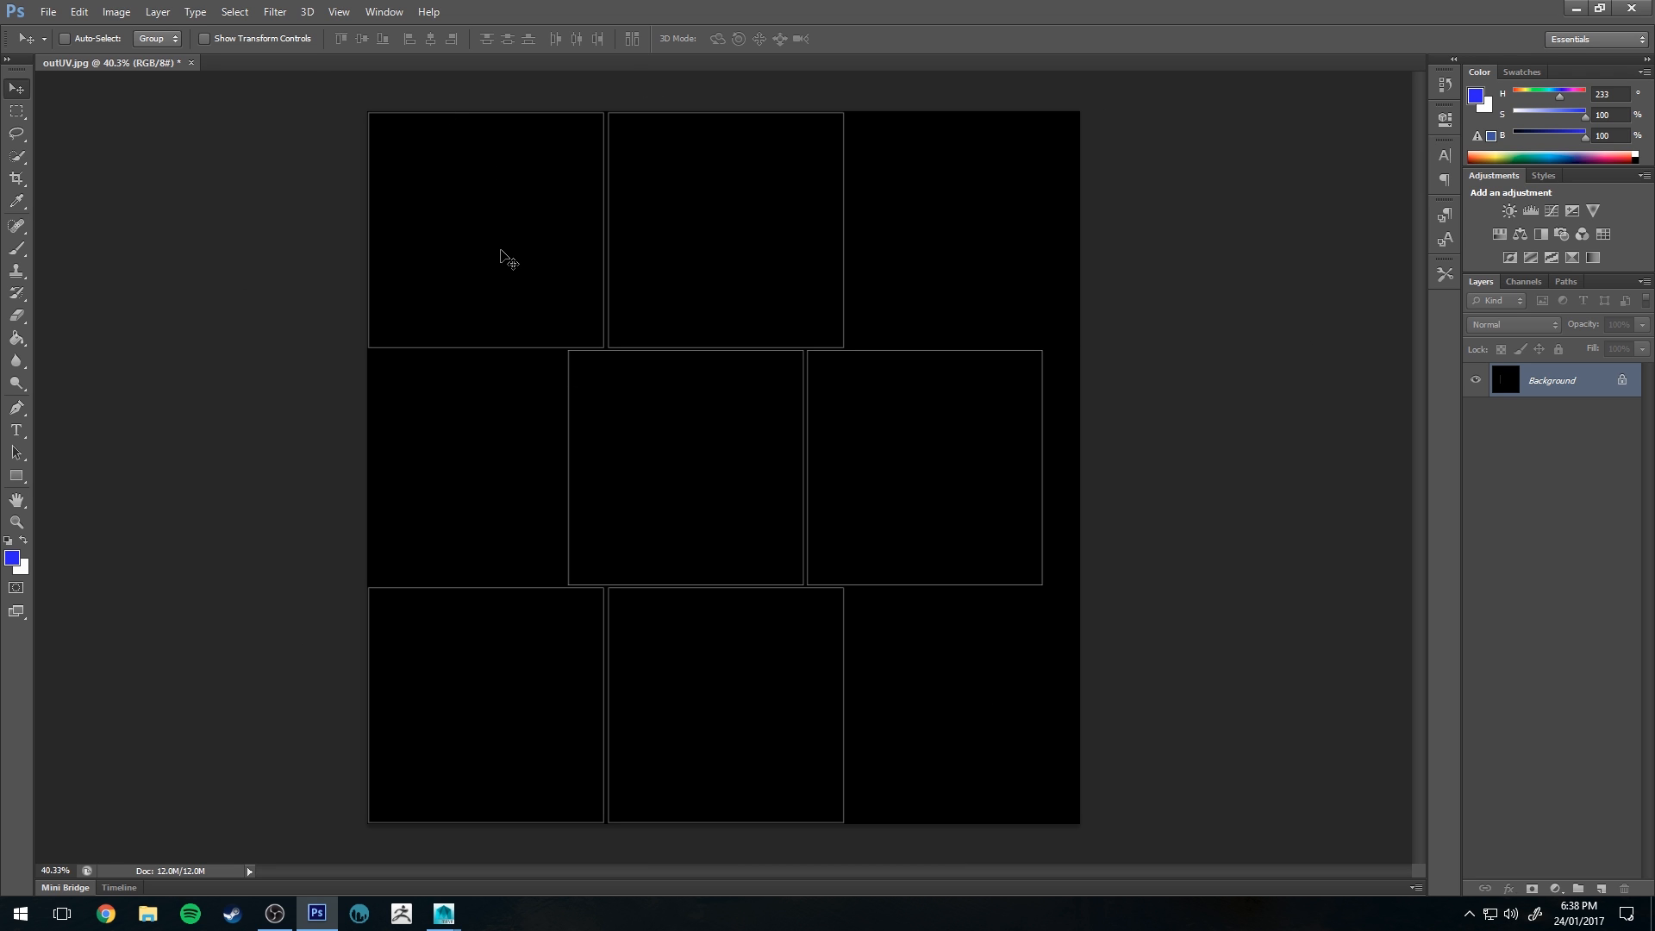
{"action": "mouse_move", "coordinate": [542, 260]}
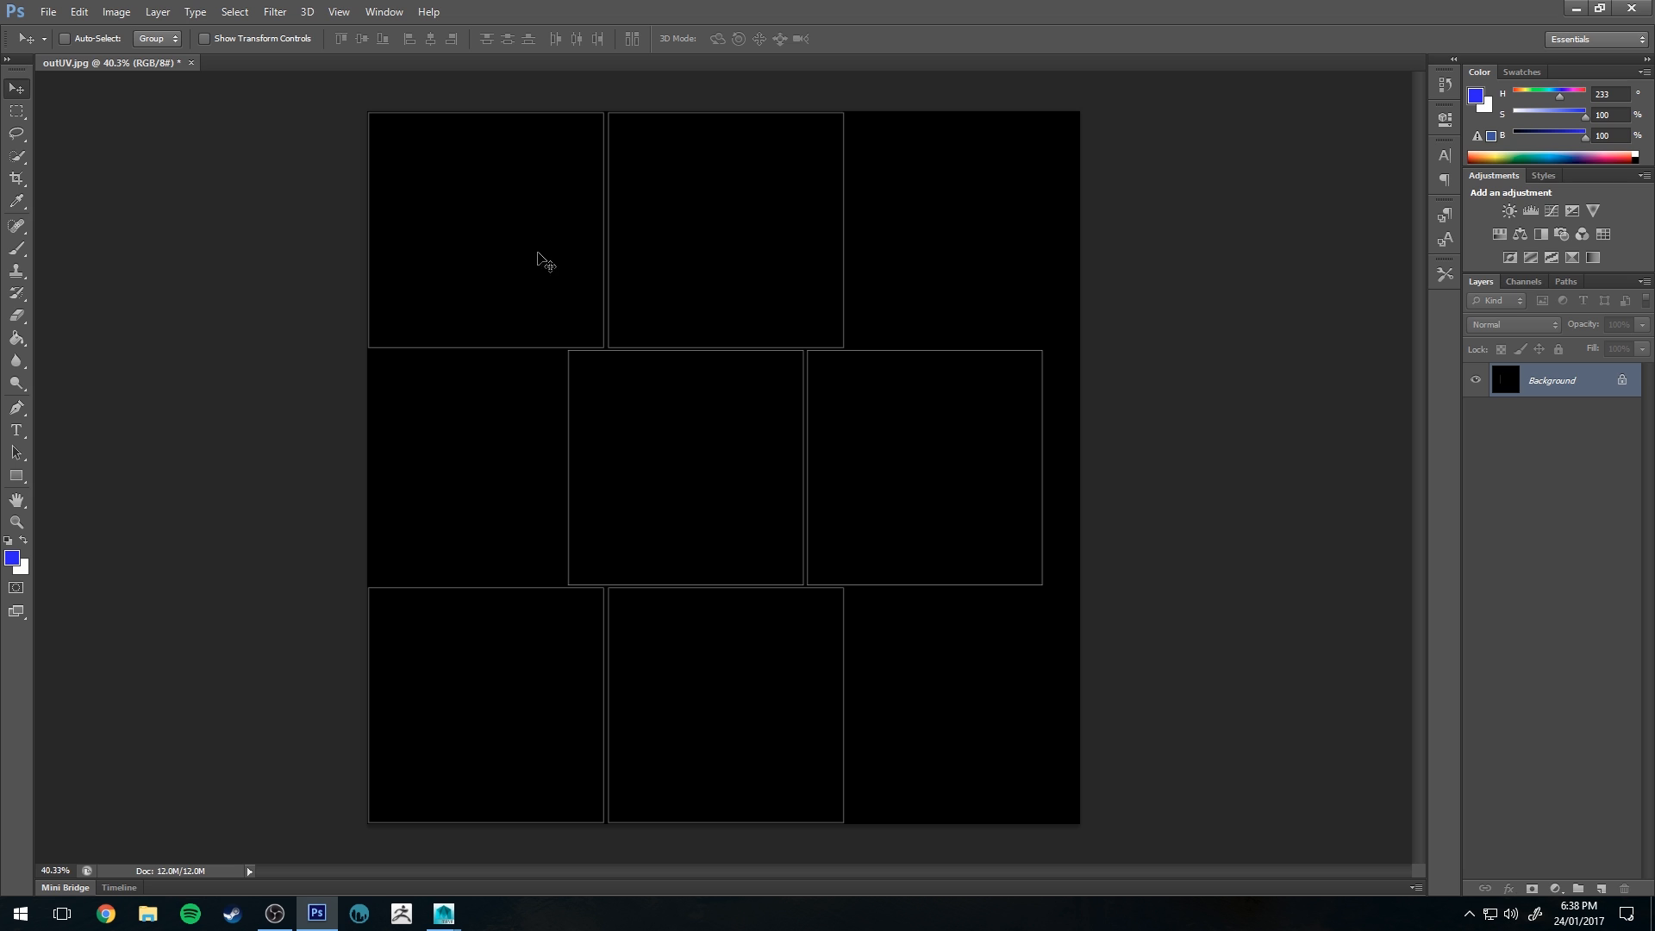
- Zoom in on outUV.jpg's UV outlines and pick the brush tool
{"action": "scroll", "scroll_direction": "up", "scroll_amount": 3}
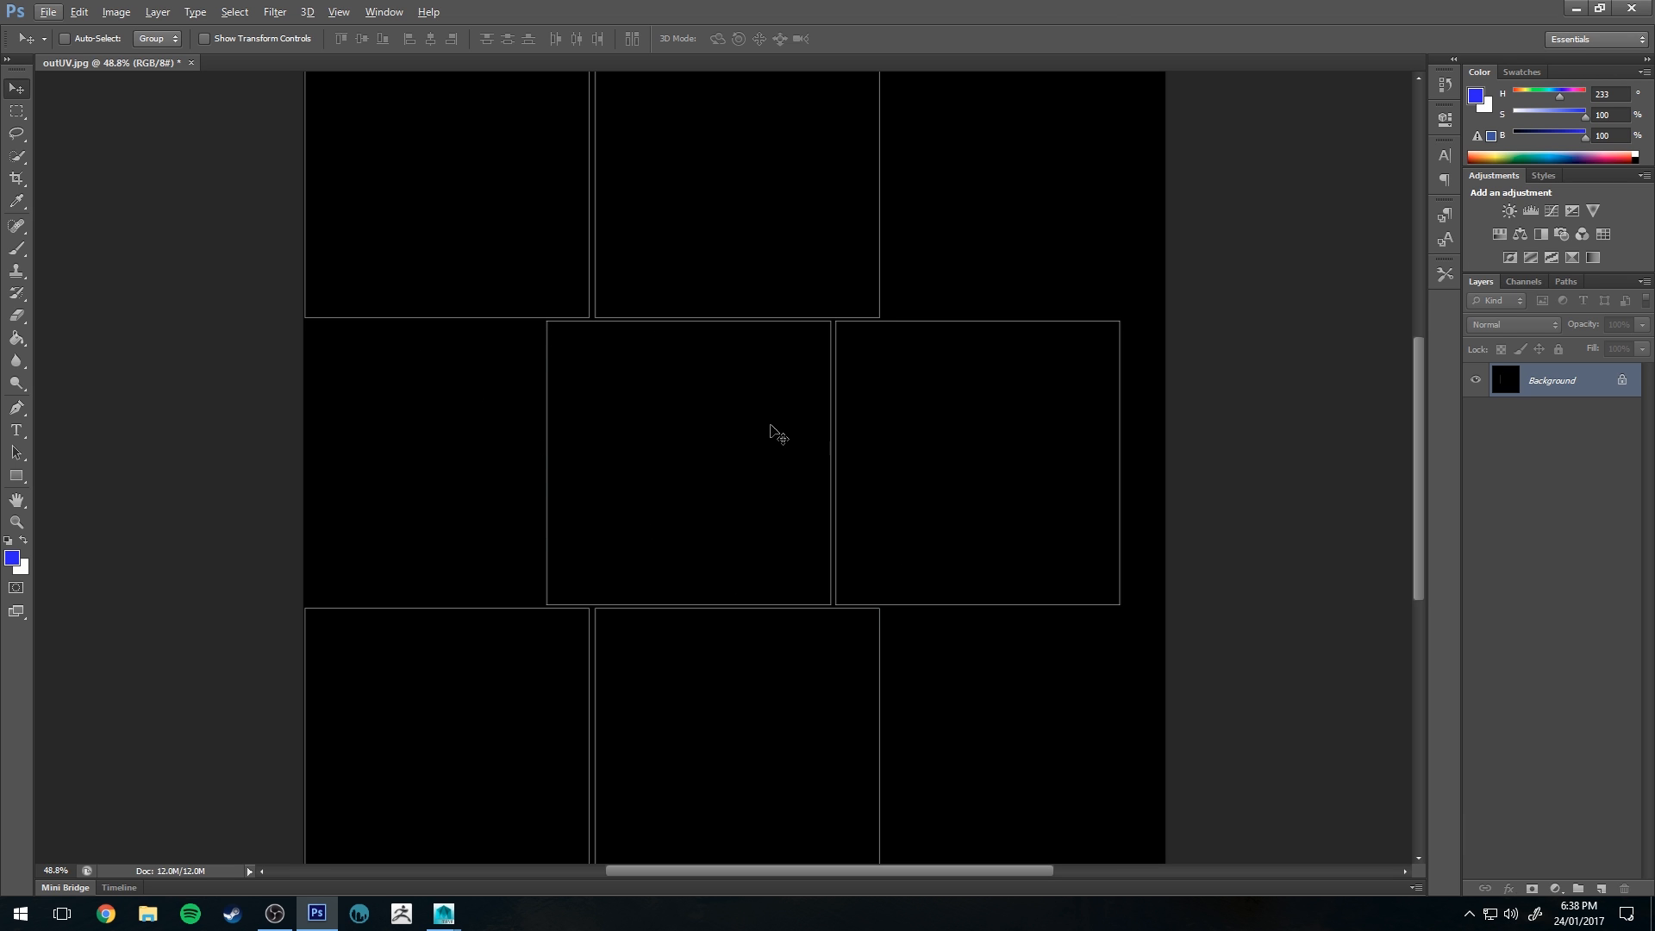
{"action": "mouse_move", "coordinate": [753, 593]}
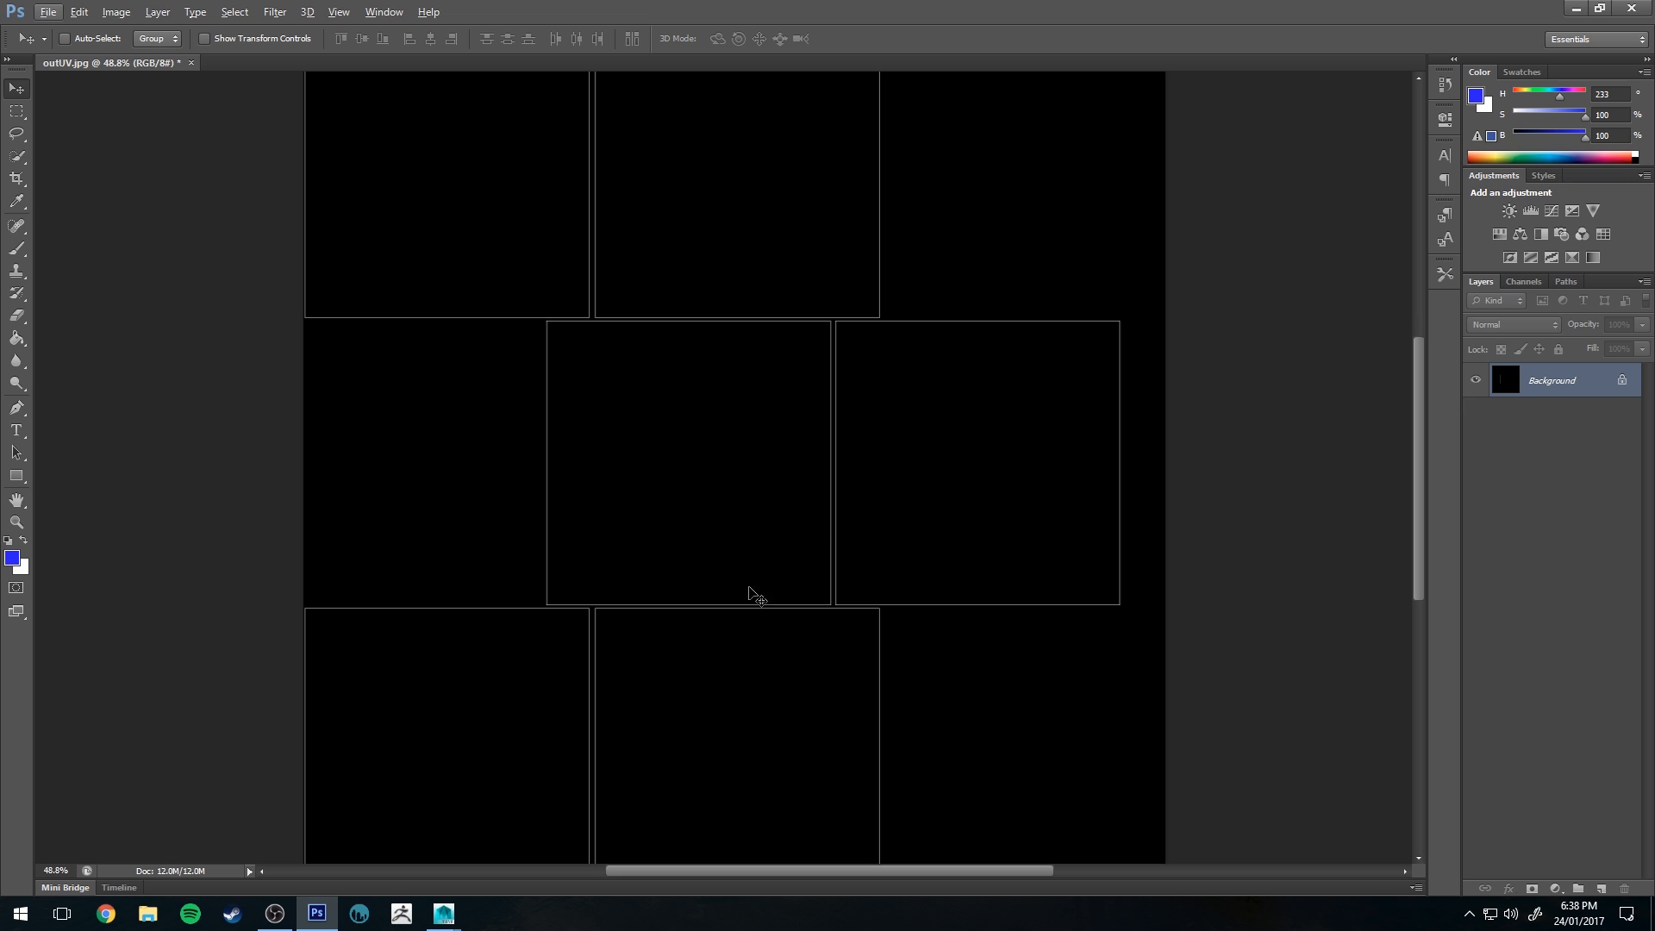
{"action": "left_click", "coordinate": [16, 247]}
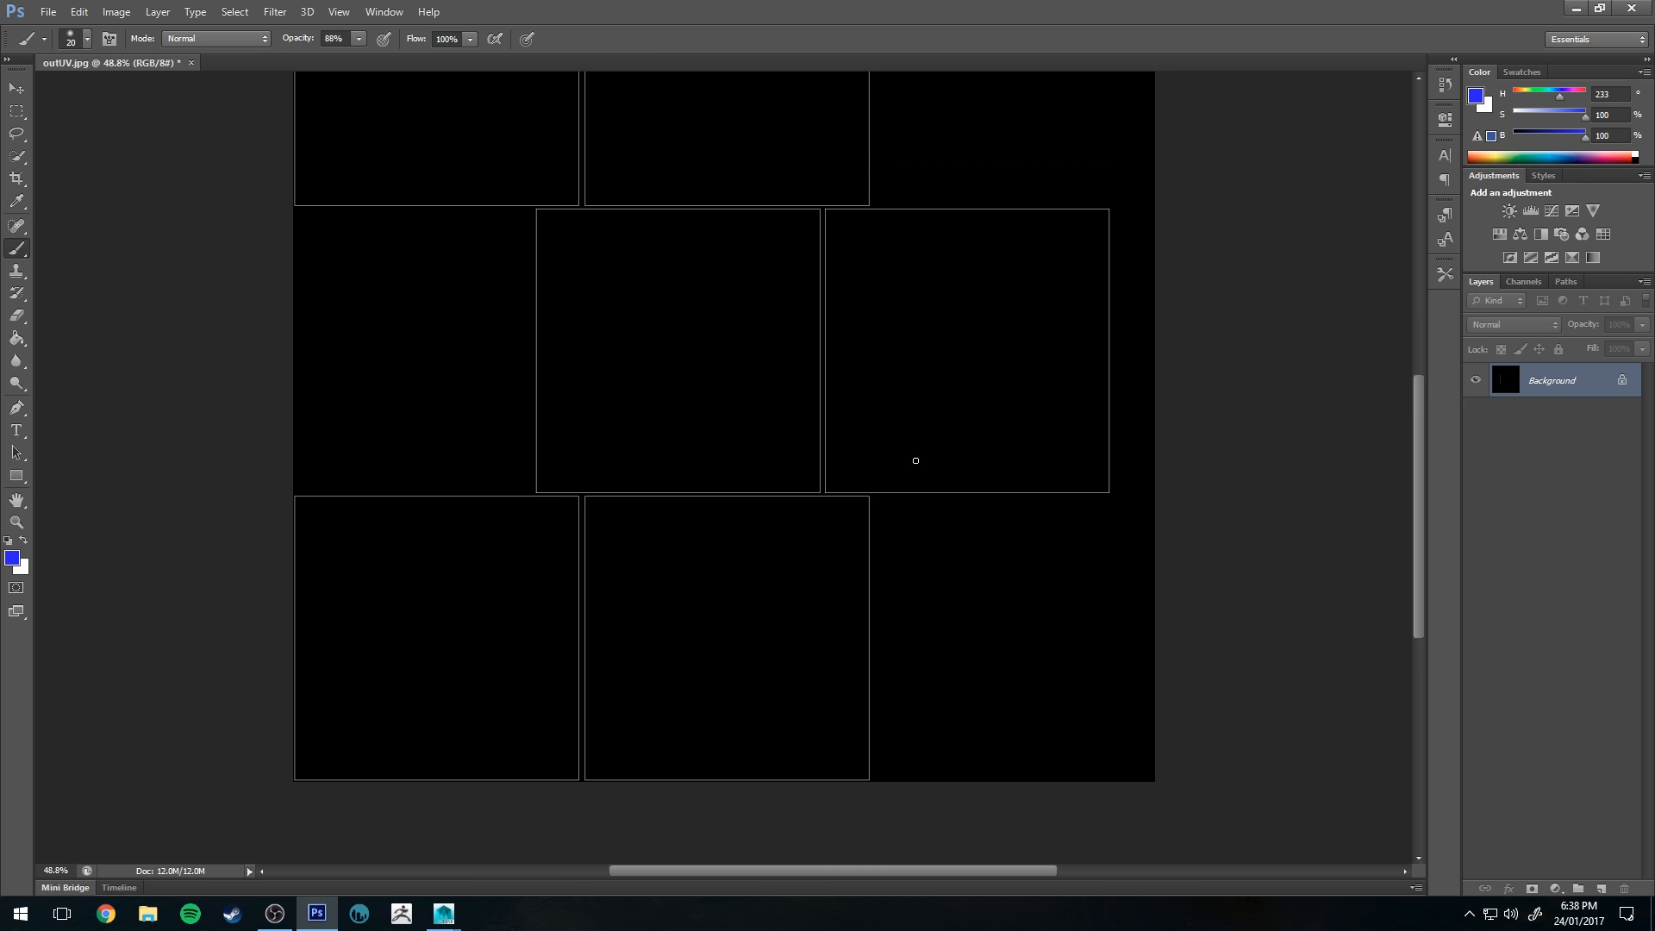
- Add a new layer and fill it with #ff00fc pink
{"action": "left_click", "coordinate": [1603, 890]}
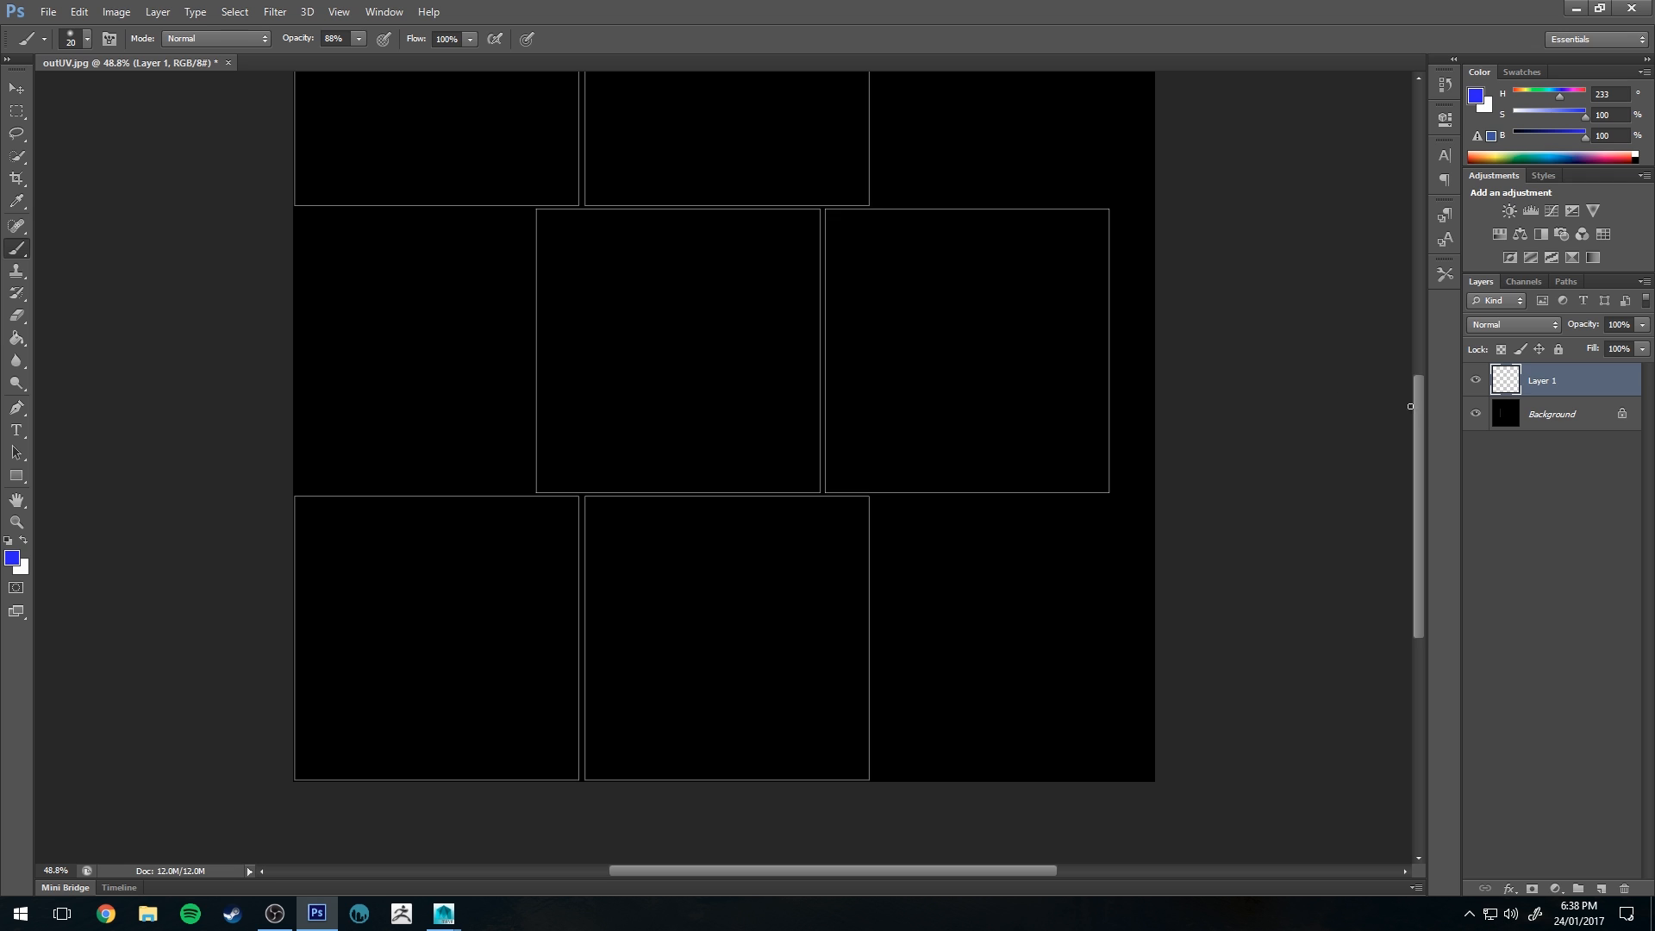
{"action": "mouse_move", "coordinate": [880, 638]}
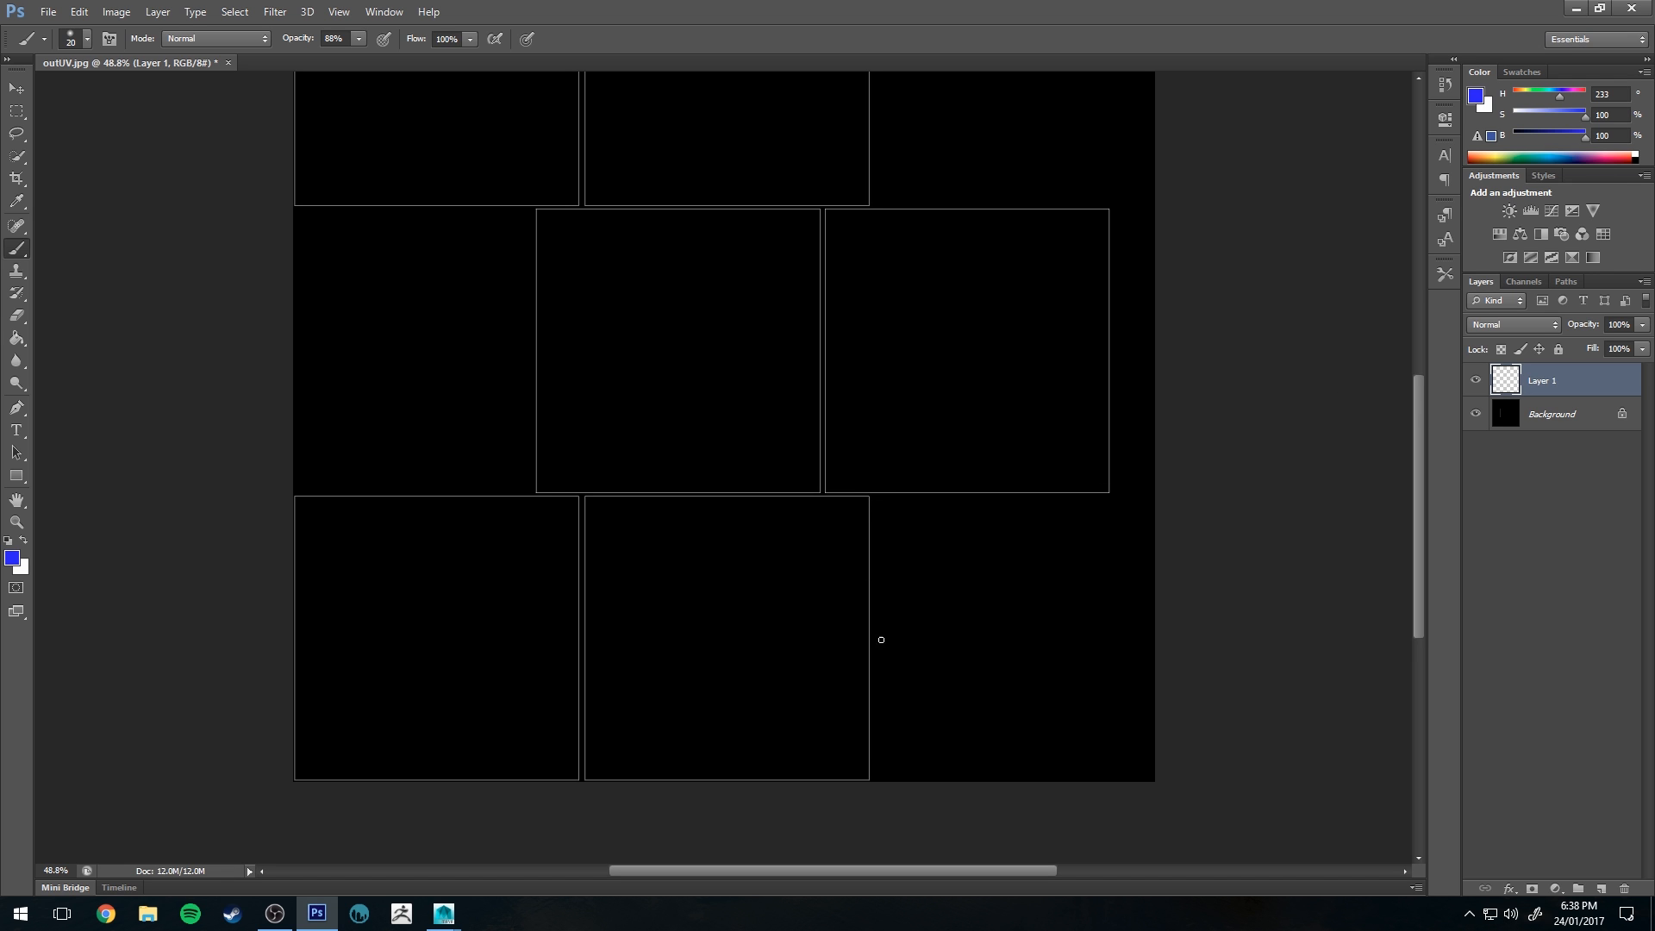
{"action": "mouse_move", "coordinate": [820, 225]}
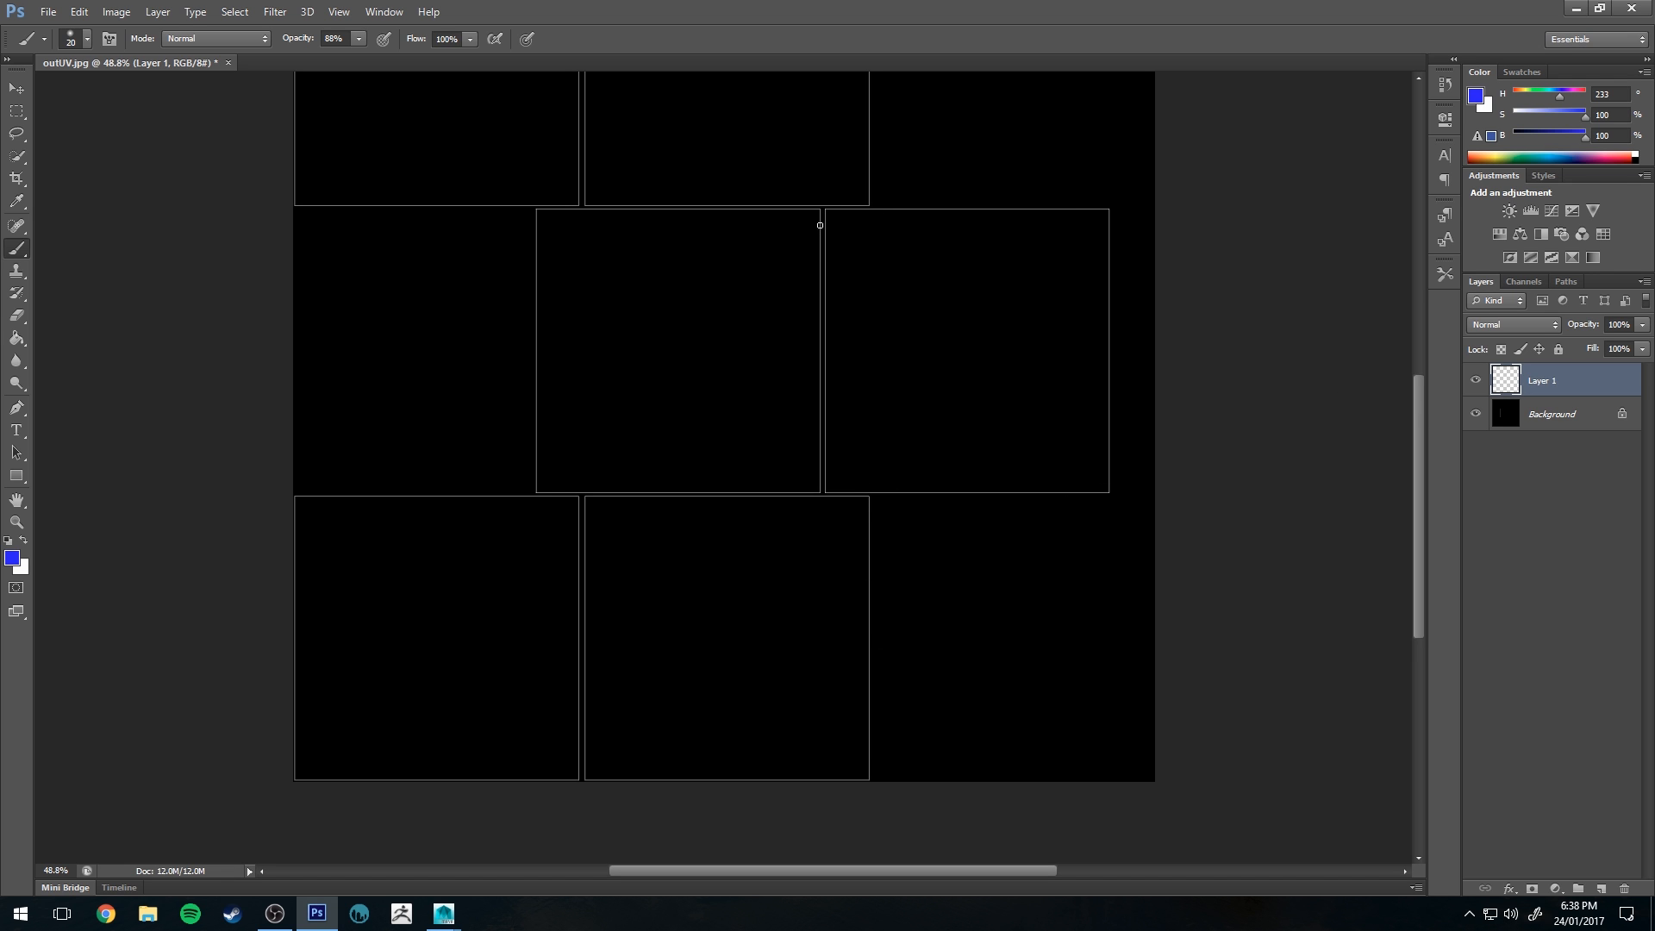
{"action": "mouse_move", "coordinate": [1048, 187]}
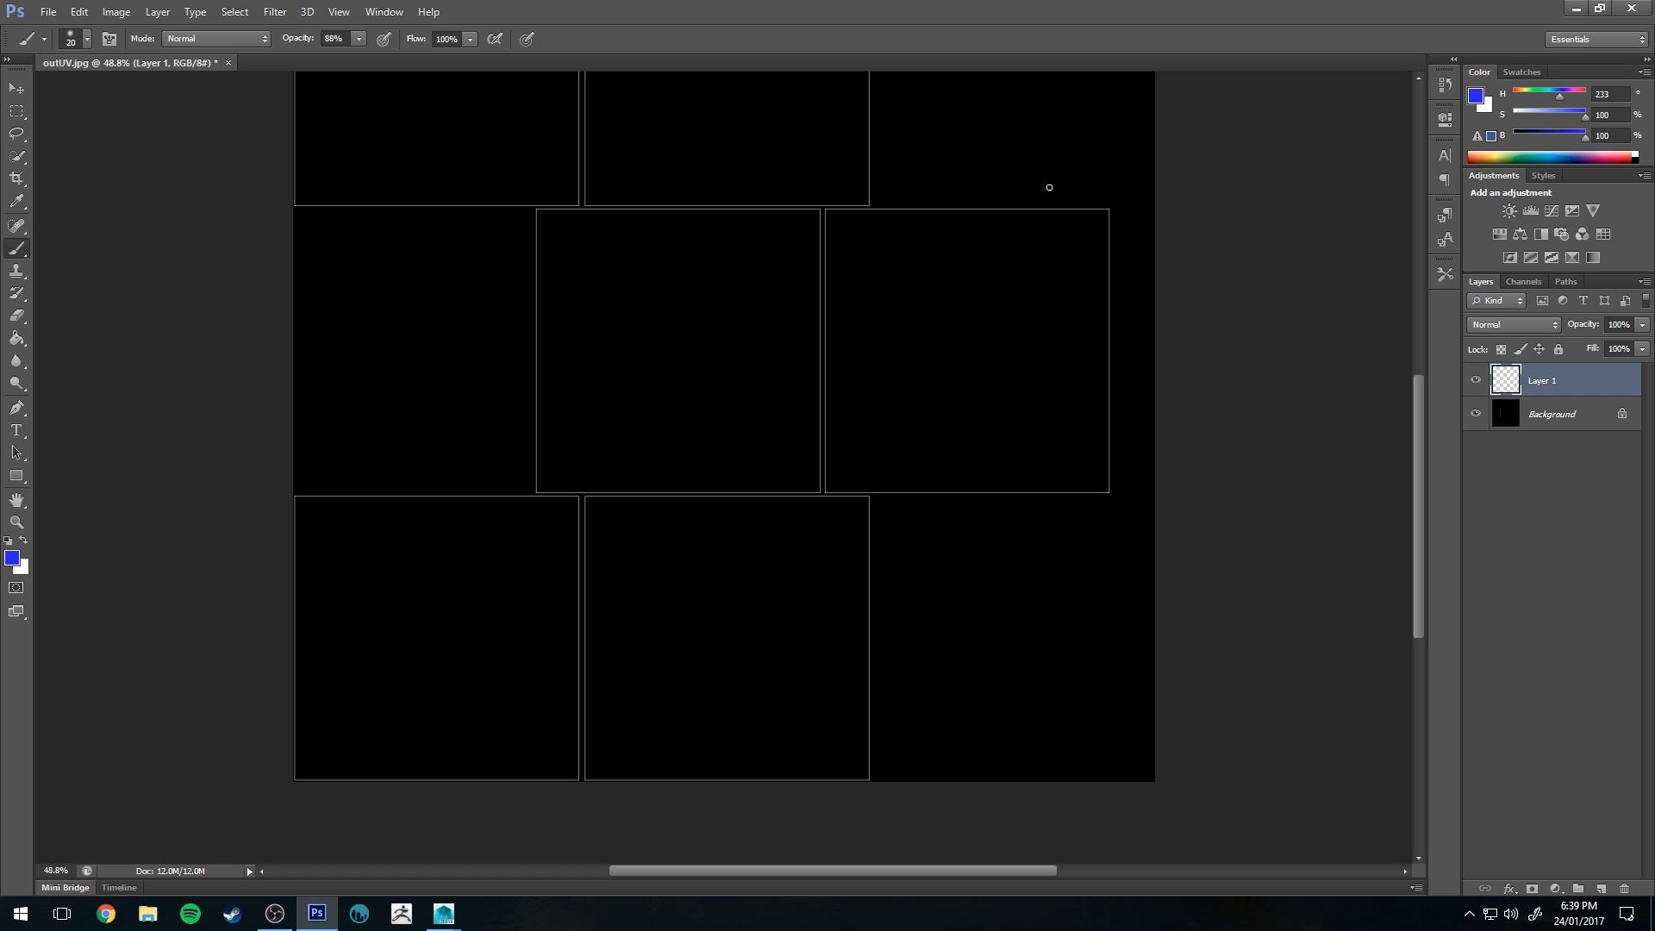
{"action": "mouse_move", "coordinate": [1024, 264]}
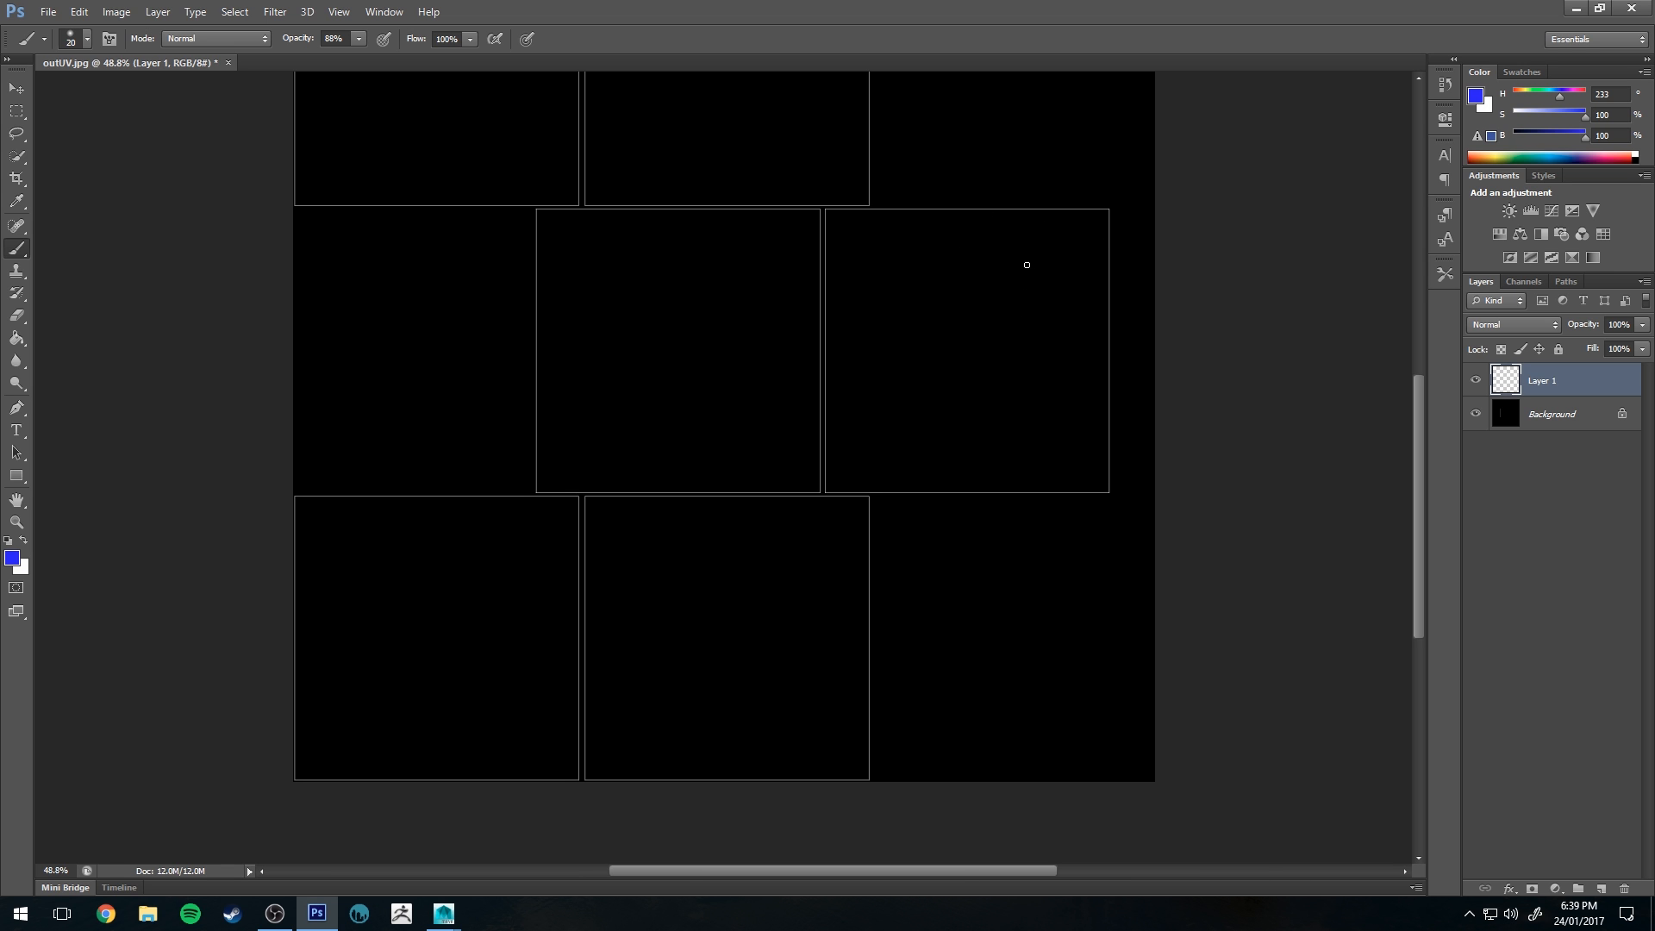
{"action": "left_click", "coordinate": [11, 556]}
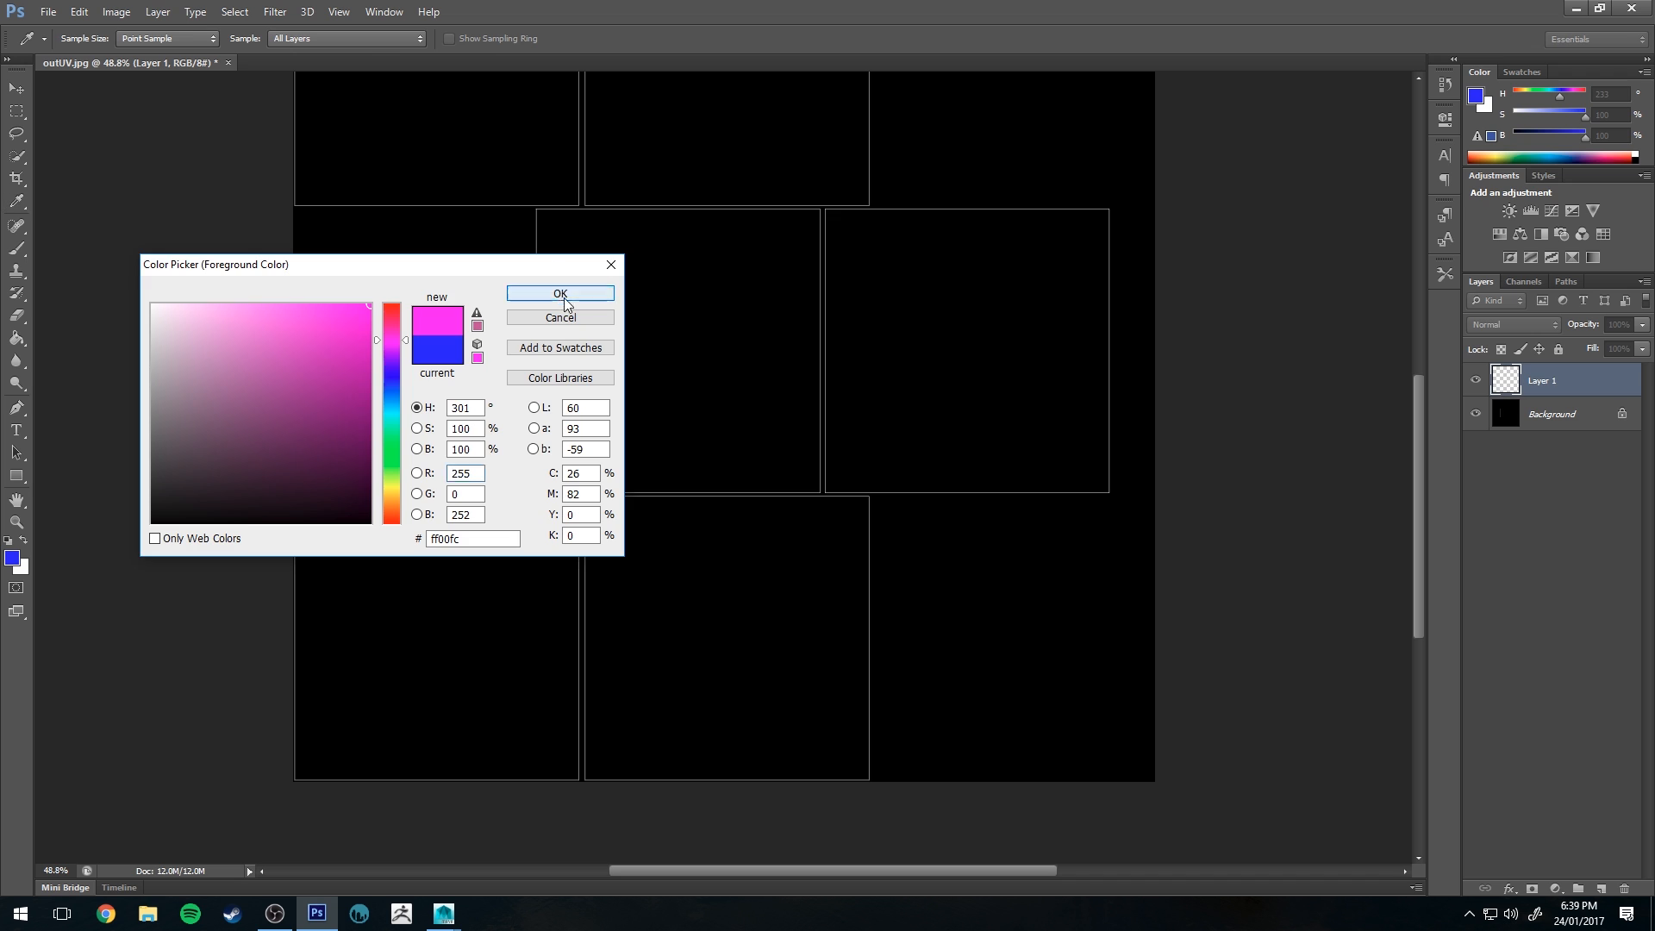
{"action": "left_click", "coordinate": [560, 293]}
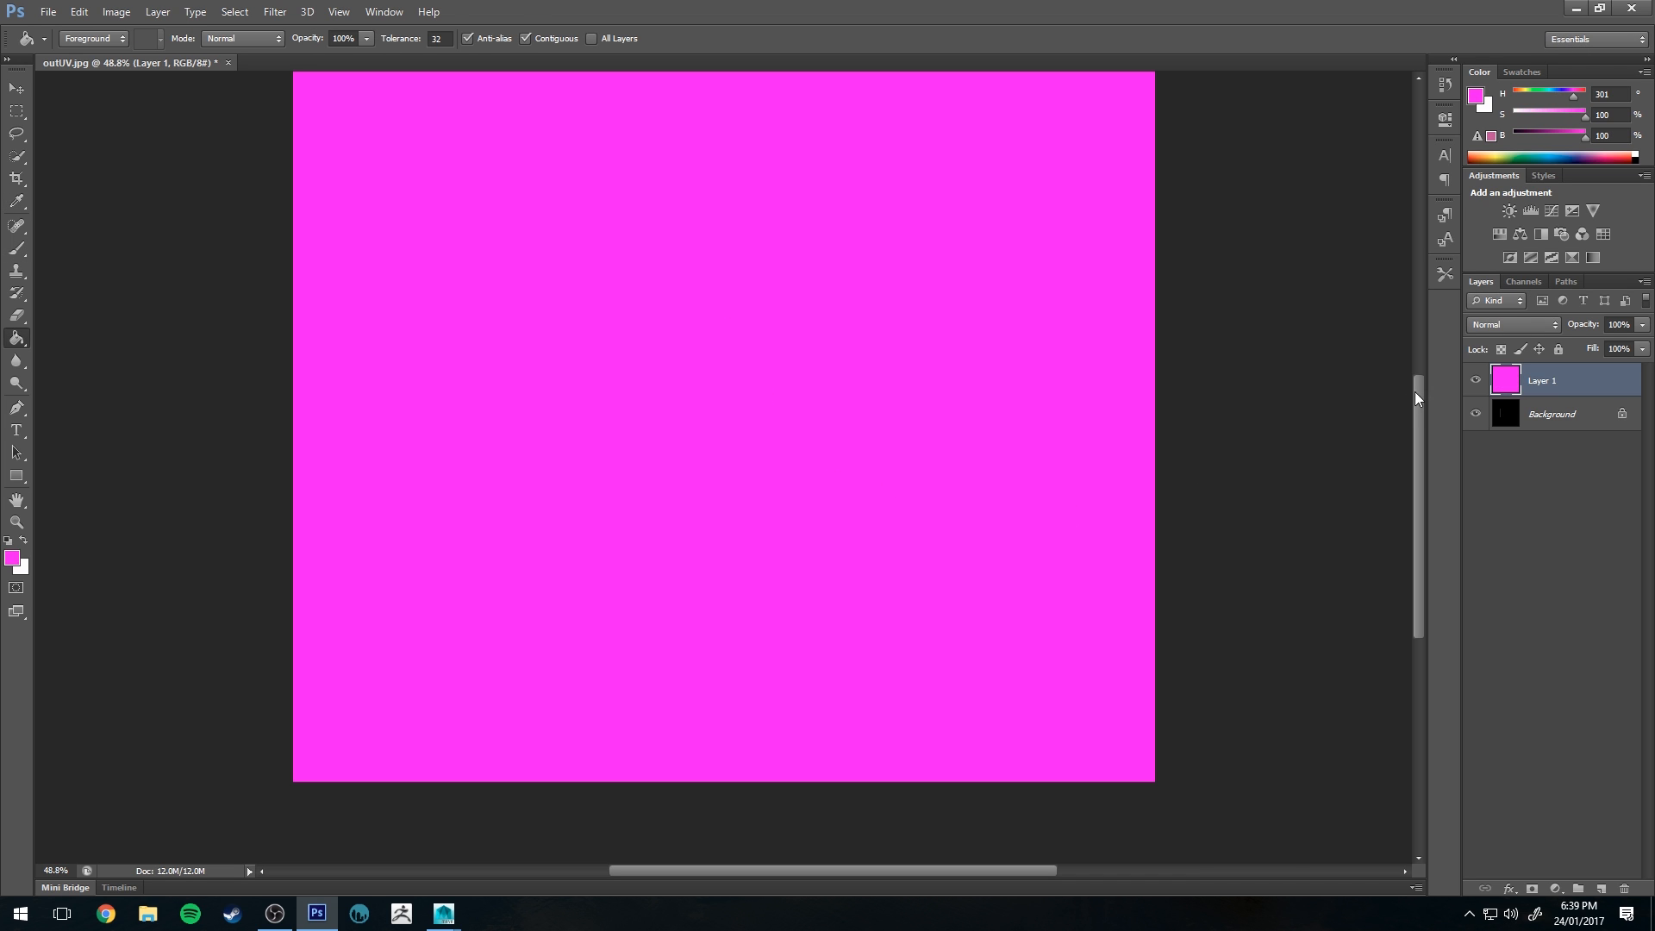
{"action": "left_click", "coordinate": [1476, 380]}
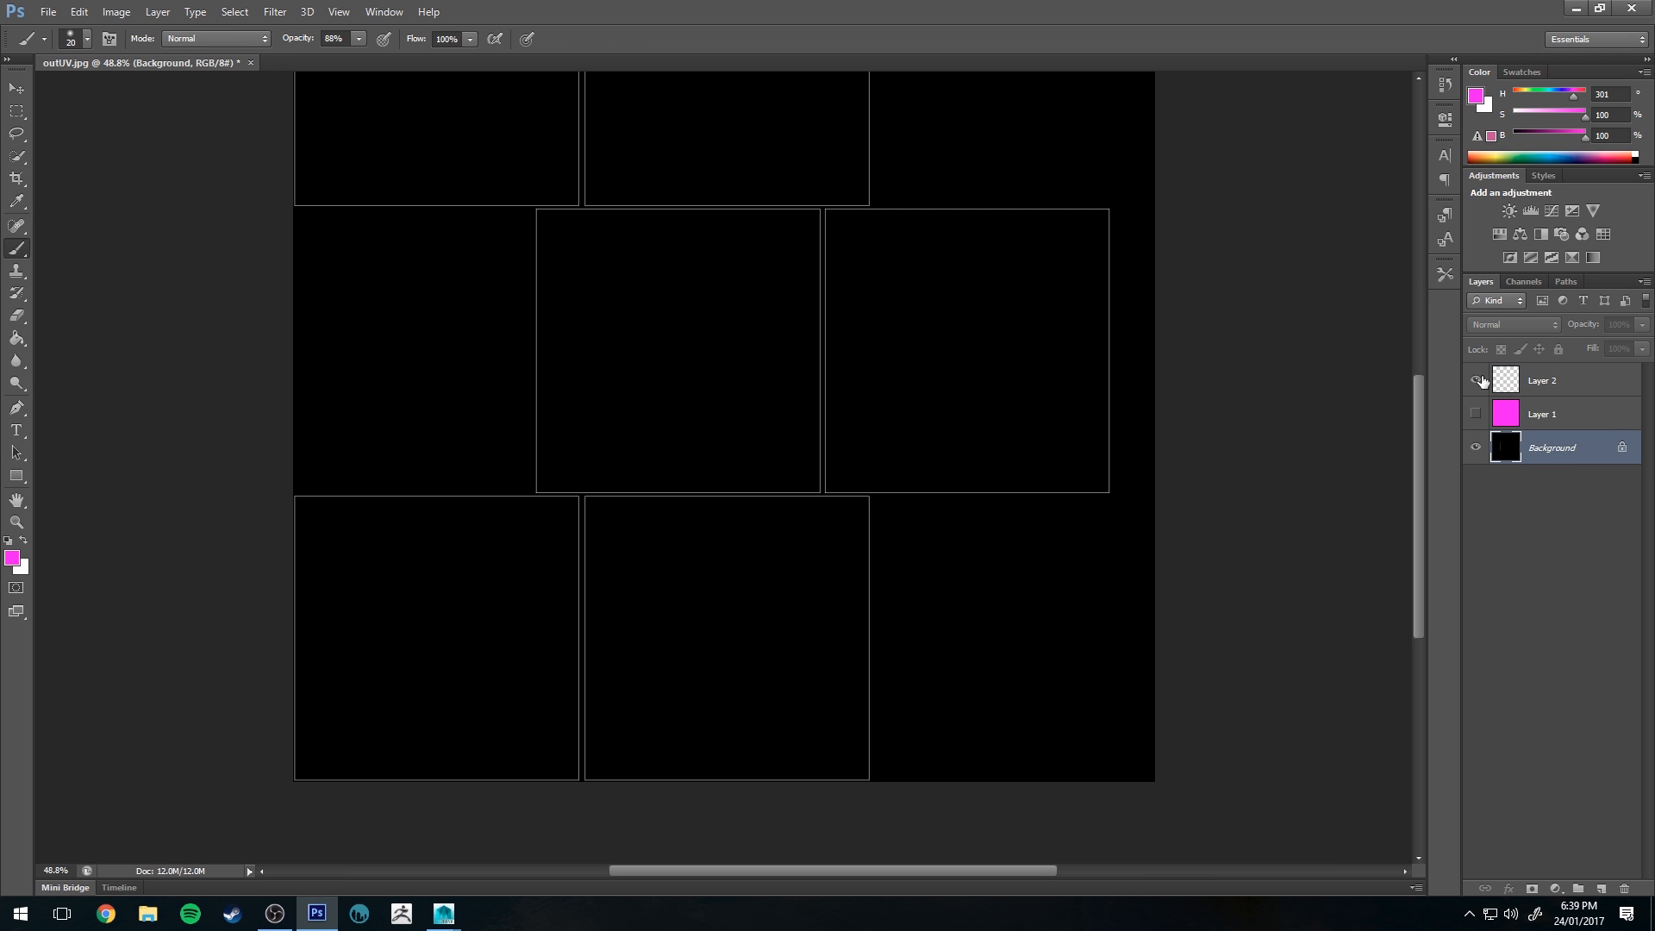
- Hide Layer 2 and select the UV lines using Select > Color Range
{"action": "left_click", "coordinate": [1476, 380]}
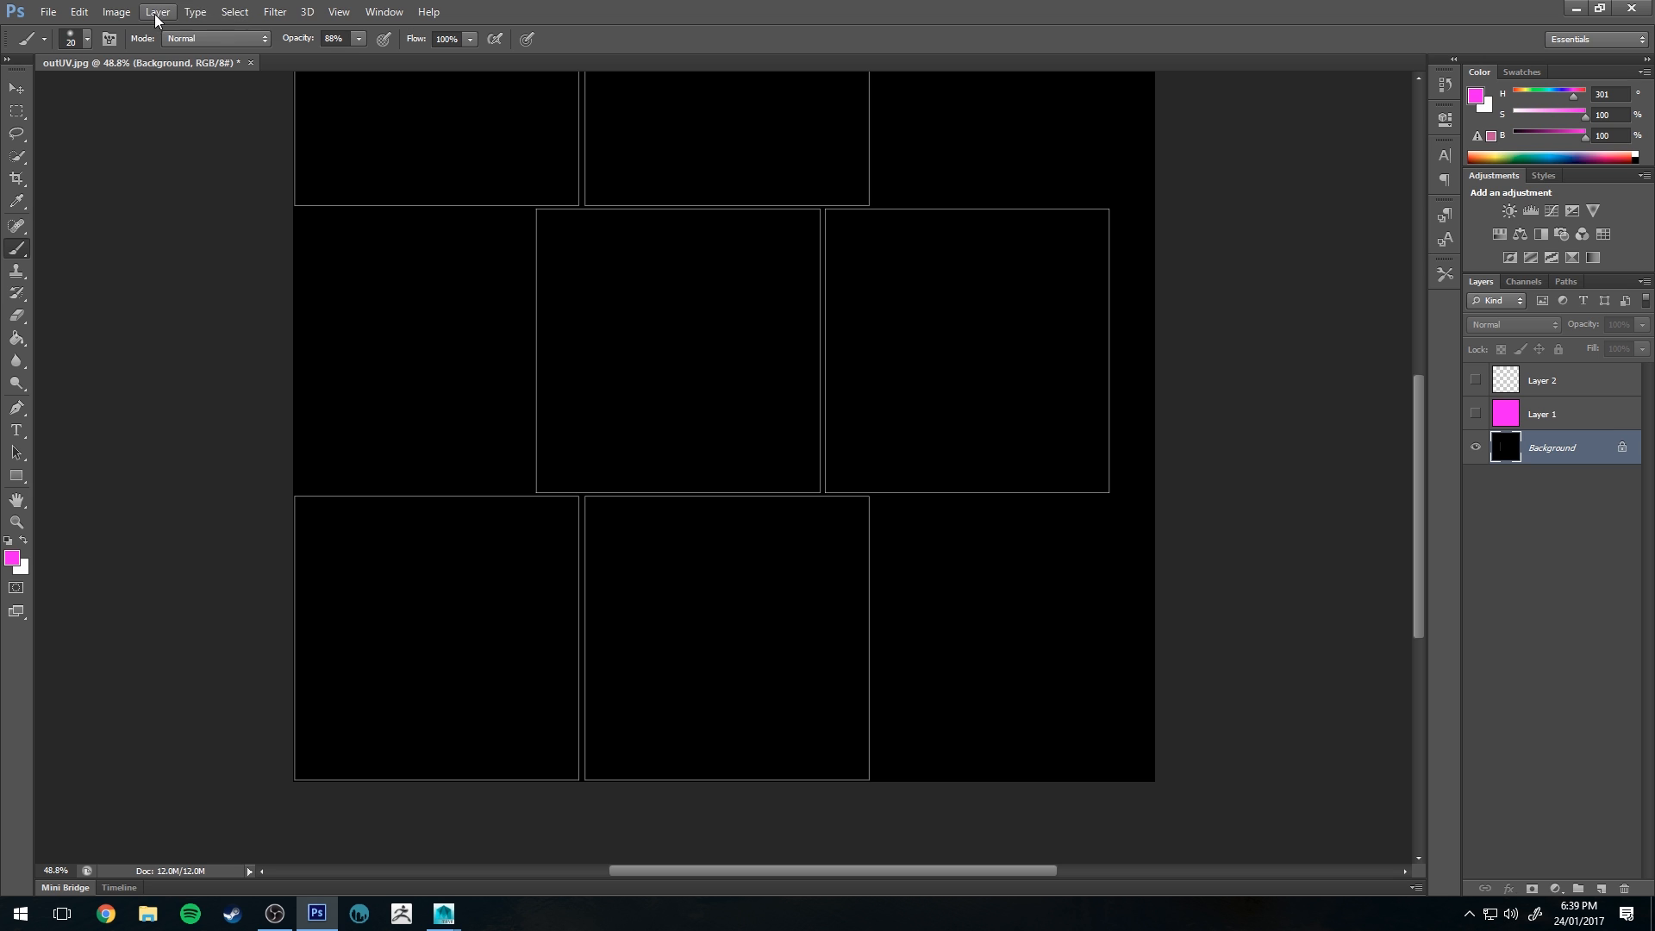
{"action": "left_click", "coordinate": [234, 12]}
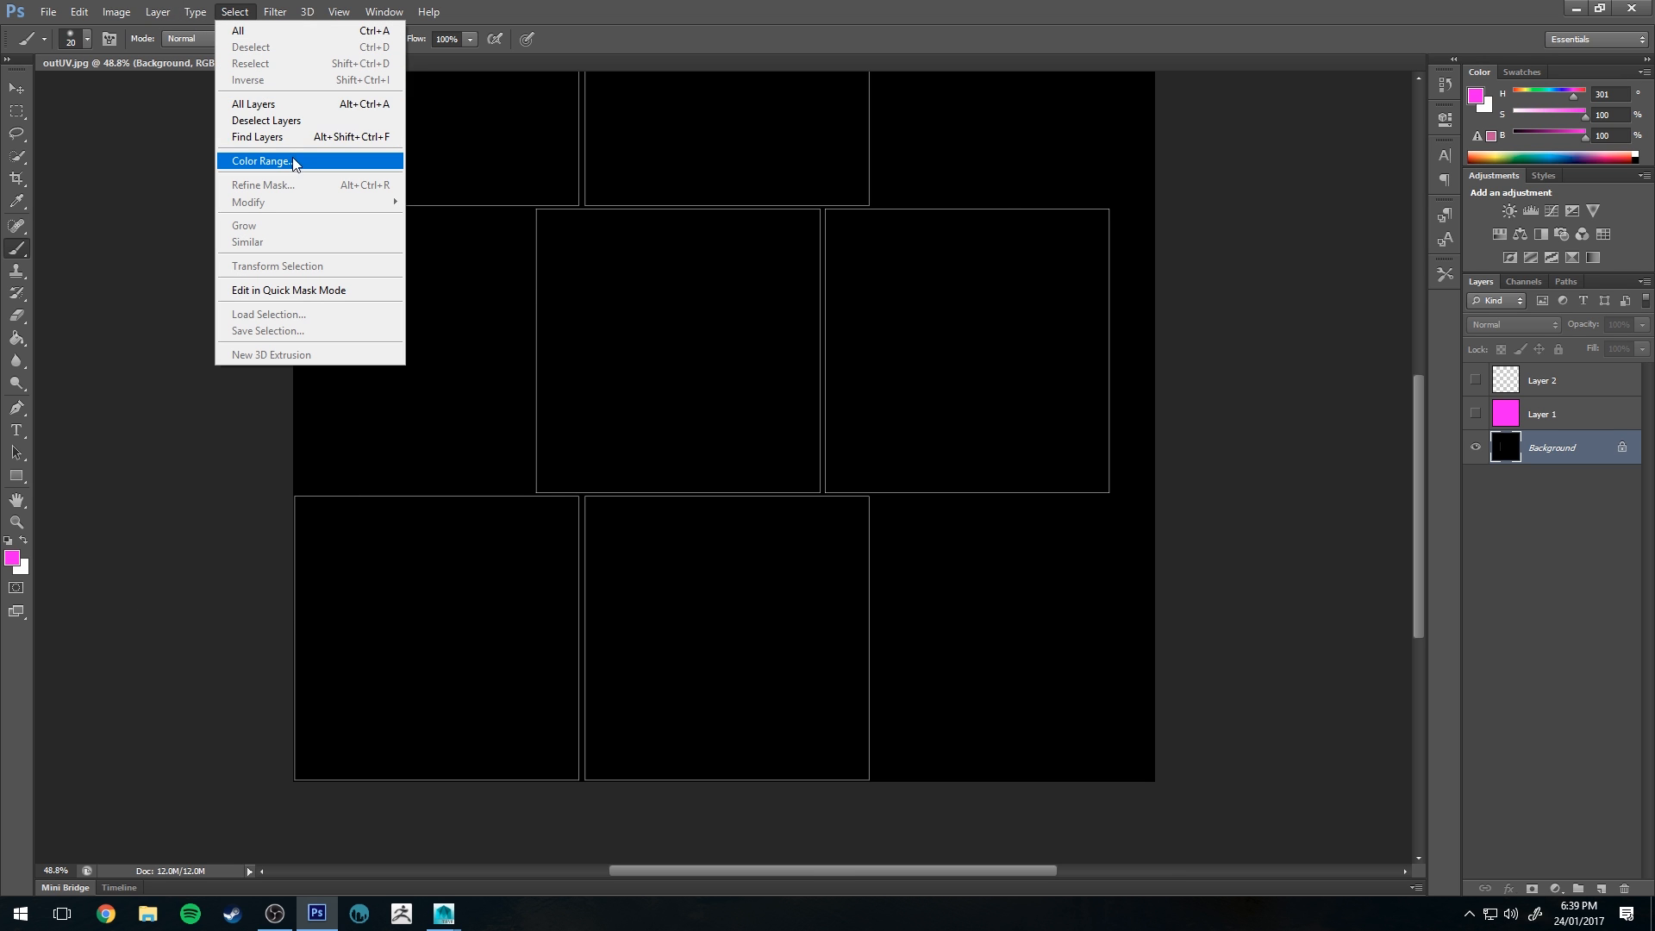
{"action": "left_click", "coordinate": [260, 160]}
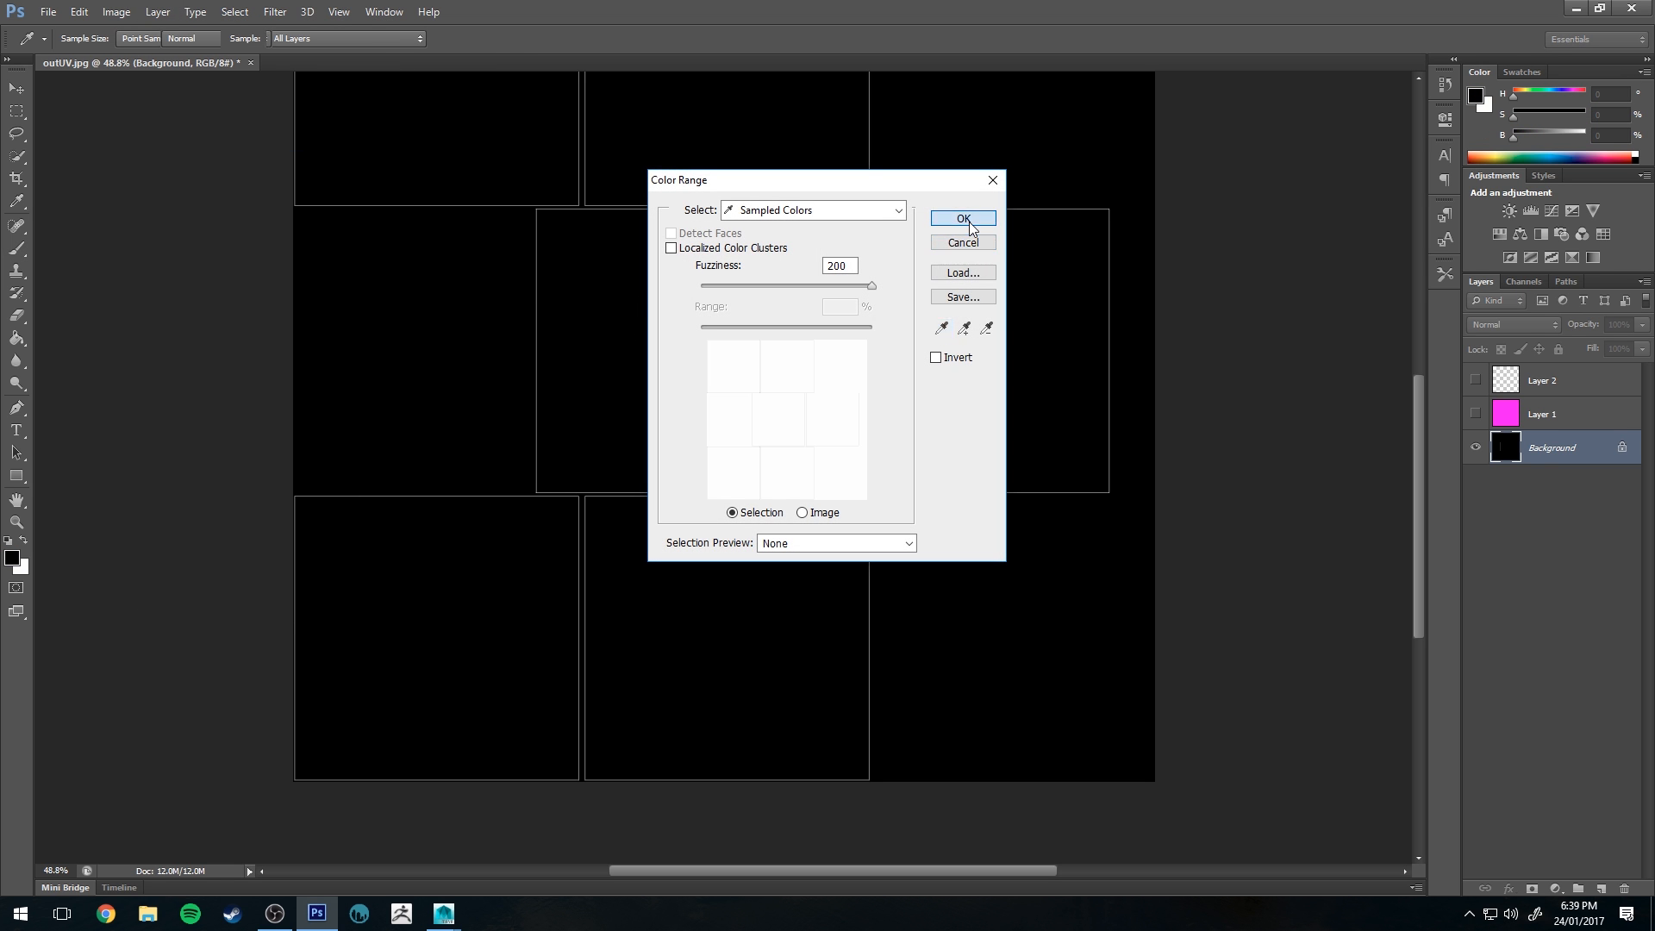
{"action": "left_click", "coordinate": [962, 220]}
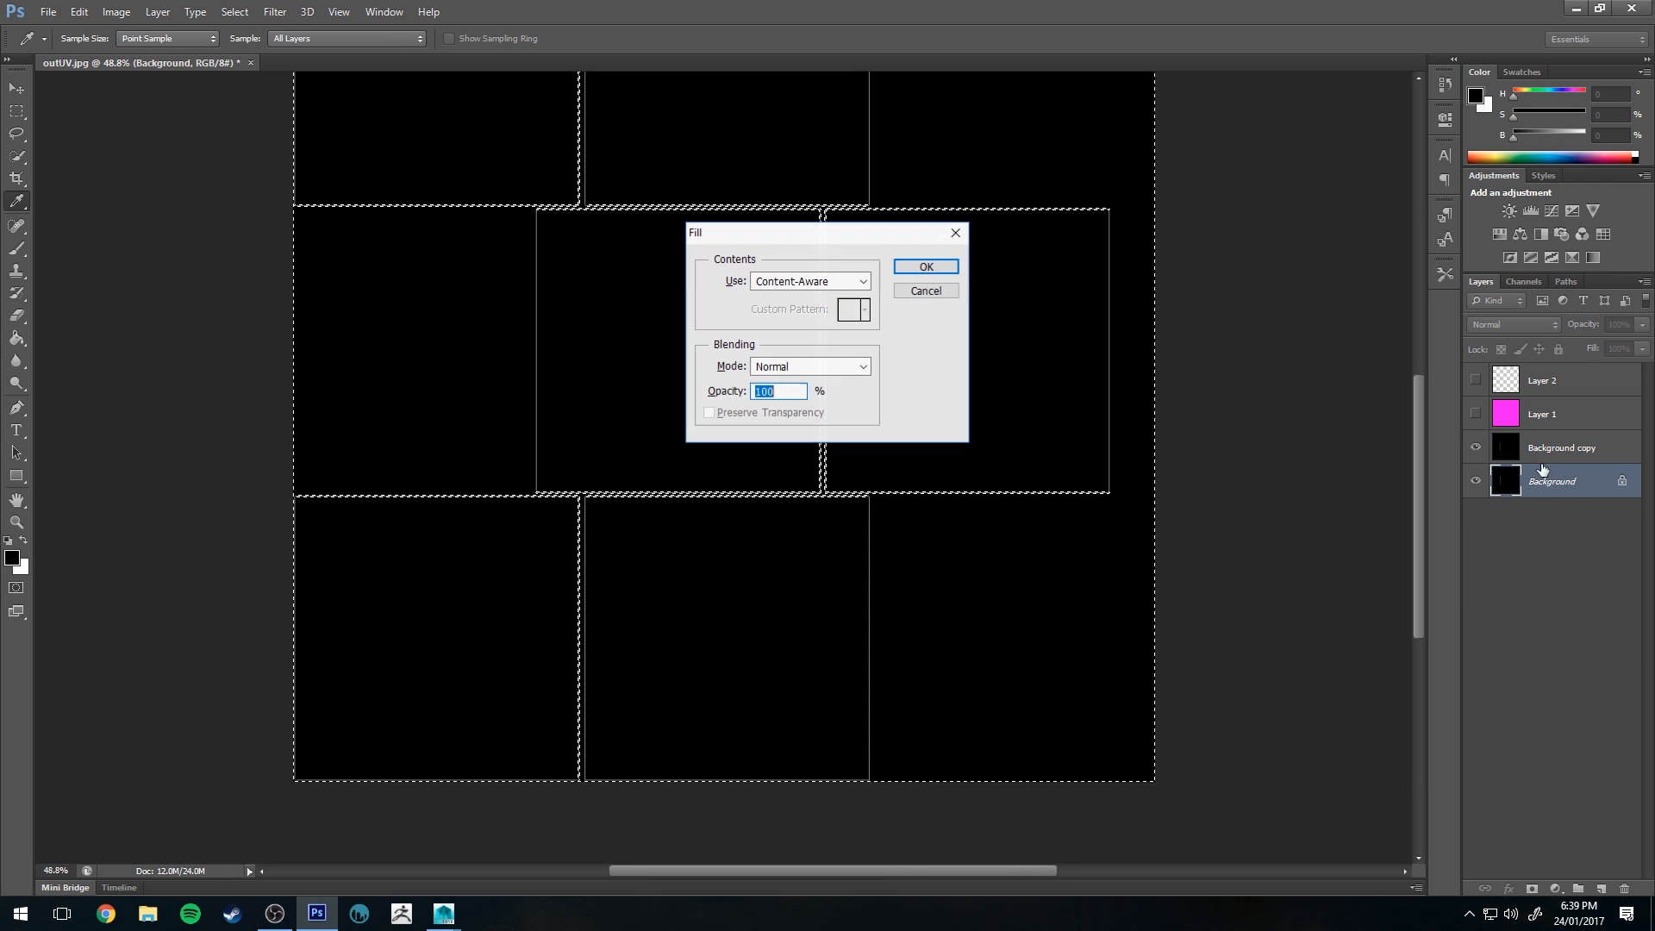
{"action": "left_click", "coordinate": [923, 267]}
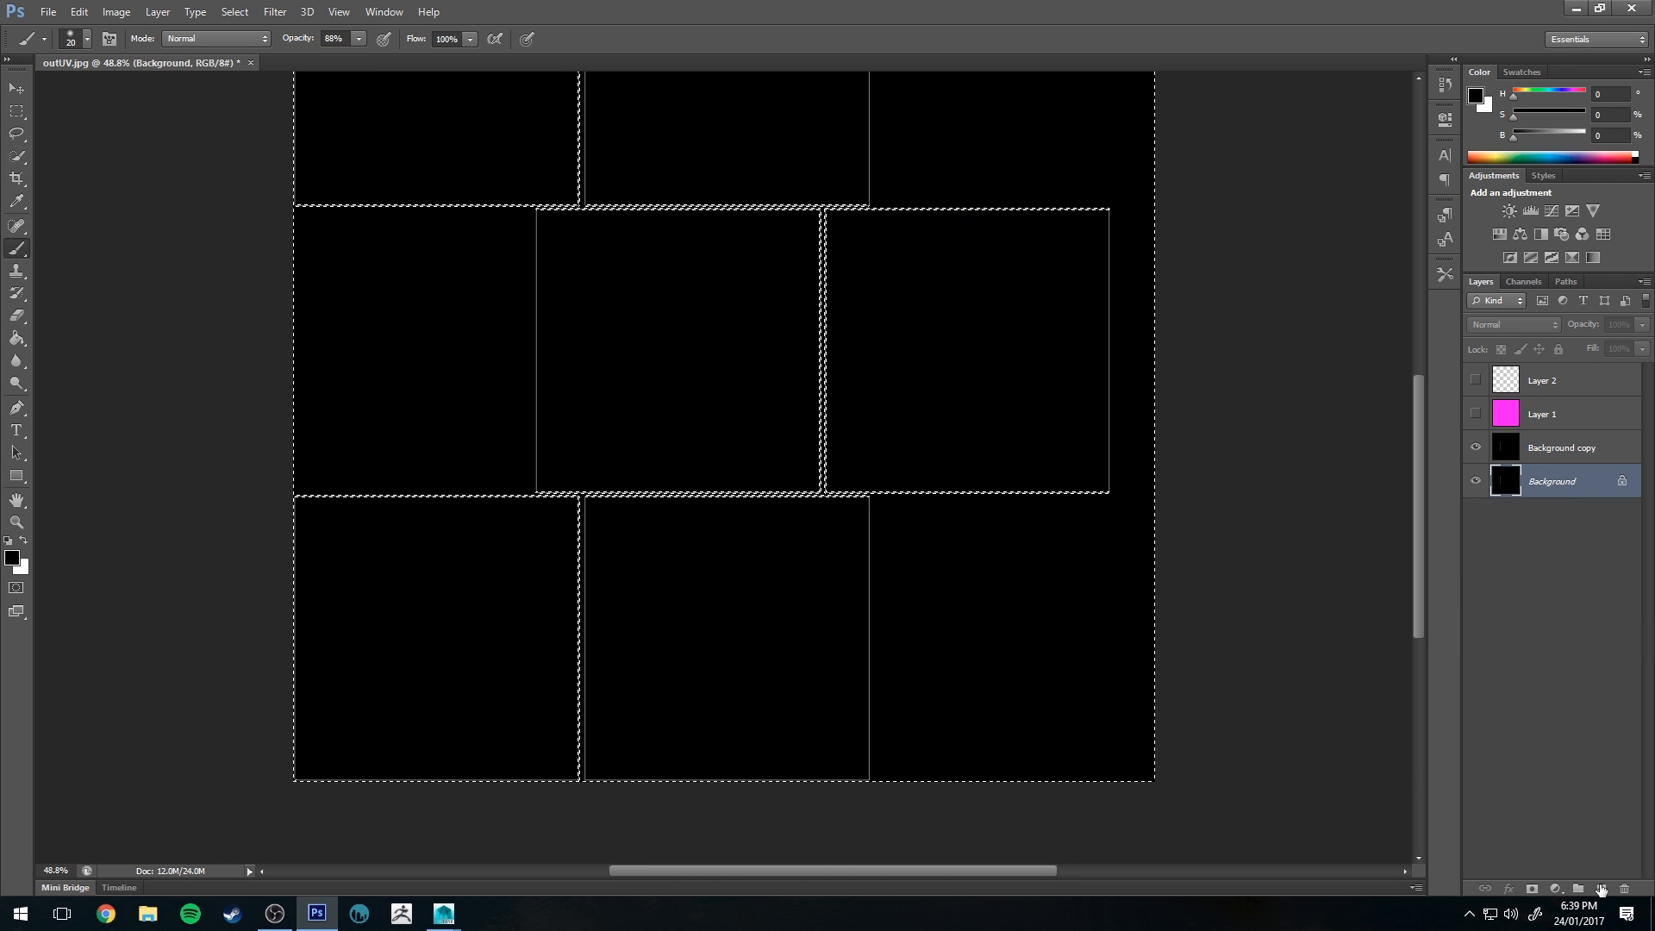
- Delete the original Background layer and show the pink Layer 1 again
{"action": "left_click", "coordinate": [1600, 888]}
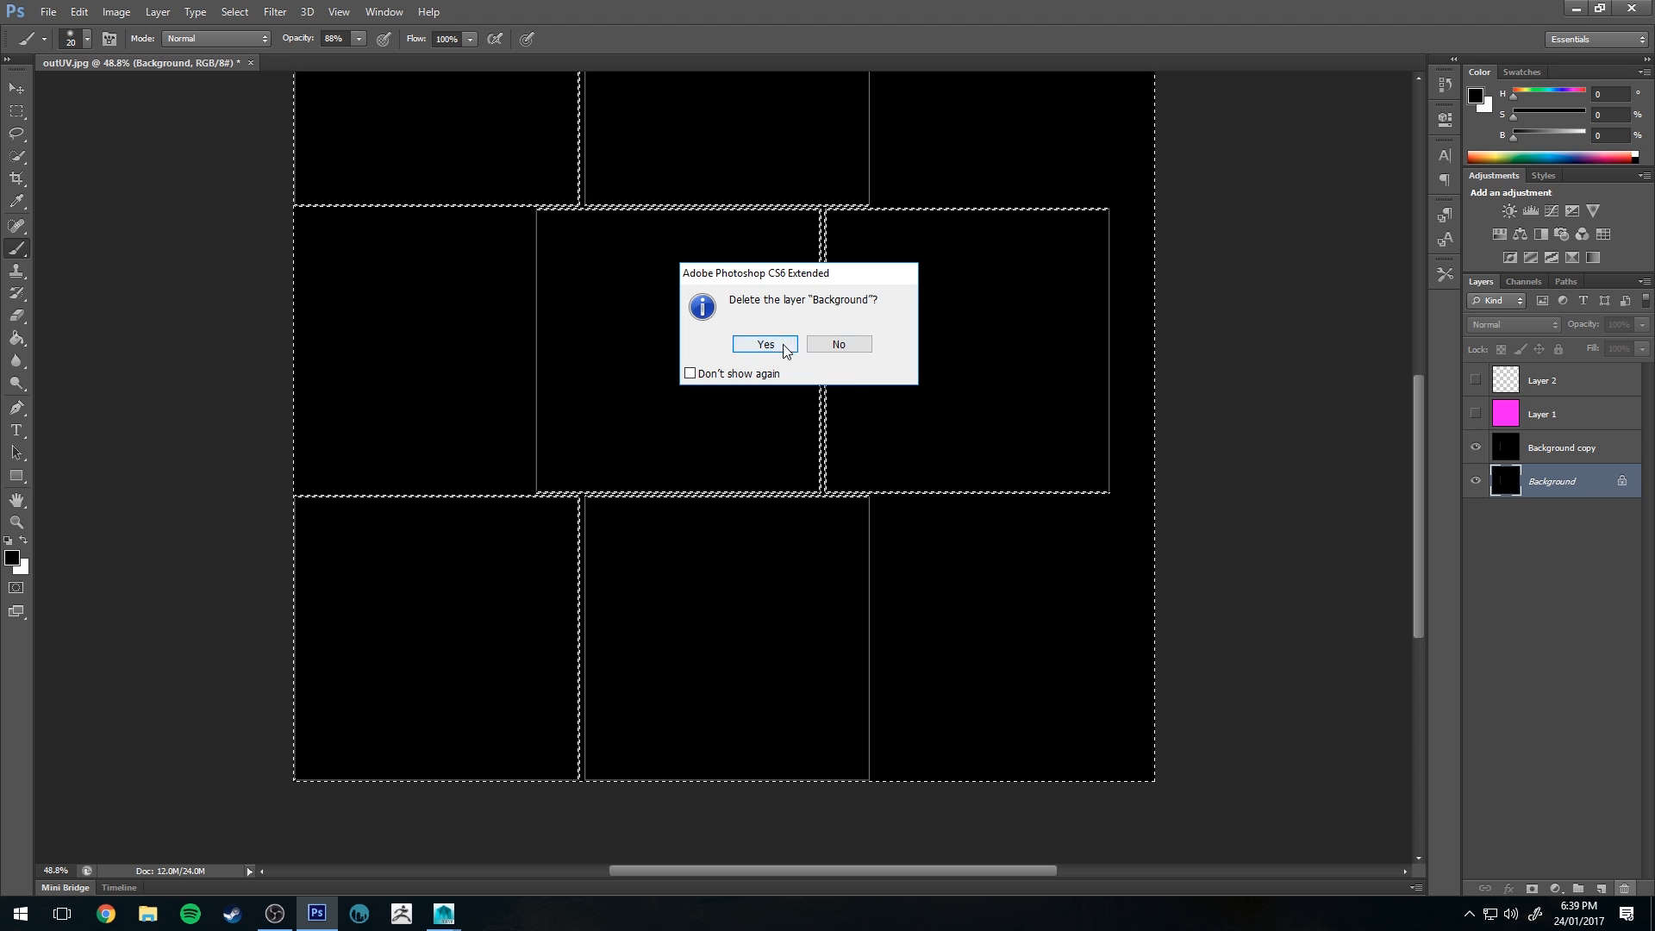
{"action": "left_click", "coordinate": [765, 344]}
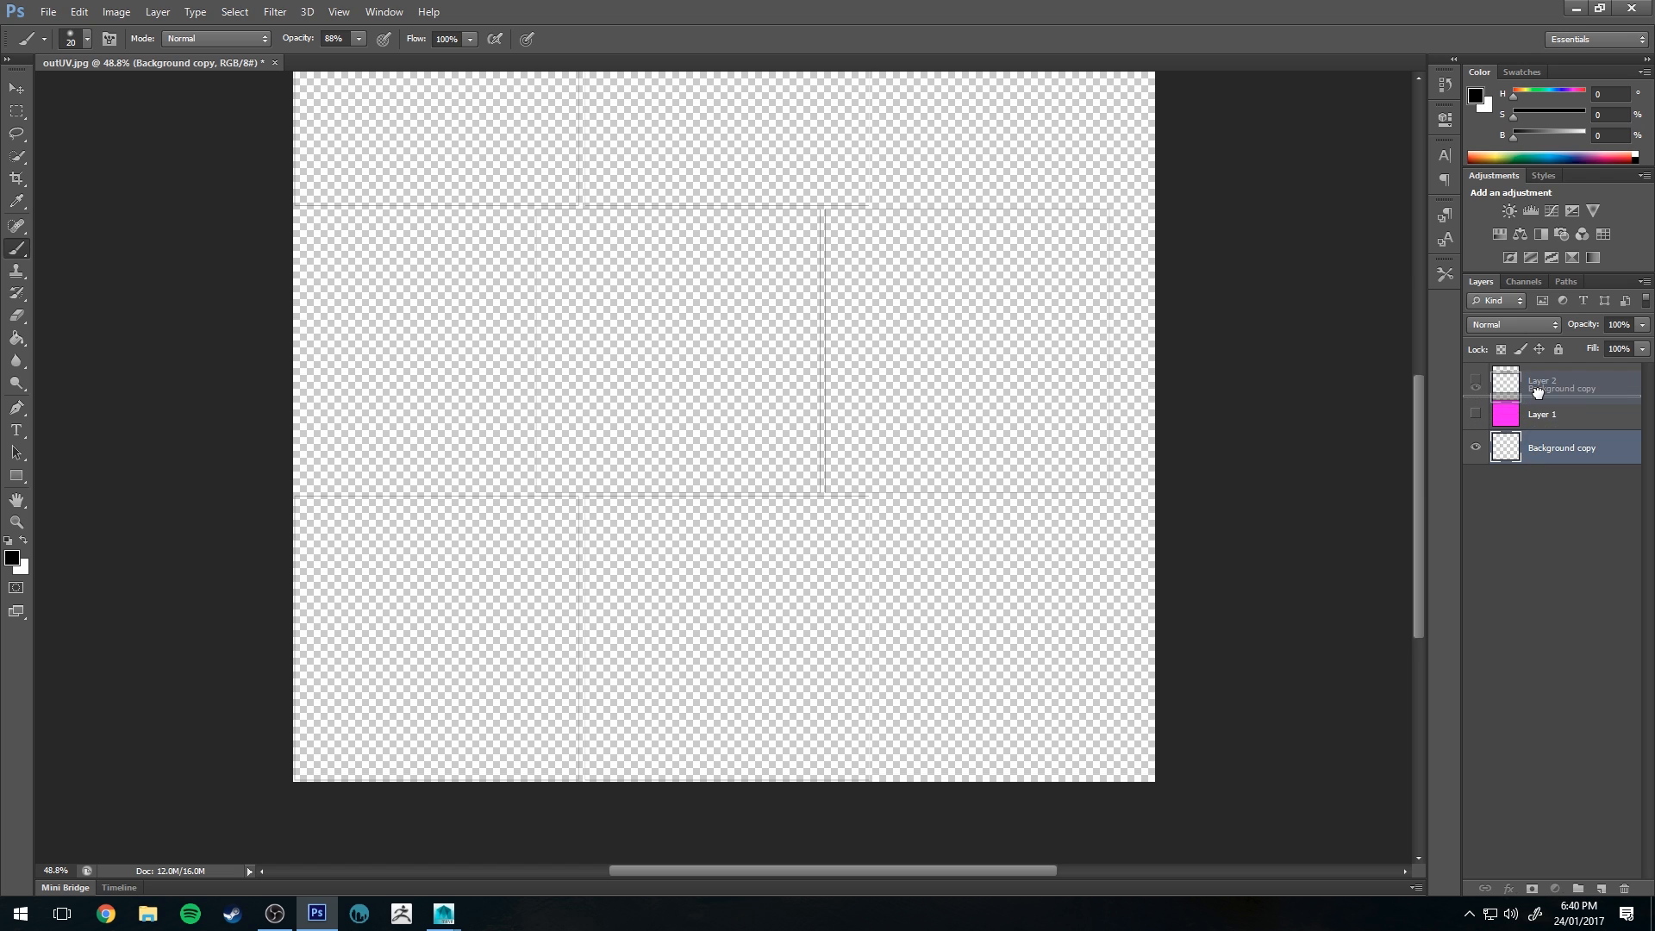
{"action": "left_click", "coordinate": [1476, 448]}
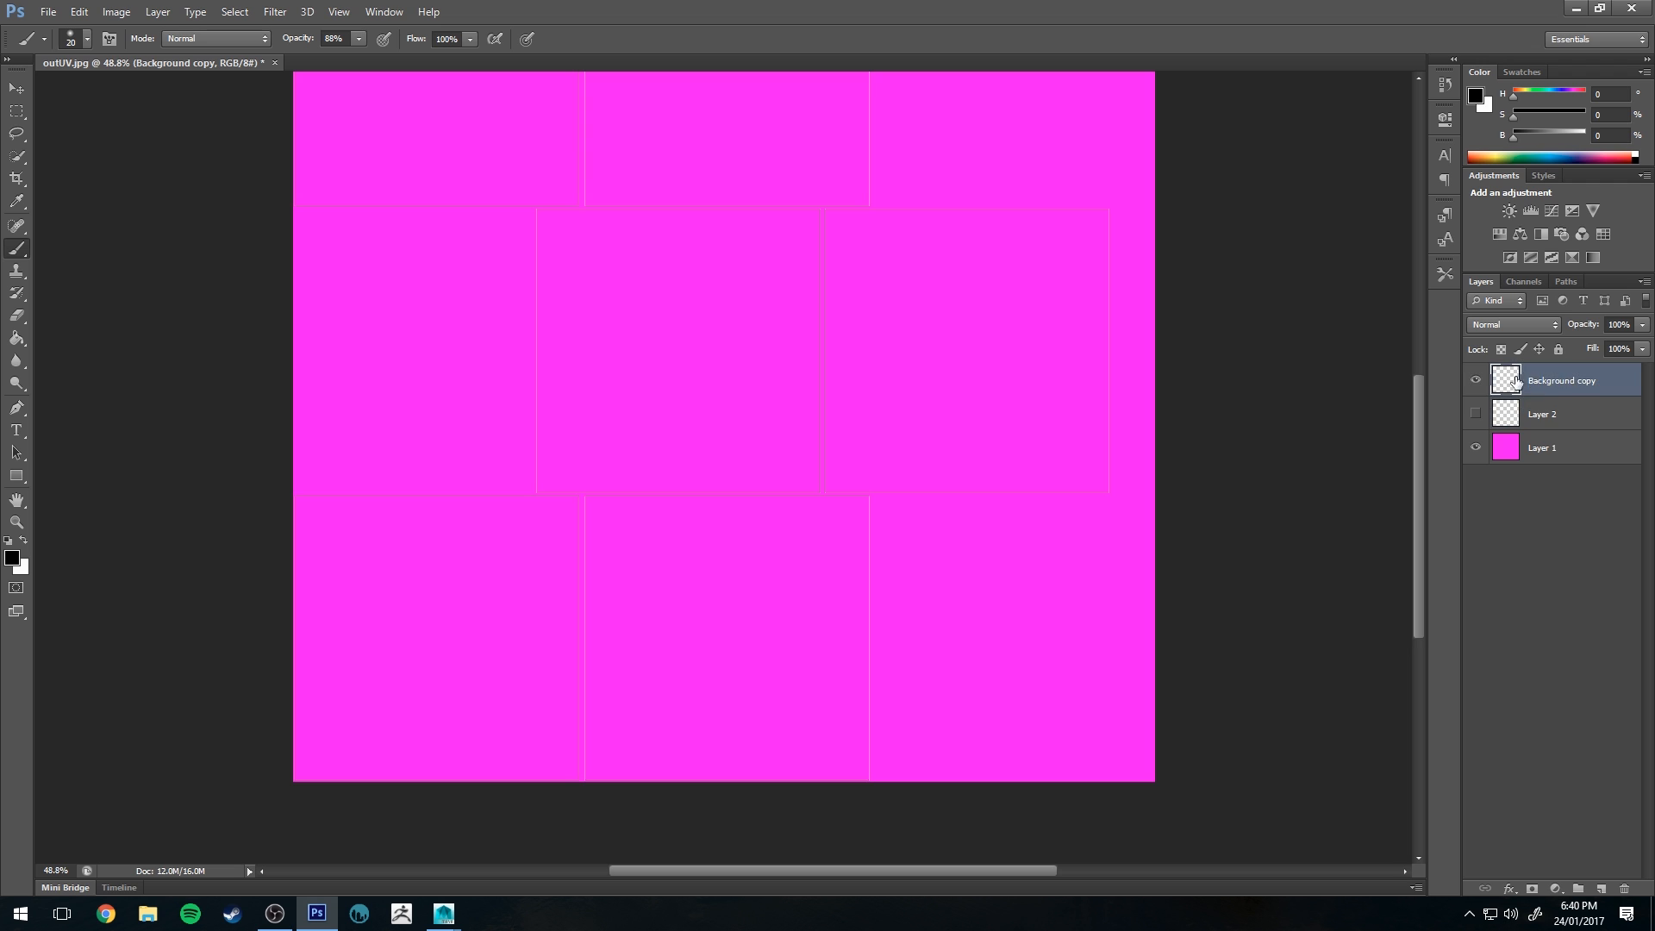
- Rename the UV line layer to 'uvseams'
{"action": "double_click", "coordinate": [1566, 381]}
{"action": "type", "text": "uvlines"}
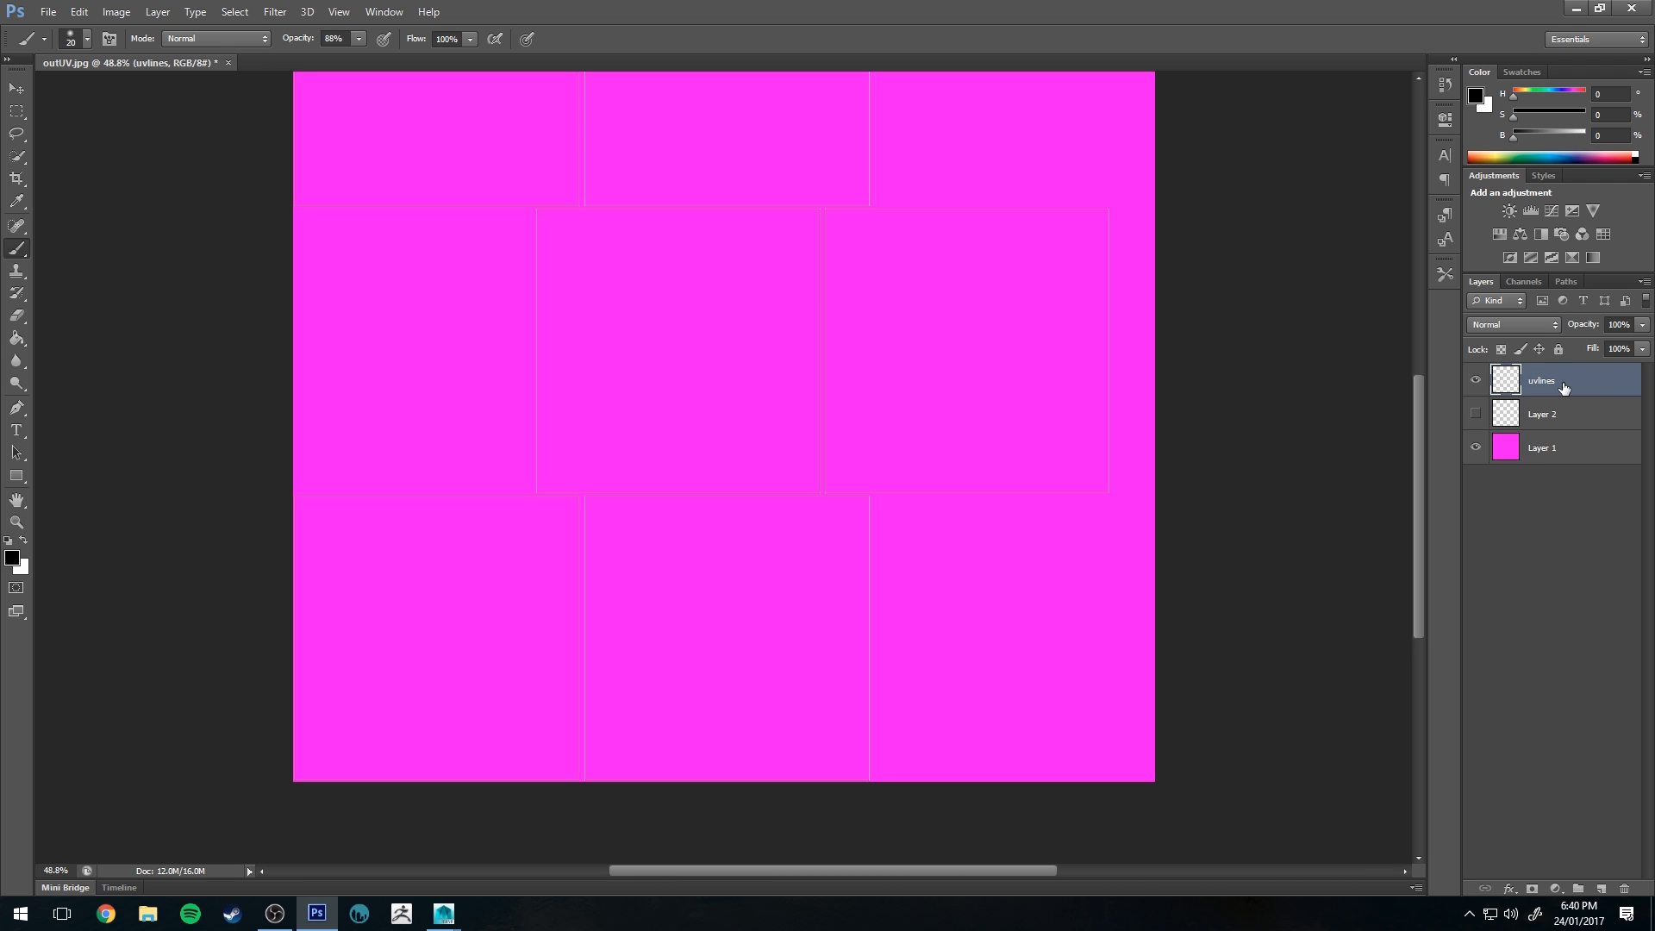
{"action": "double_click", "coordinate": [1541, 380]}
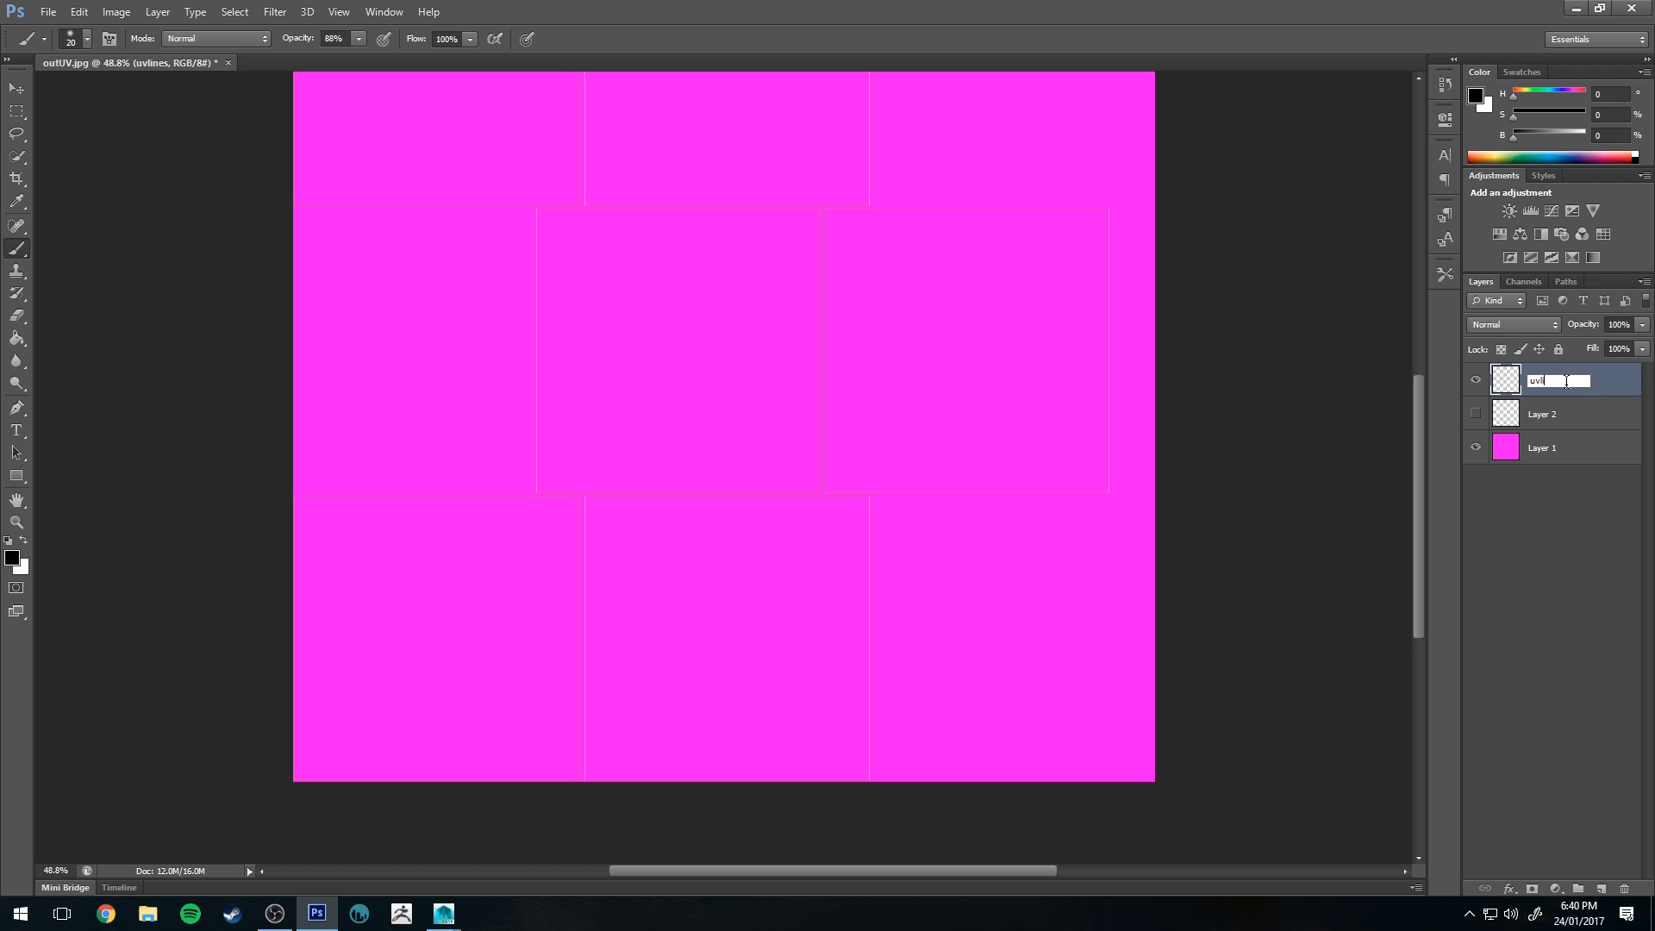
{"action": "type", "text": "uvseams"}
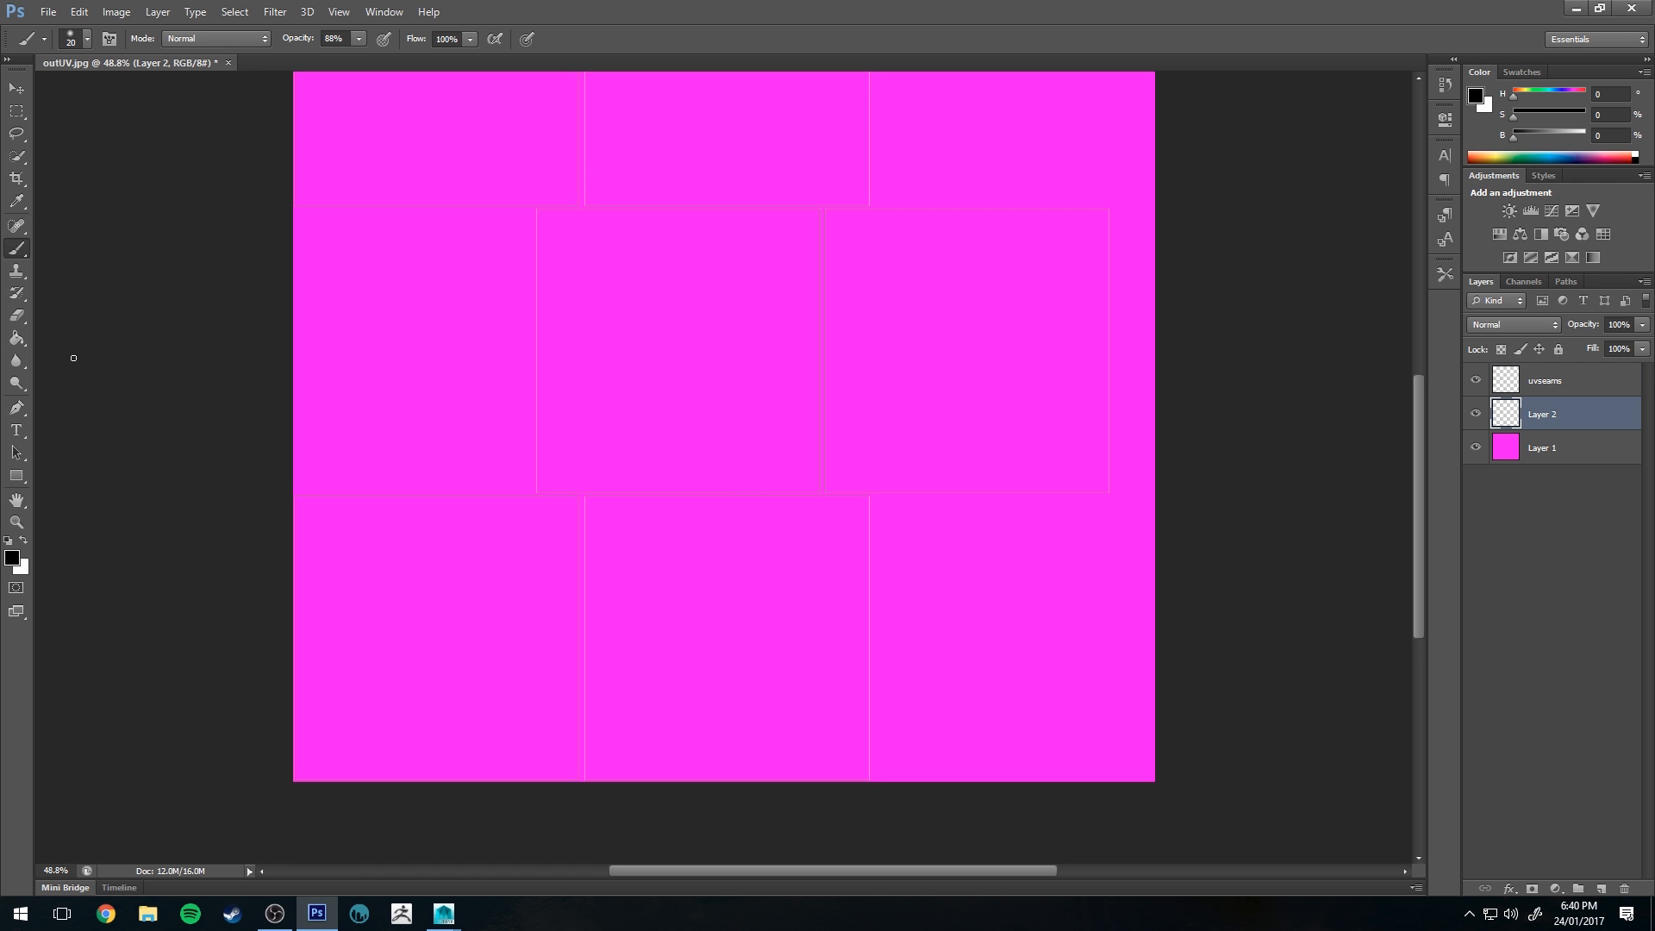
{"action": "left_click", "coordinate": [11, 554]}
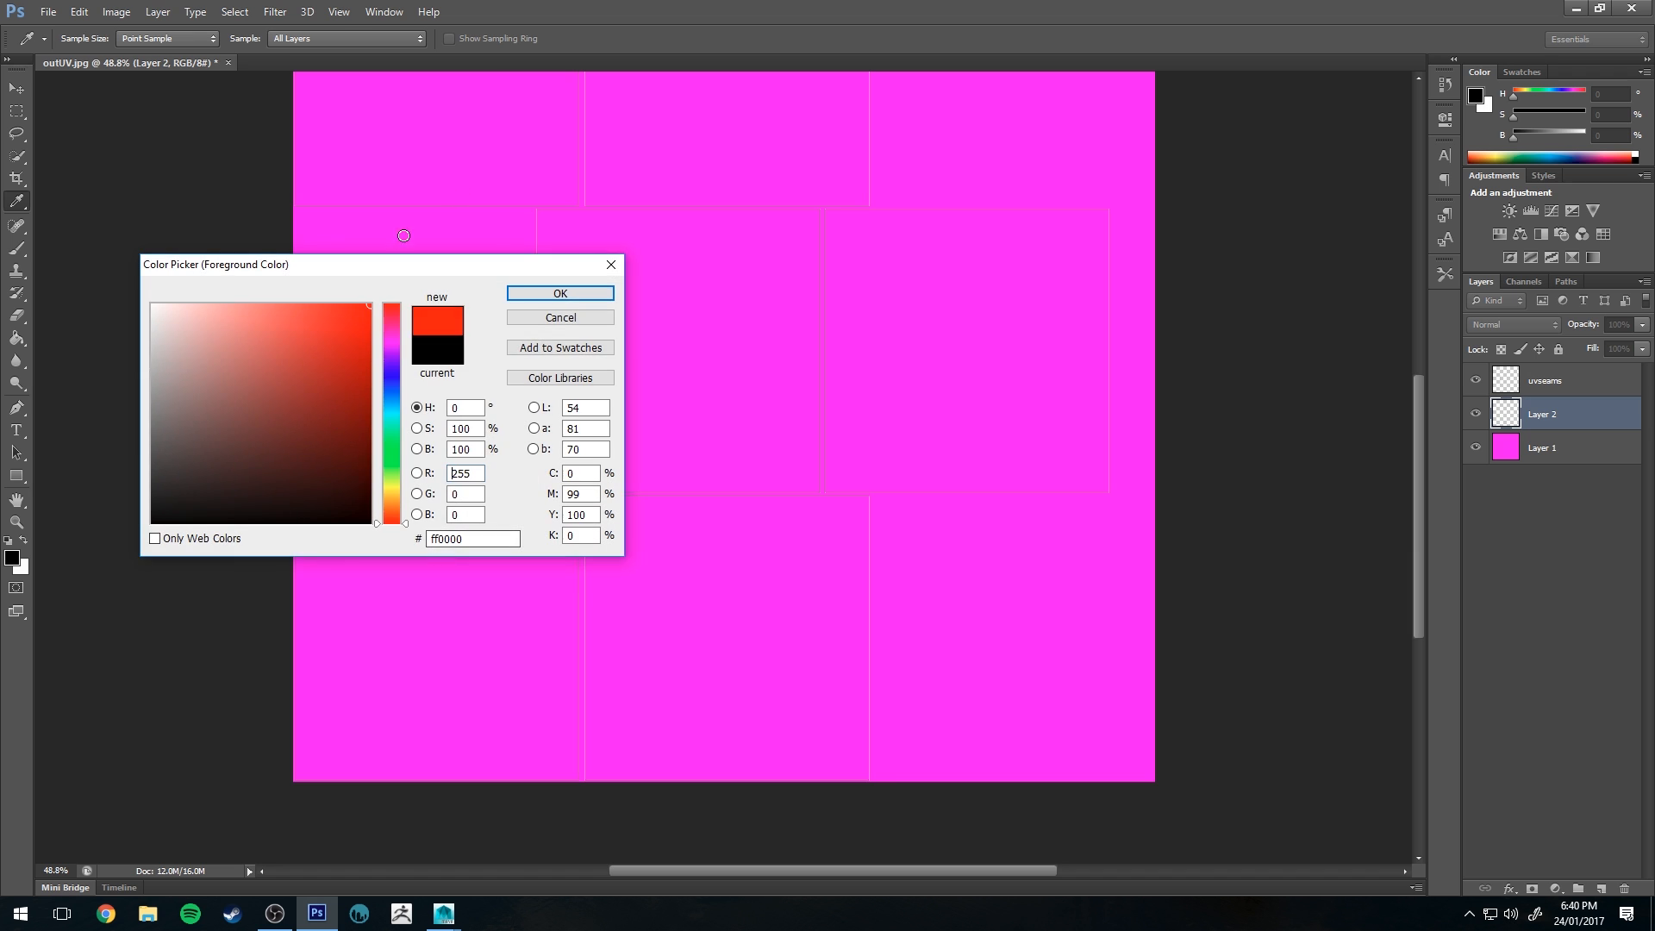
- Paint a red smiley and blue frowning face on Layer 2, then hide the uvseams layer
{"action": "left_click", "coordinate": [559, 292]}
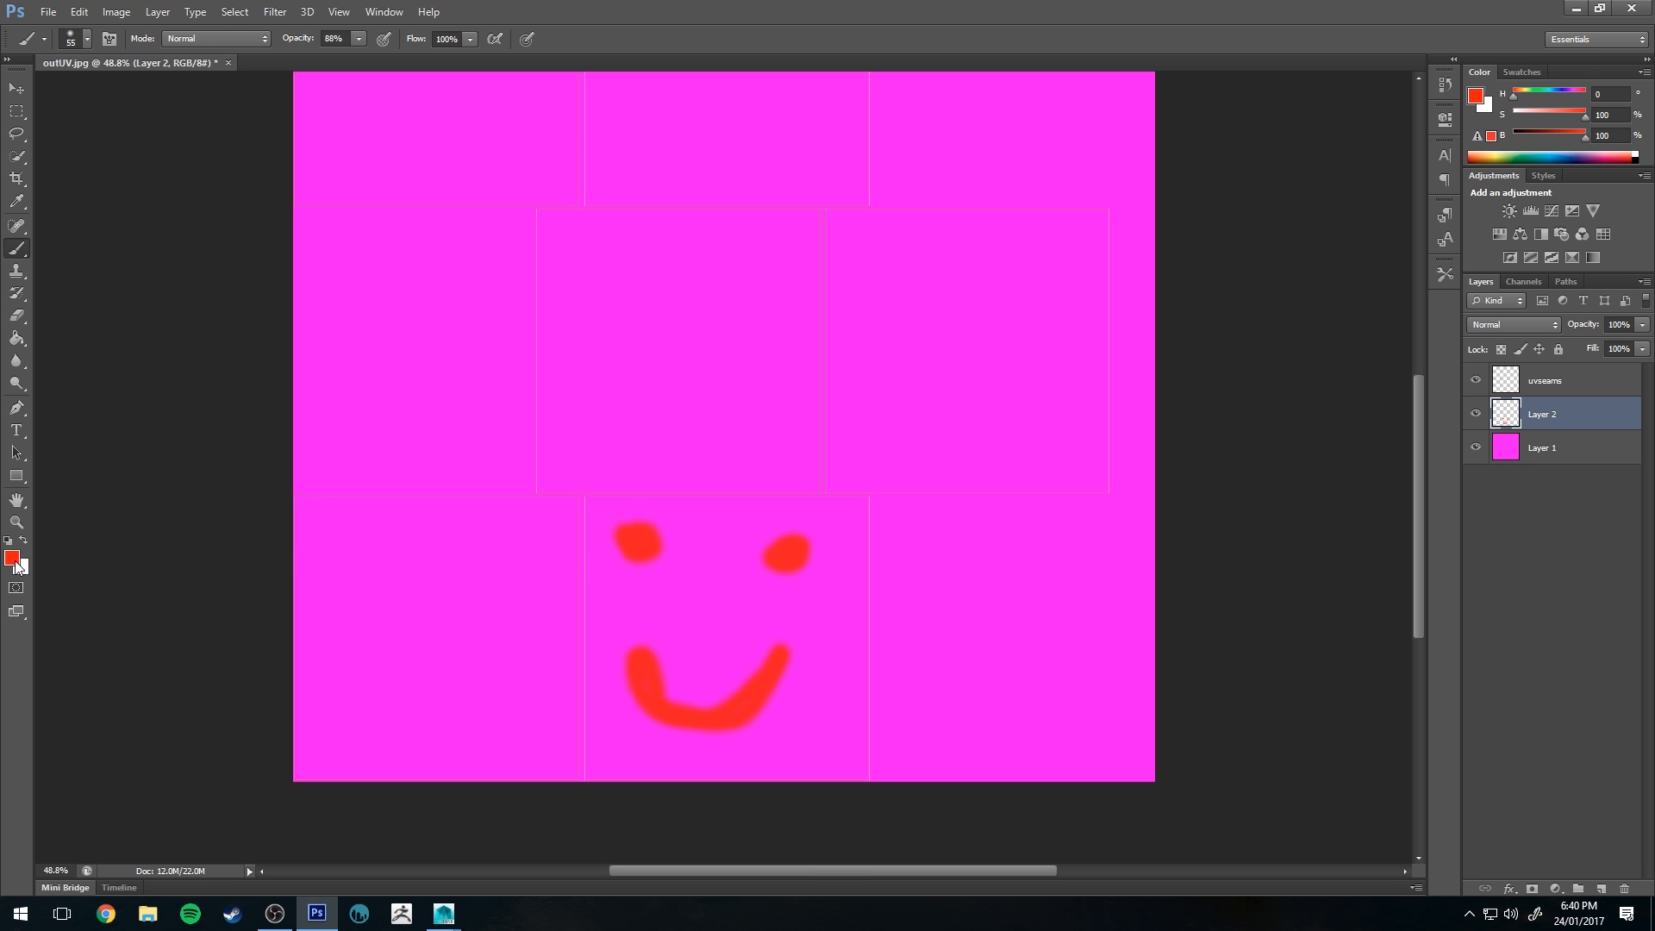
{"action": "left_click", "coordinate": [11, 555]}
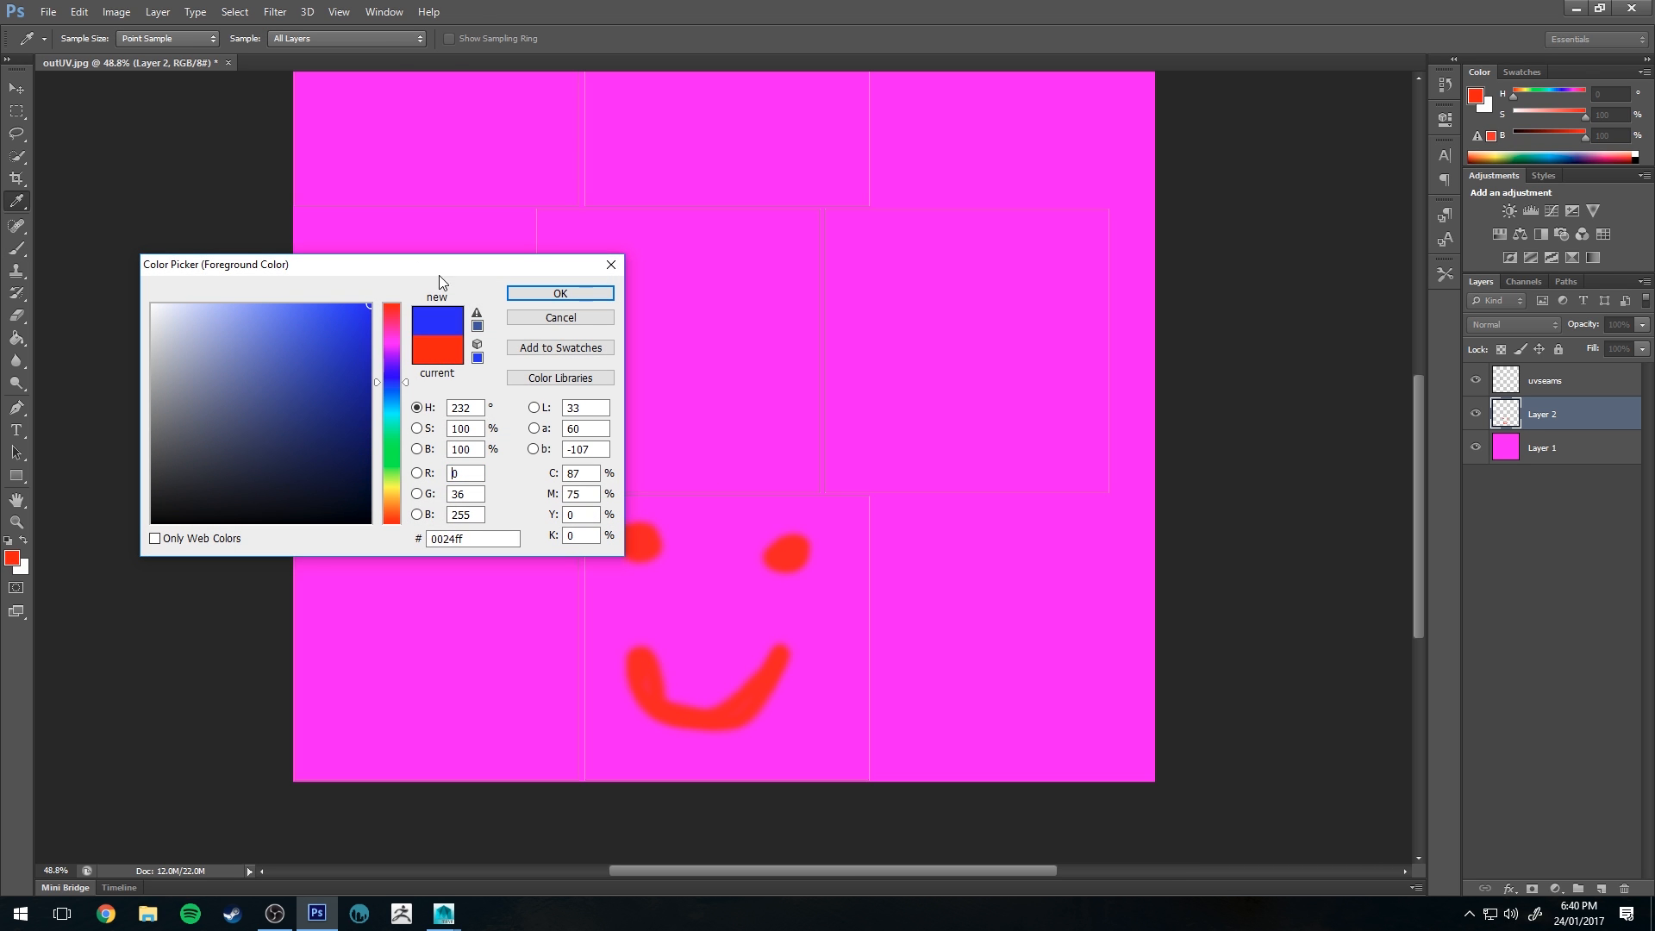
{"action": "left_click", "coordinate": [559, 293]}
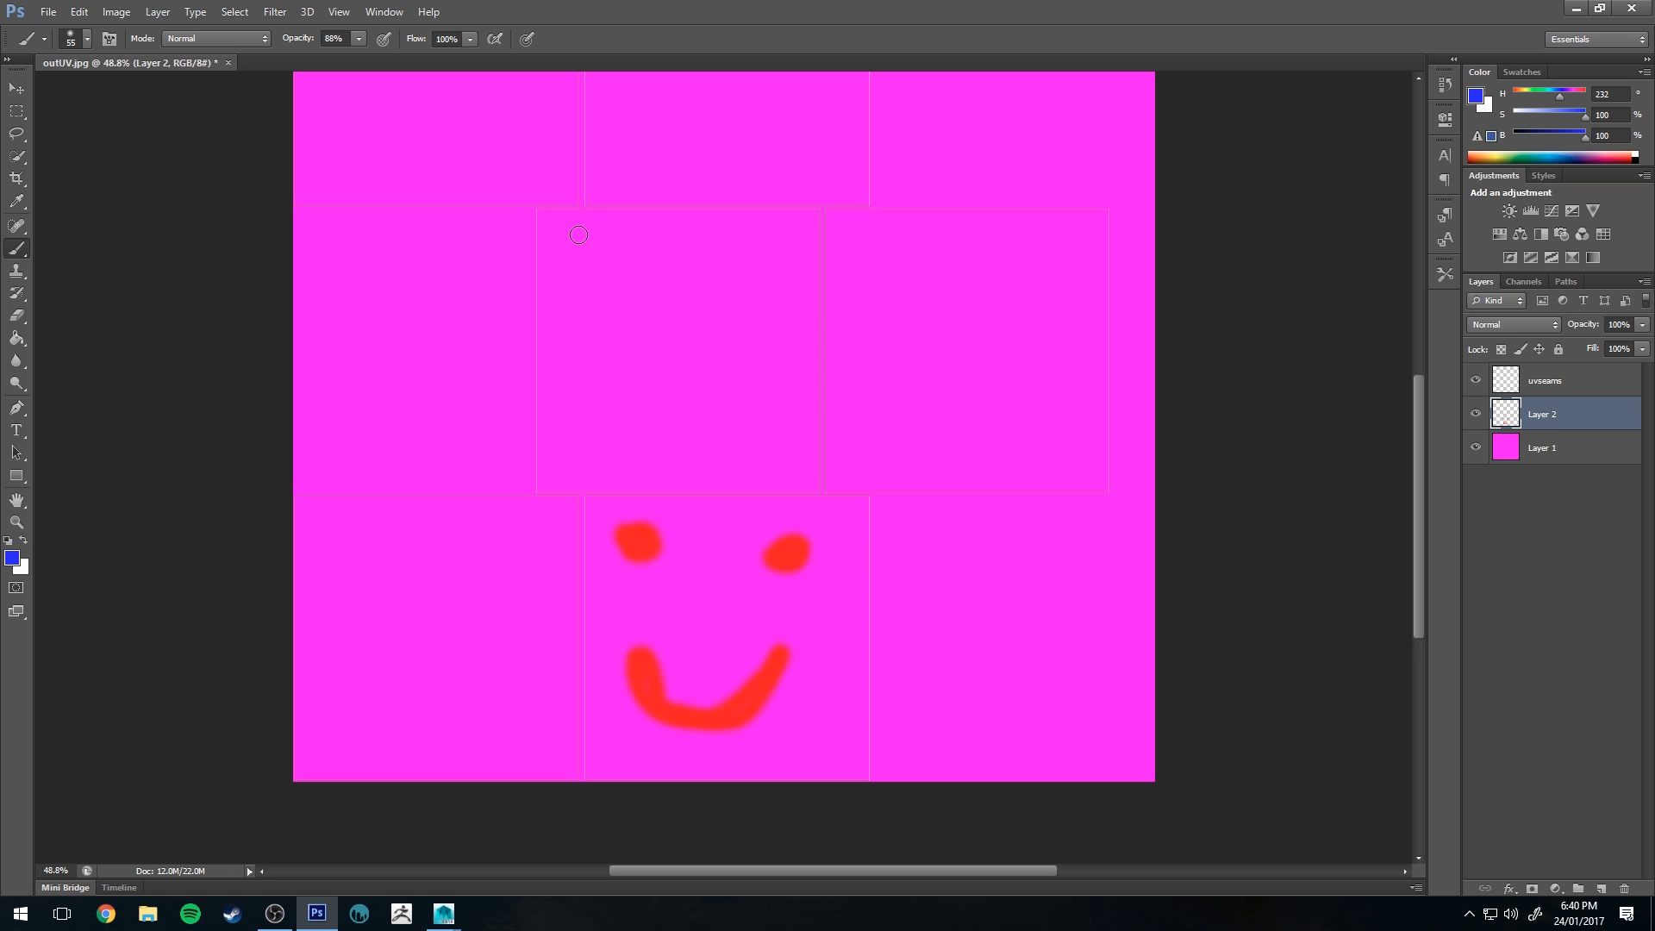
{"action": "left_click", "coordinate": [600, 258]}
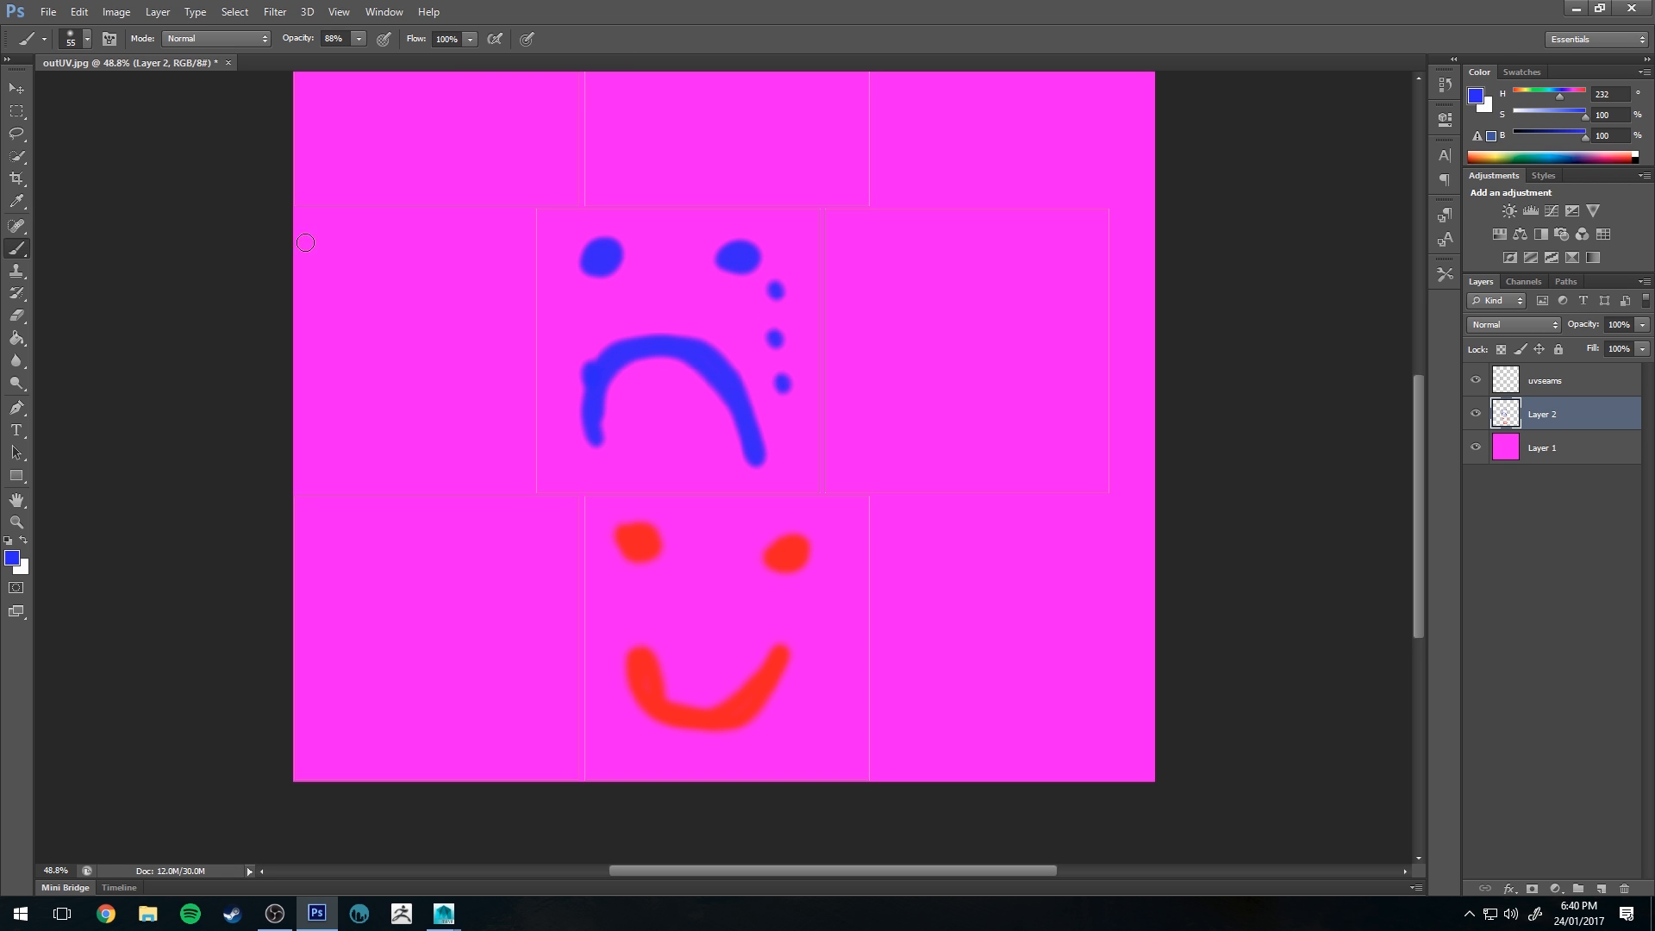
{"action": "left_click", "coordinate": [1476, 380]}
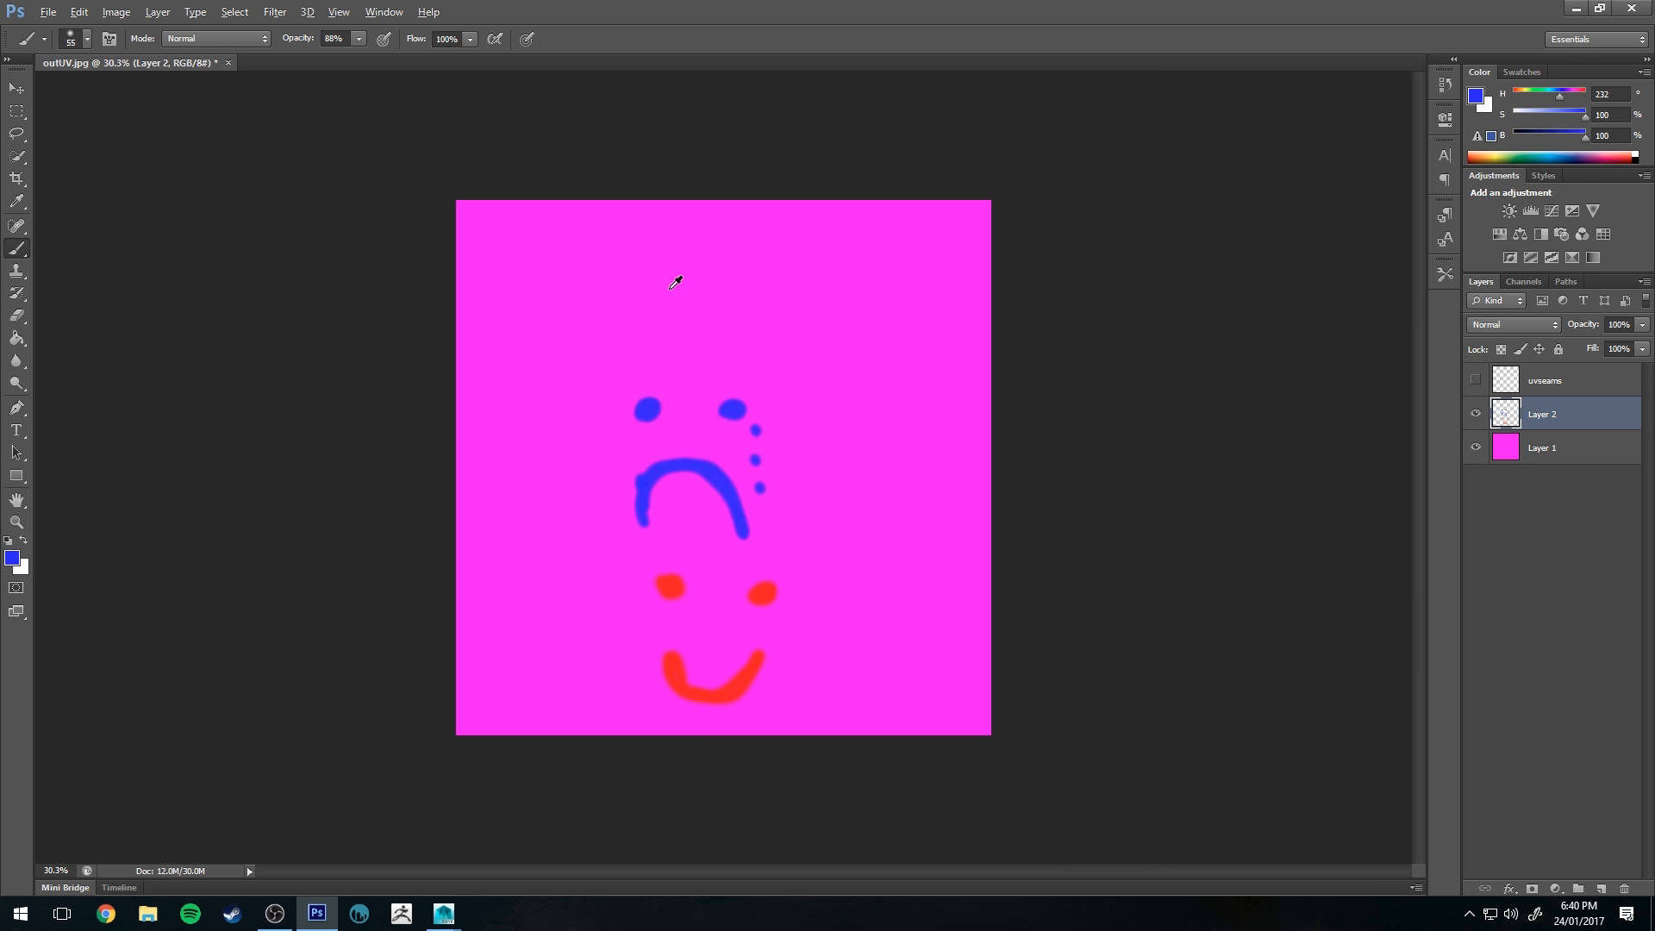
{"action": "mouse_move", "coordinate": [577, 349]}
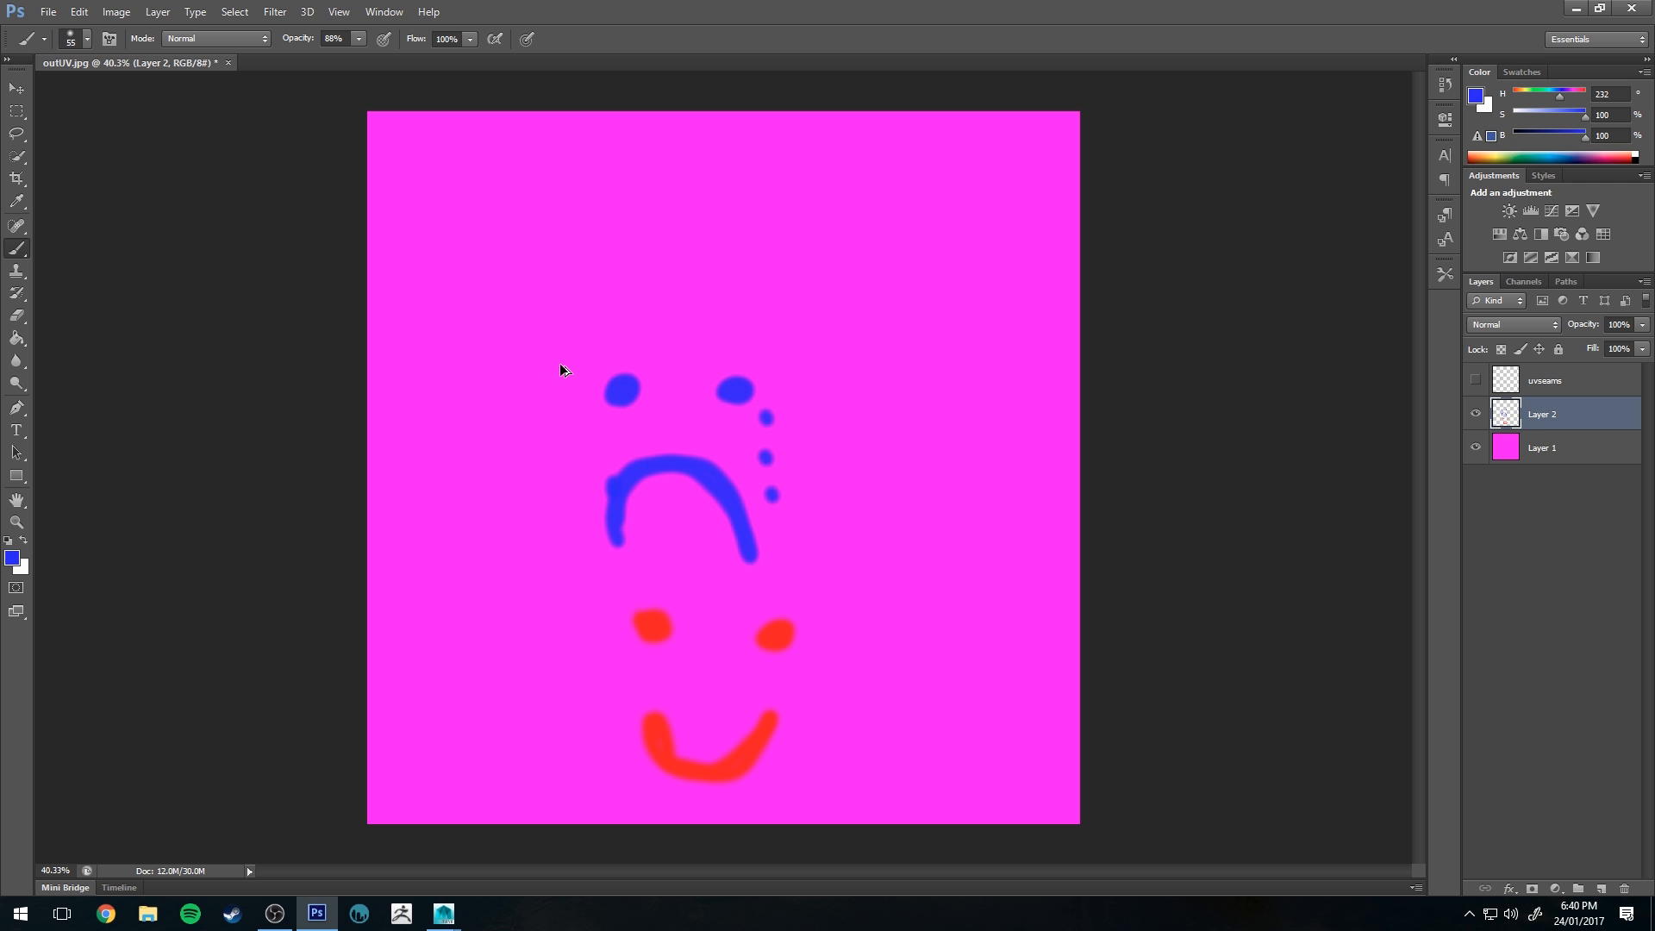
{"action": "left_click", "coordinate": [47, 11]}
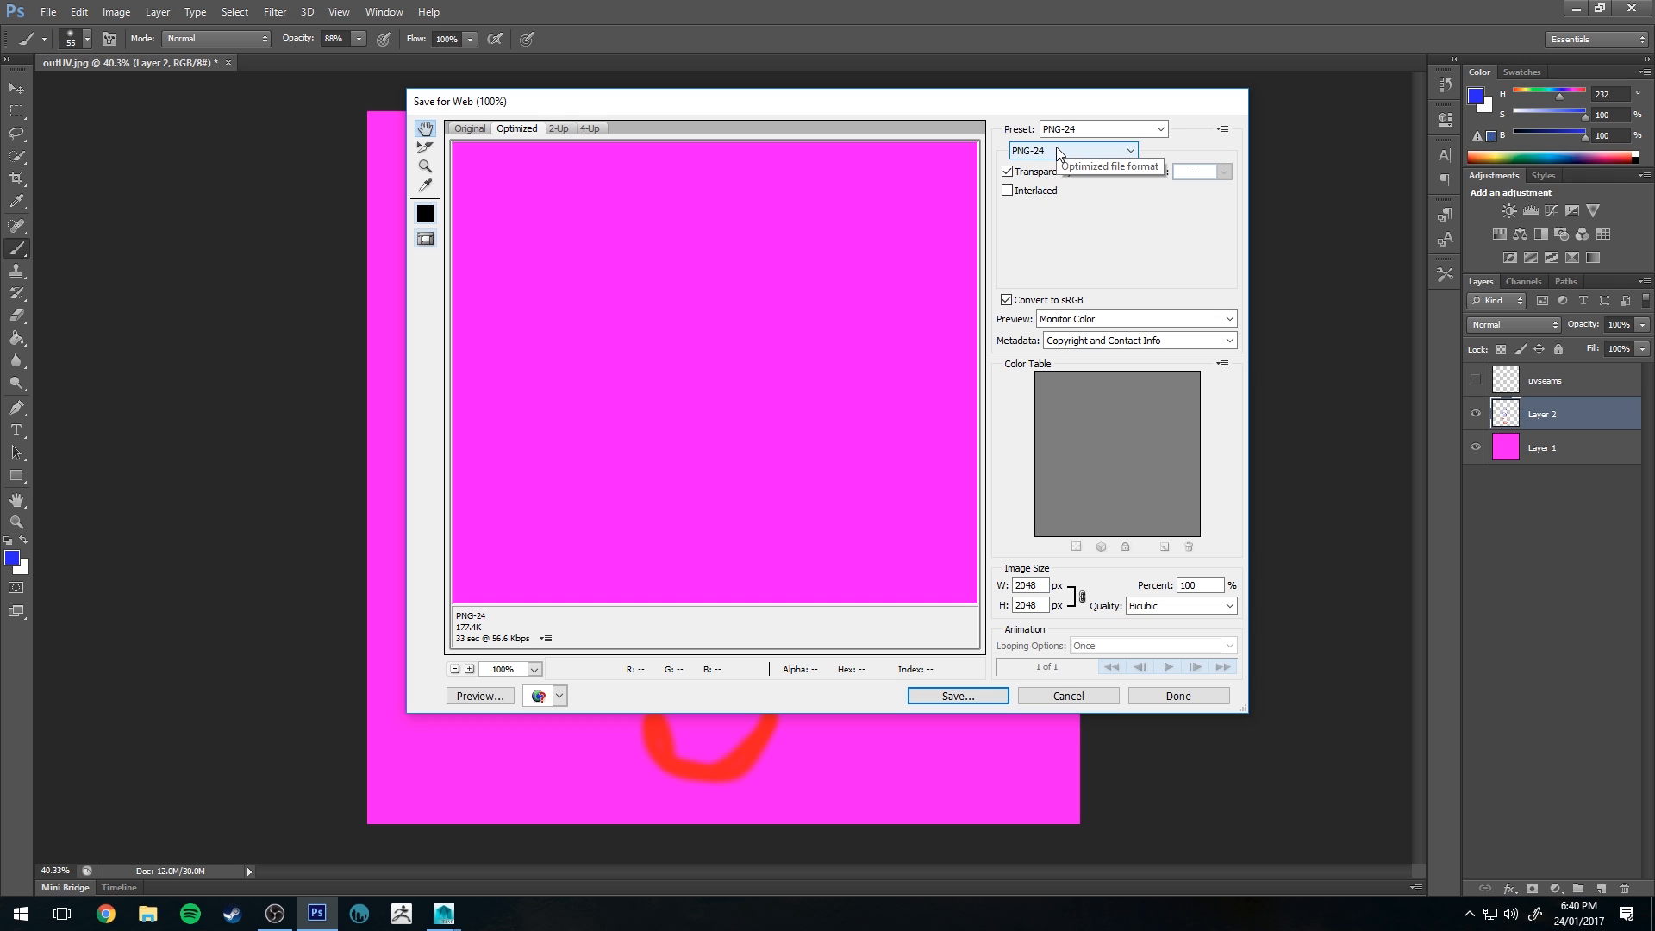
- Export the painted texture as a PNG-24 file named cubeUV into the temp folder
{"action": "left_click", "coordinate": [1071, 150]}
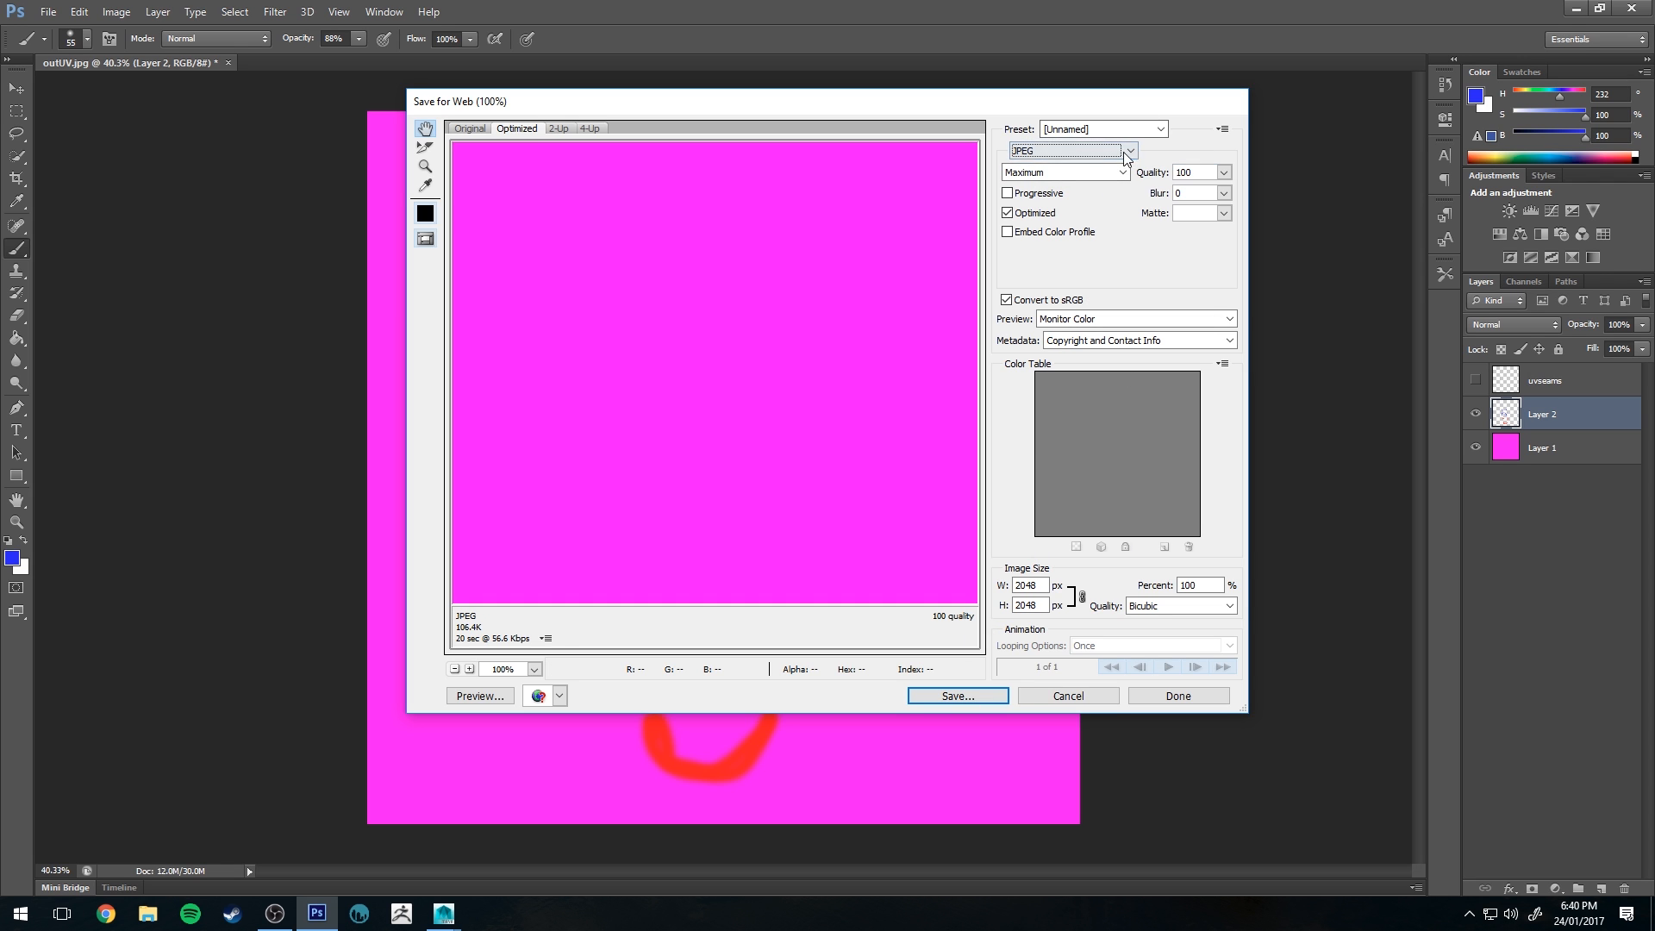
{"action": "left_click", "coordinate": [1129, 150]}
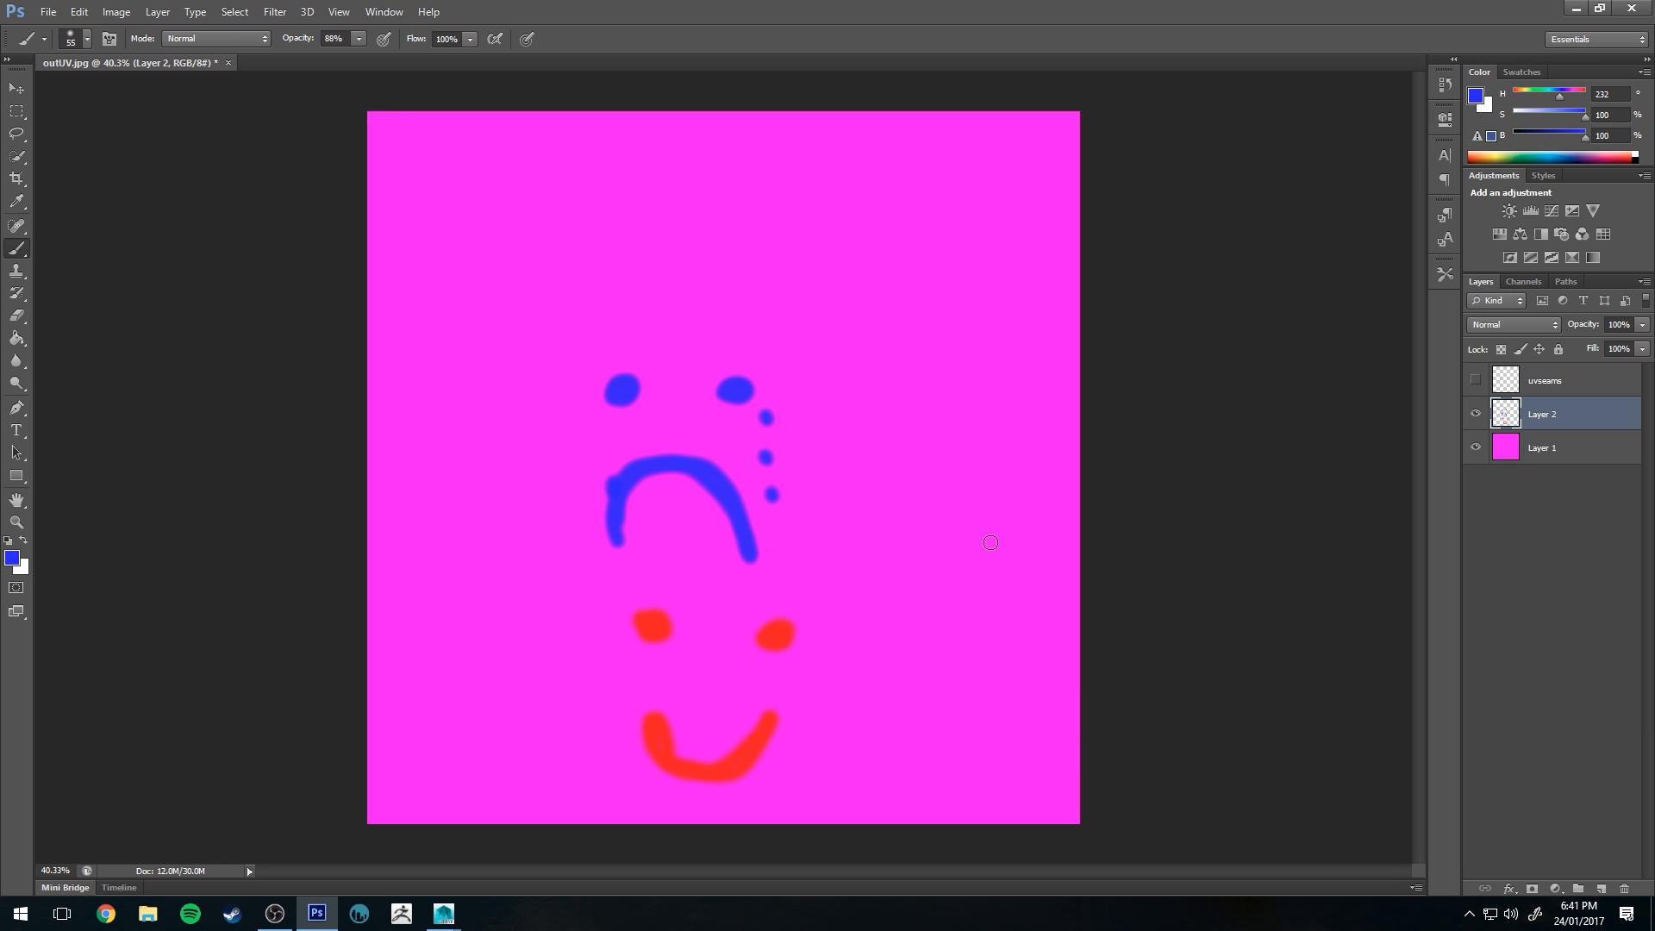
{"action": "mouse_move", "coordinate": [1068, 333]}
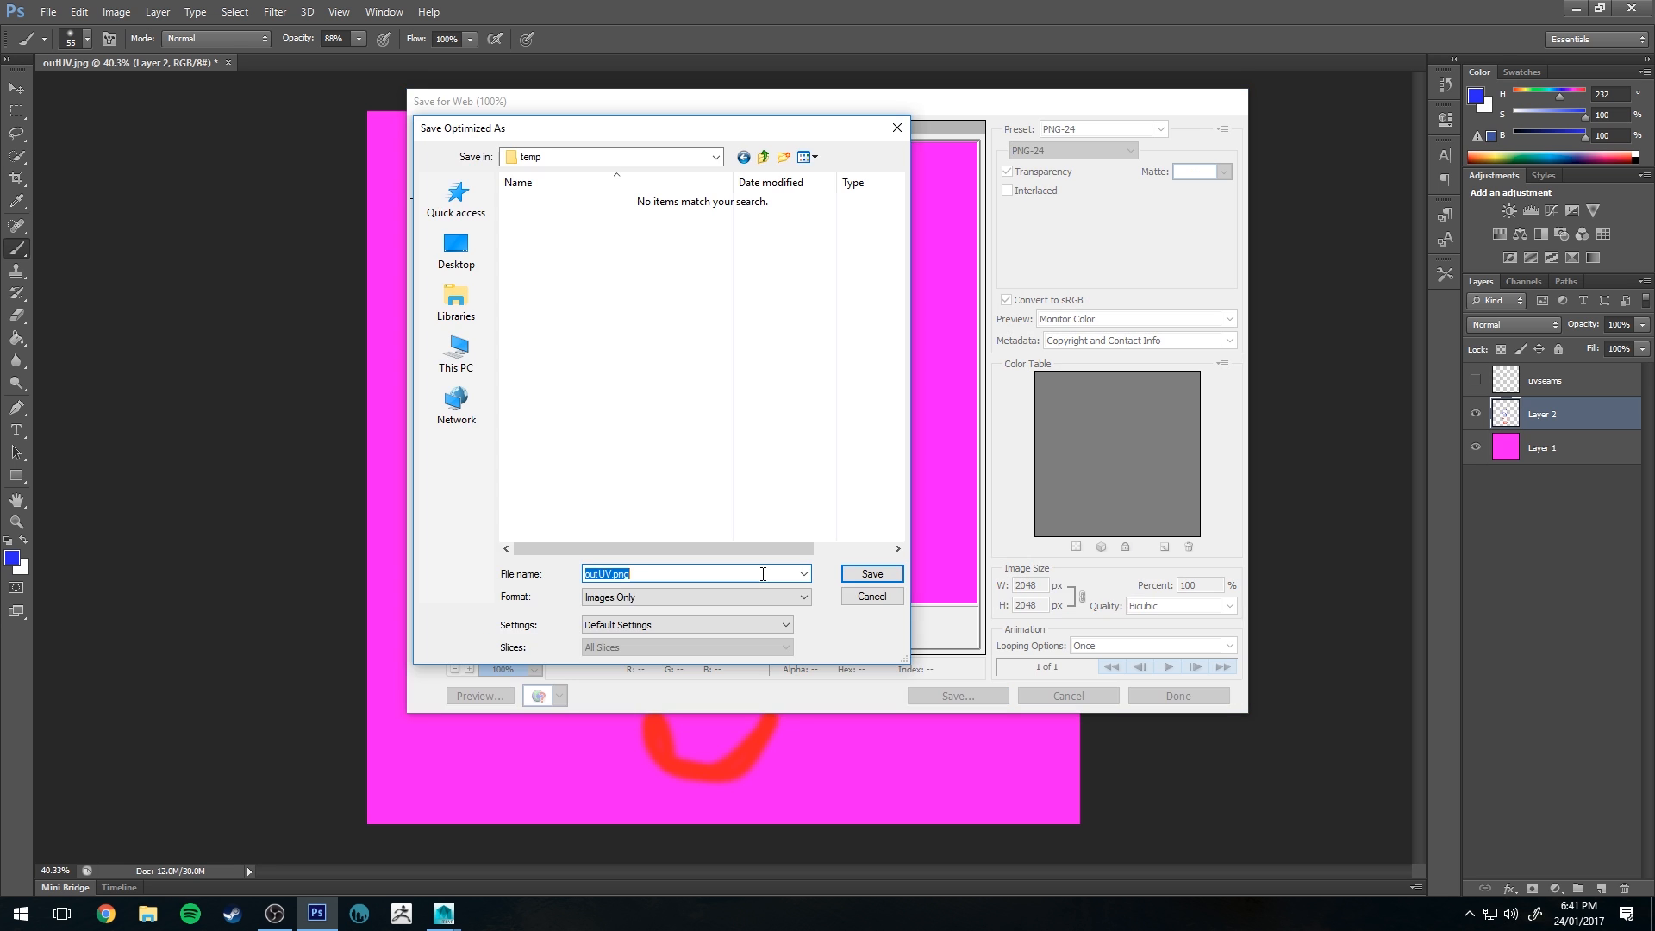
{"action": "type", "text": "cubeUV"}
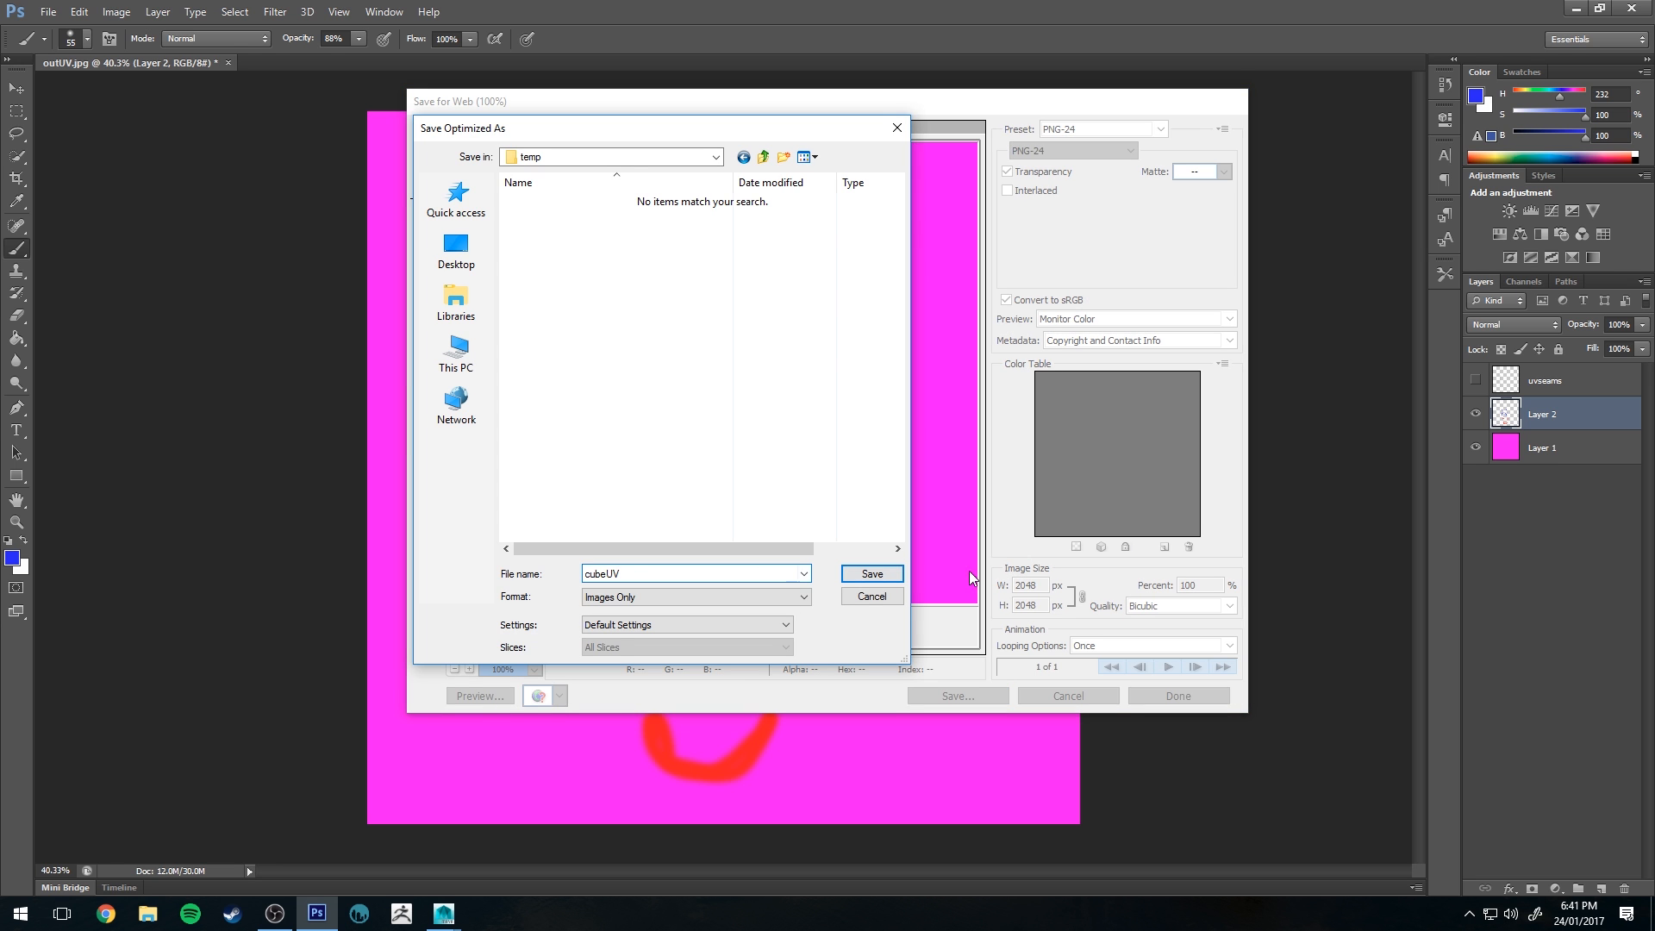
{"action": "left_click", "coordinate": [442, 913]}
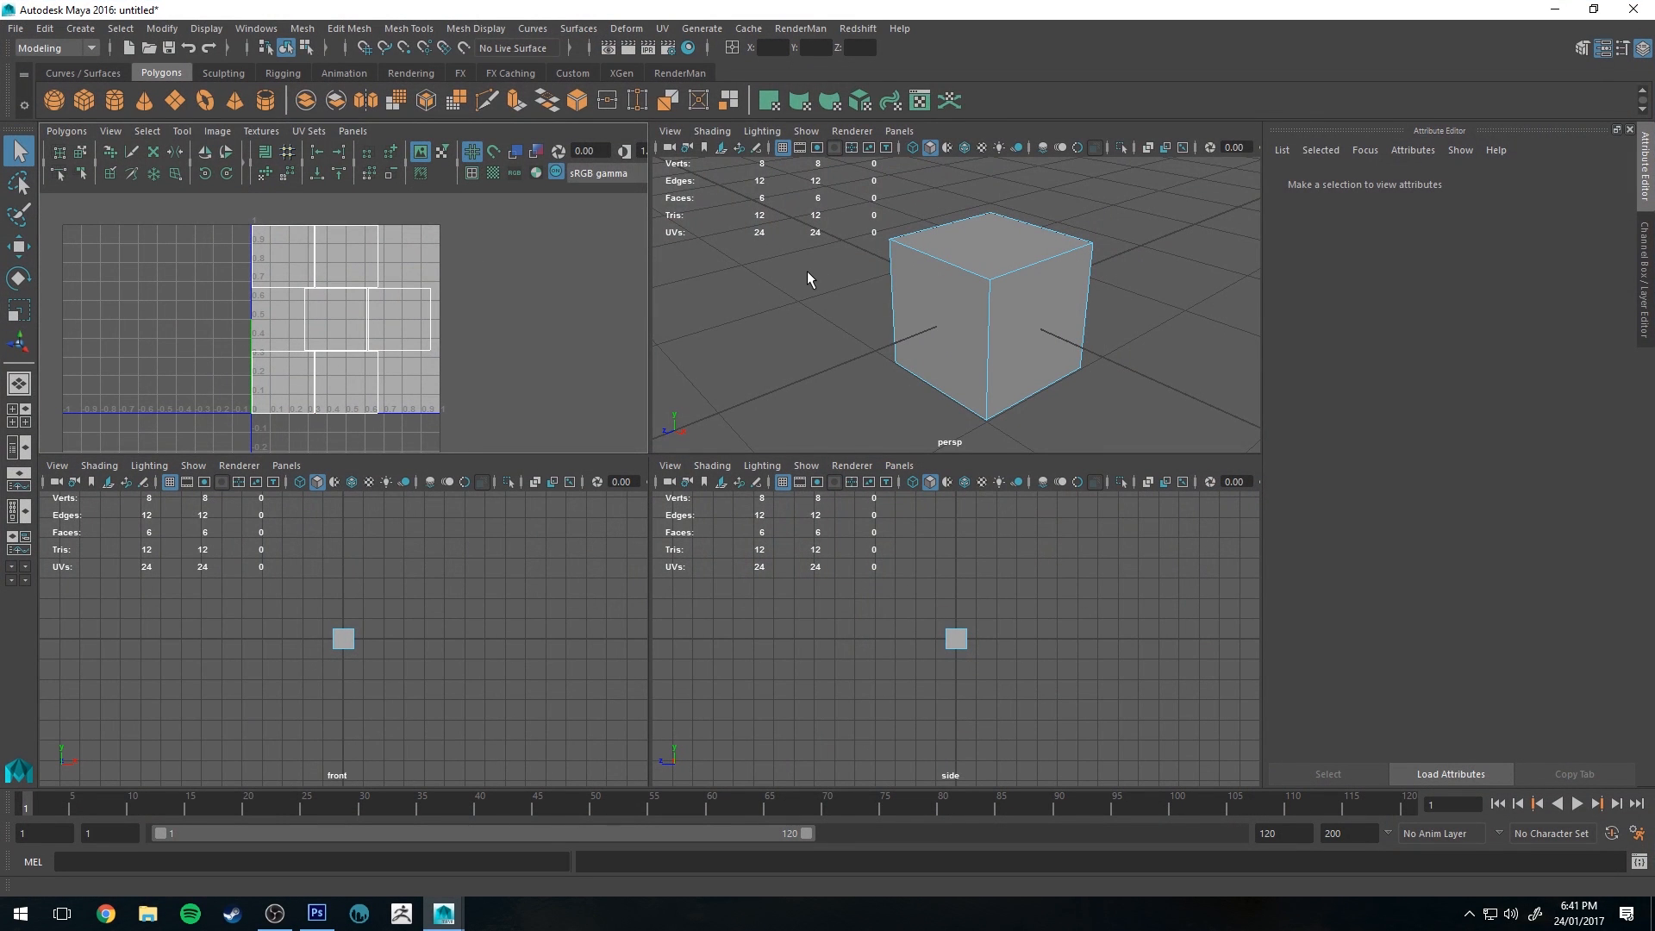
- Select the cube and view it alone in a maximised perspective panel
{"action": "left_click", "coordinate": [808, 256]}
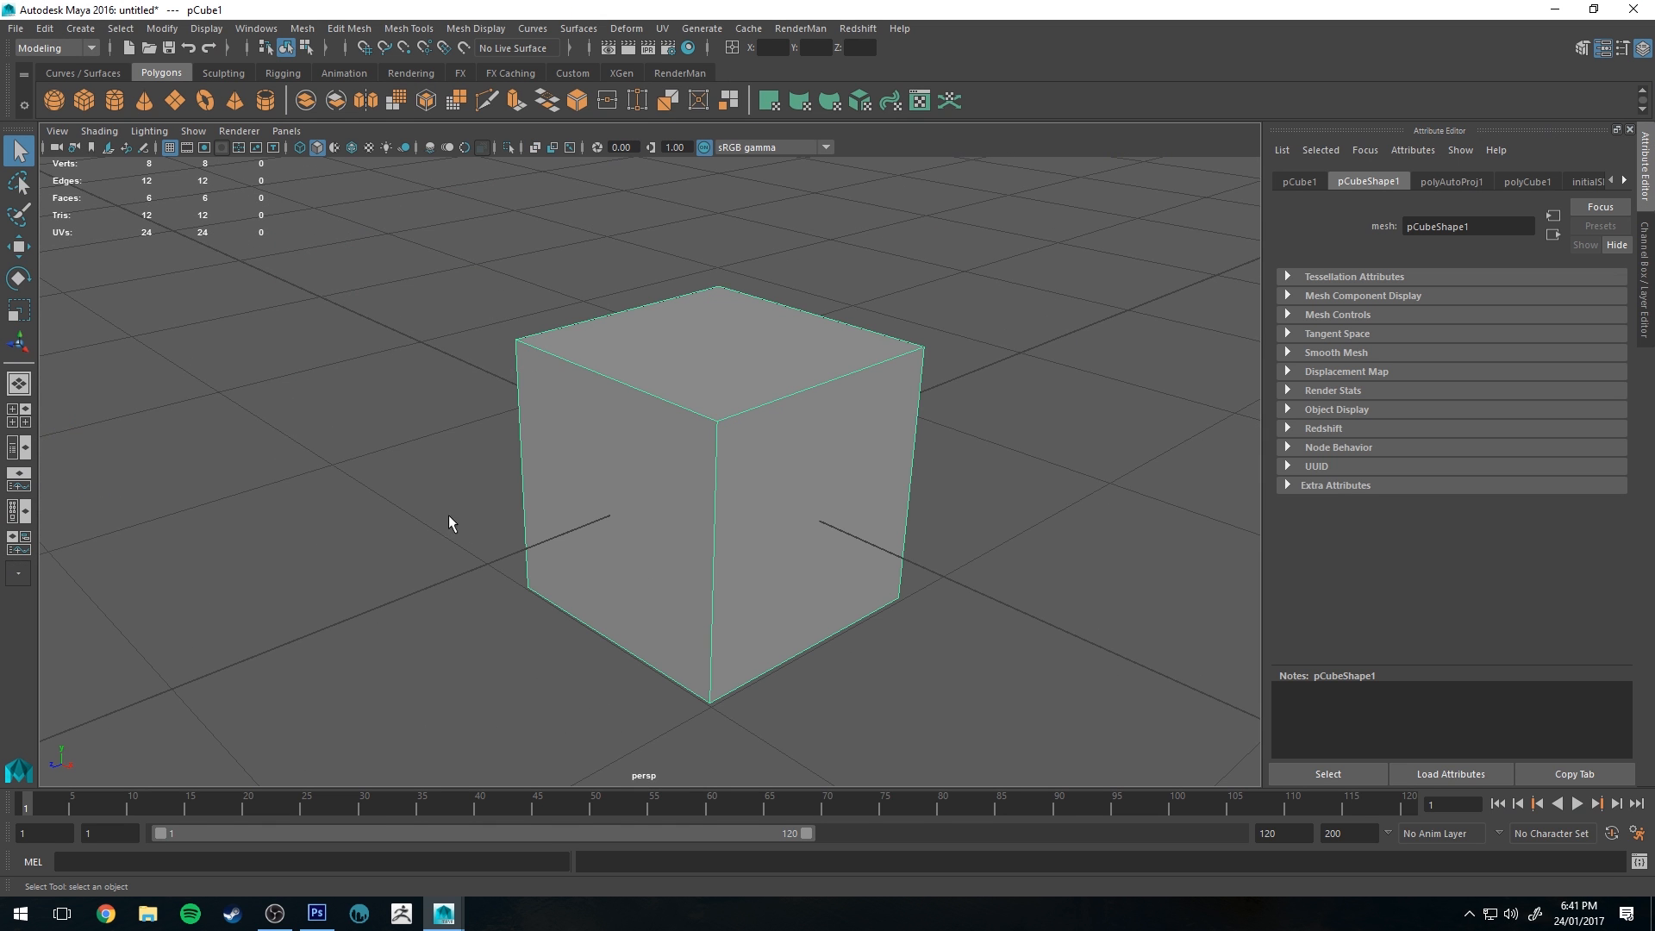
{"action": "mouse_move", "coordinate": [597, 359]}
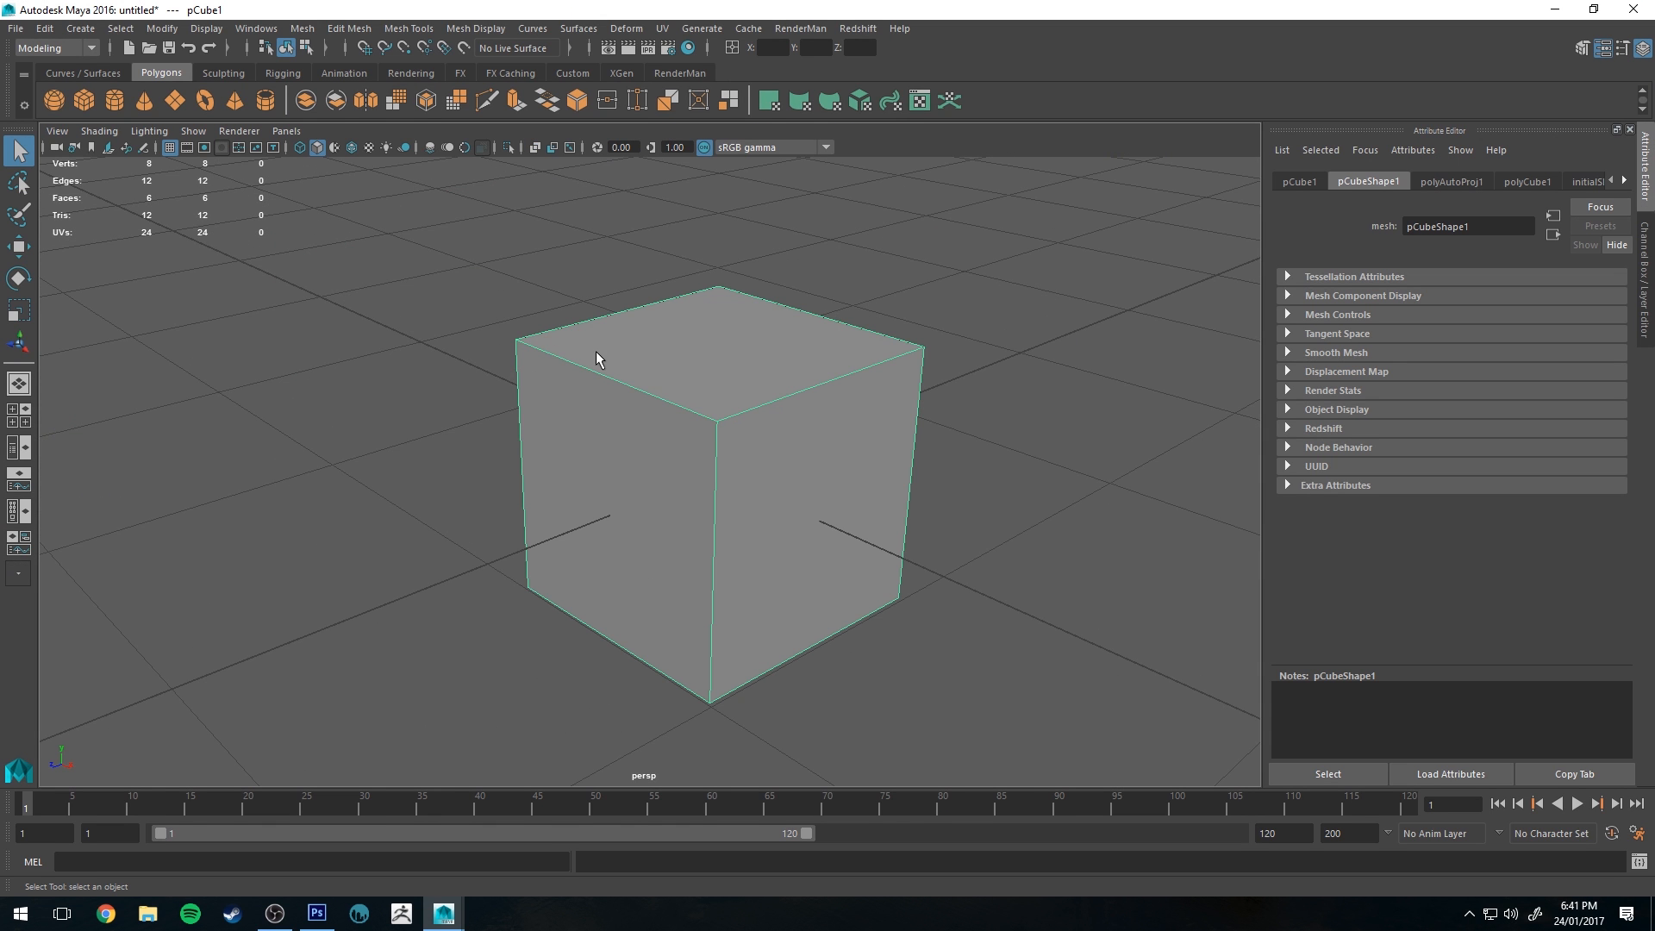
{"action": "mouse_move", "coordinate": [527, 573]}
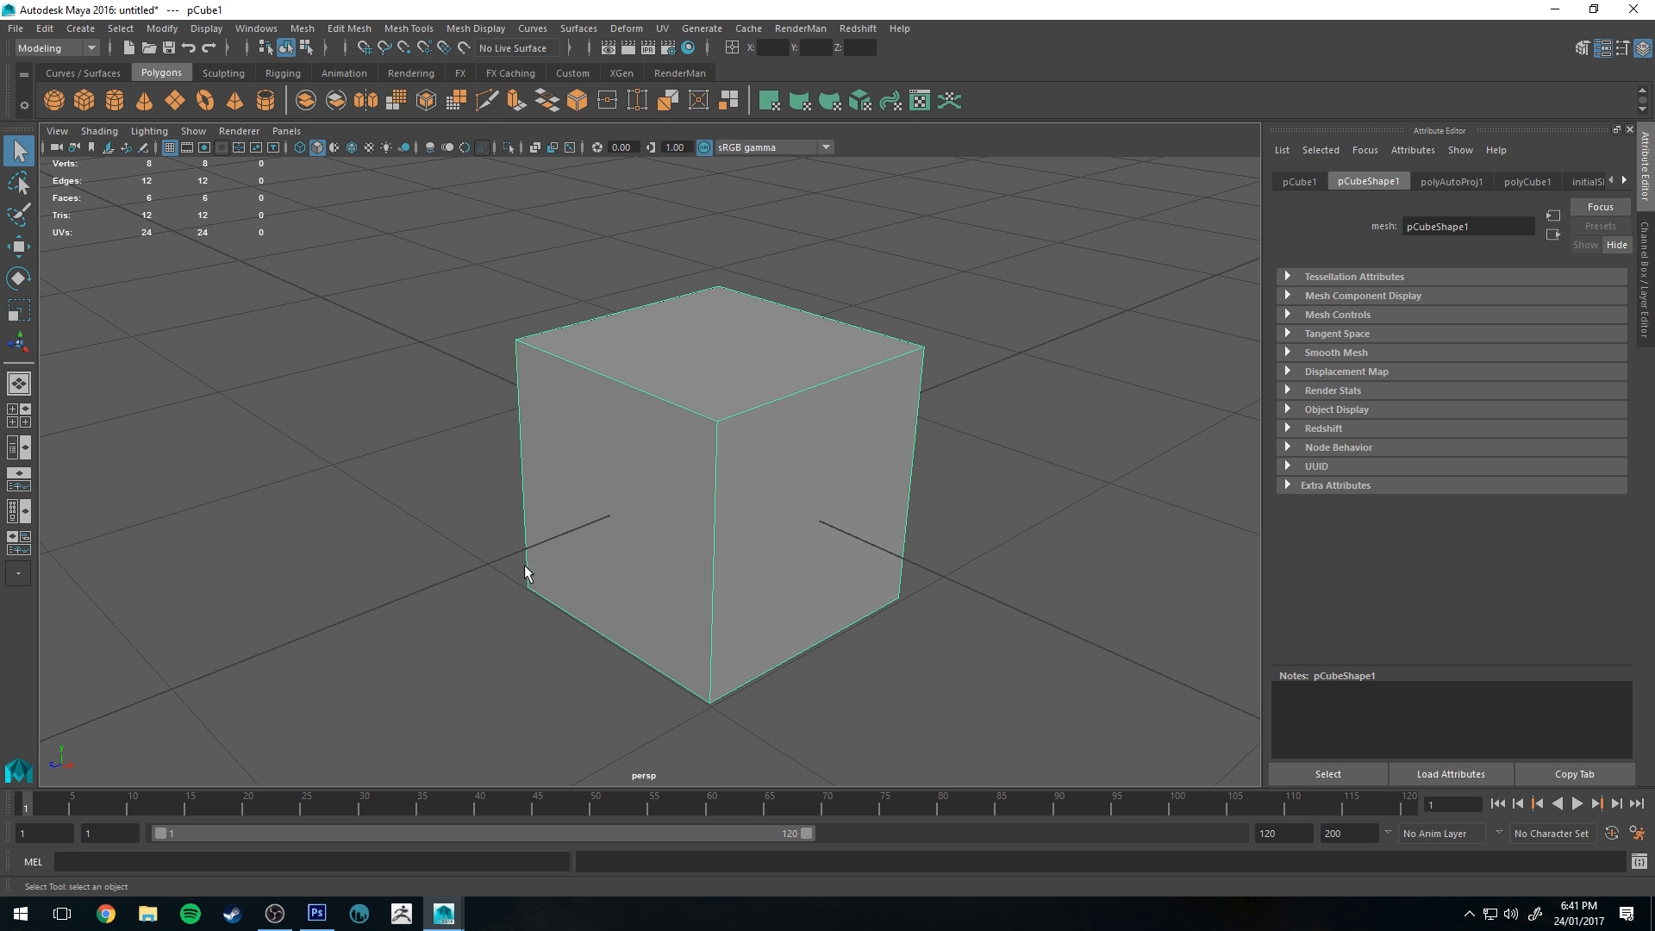
{"action": "mouse_move", "coordinate": [1105, 284]}
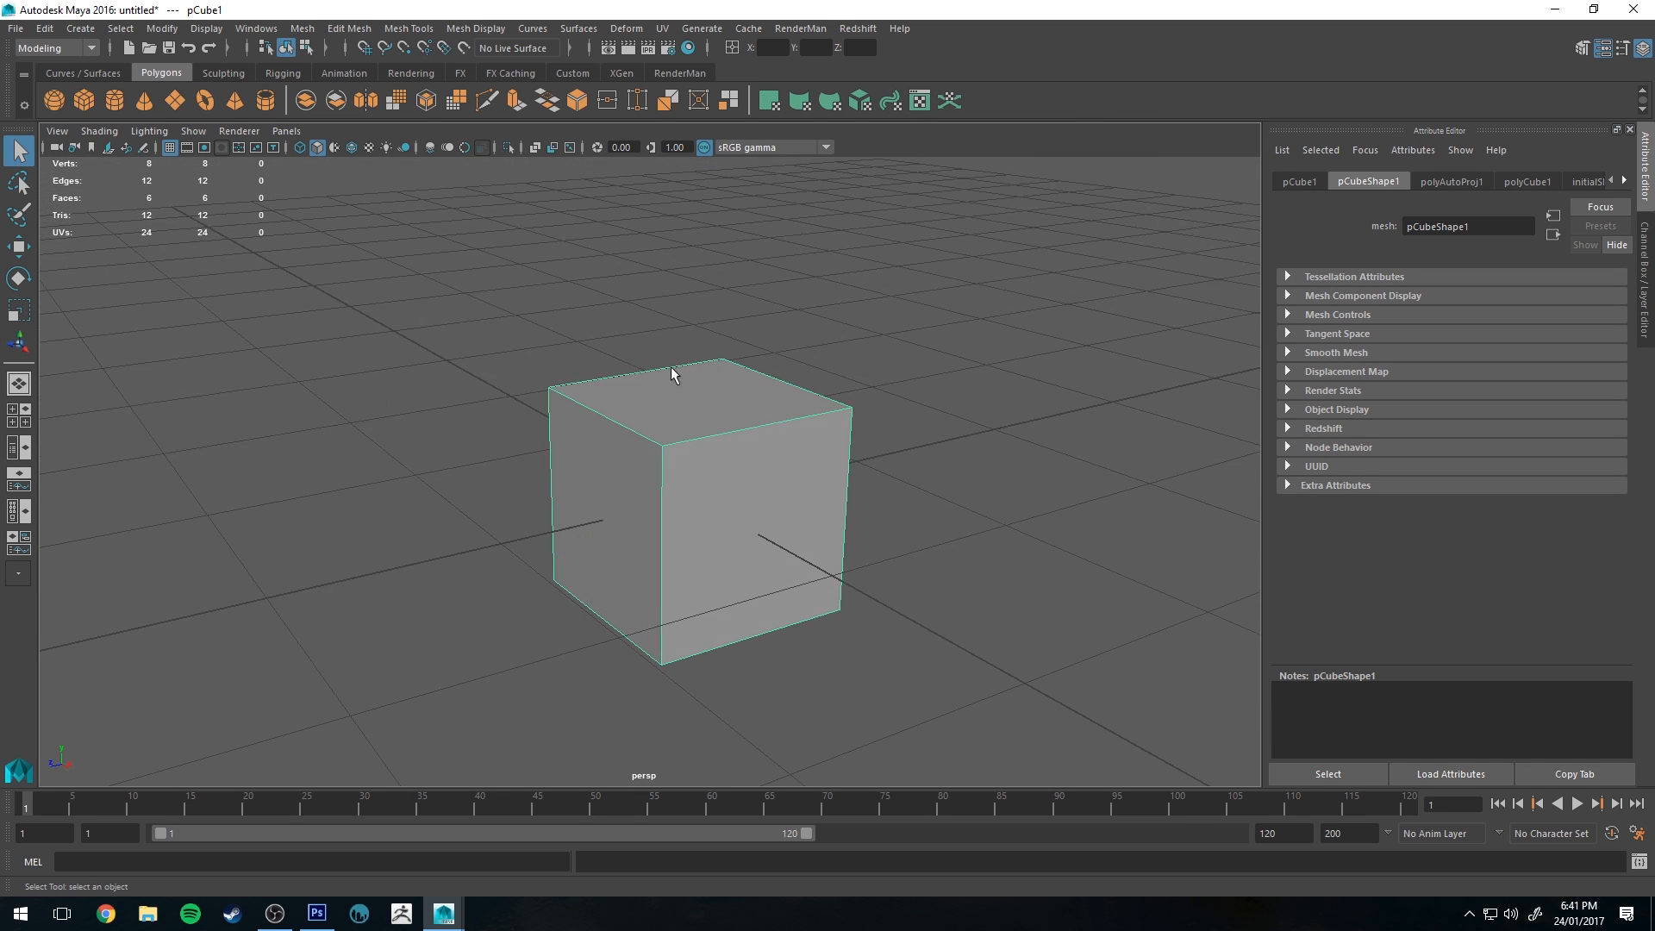
{"action": "mouse_move", "coordinate": [890, 429]}
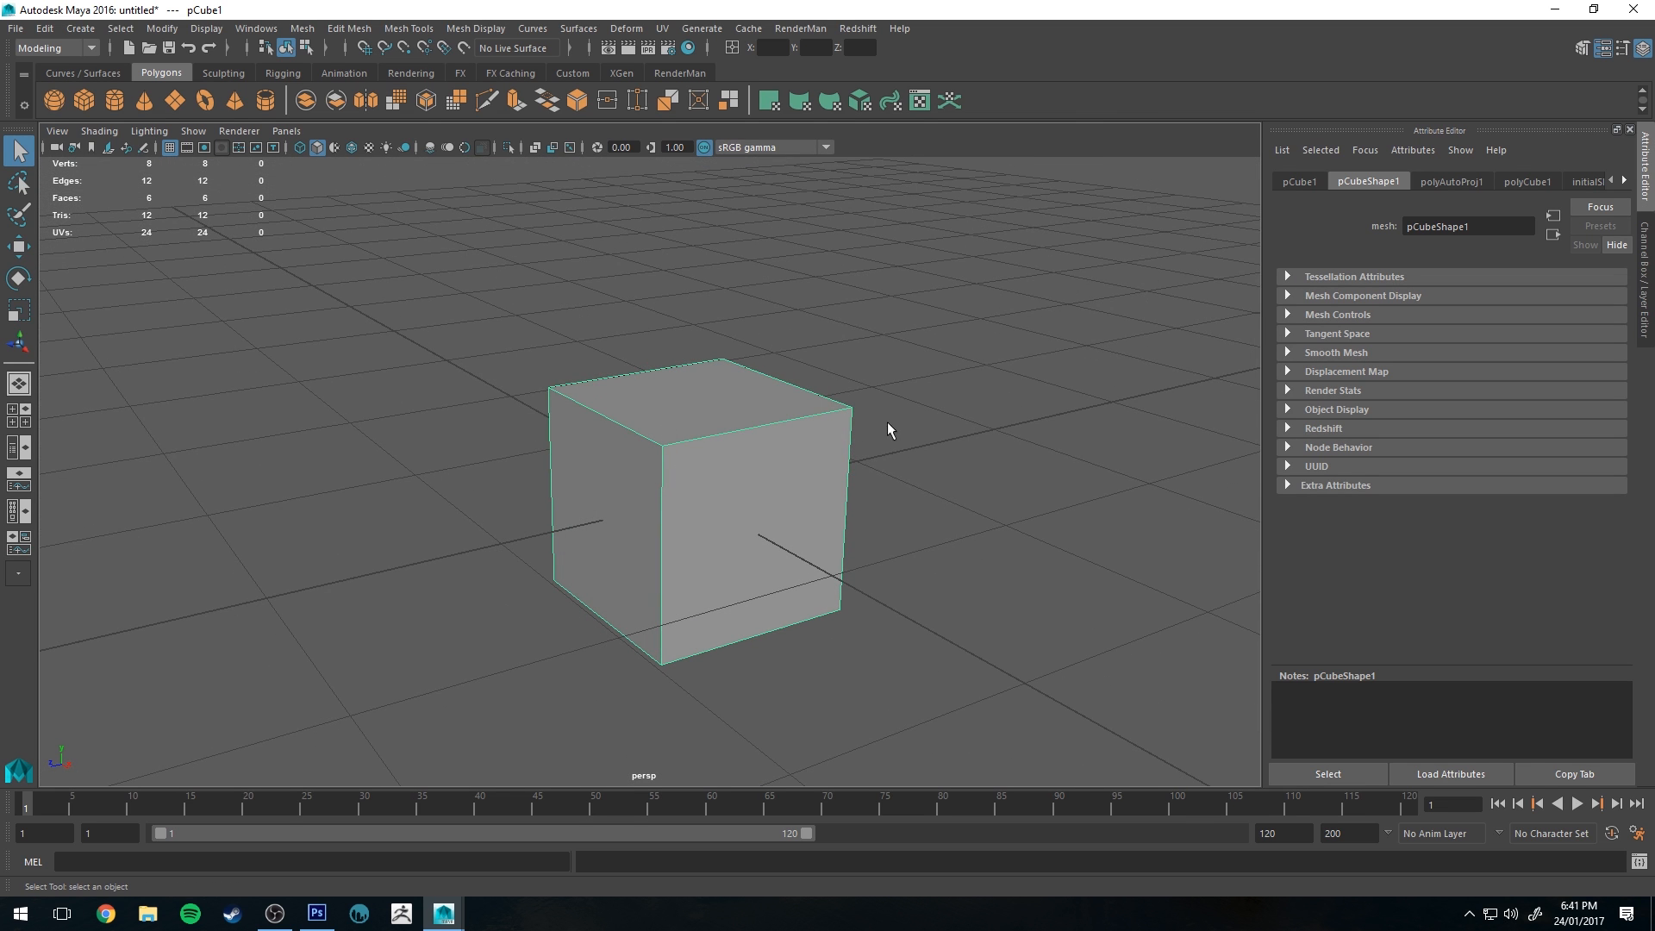
{"action": "mouse_move", "coordinate": [742, 436]}
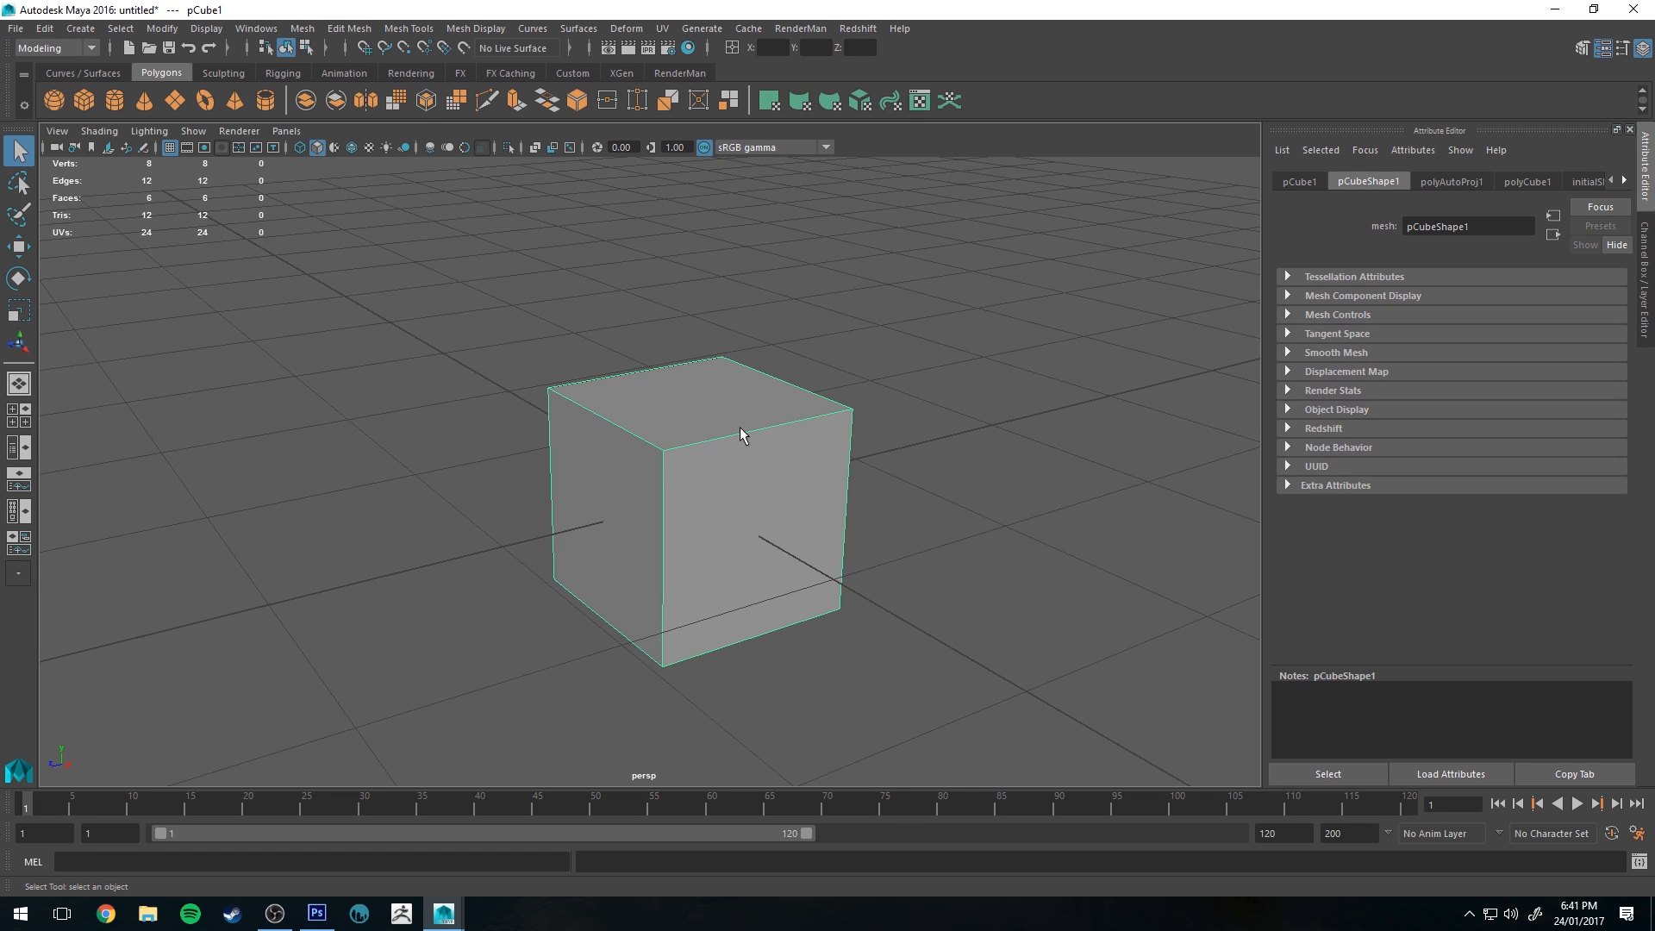
{"action": "mouse_move", "coordinate": [645, 409]}
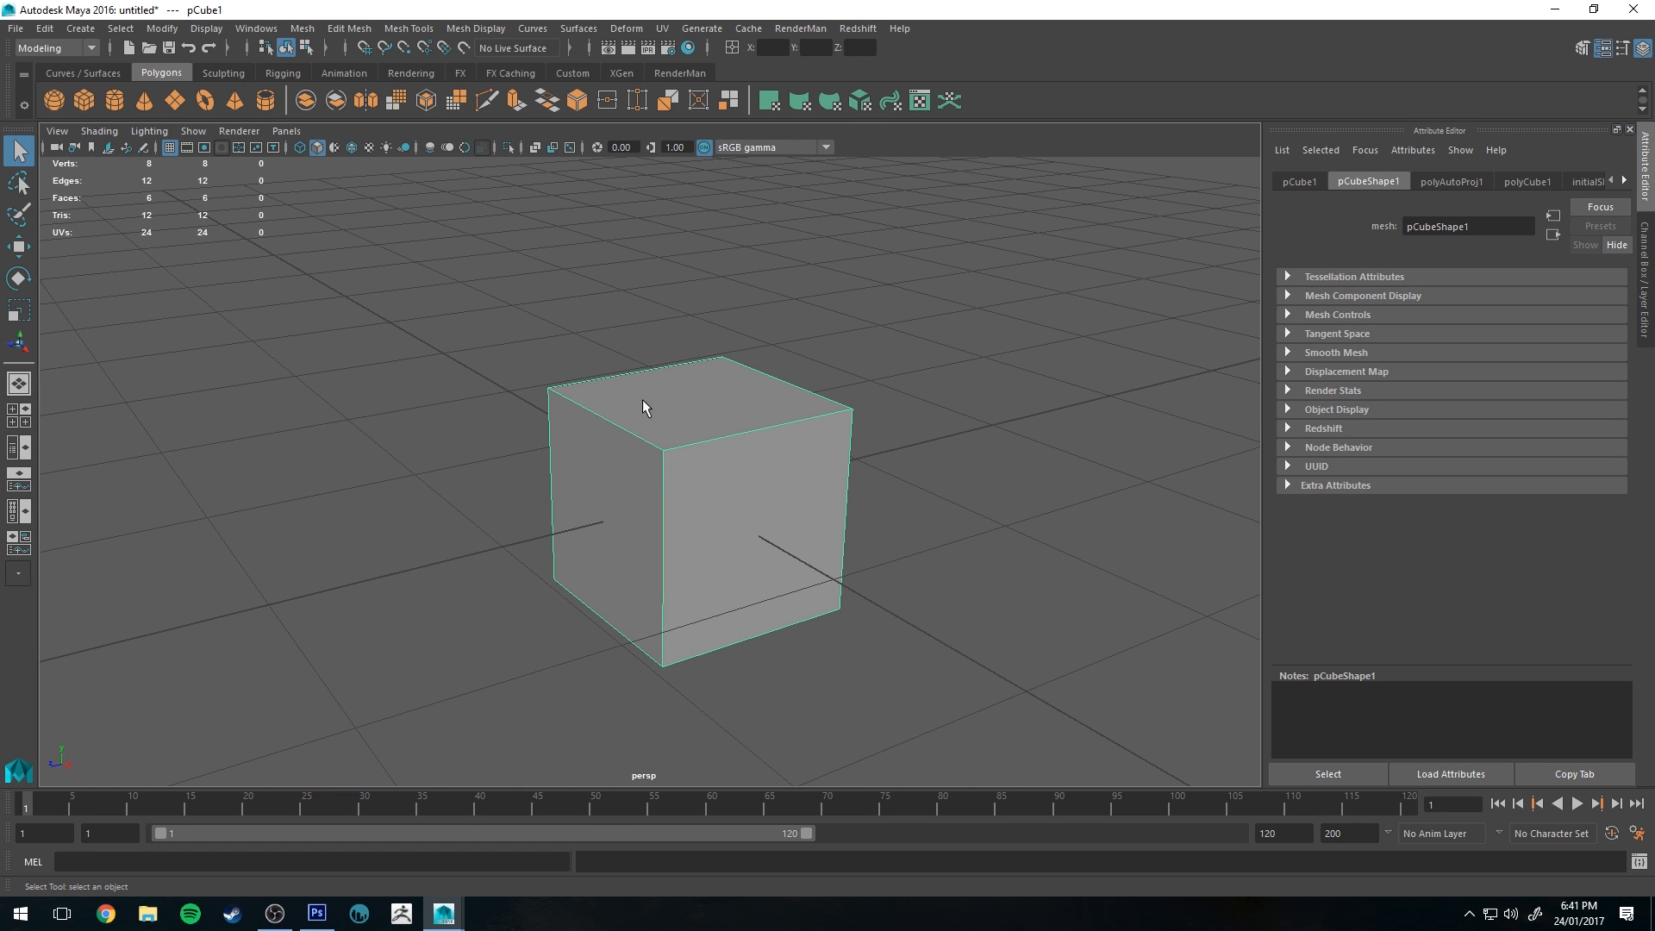
{"action": "mouse_move", "coordinate": [636, 402]}
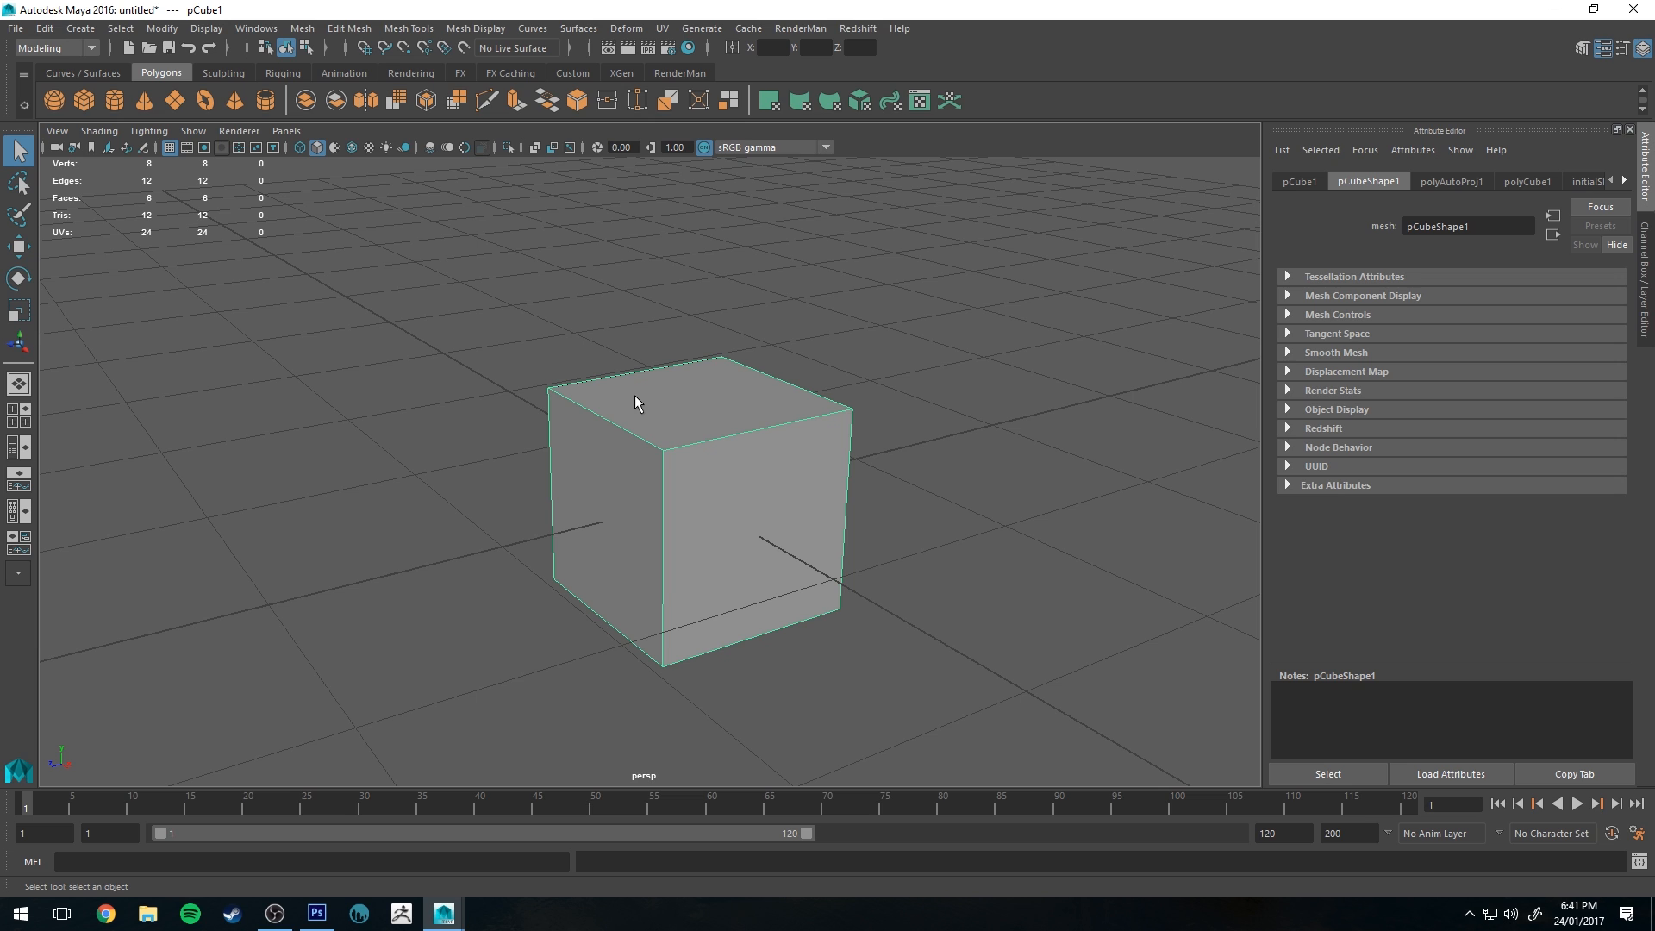
{"action": "mouse_move", "coordinate": [589, 324]}
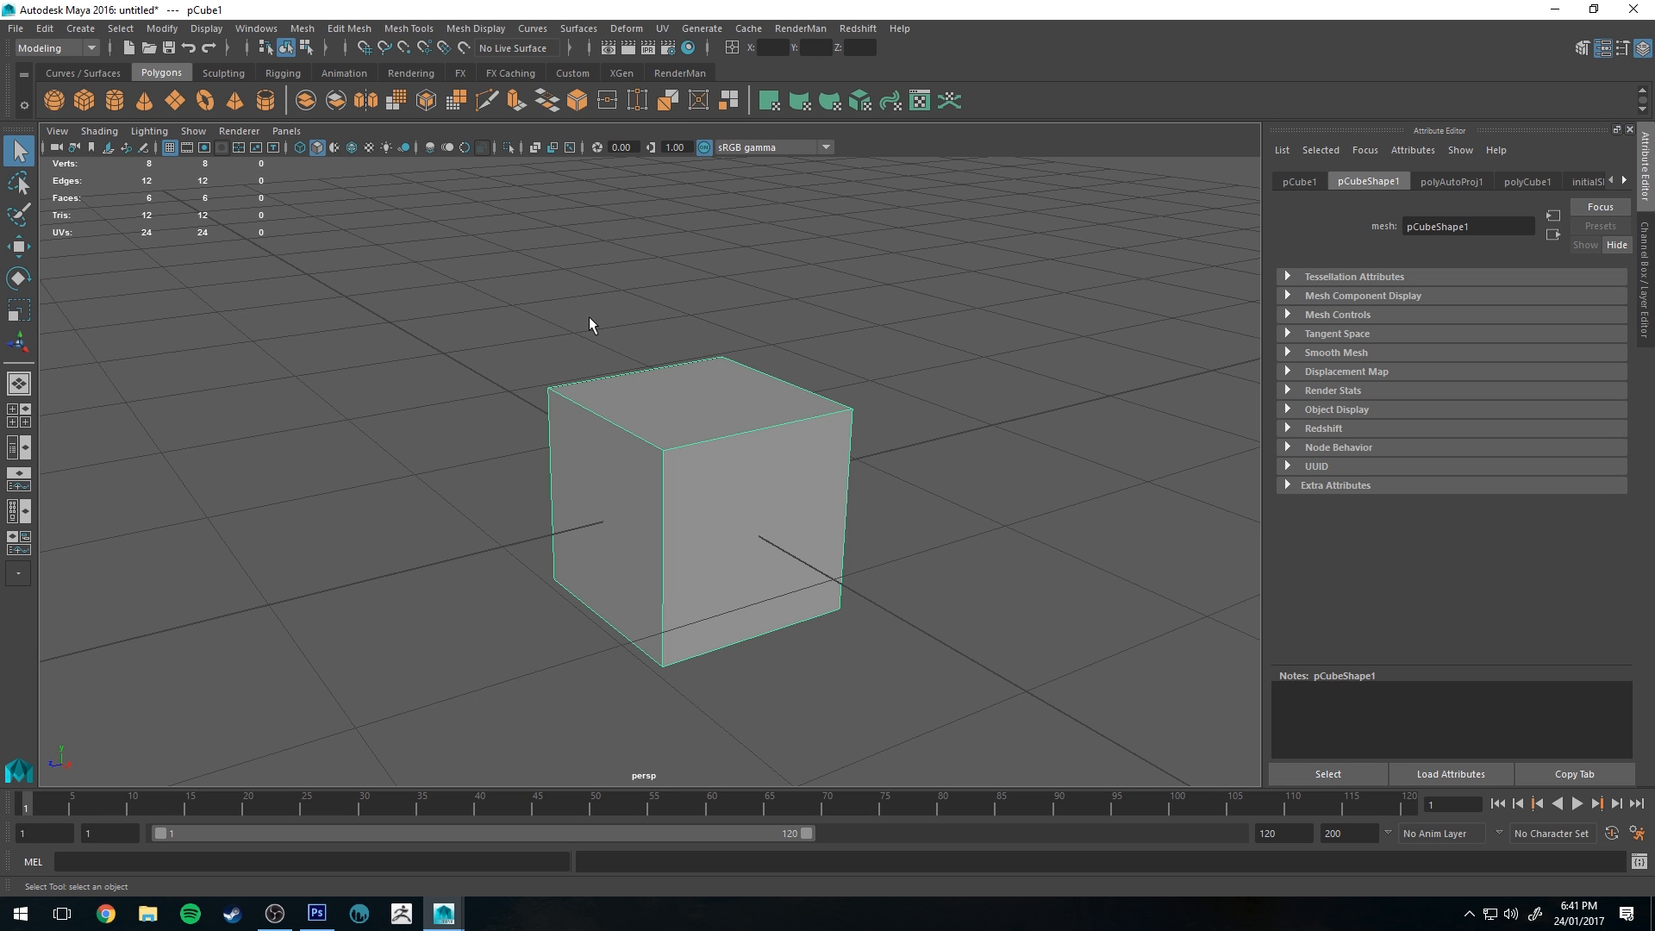
{"action": "left_click", "coordinate": [680, 72]}
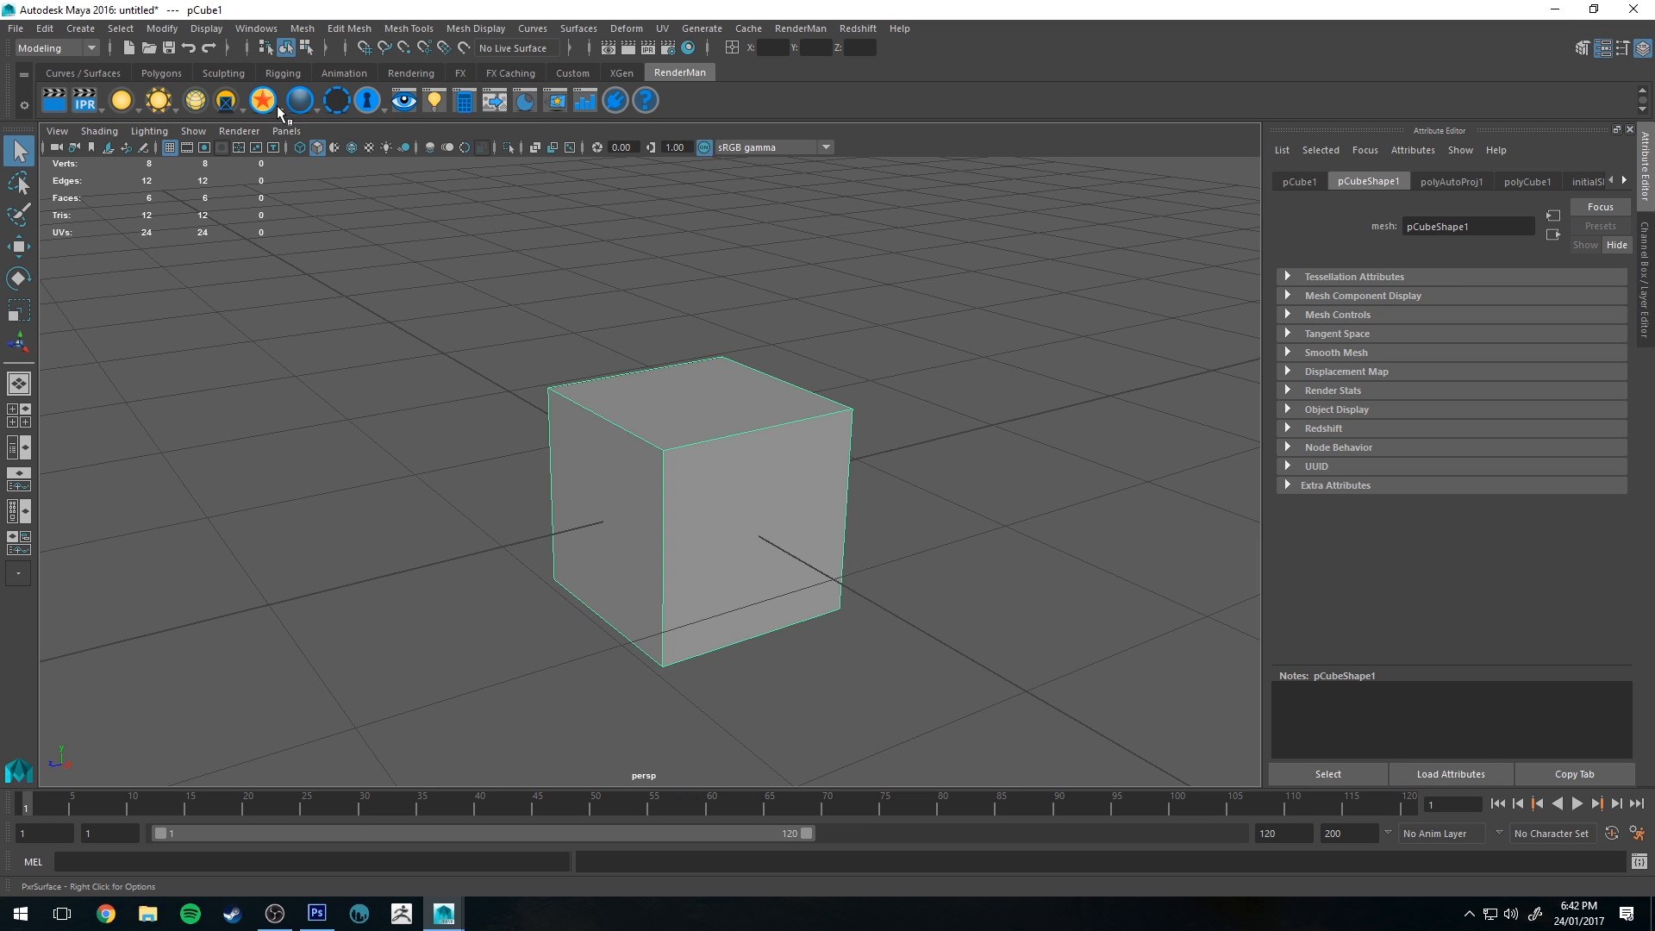
- Create and assign a PxrSurface material to the selected cube from the RenderMan shelf
{"action": "left_click", "coordinate": [262, 99]}
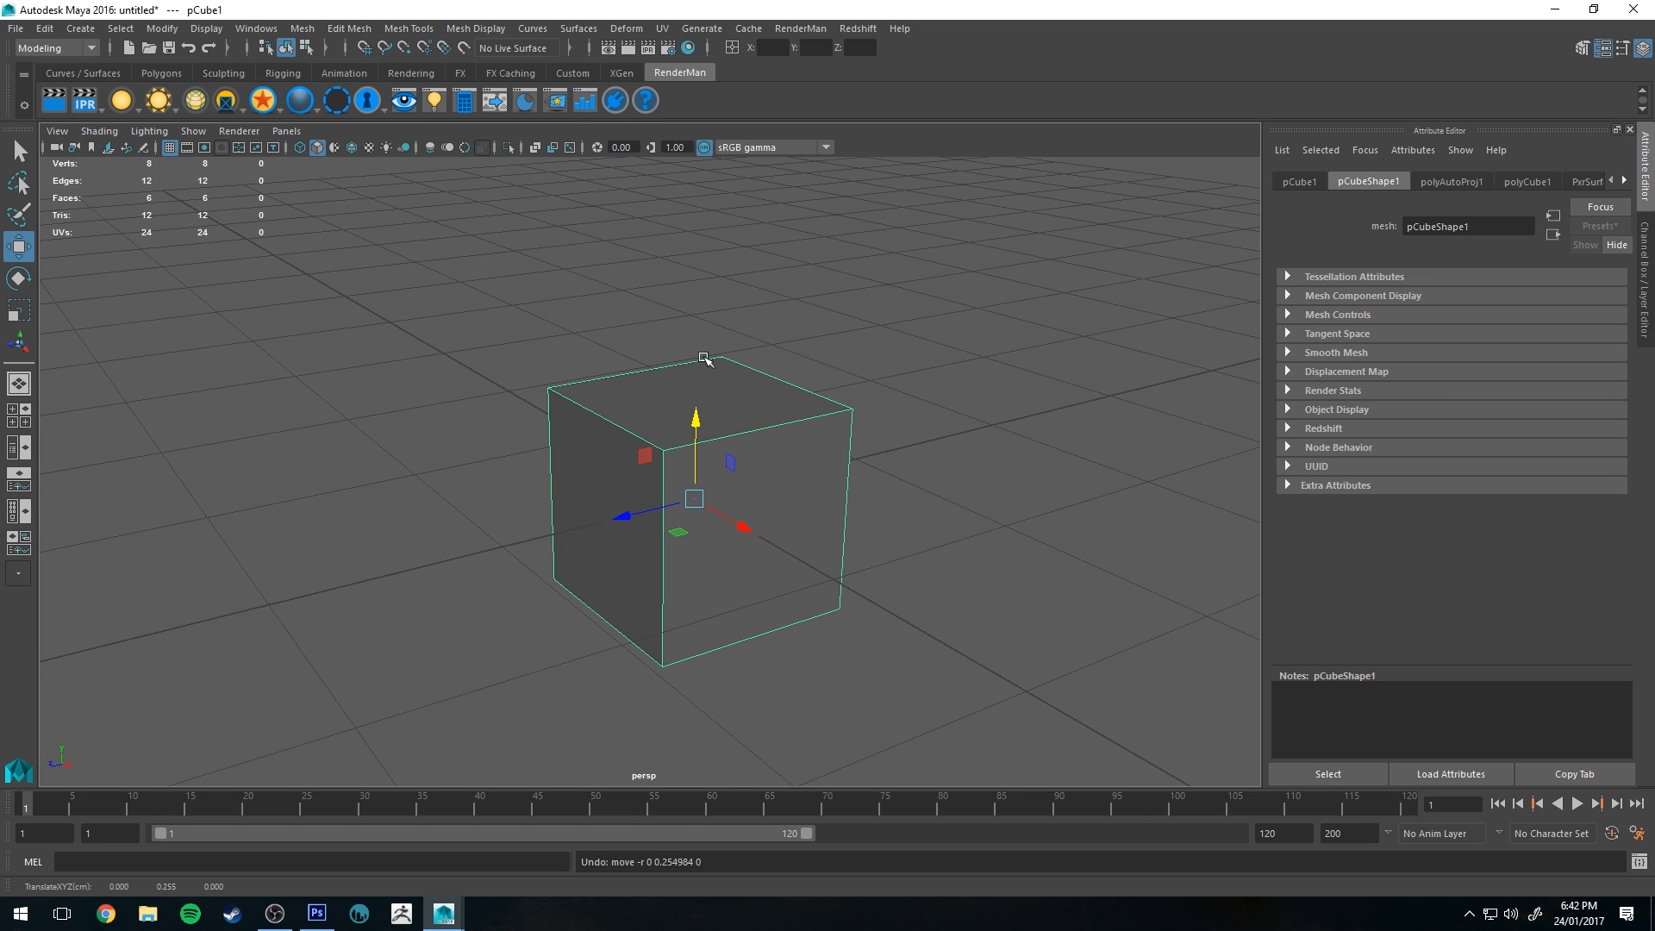
{"action": "mouse_move", "coordinate": [648, 365]}
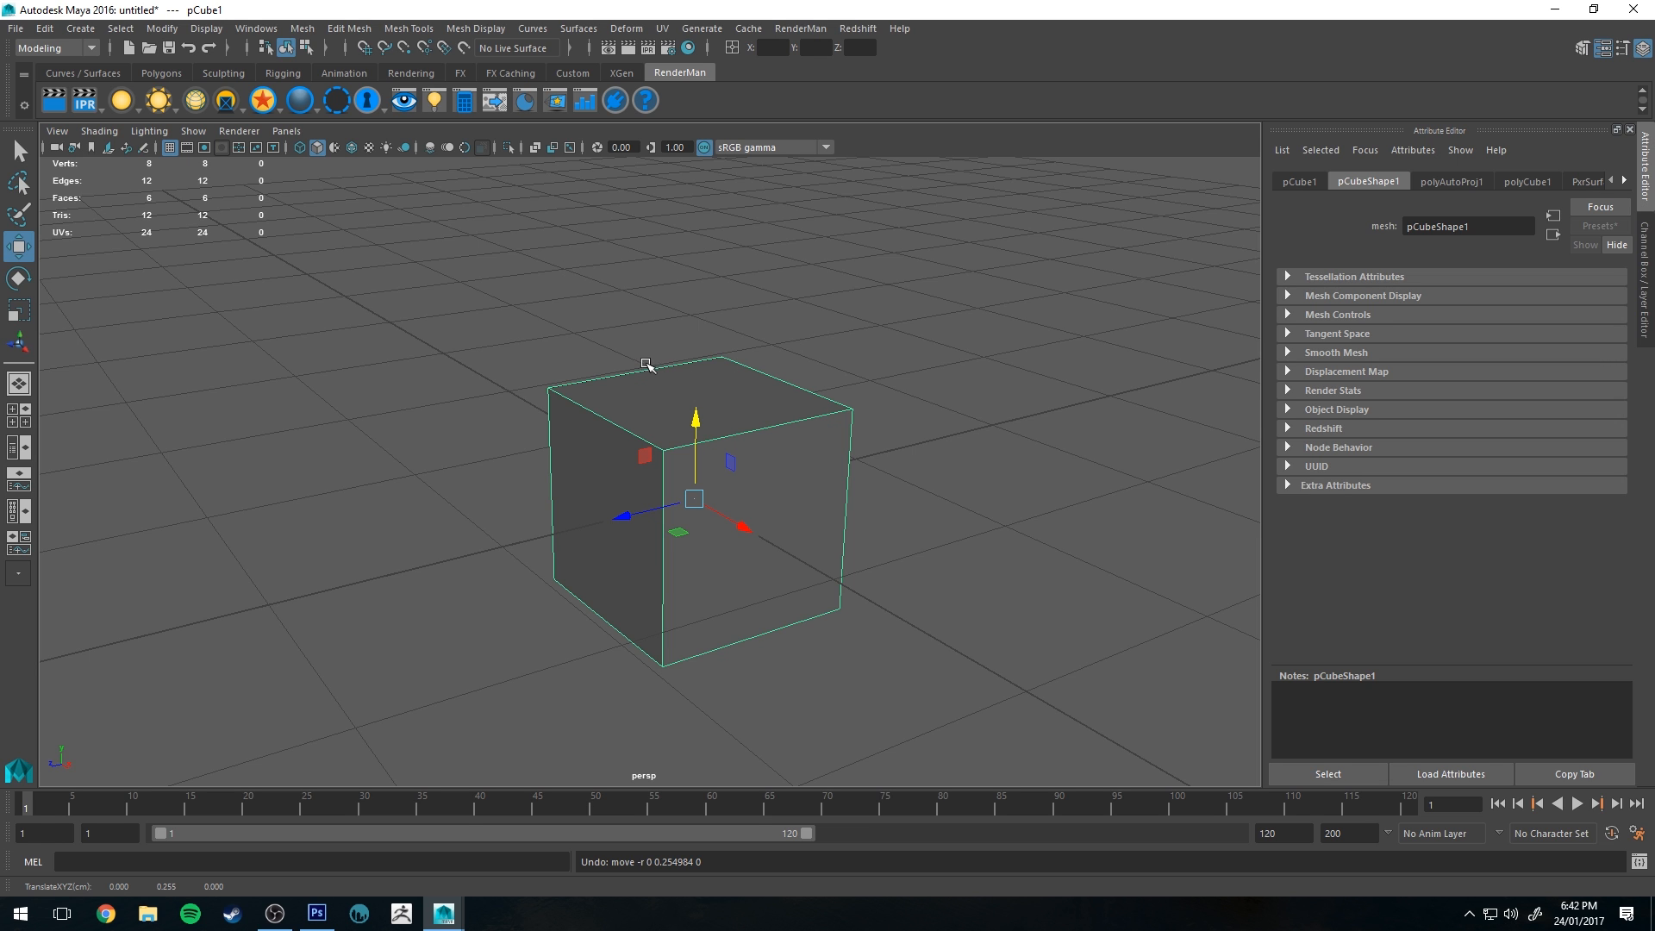
{"action": "mouse_move", "coordinate": [671, 172]}
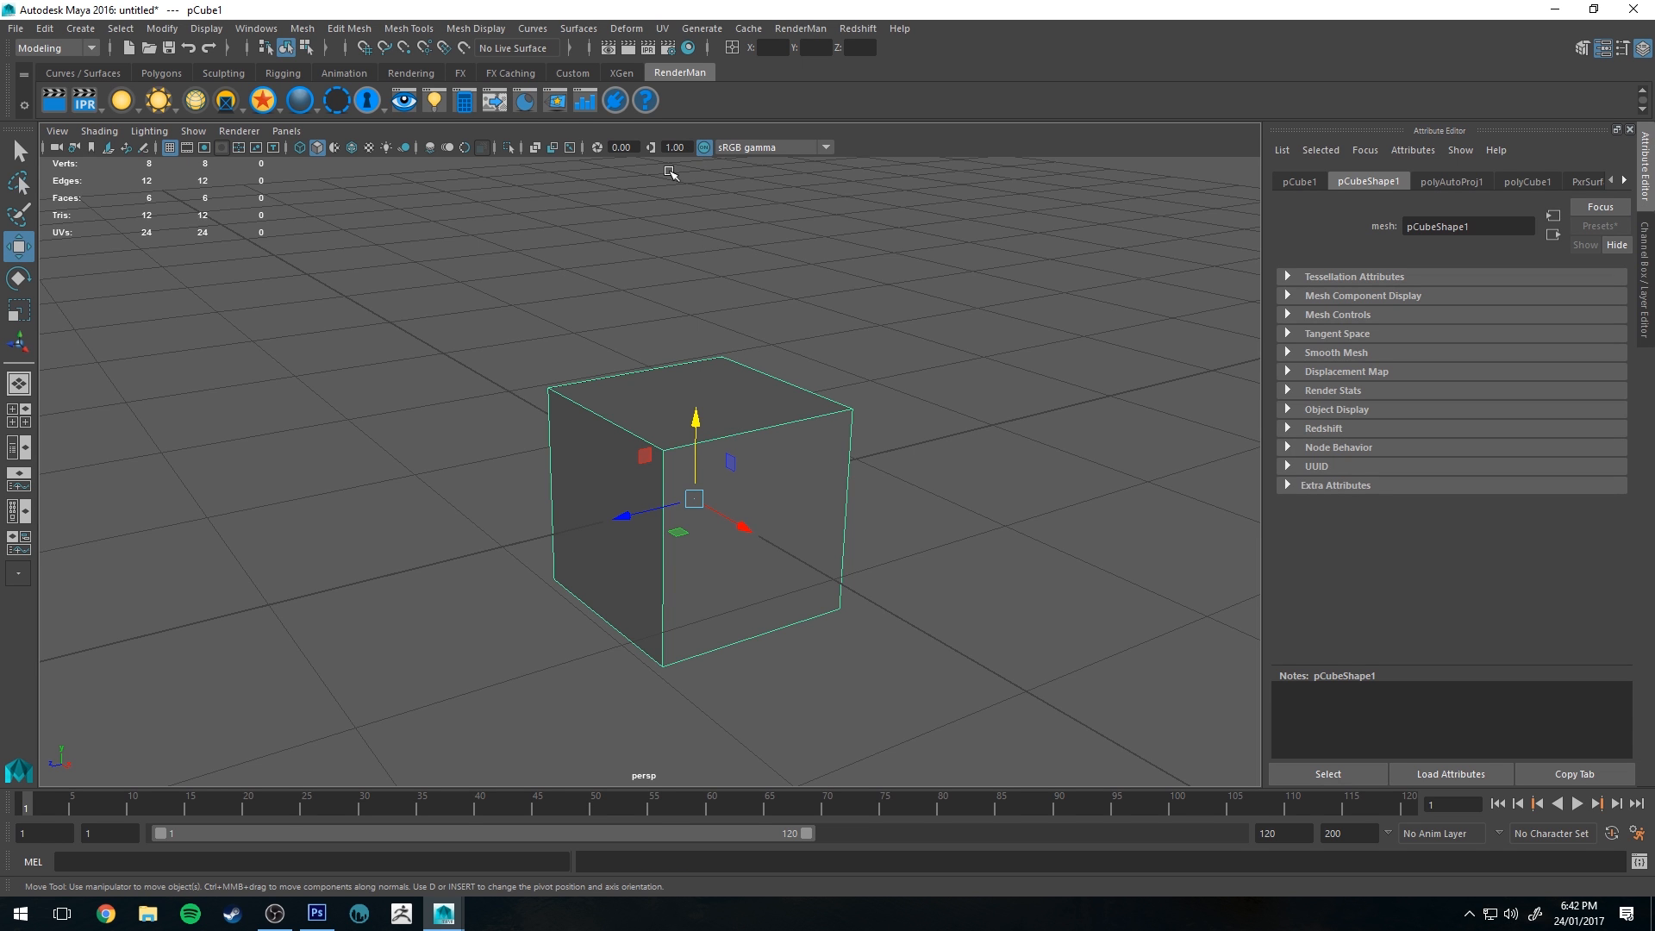
{"action": "mouse_move", "coordinate": [786, 404]}
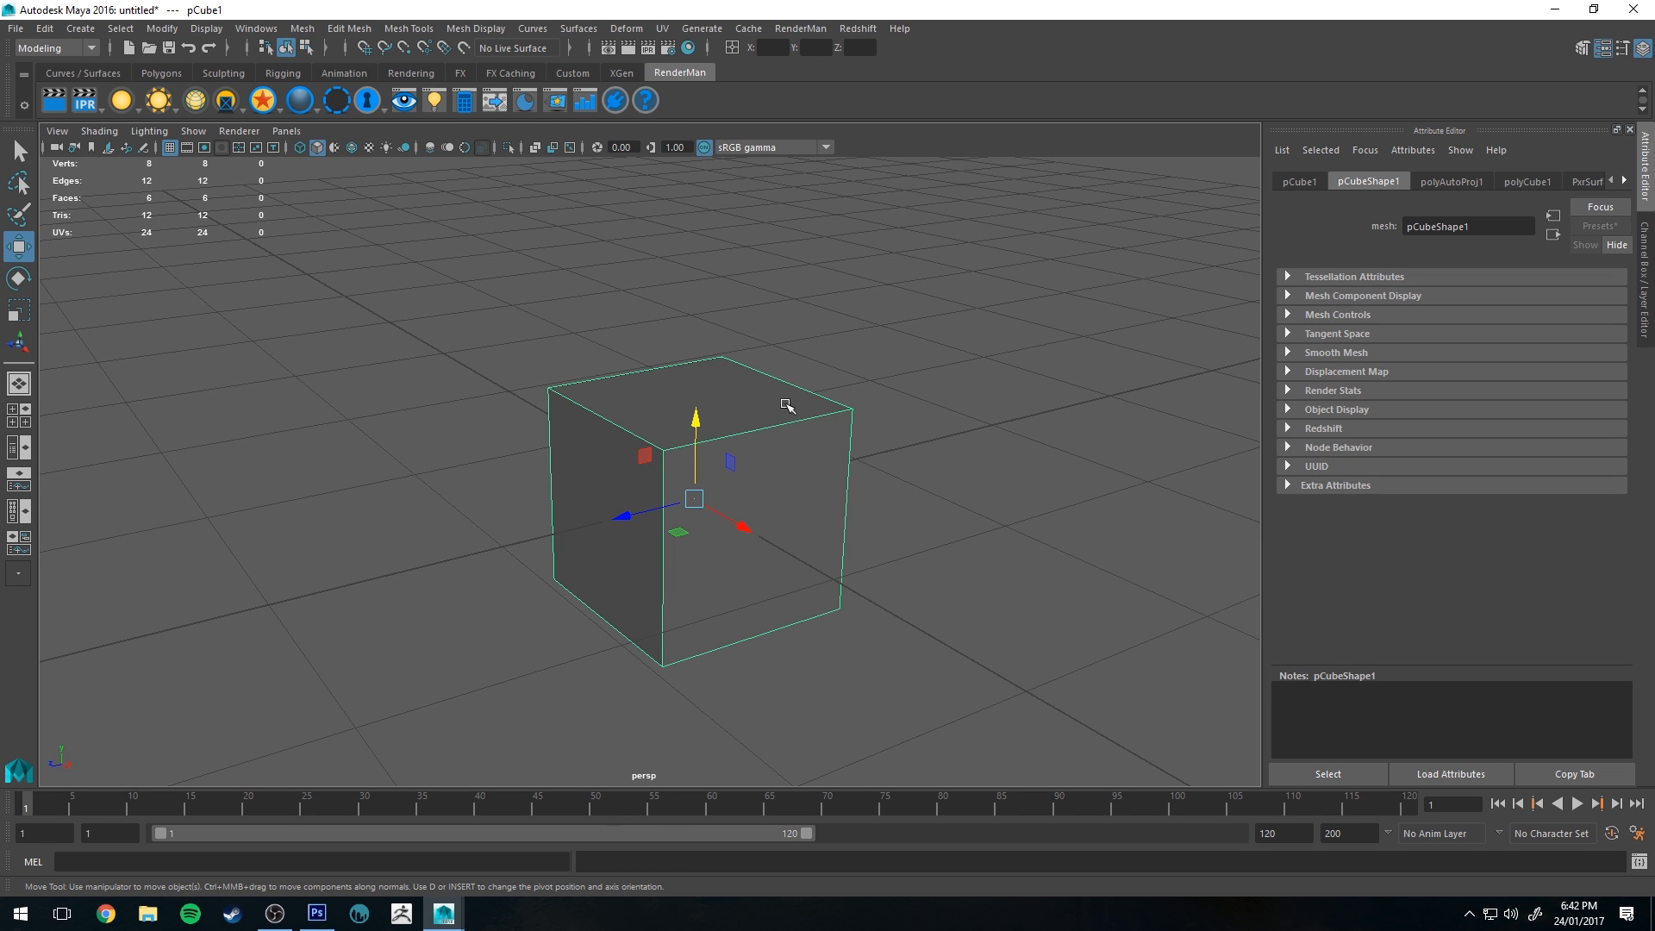
{"action": "mouse_move", "coordinate": [687, 47]}
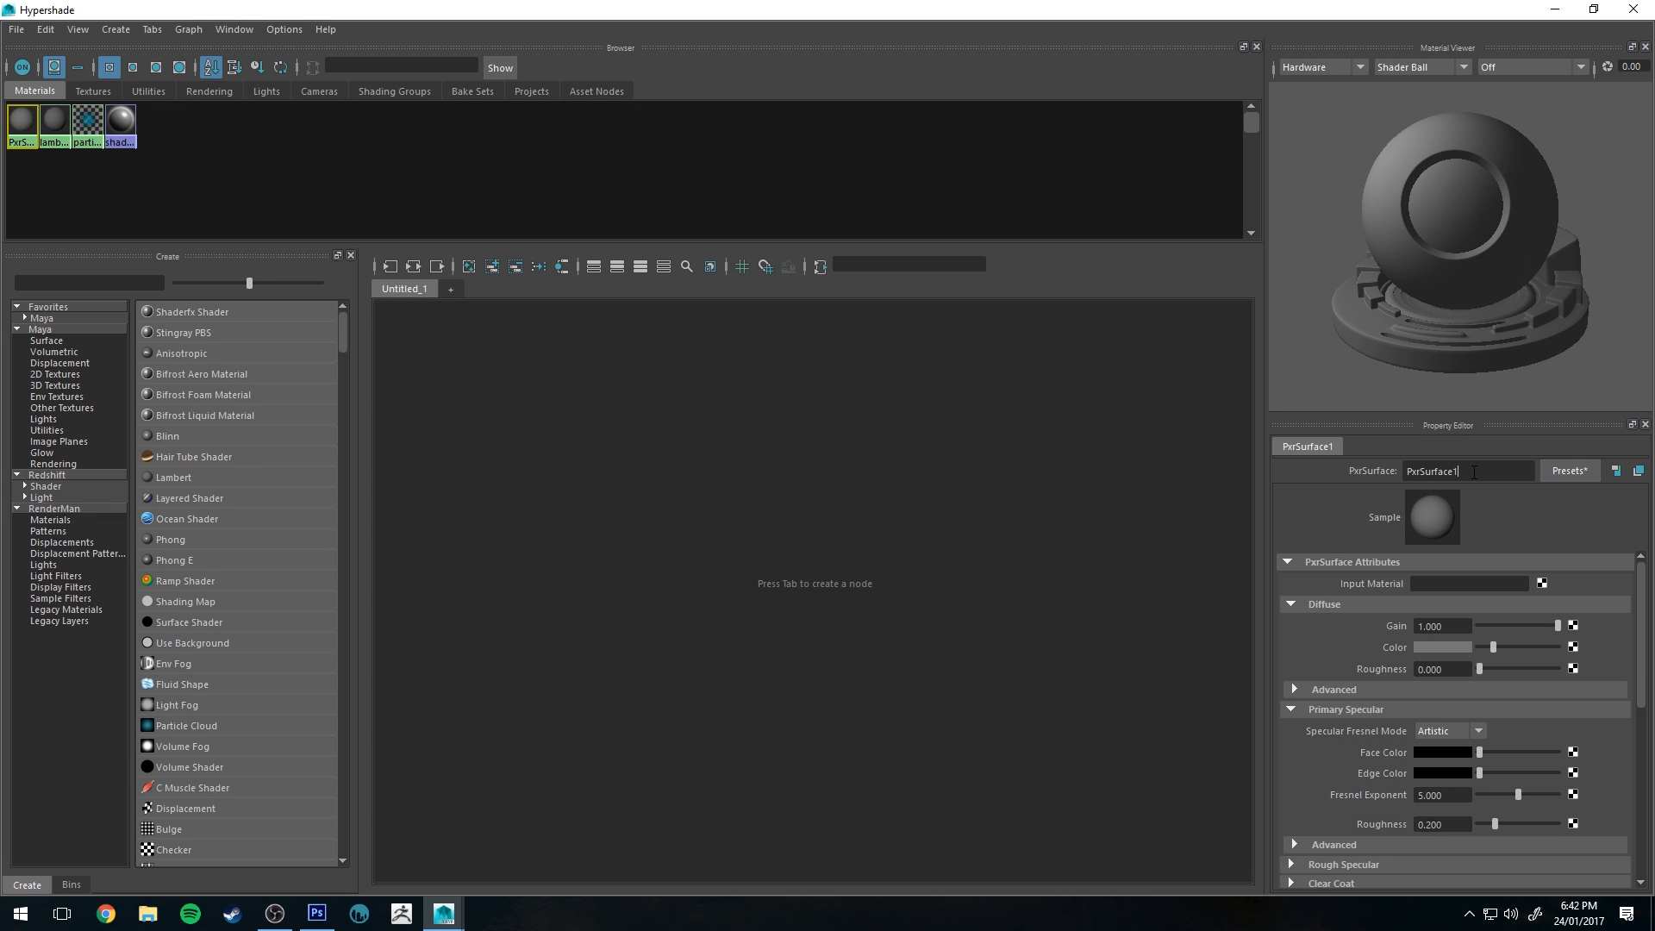
- Find the PxrCube material in Hypershade and map a texture onto its Diffuse Color
{"action": "type", "text": "PxrCube"}
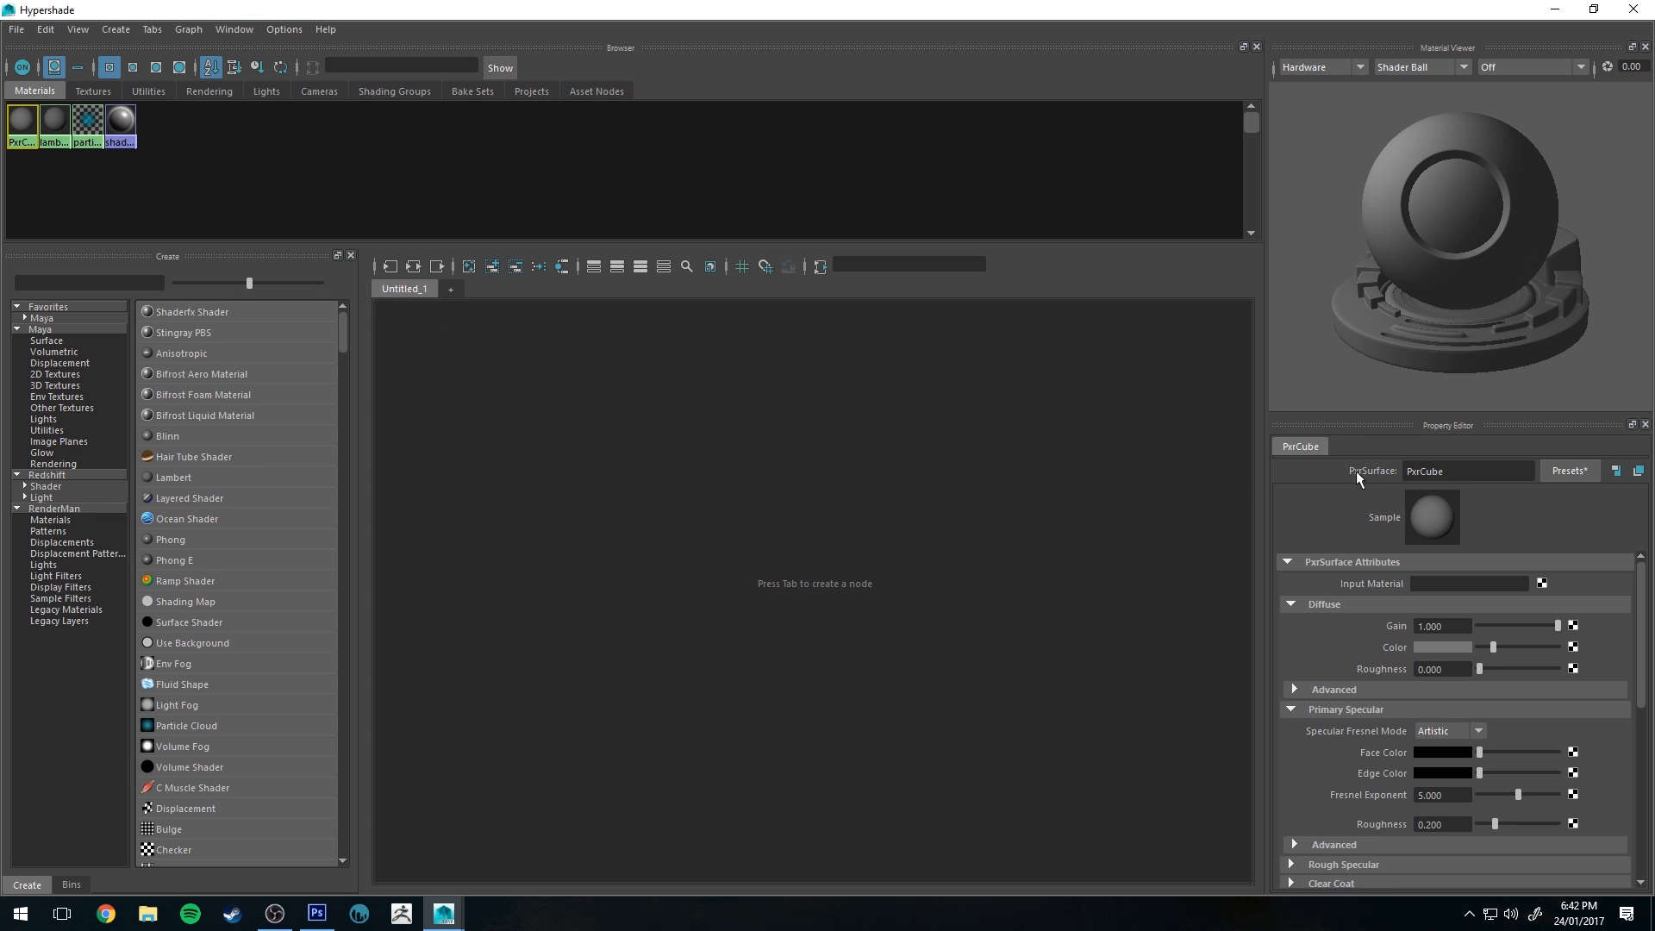
{"action": "mouse_move", "coordinate": [1372, 573]}
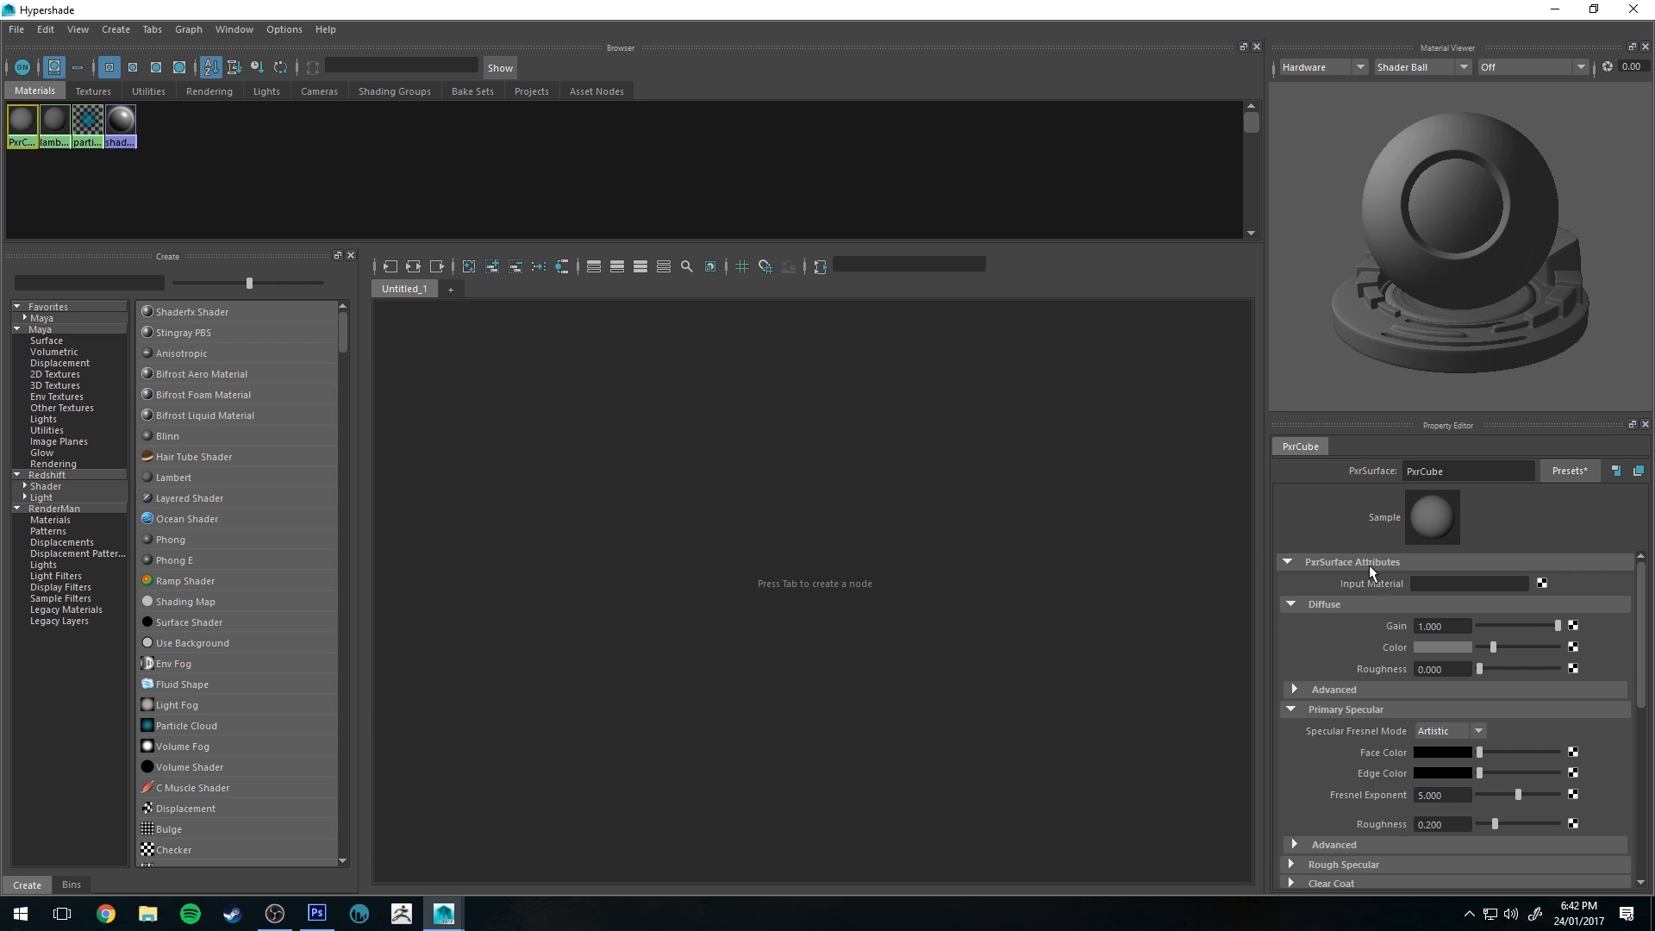
{"action": "mouse_move", "coordinate": [1405, 602]}
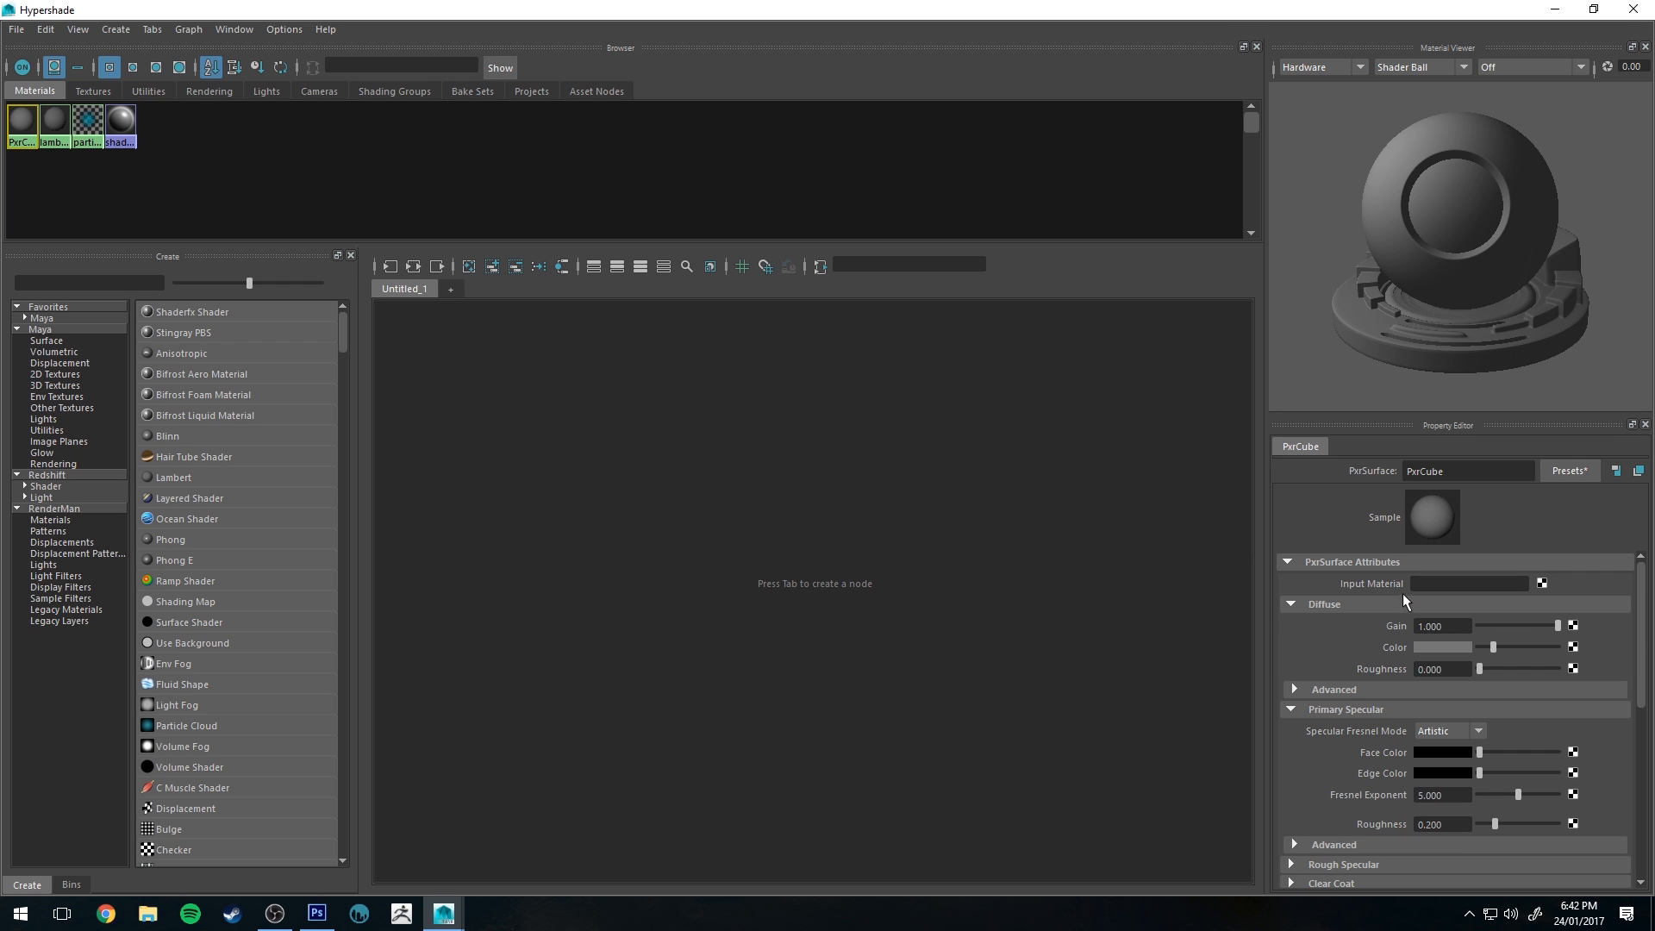
{"action": "mouse_move", "coordinate": [1508, 642]}
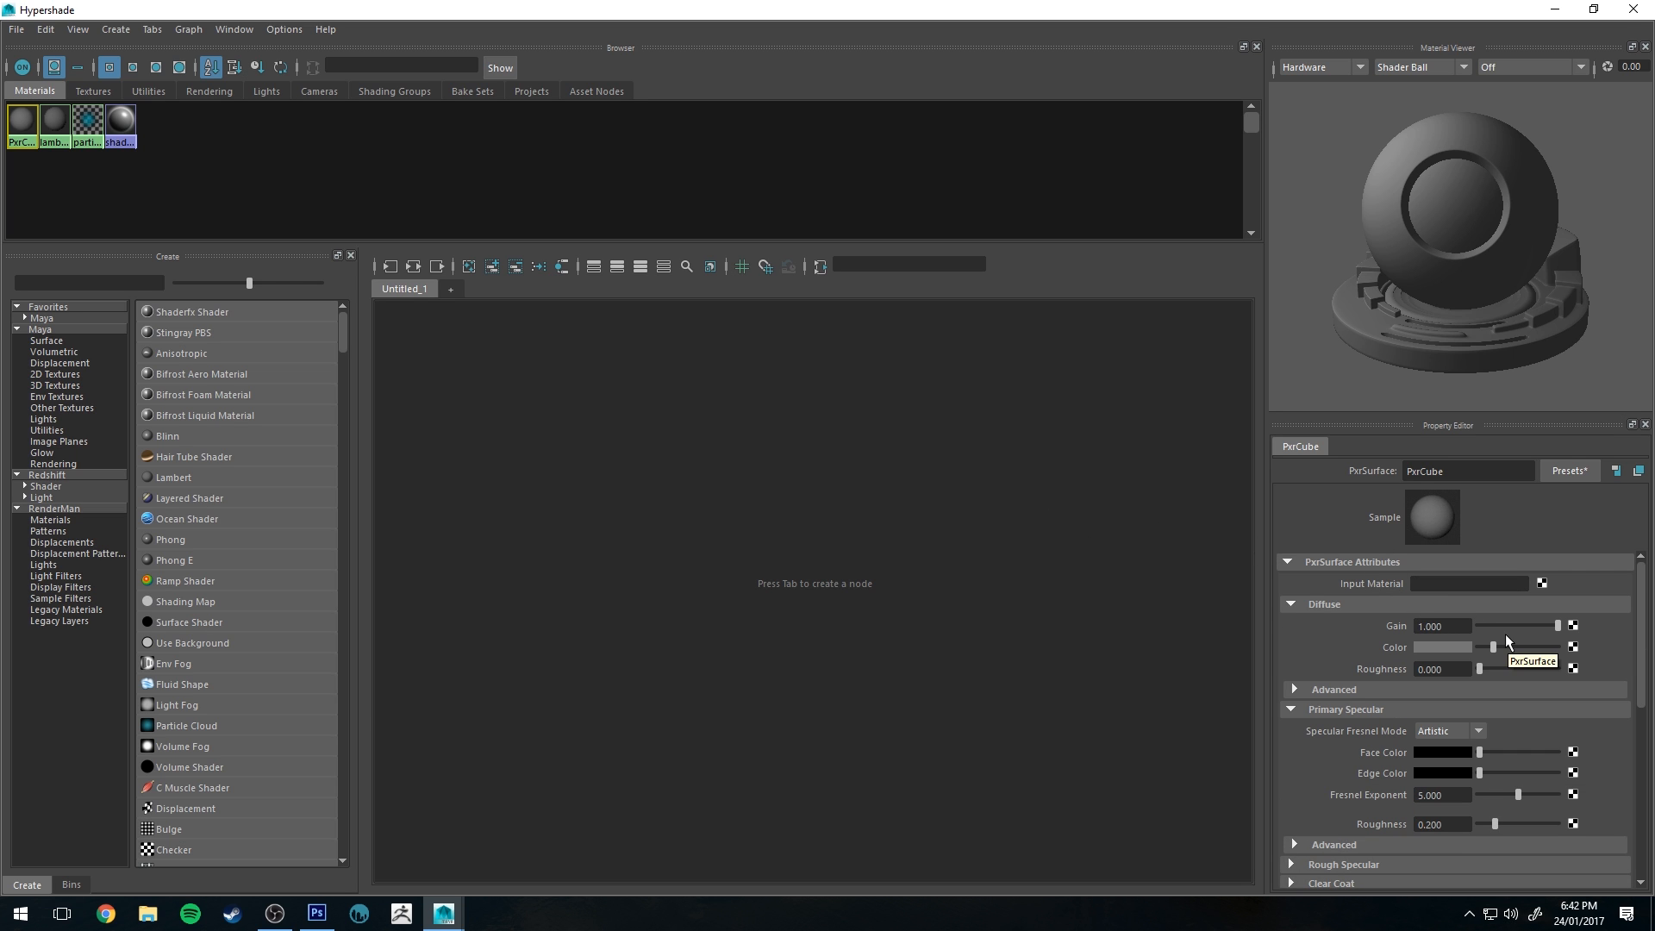
{"action": "mouse_move", "coordinate": [1552, 654]}
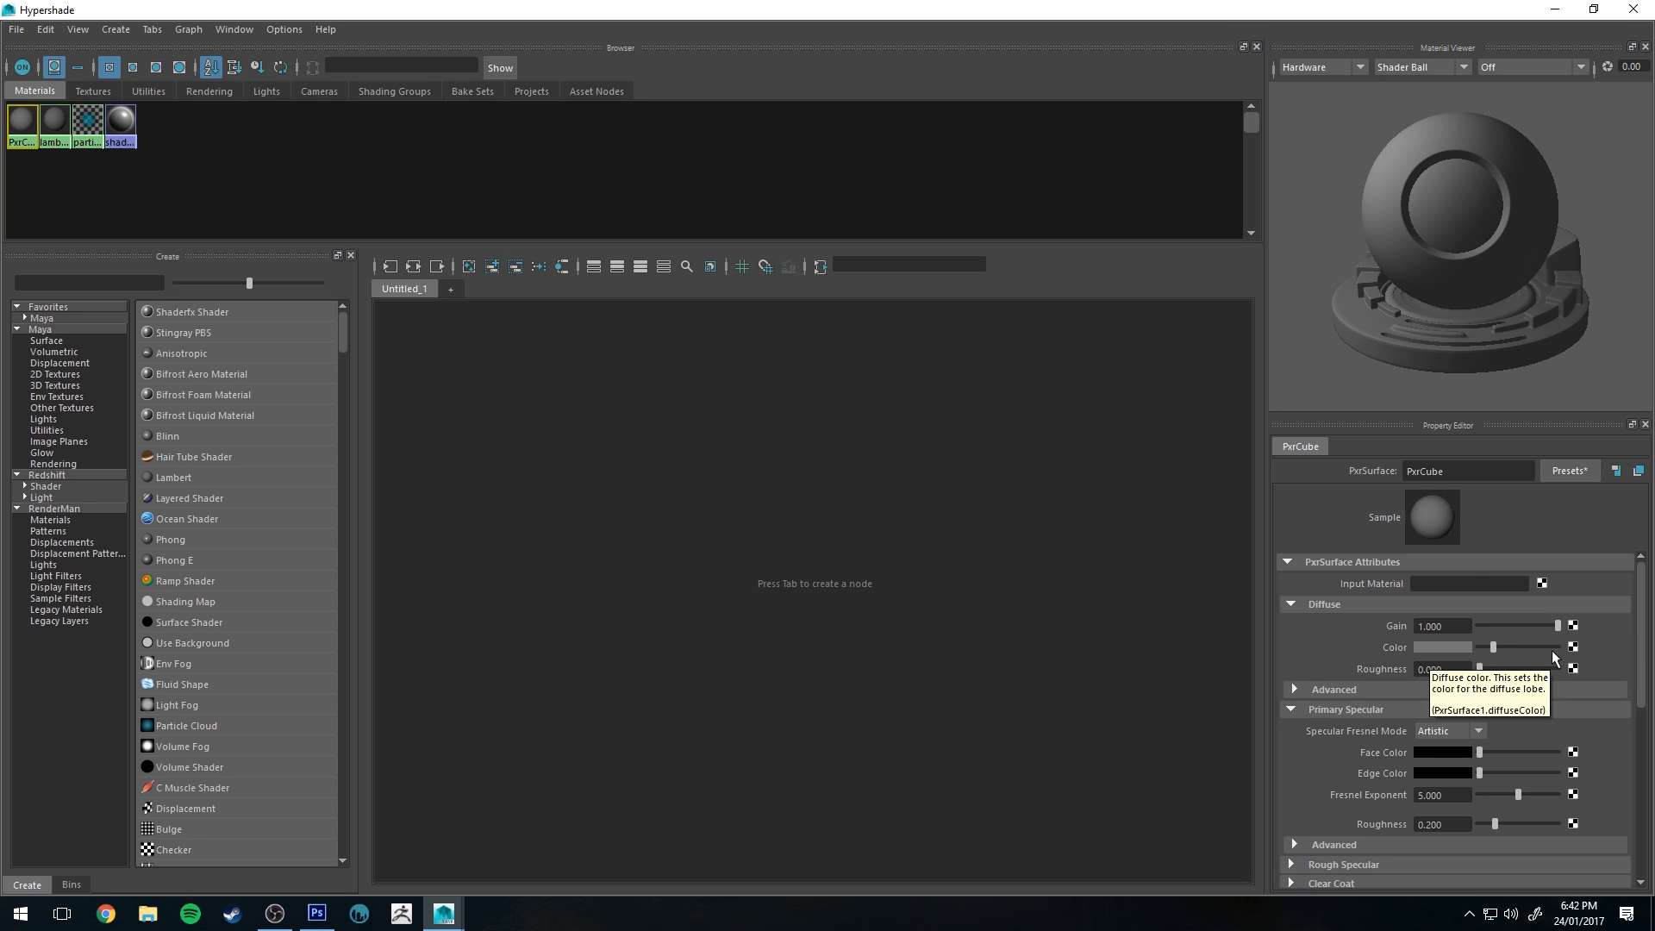
{"action": "mouse_move", "coordinate": [1495, 706]}
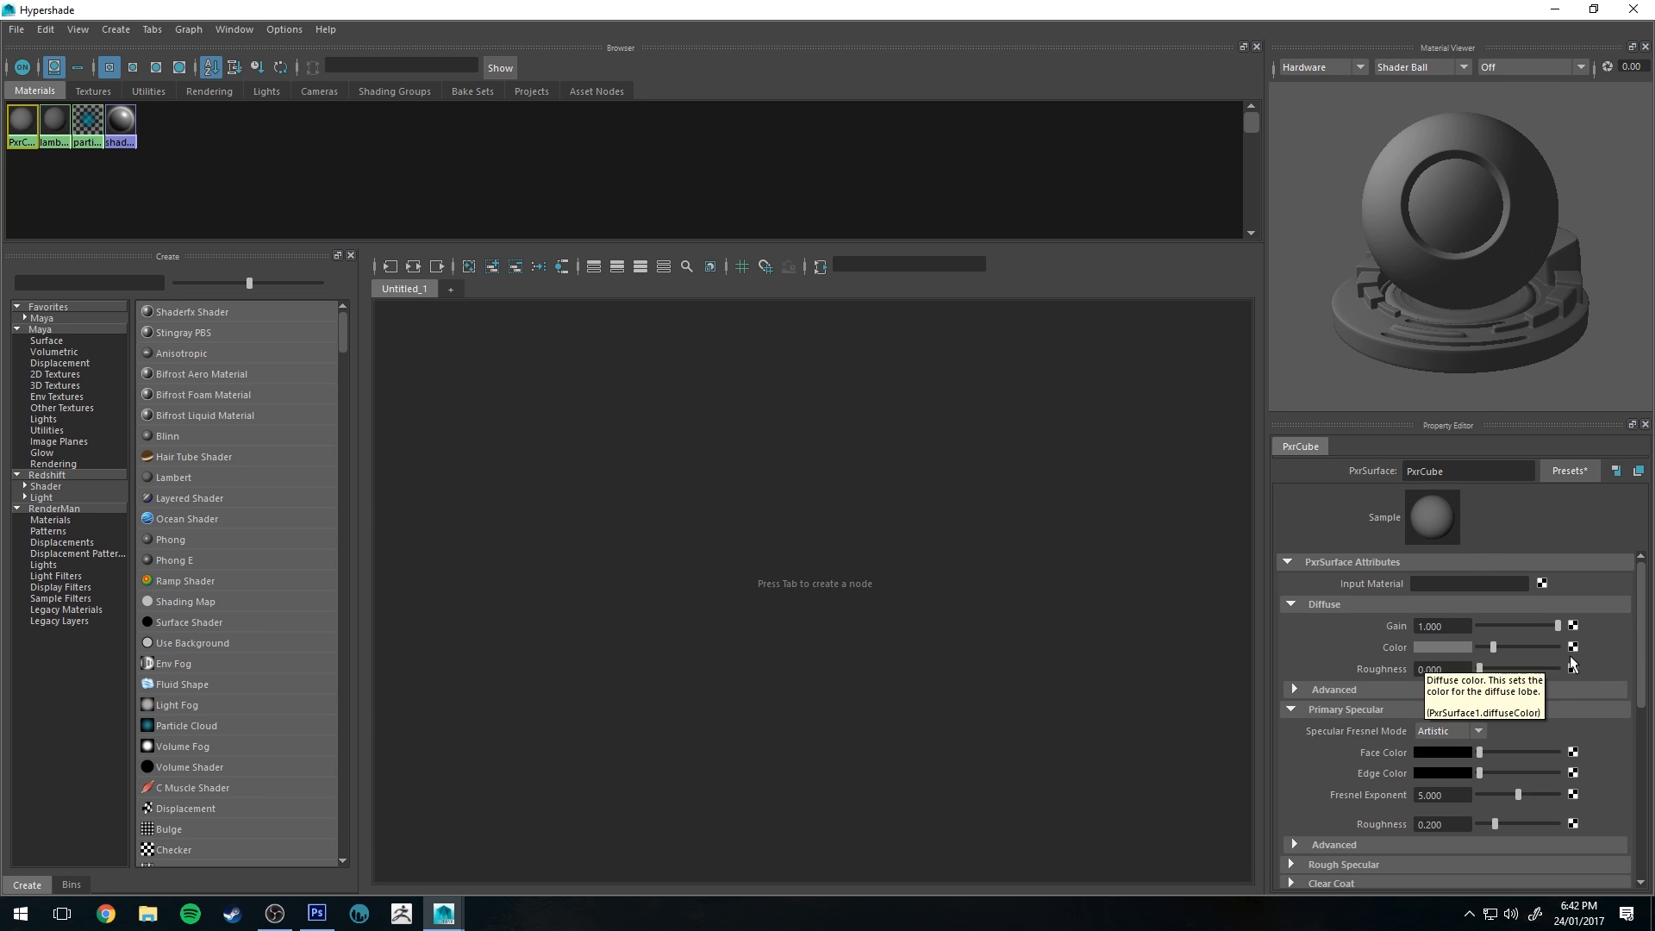
{"action": "mouse_move", "coordinate": [1343, 612]}
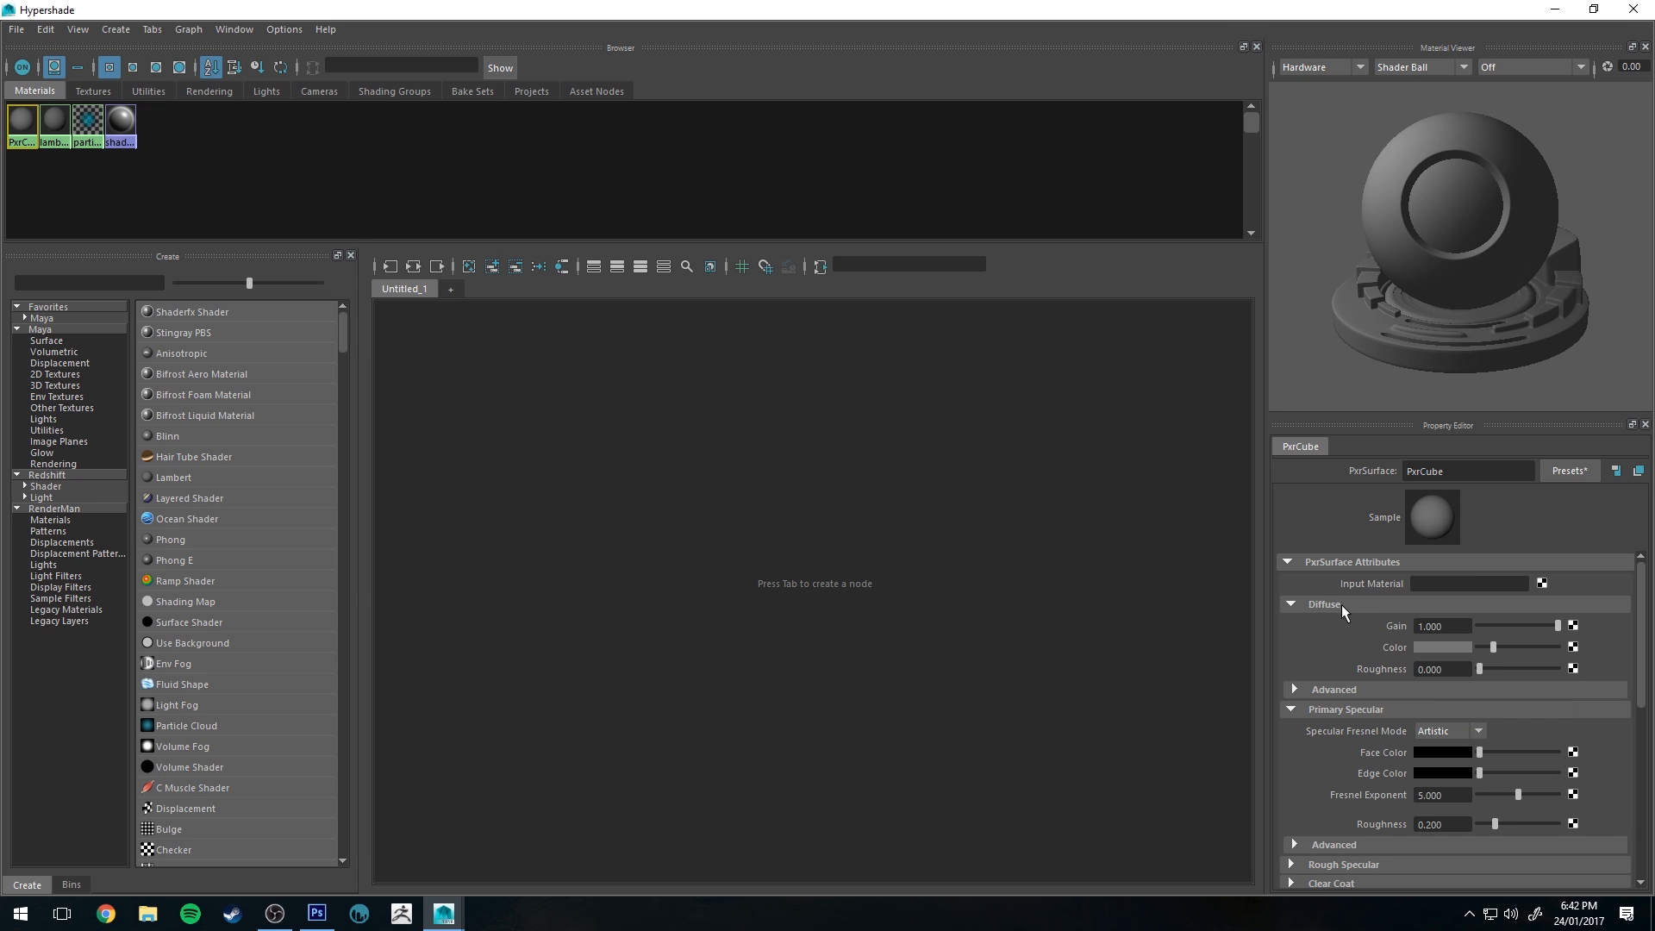
{"action": "mouse_move", "coordinate": [1447, 647]}
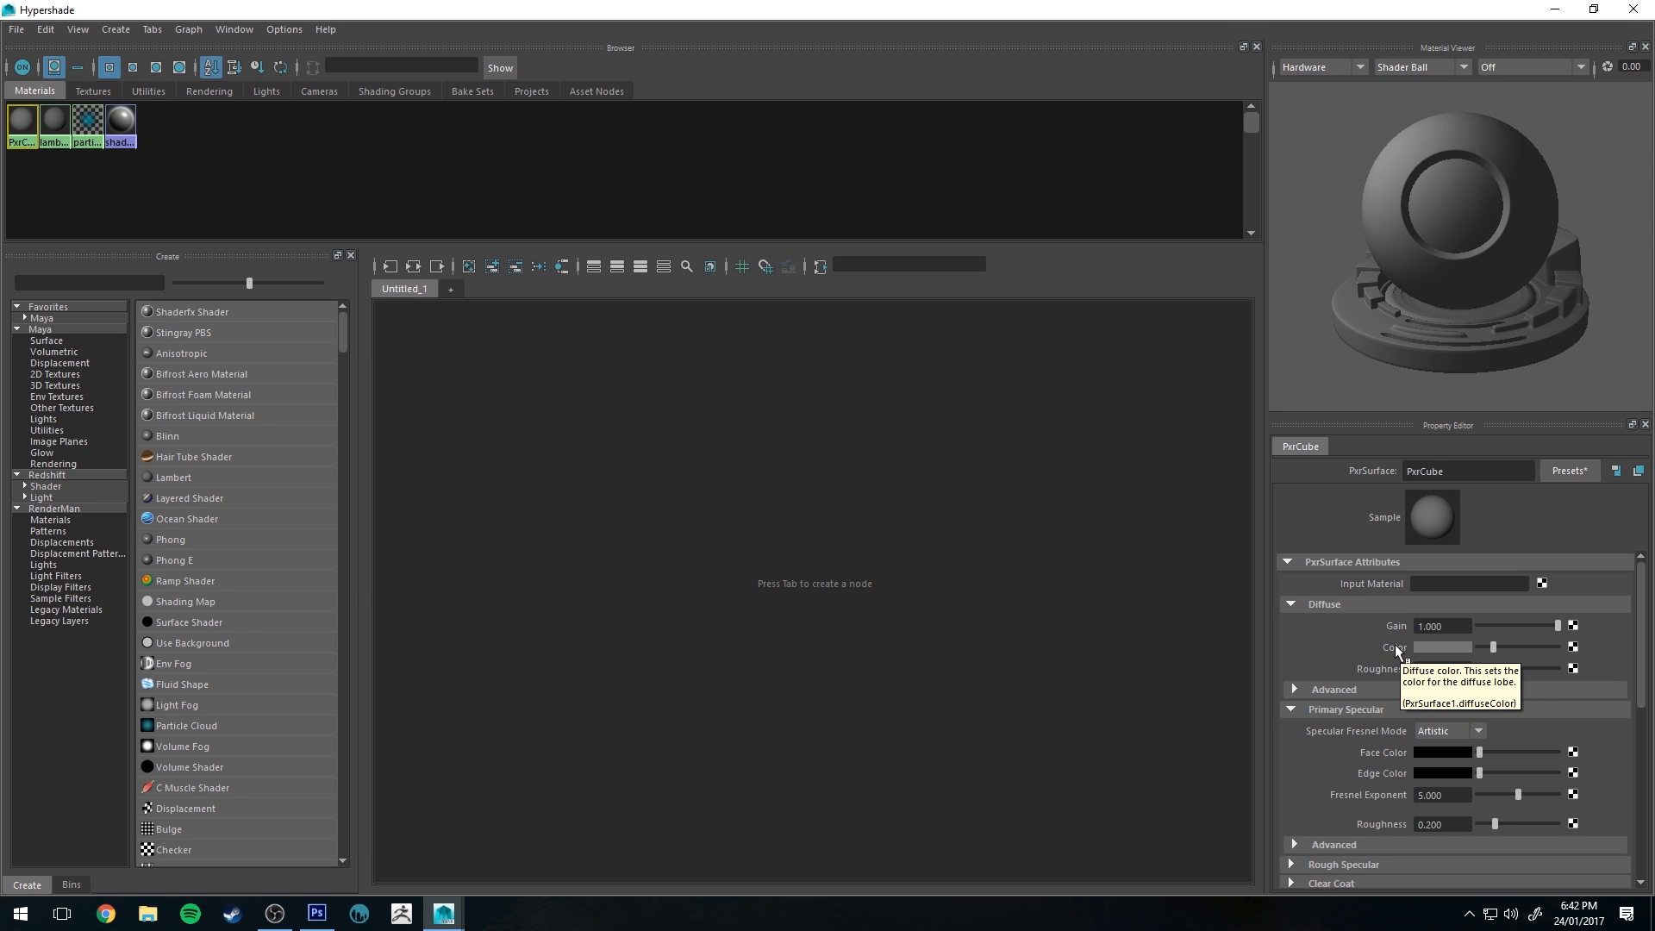
{"action": "mouse_move", "coordinate": [1574, 652]}
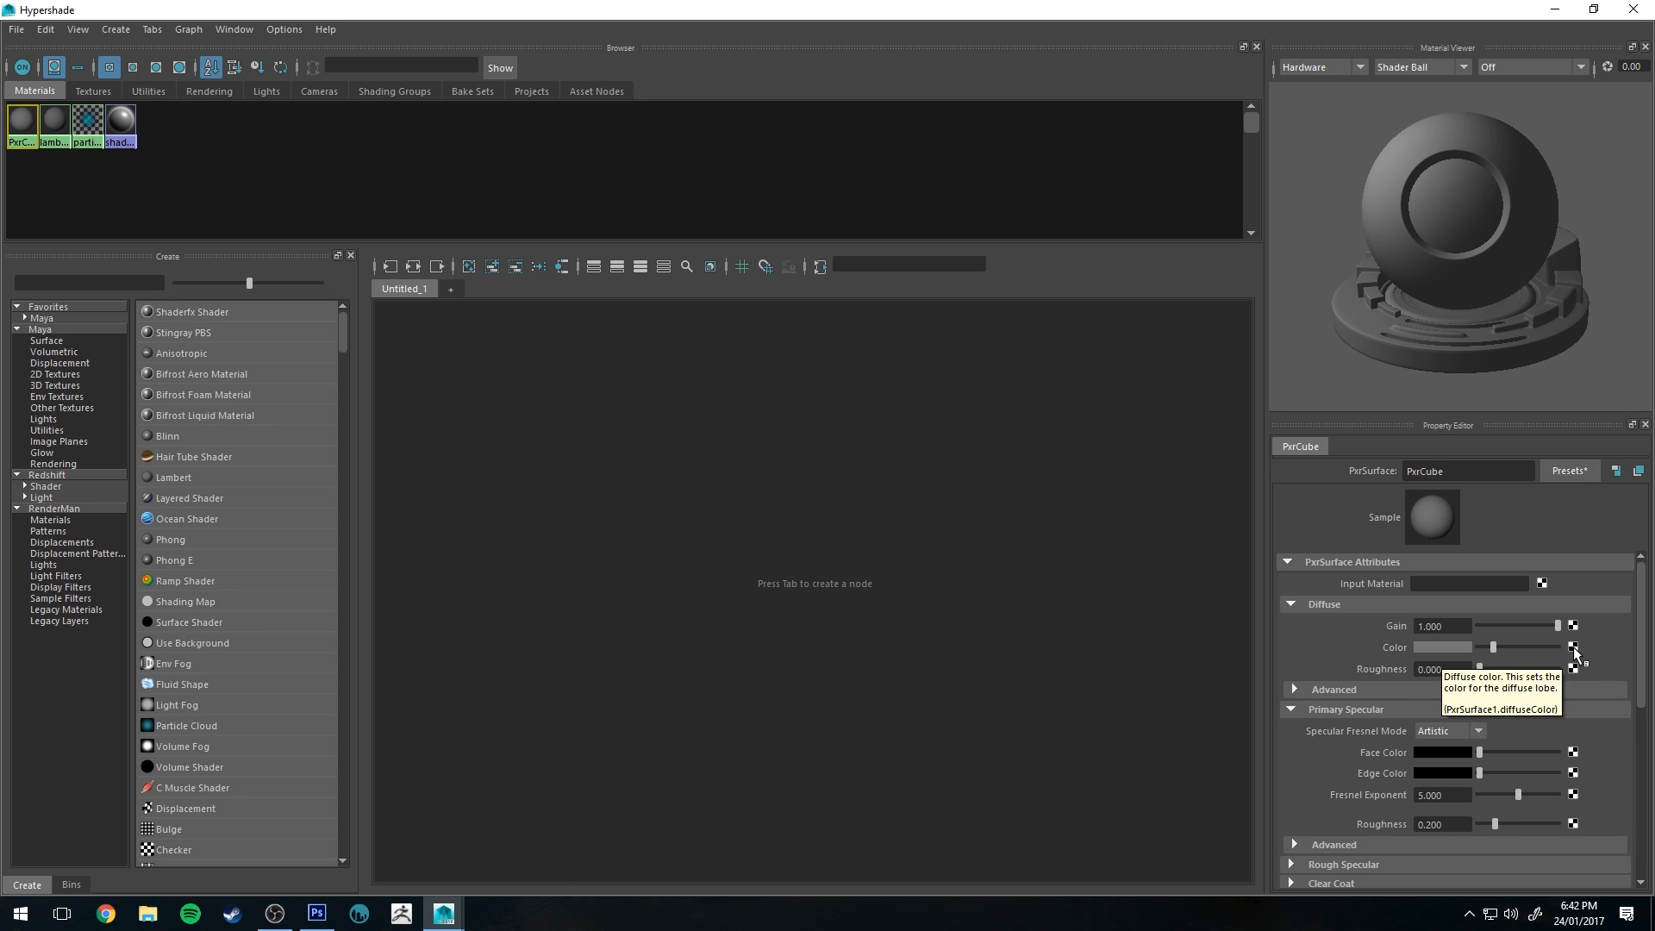
{"action": "left_click", "coordinate": [1571, 647]}
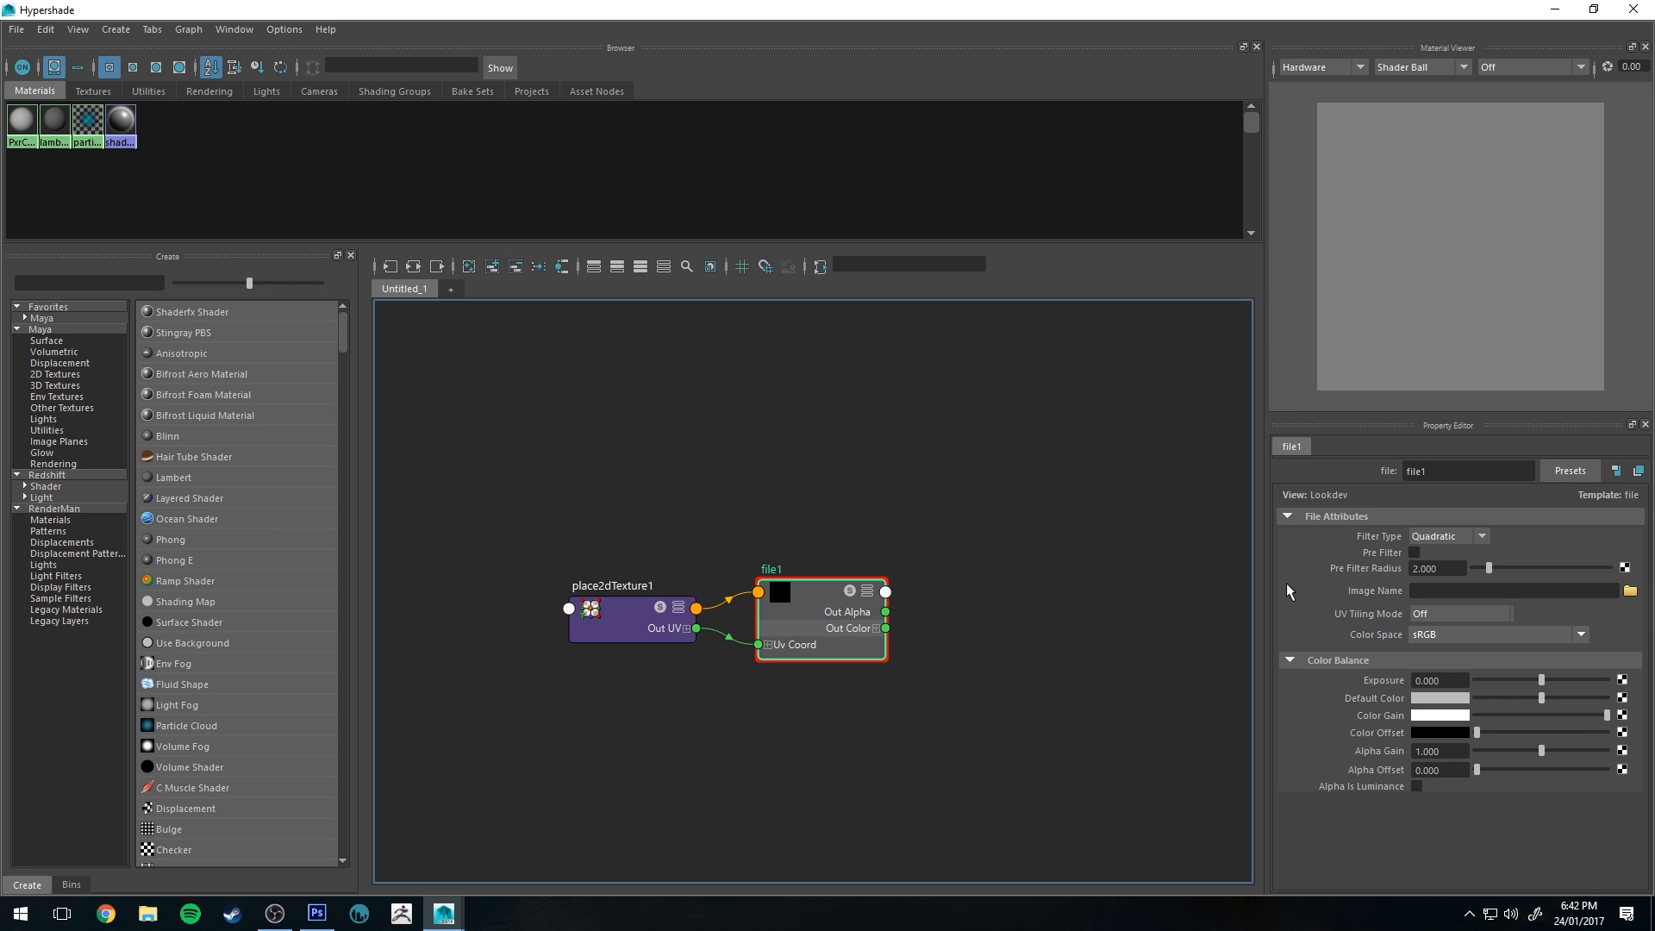
- Load cubeUV.png as the image for the file1 texture node
{"action": "left_click", "coordinate": [1630, 590]}
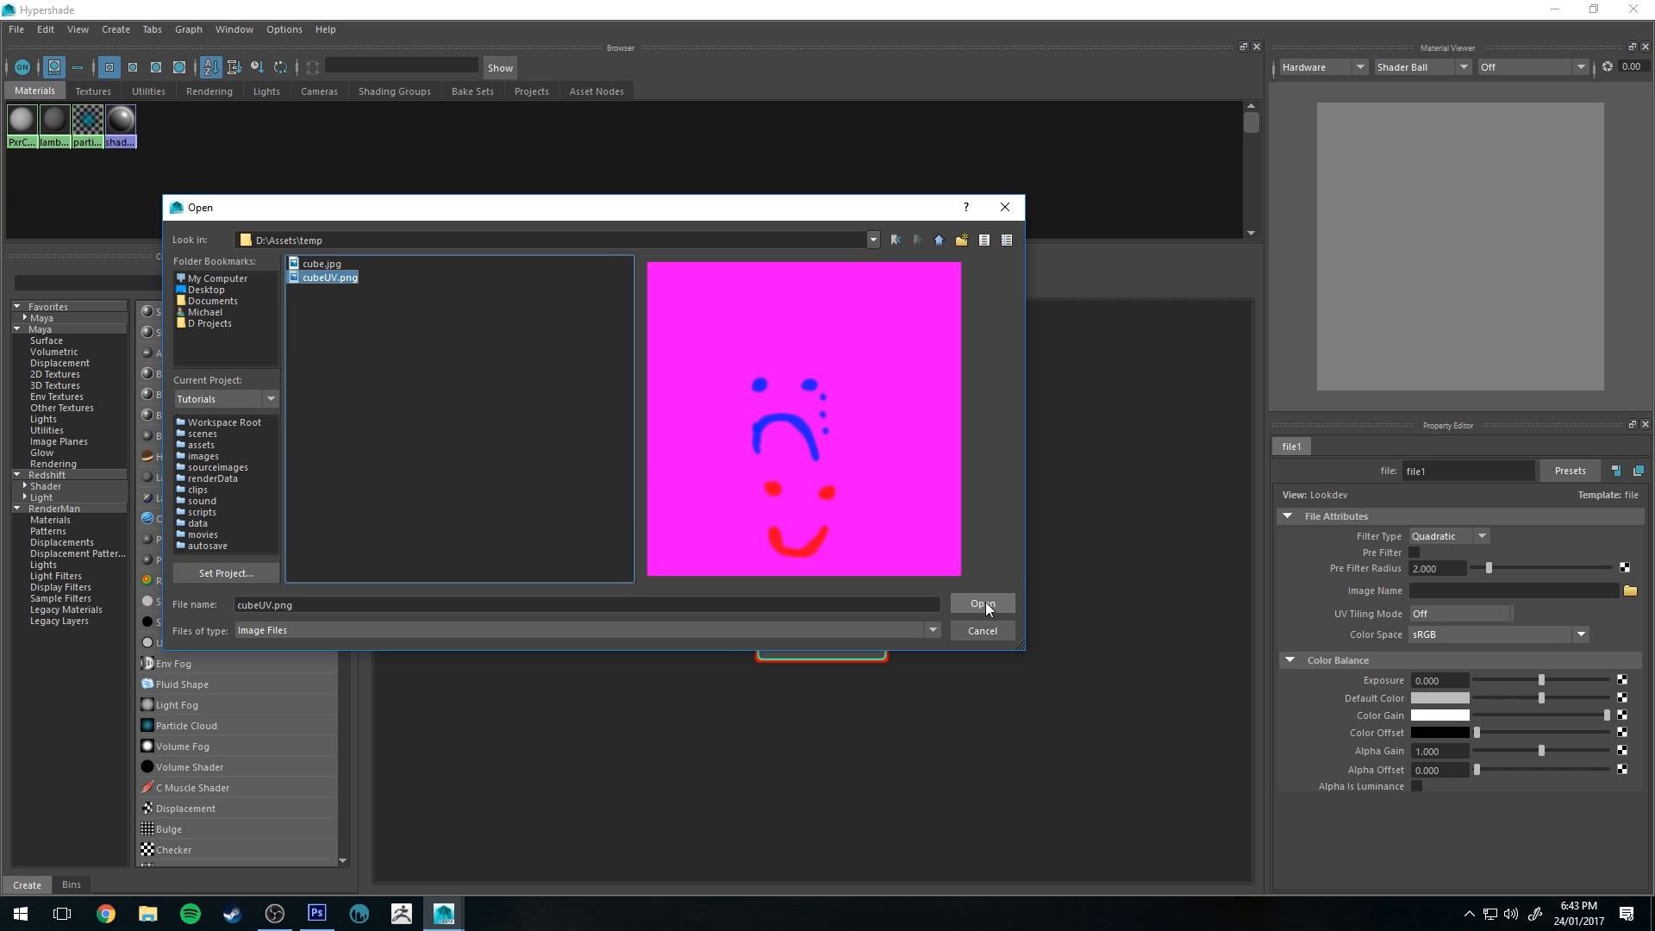
{"action": "left_click", "coordinate": [981, 604]}
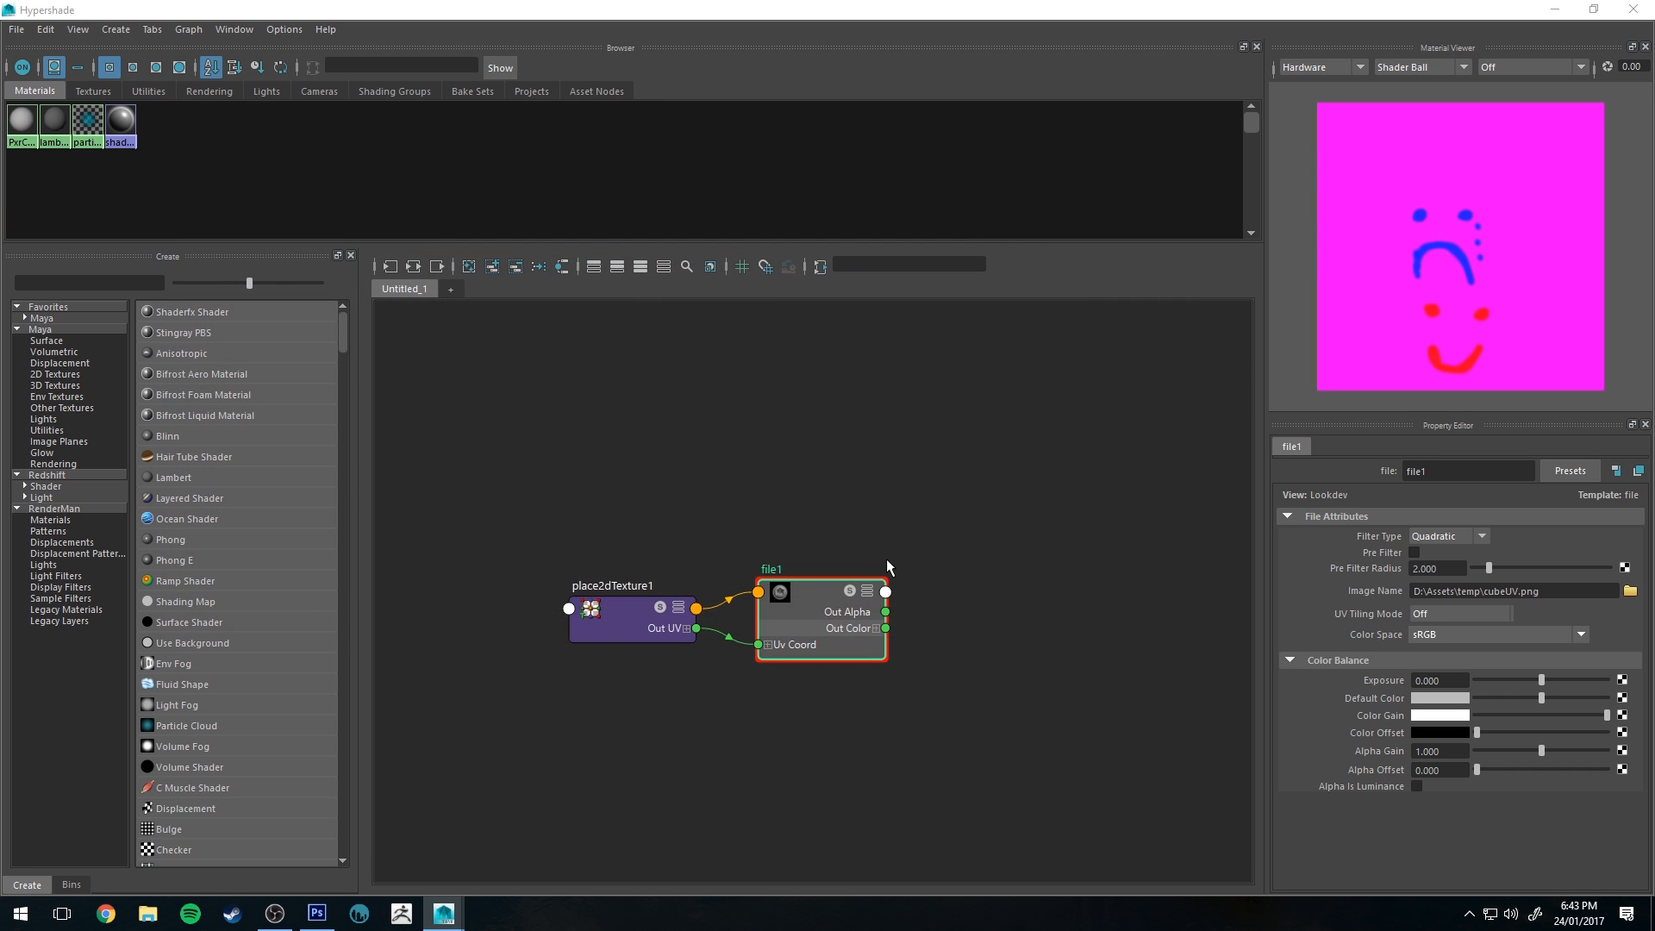
{"action": "mouse_move", "coordinate": [795, 615]}
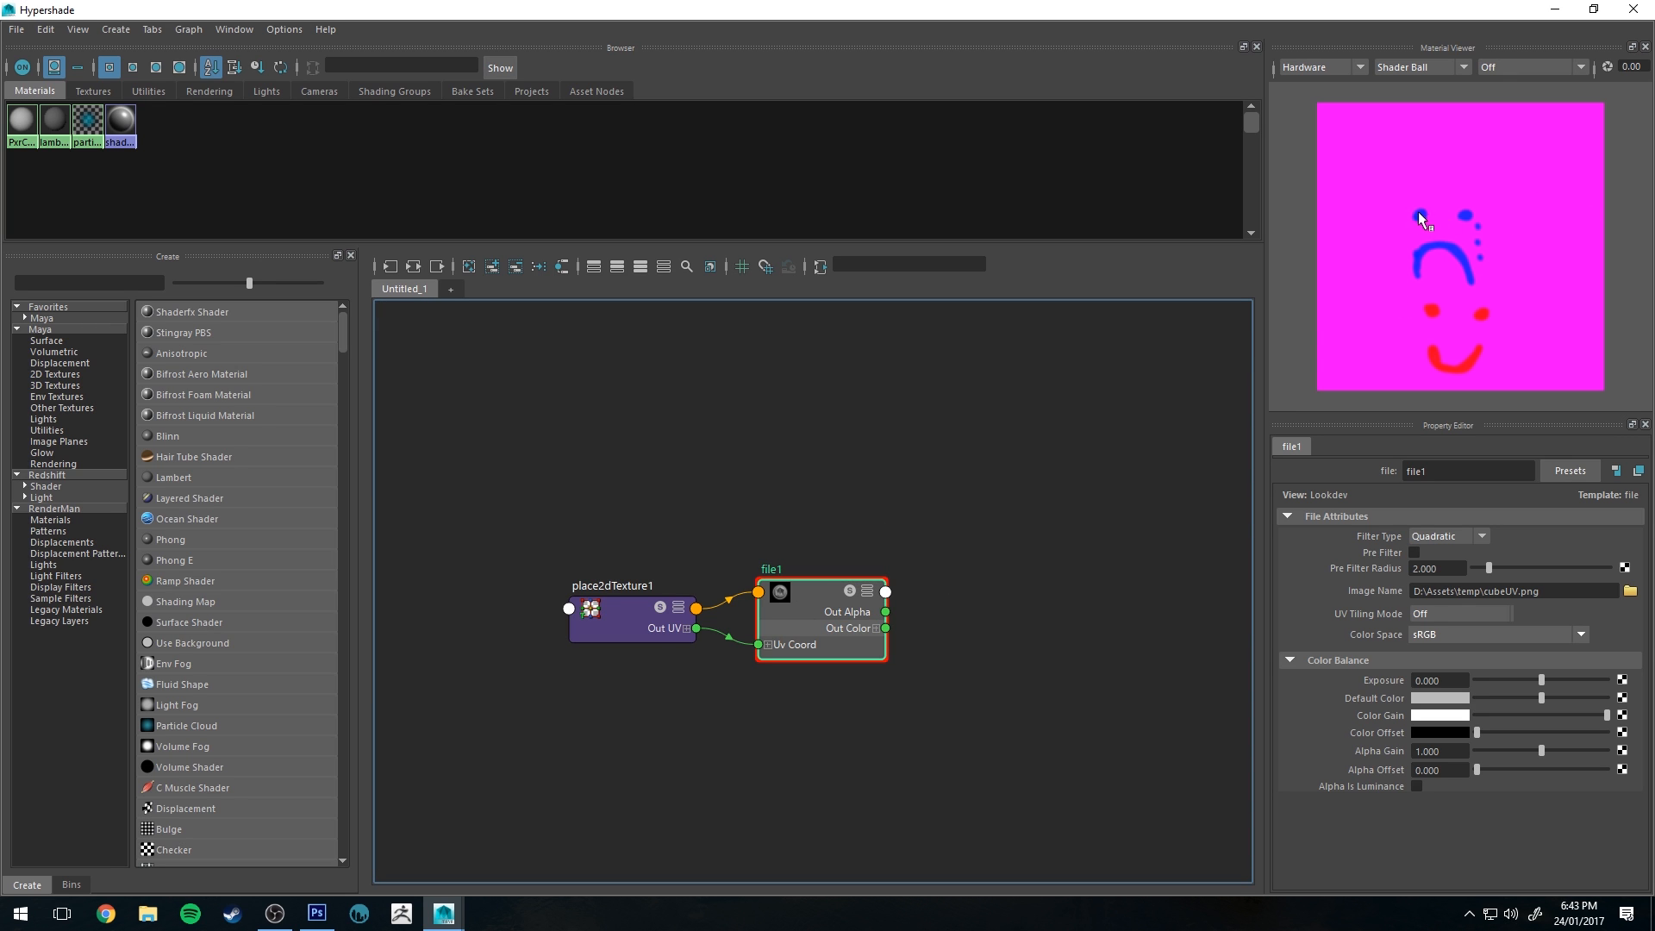
{"action": "mouse_move", "coordinate": [923, 466]}
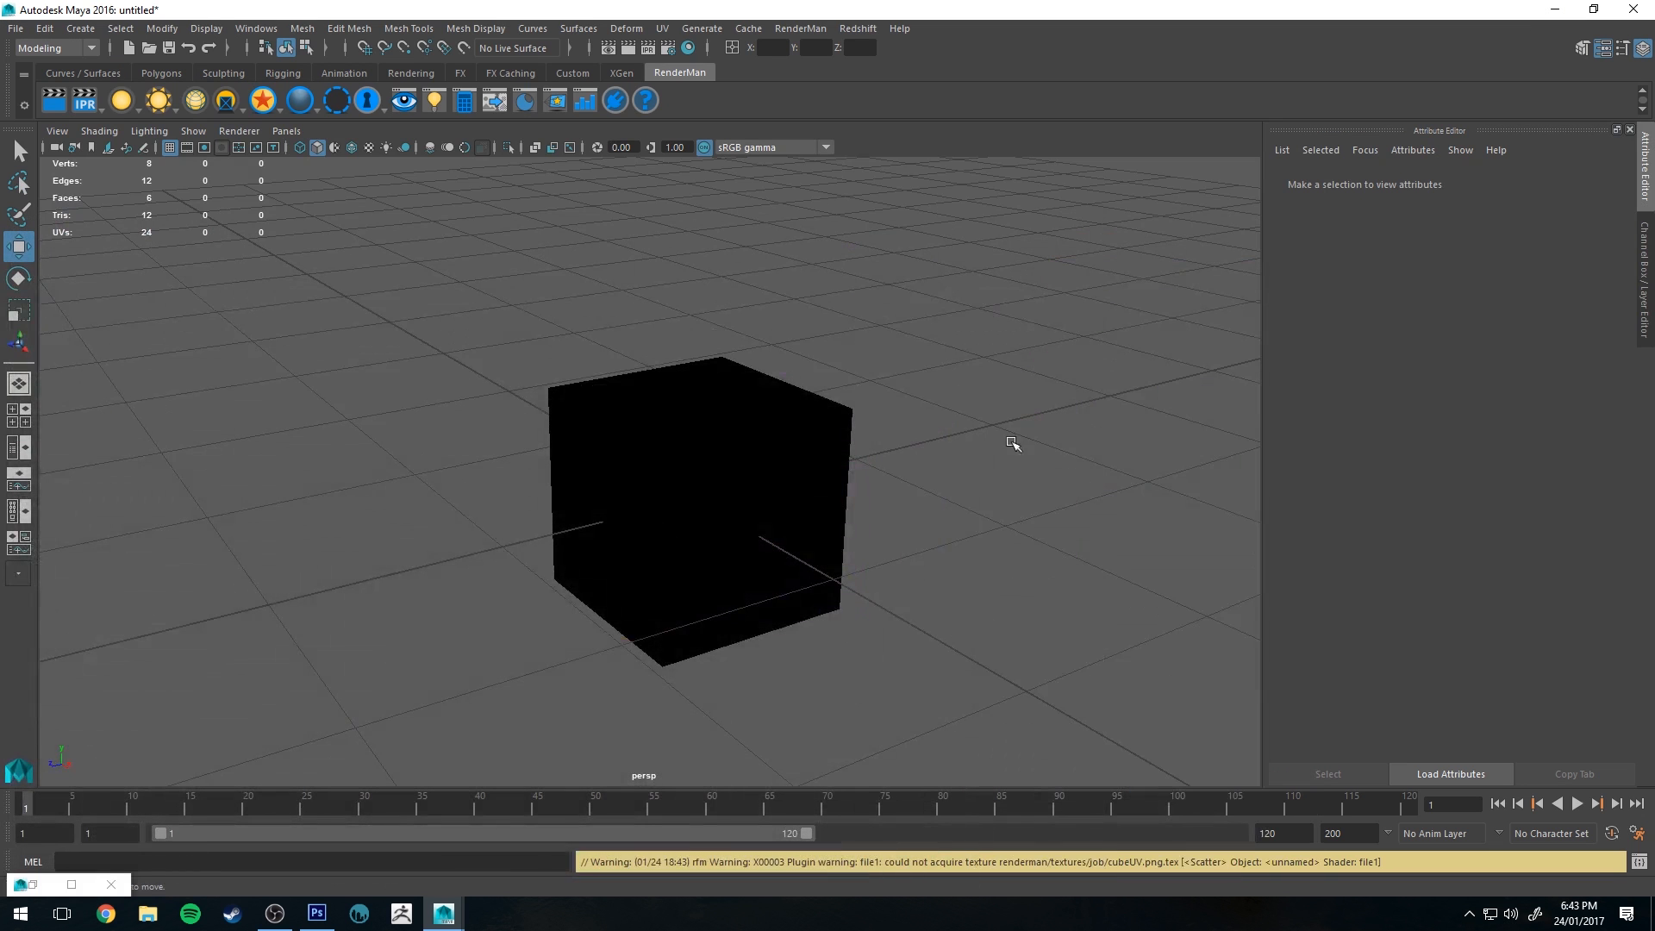
- Show the cube's smiley texture in textured display mode and add a RenderMan light
{"action": "left_click", "coordinate": [696, 507]}
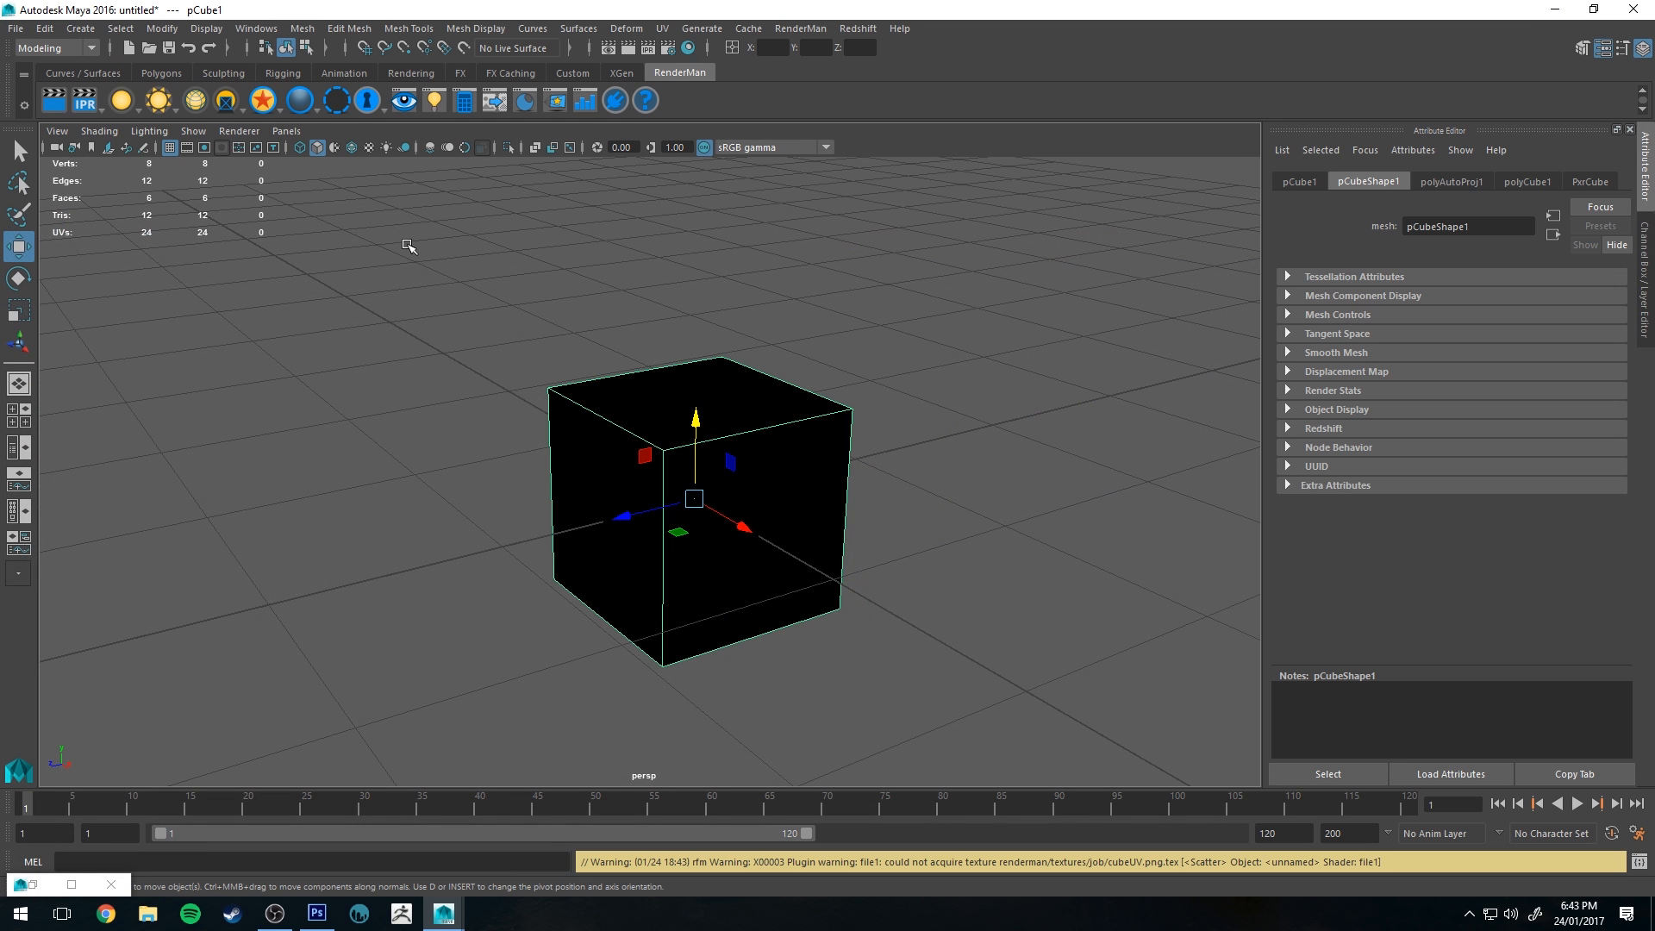
{"action": "mouse_move", "coordinate": [499, 272]}
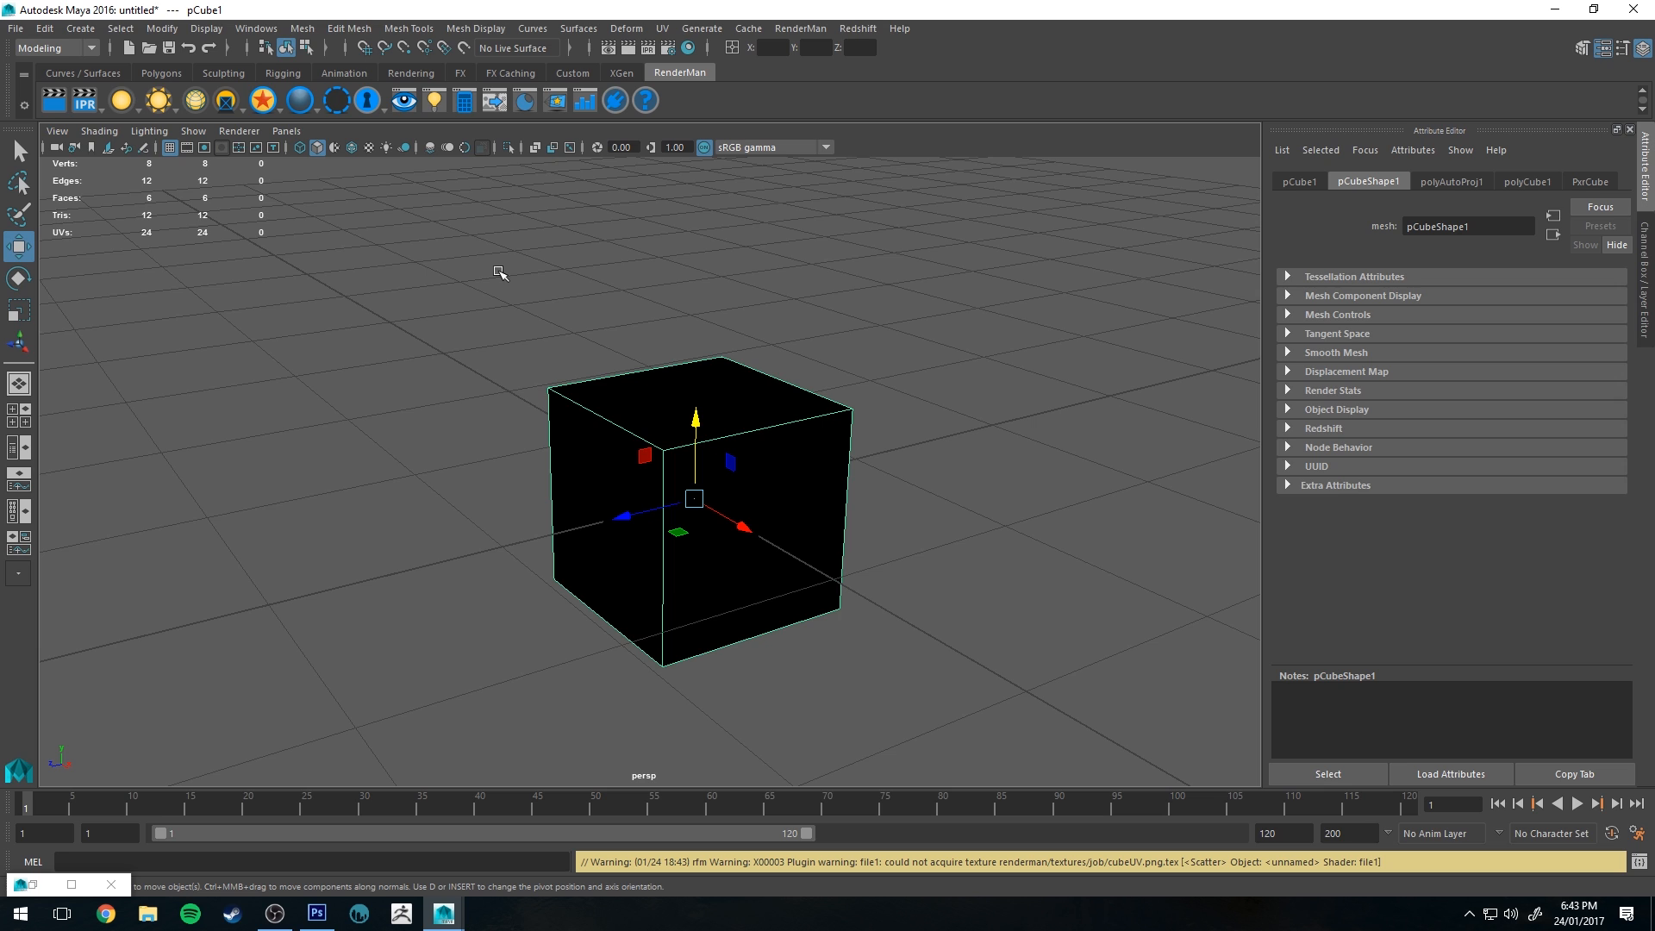
{"action": "mouse_move", "coordinate": [537, 236]}
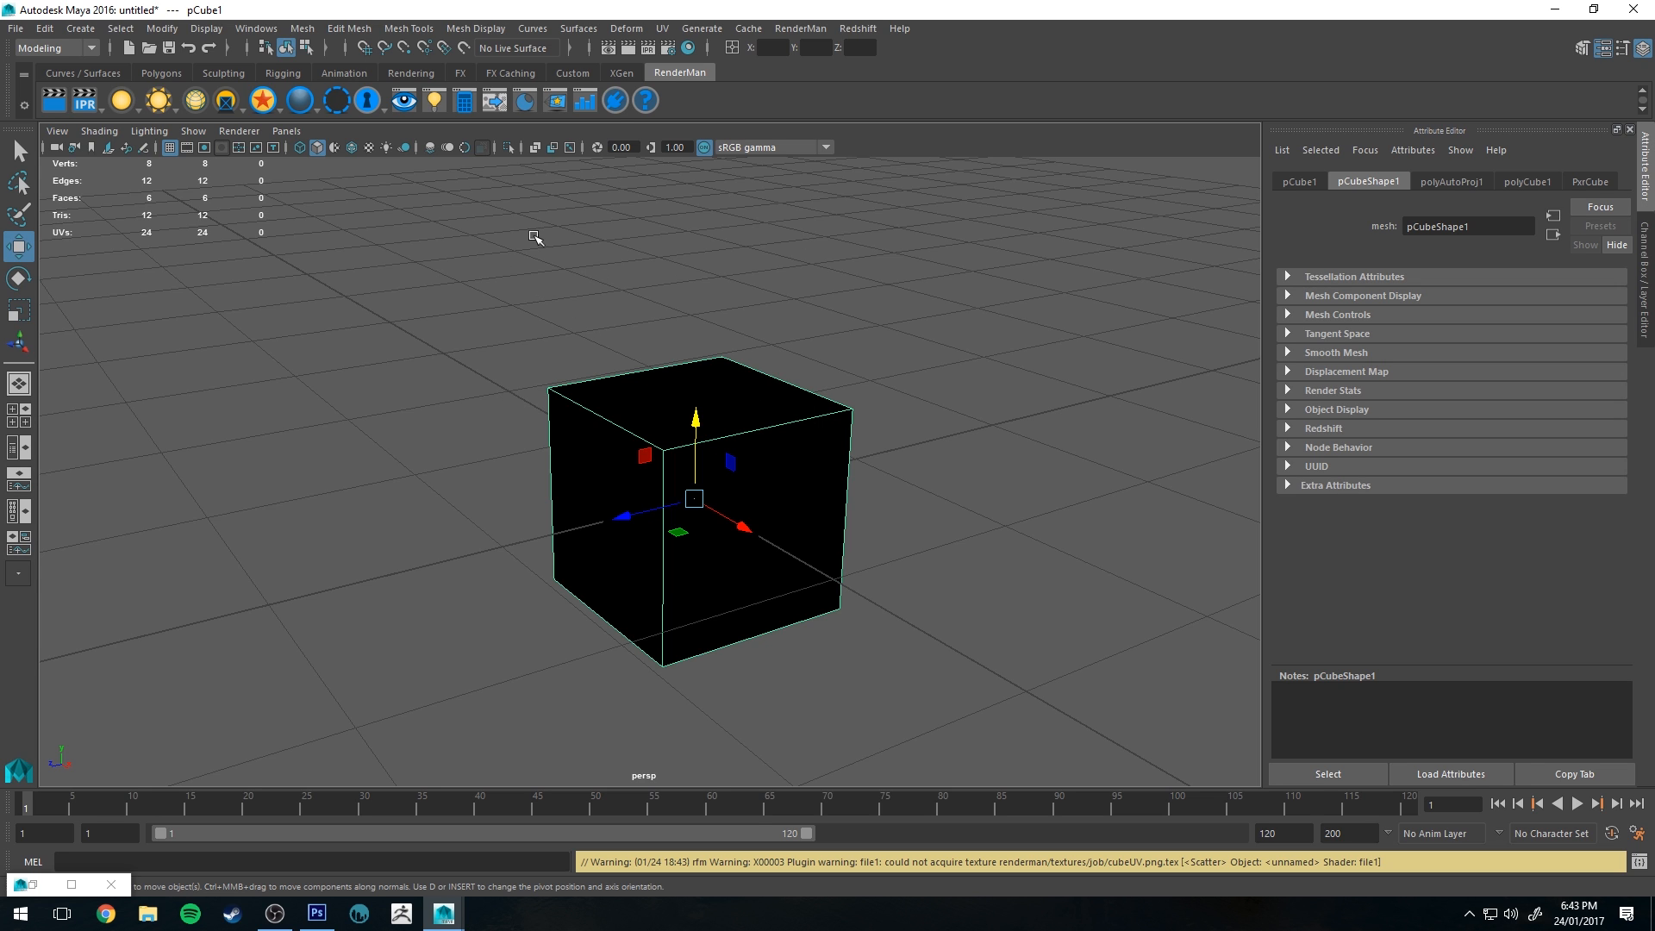
{"action": "mouse_move", "coordinate": [721, 676]}
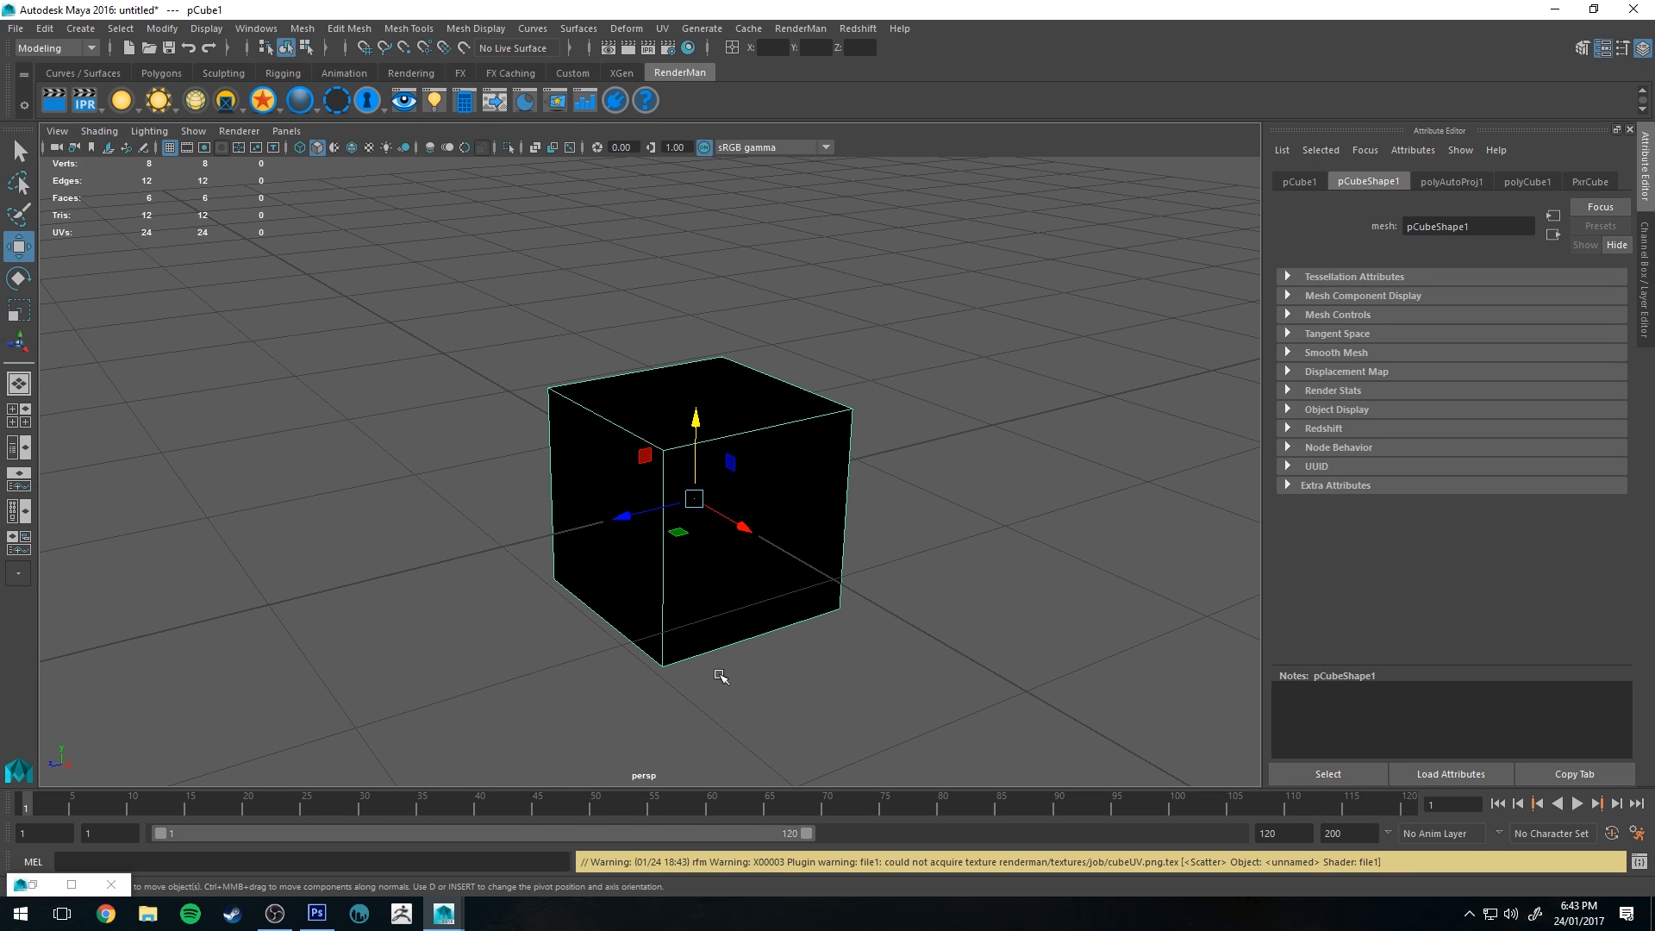
{"action": "mouse_move", "coordinate": [363, 155]}
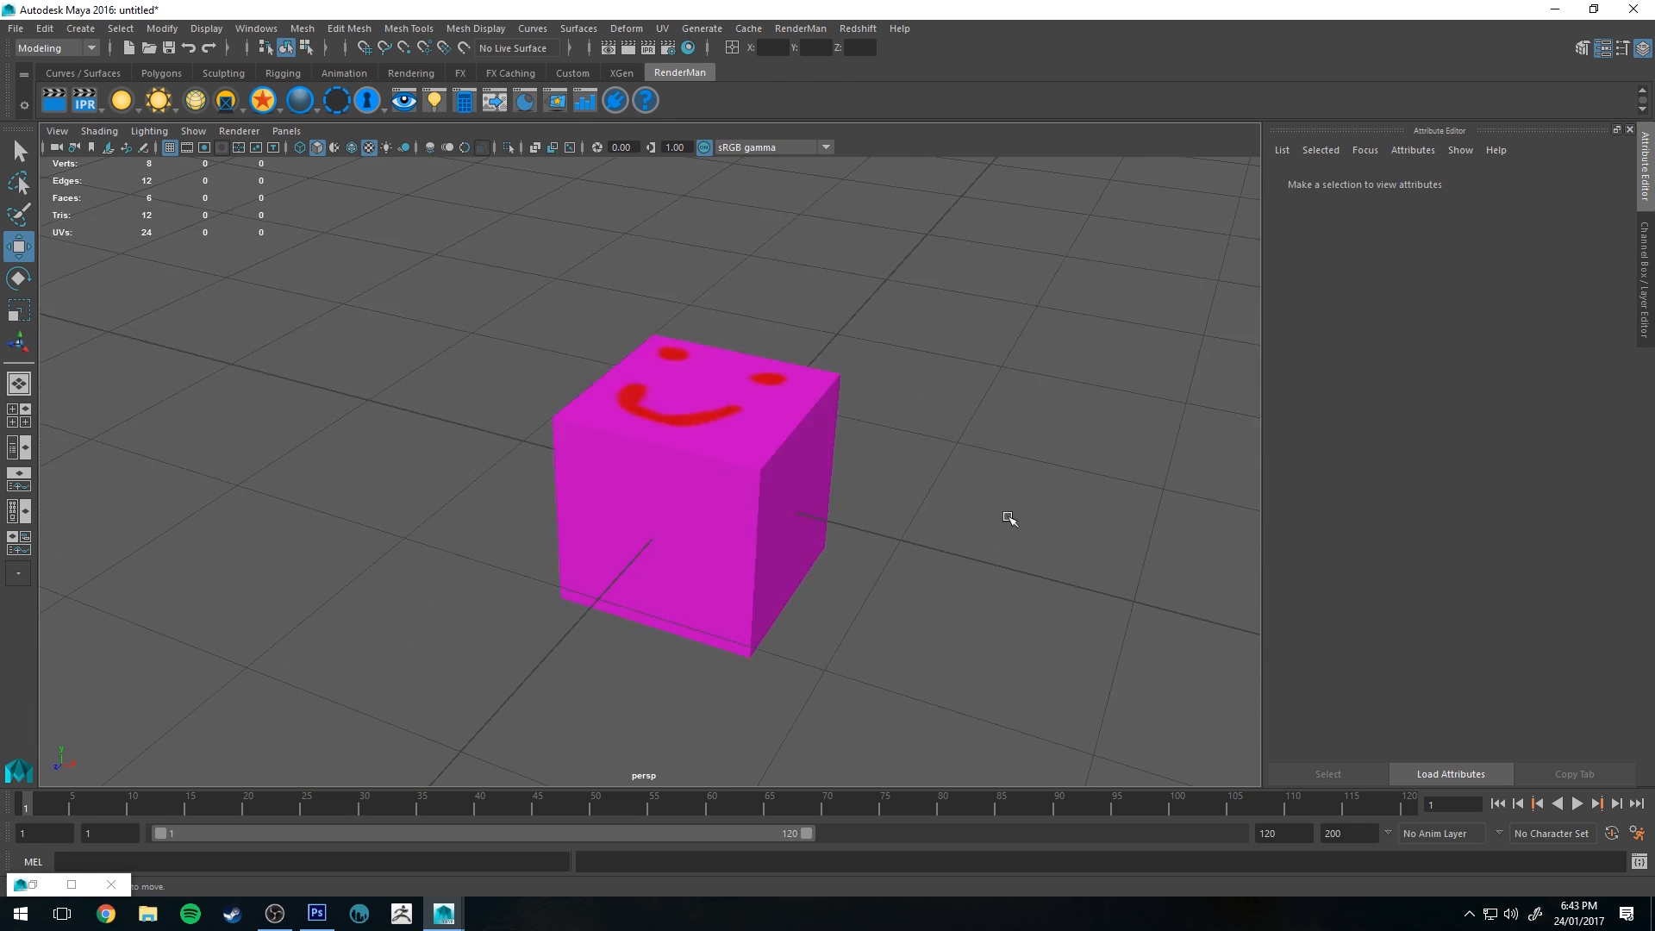
{"action": "mouse_move", "coordinate": [158, 99]}
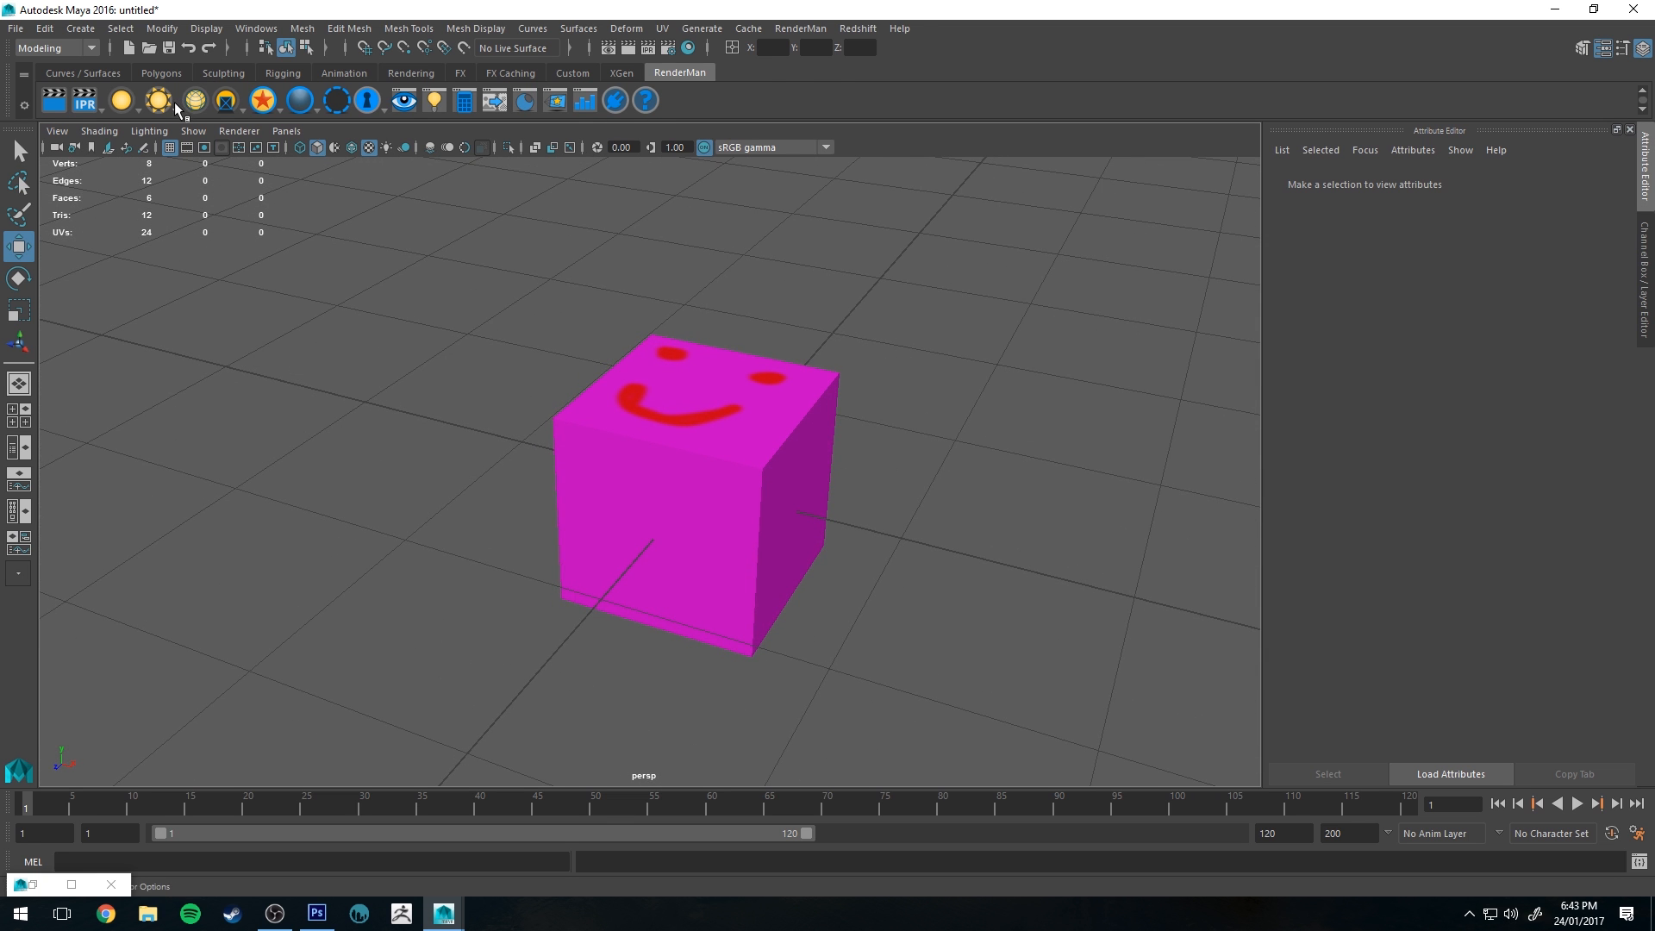
{"action": "mouse_move", "coordinate": [145, 106]}
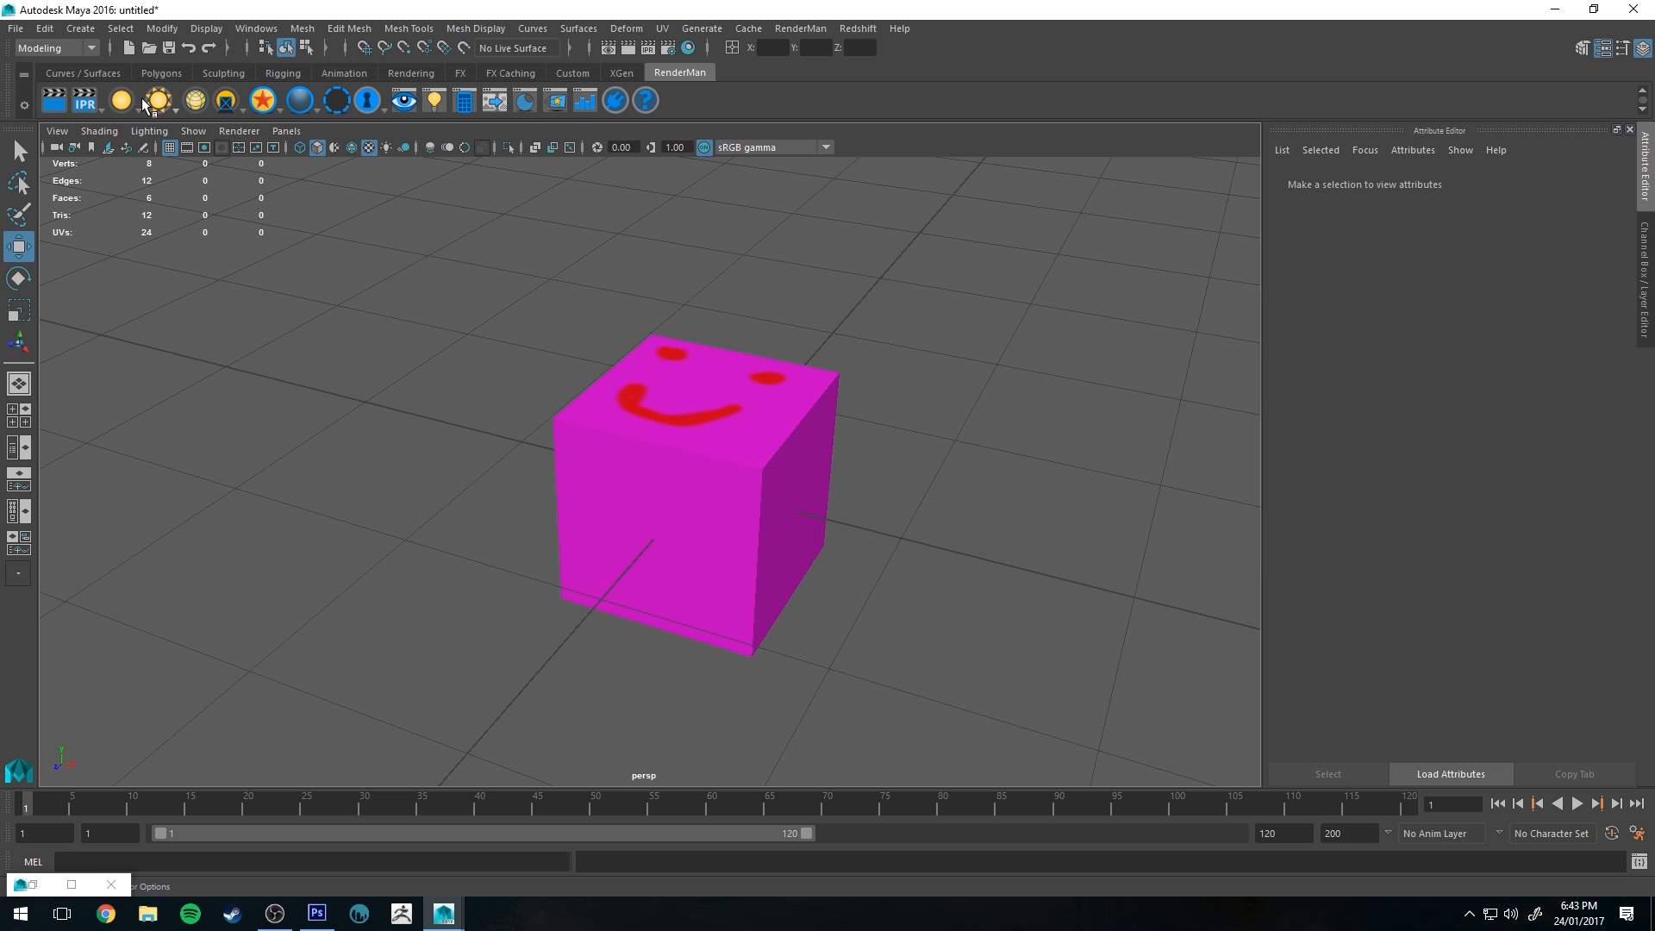
{"action": "mouse_move", "coordinate": [156, 99]}
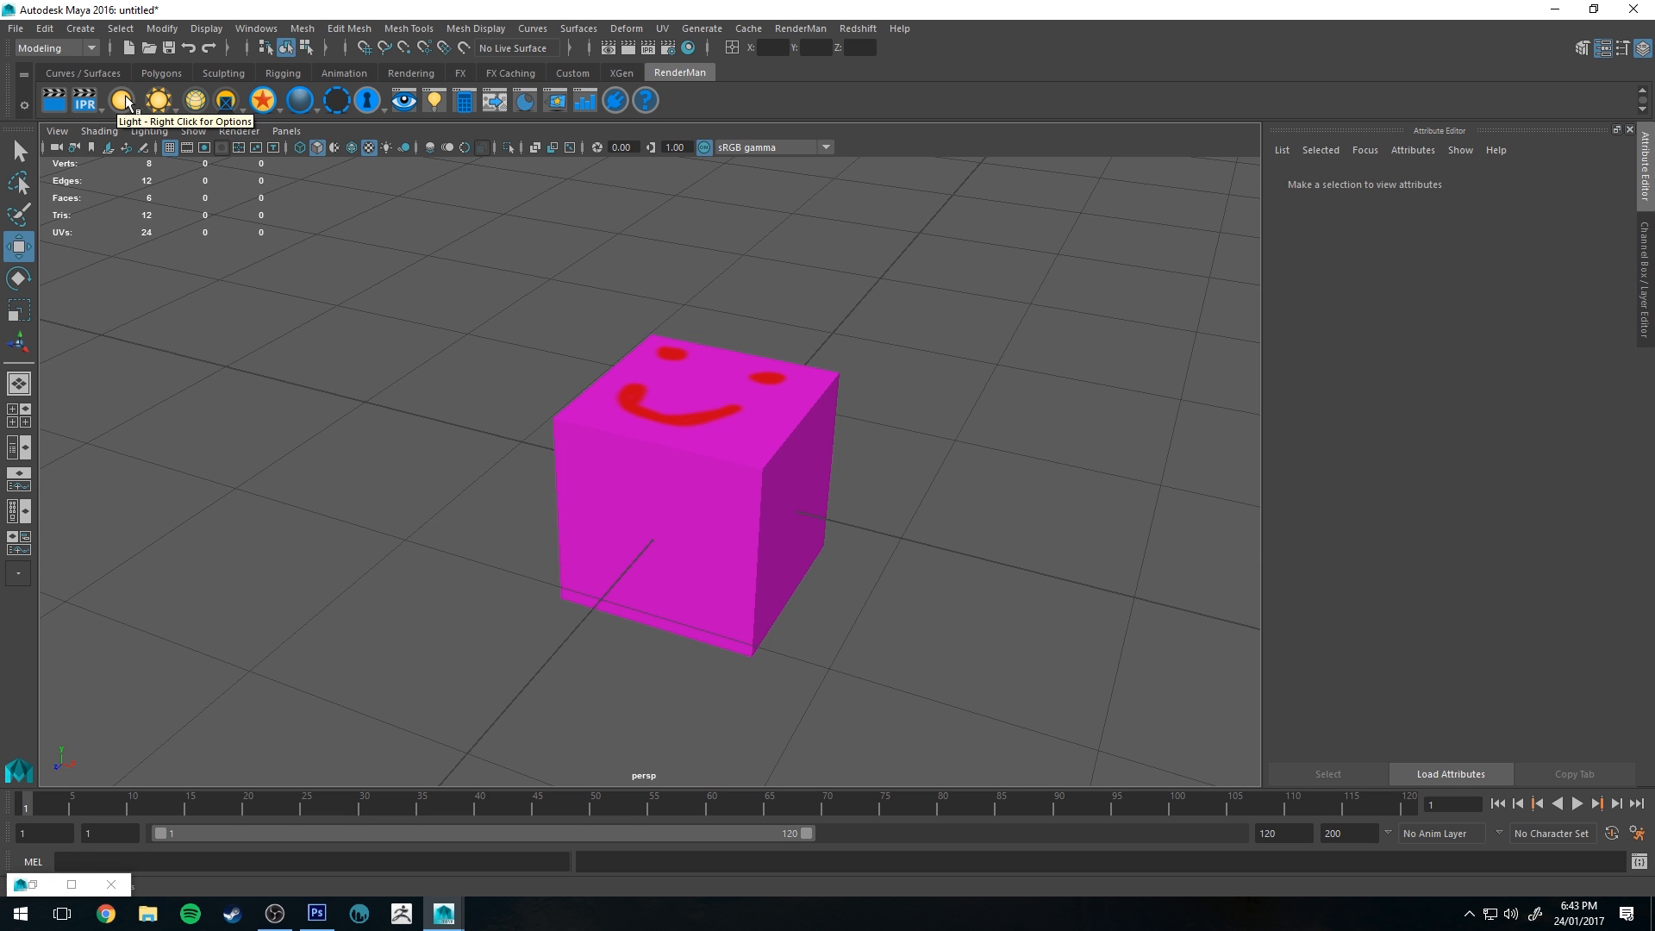
{"action": "left_click", "coordinate": [123, 99]}
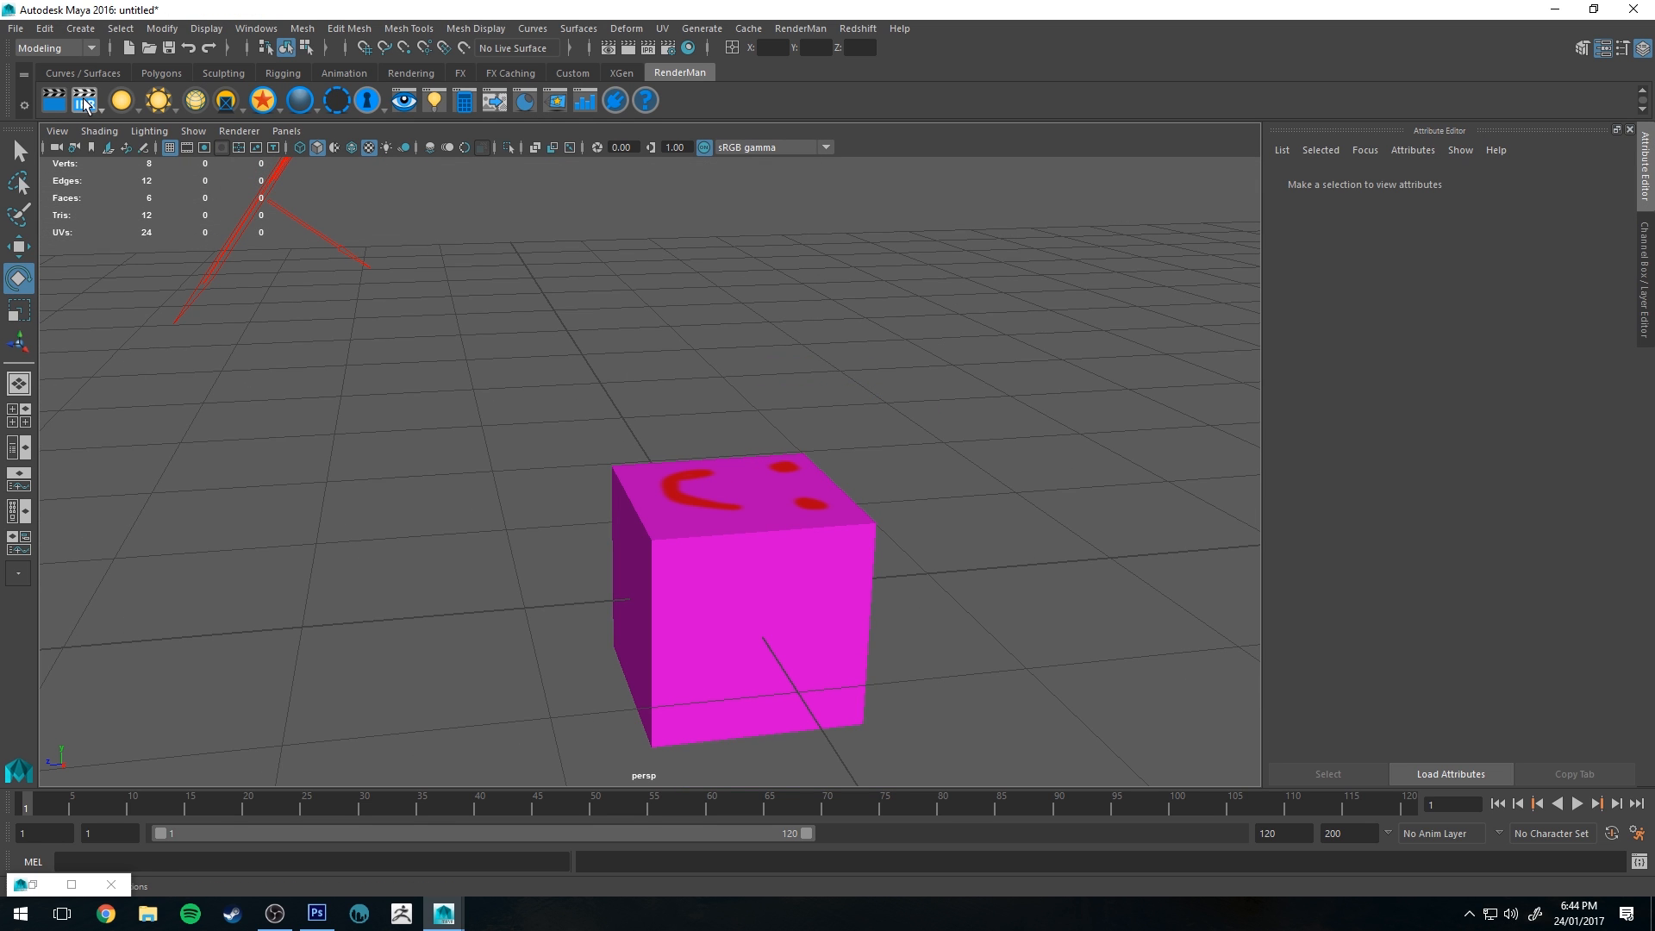
- Launch a RenderMan IPR render of the textured cube in the it window
{"action": "left_click", "coordinate": [85, 99]}
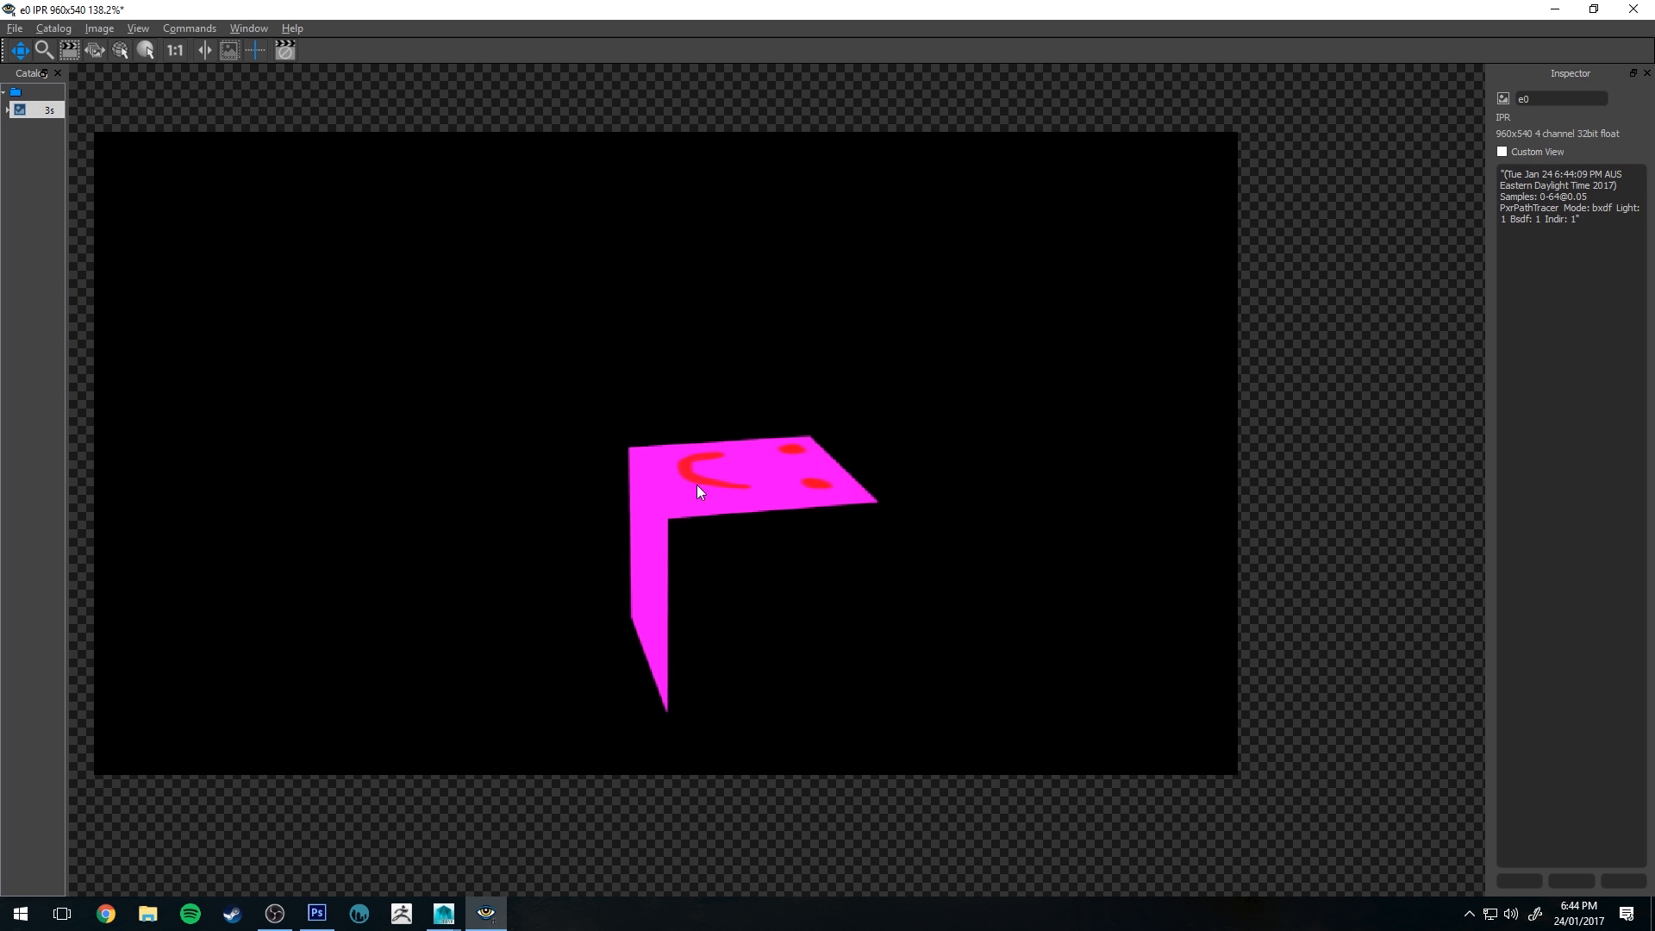
{"action": "mouse_move", "coordinate": [1303, 13]}
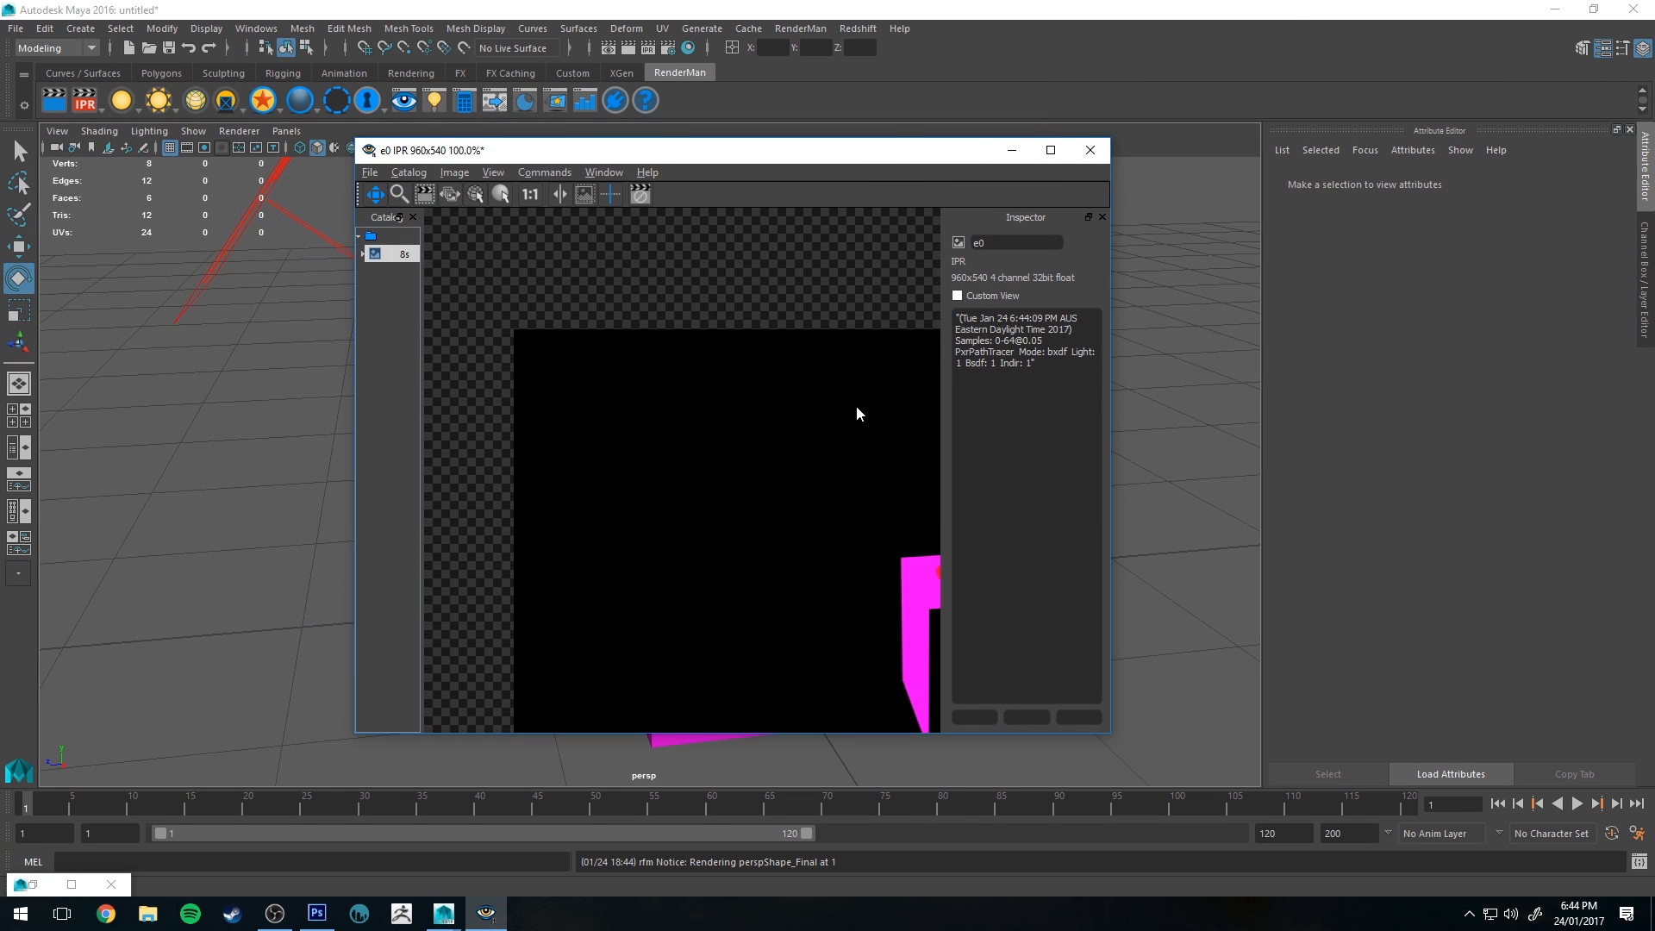
{"action": "mouse_move", "coordinate": [852, 485]}
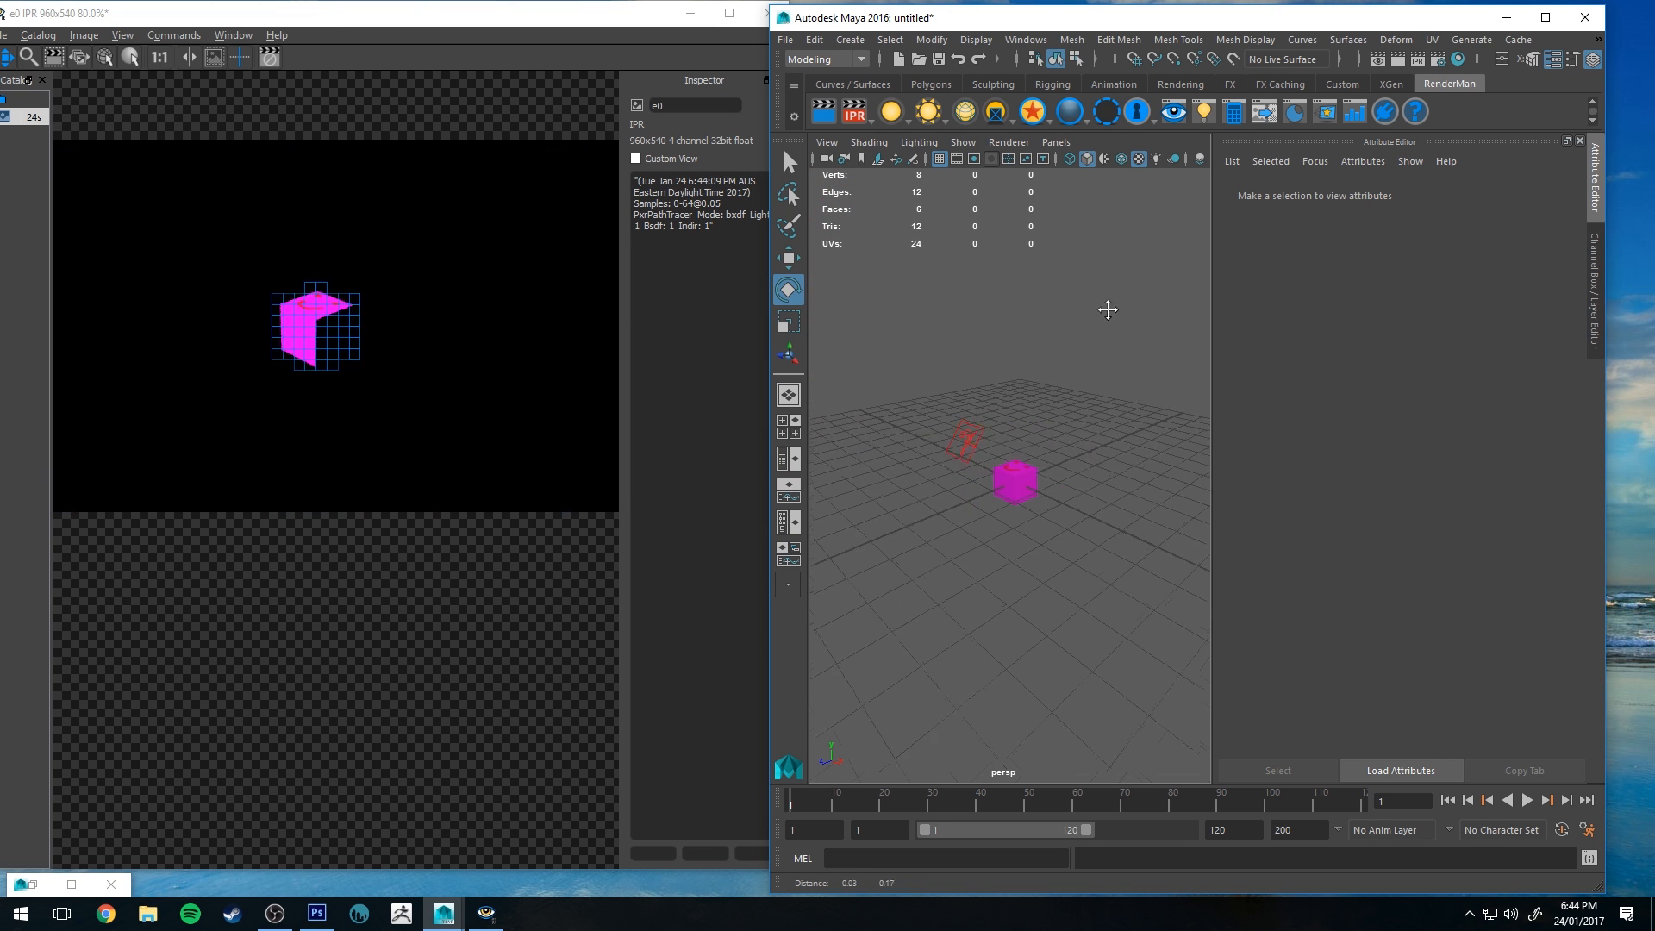
- Adjust the light around the cube so the IPR shows all three textured faces
{"action": "left_click", "coordinate": [960, 436]}
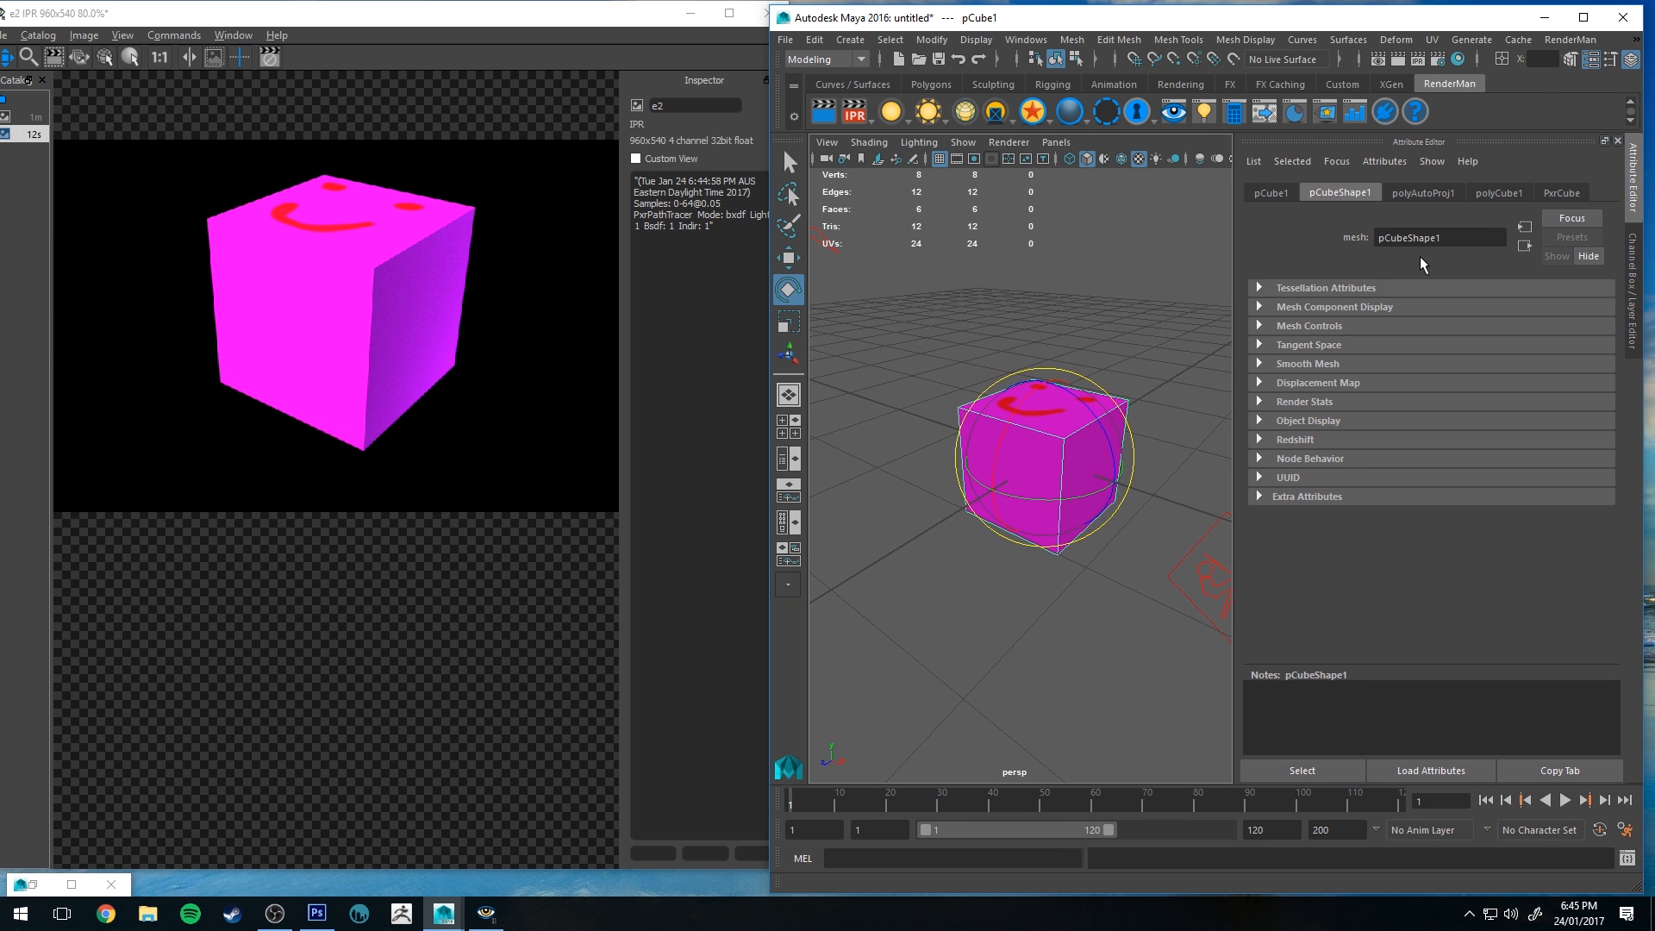
{"action": "mouse_move", "coordinate": [1509, 203]}
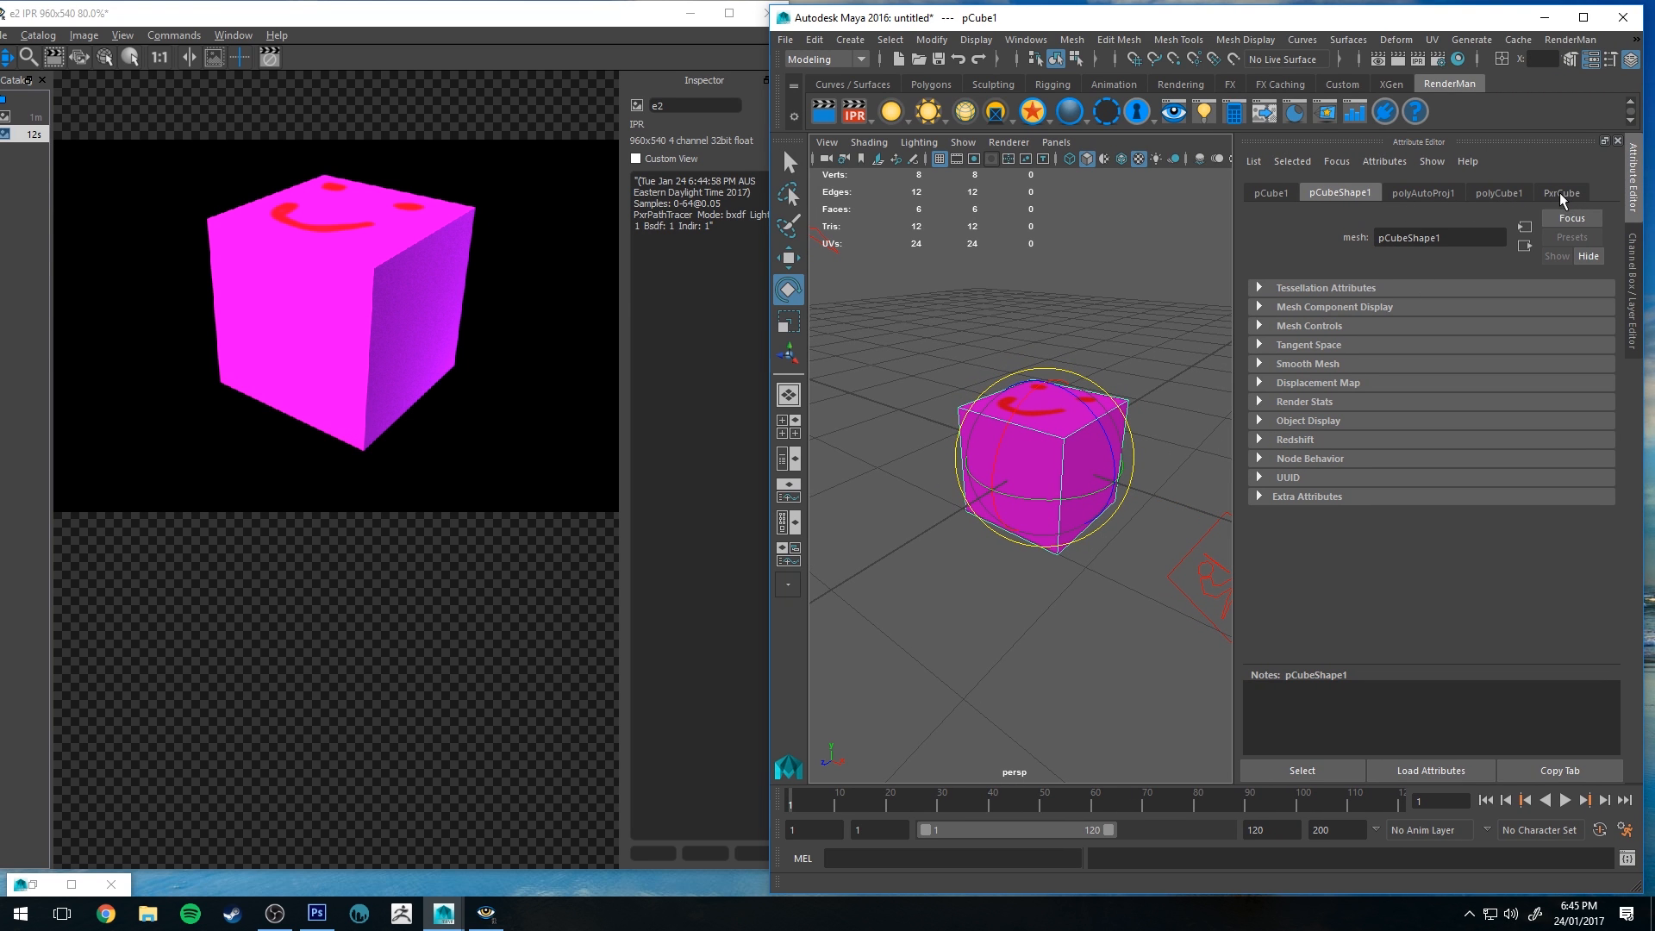
- Show the PxrCube material's PxrSurface settings and scroll down toward Primary Specular
{"action": "left_click", "coordinate": [1563, 192]}
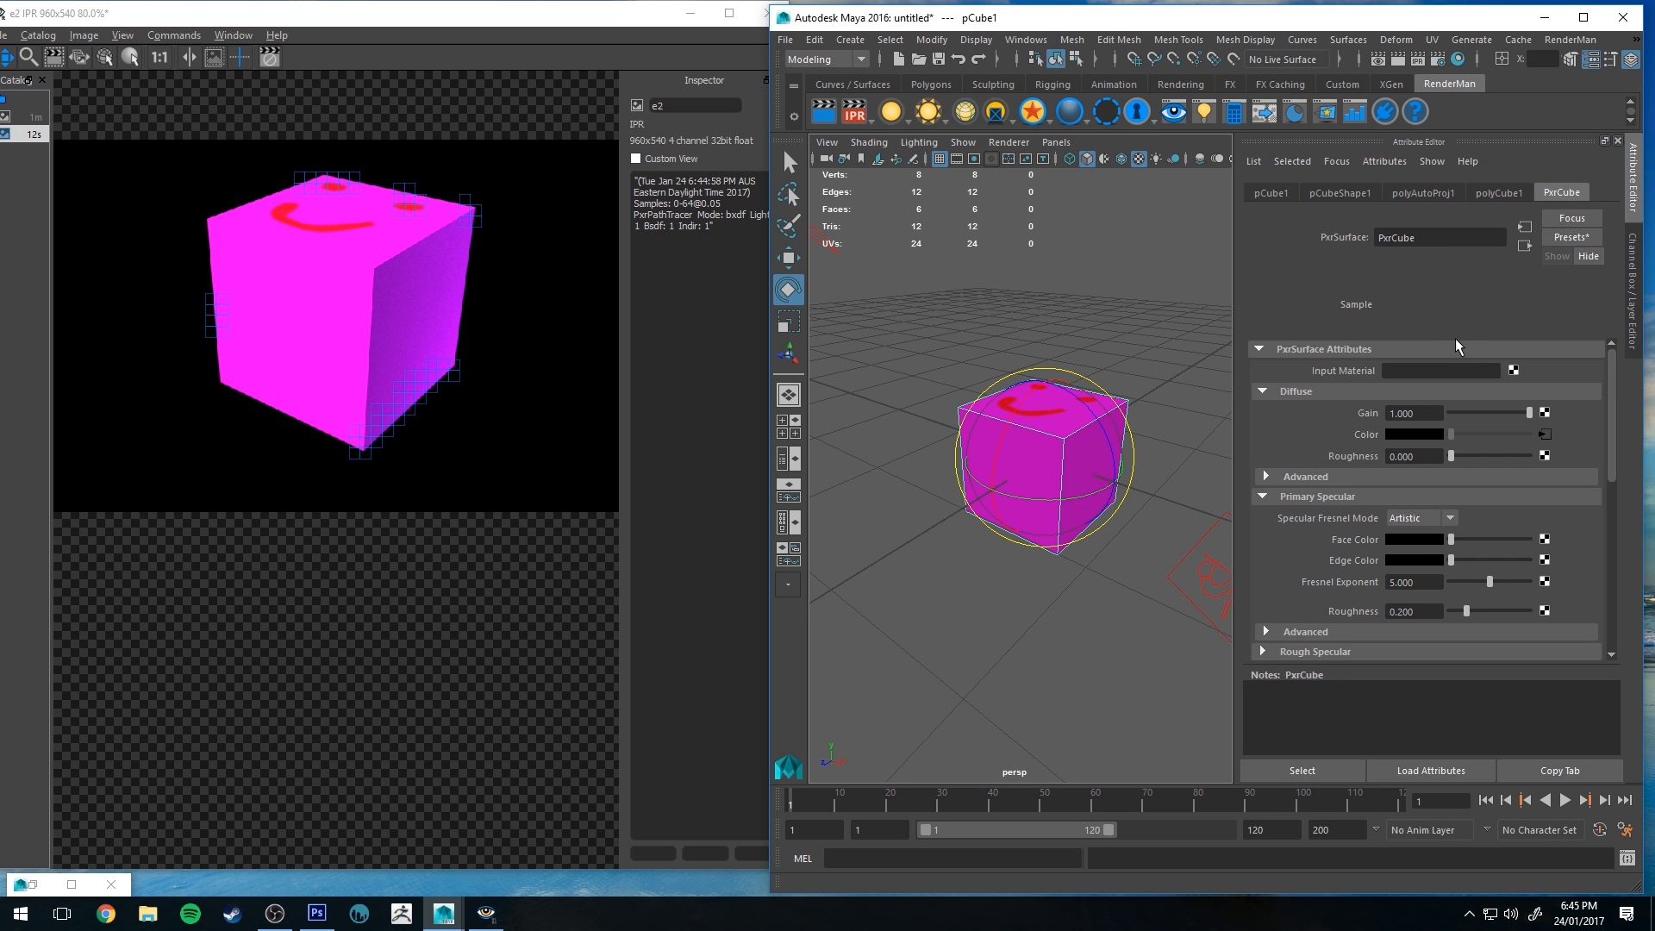
{"action": "scroll", "scroll_direction": "down", "scroll_amount": 3}
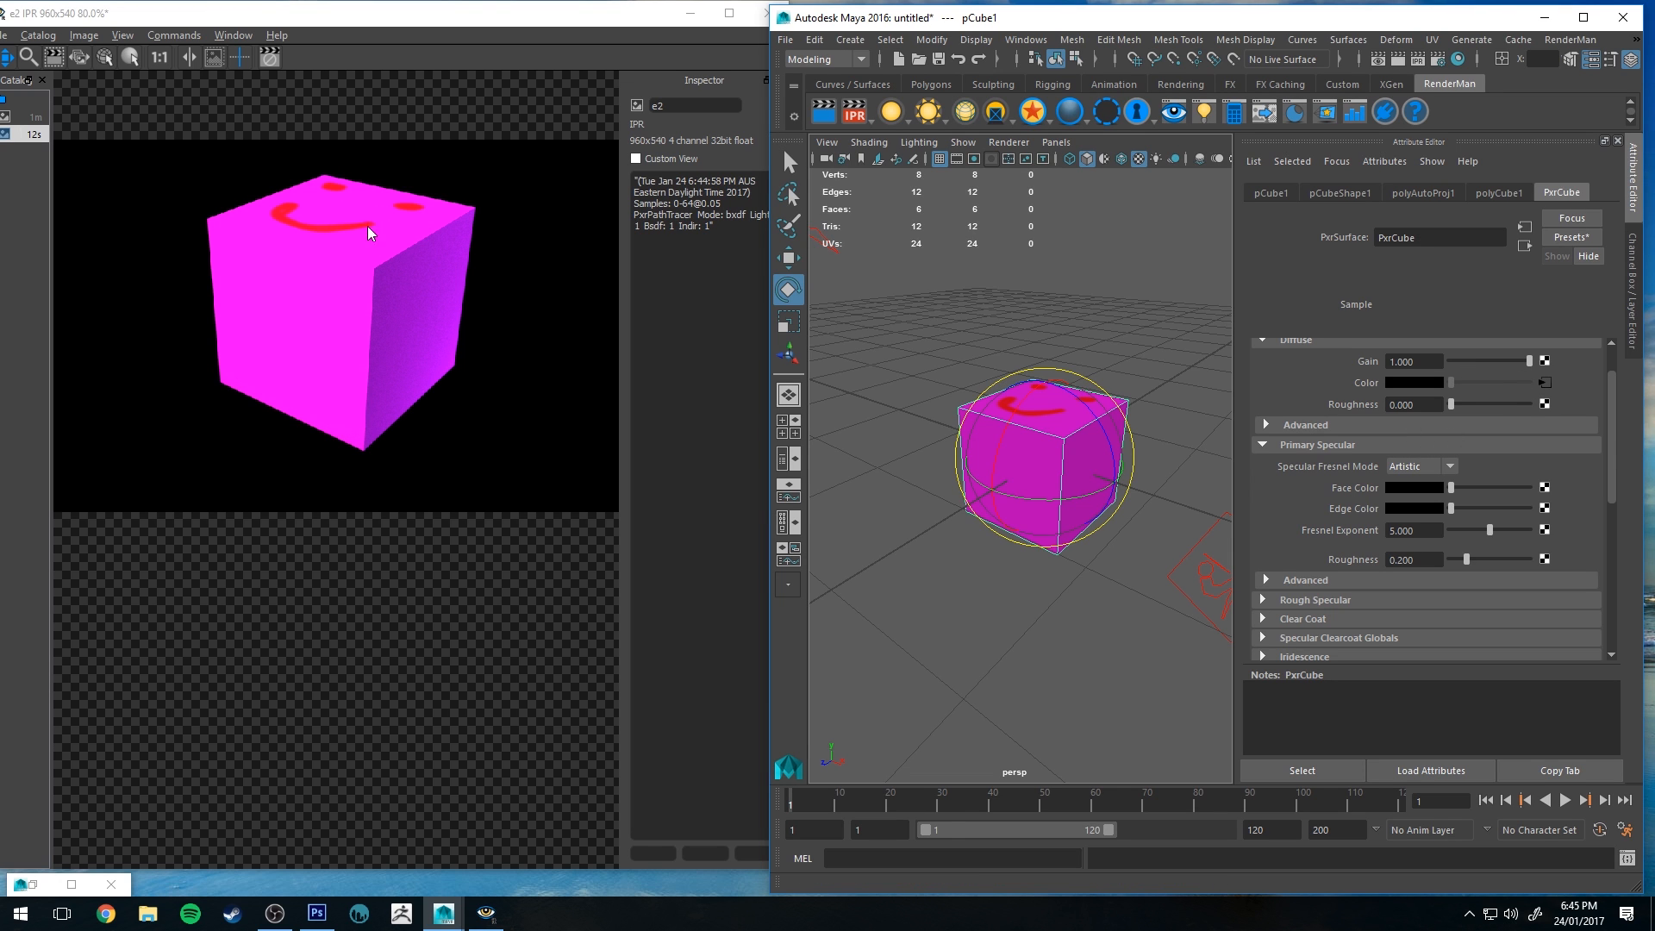
{"action": "mouse_move", "coordinate": [399, 212]}
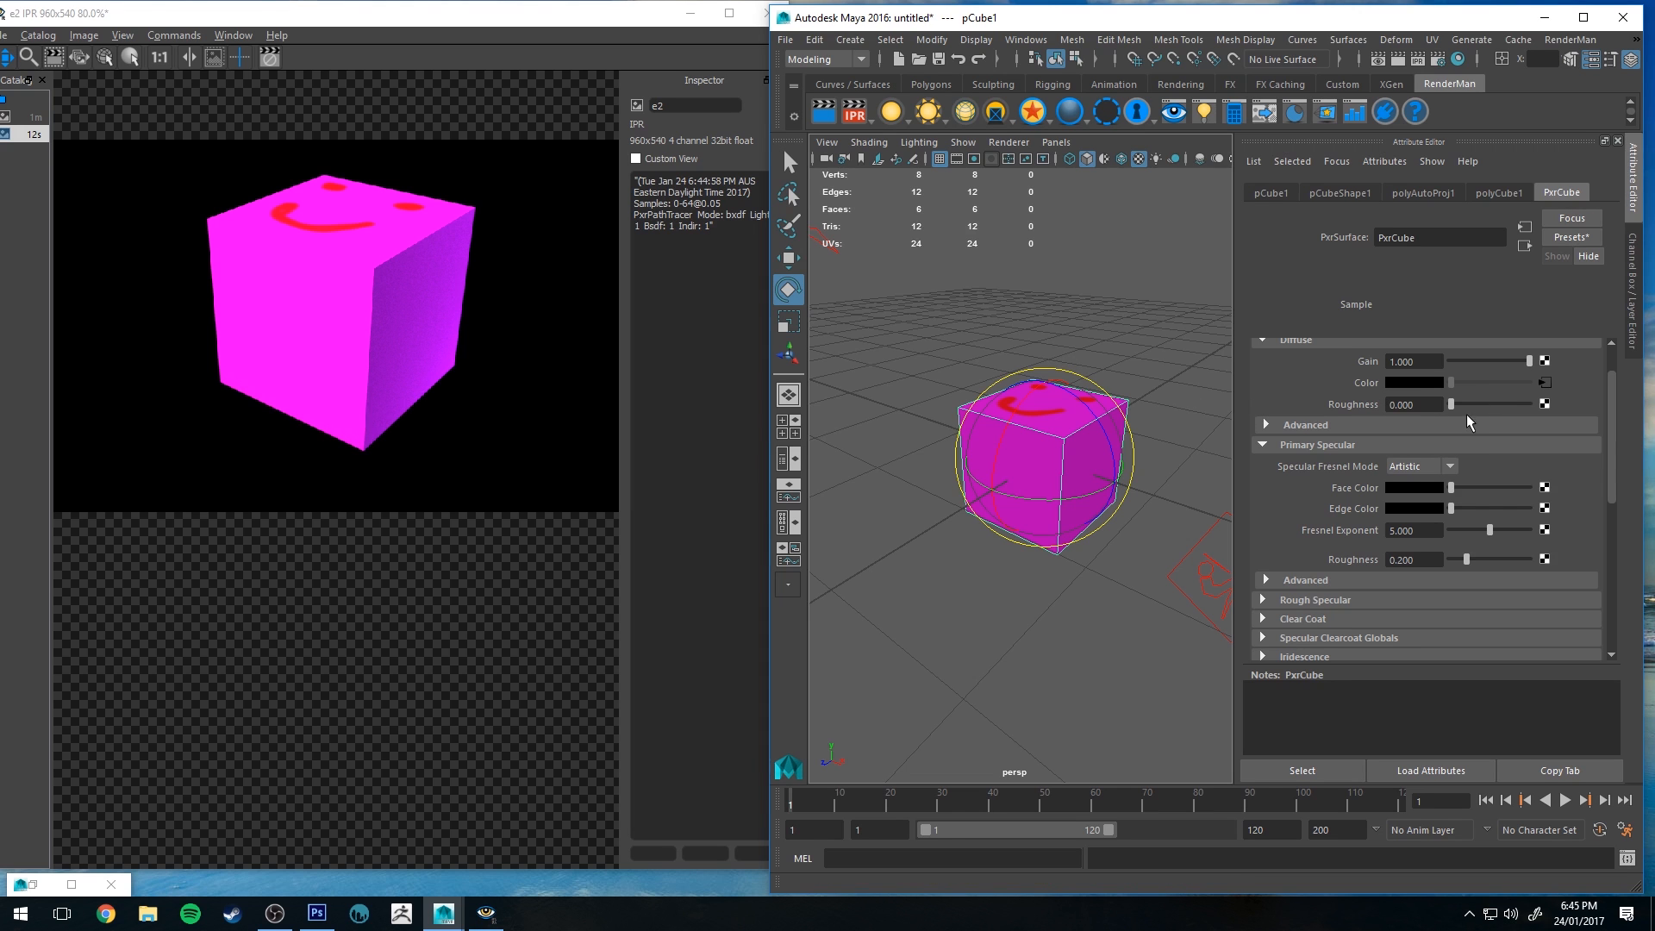
{"action": "mouse_move", "coordinate": [1453, 497]}
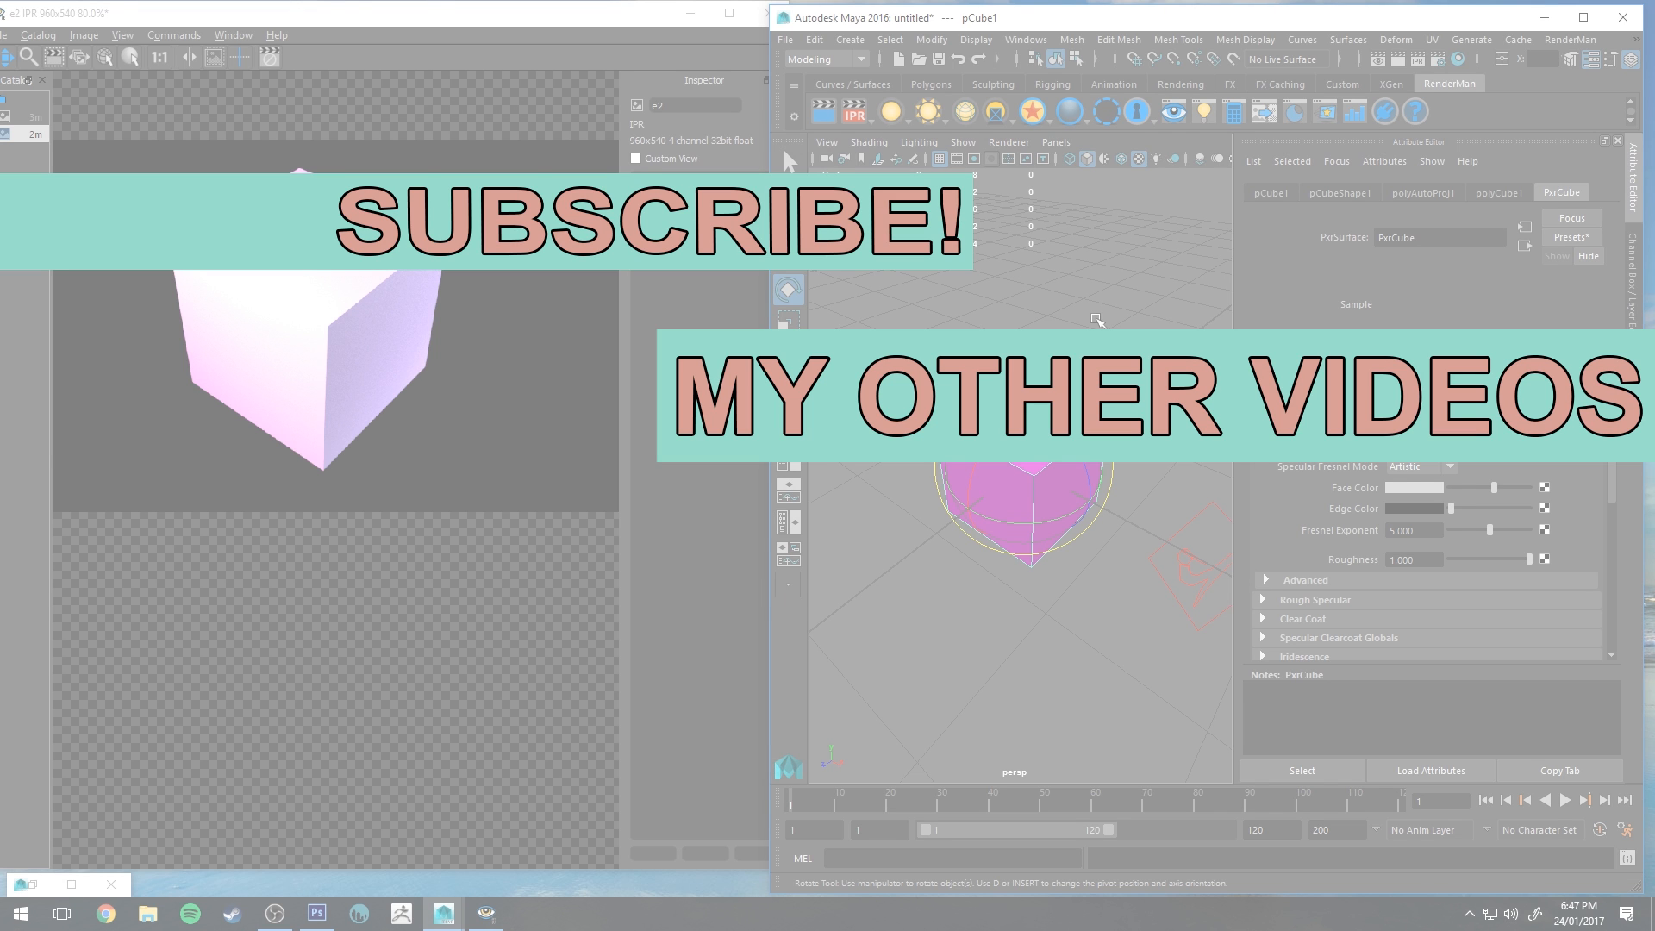
{"action": "mouse_move", "coordinate": [1127, 325]}
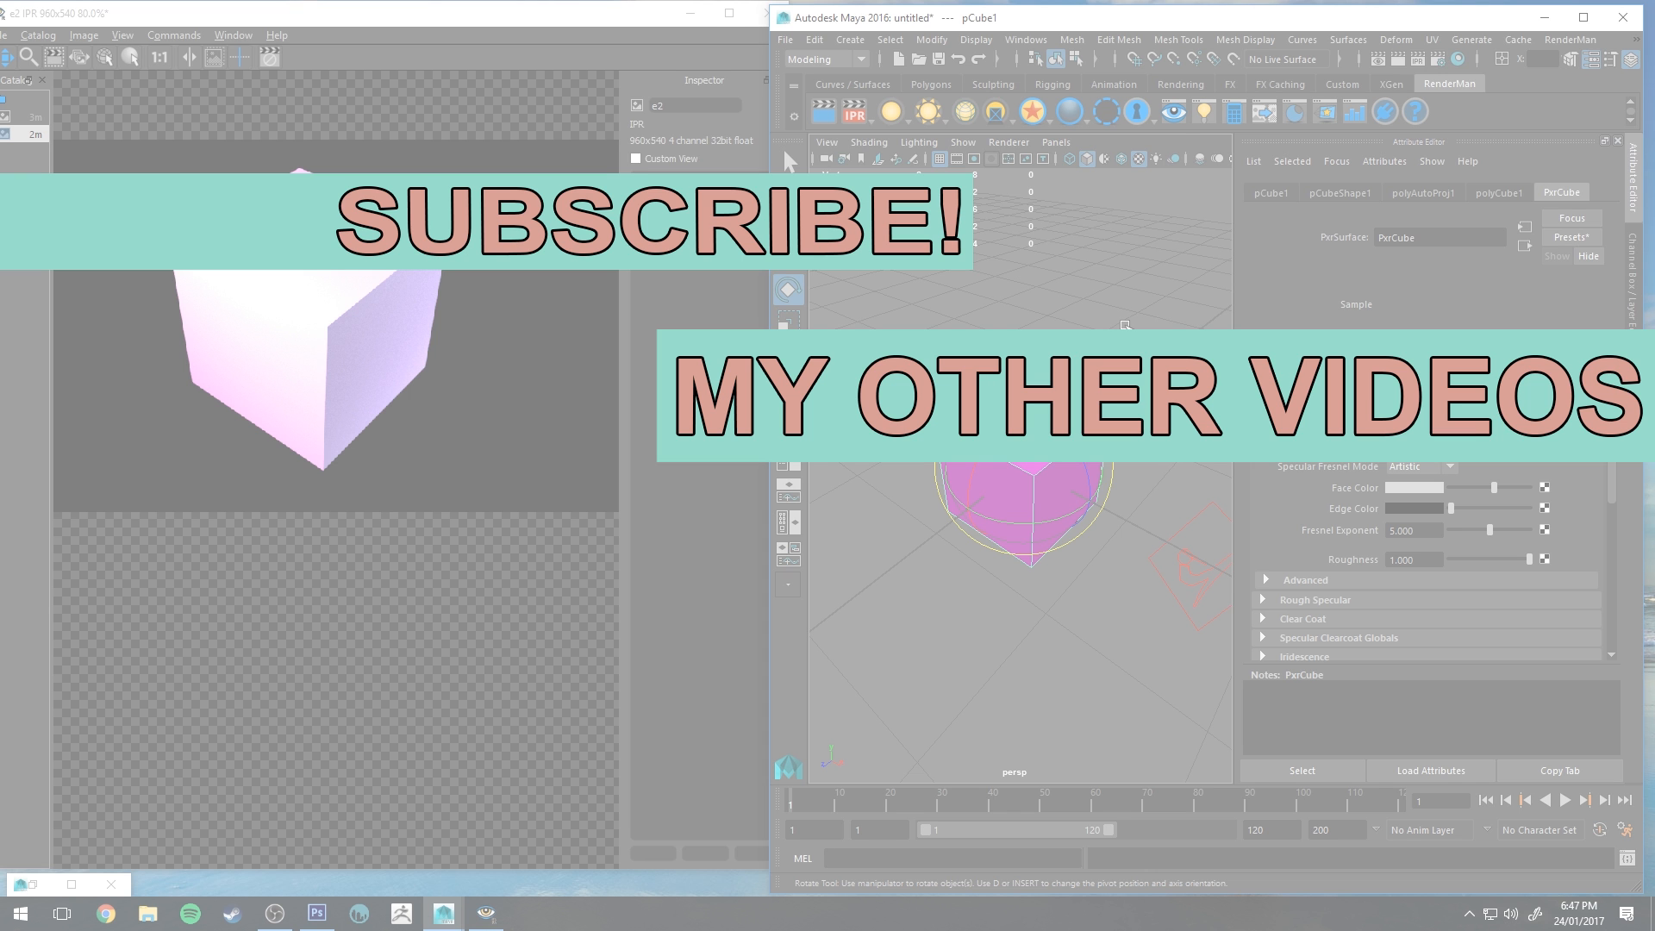